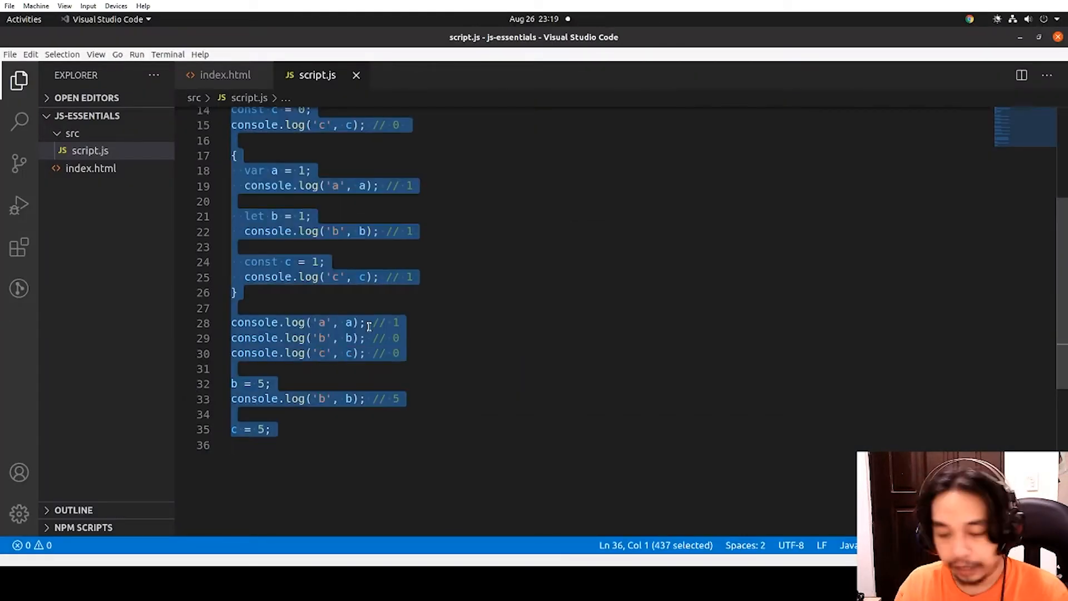
Replace the old code with const a = 1 (integer comment) and const b = 1.5 // float
key(Delete)
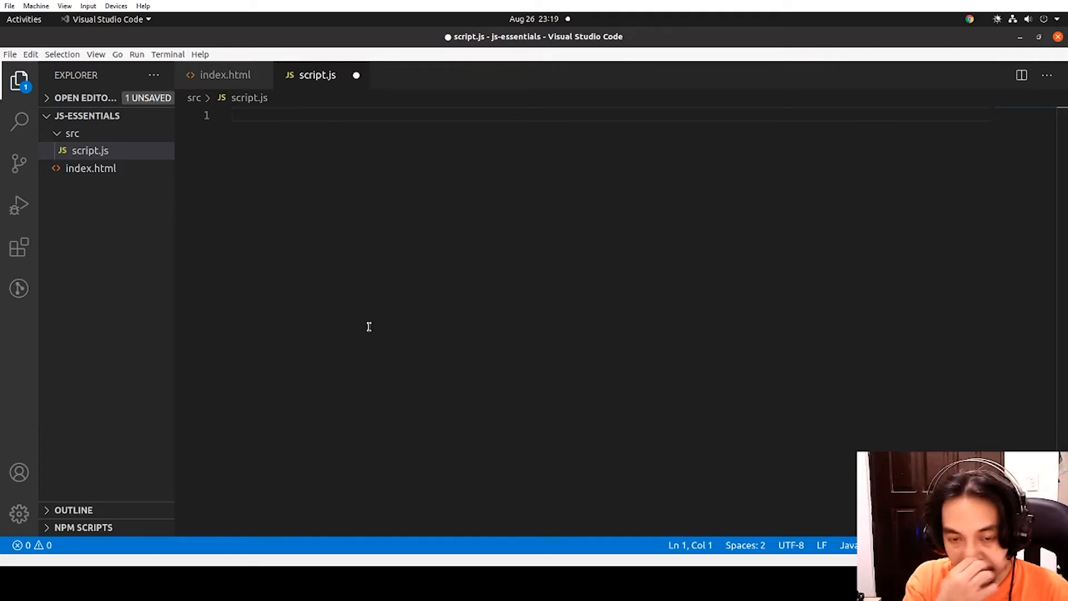
text(const)
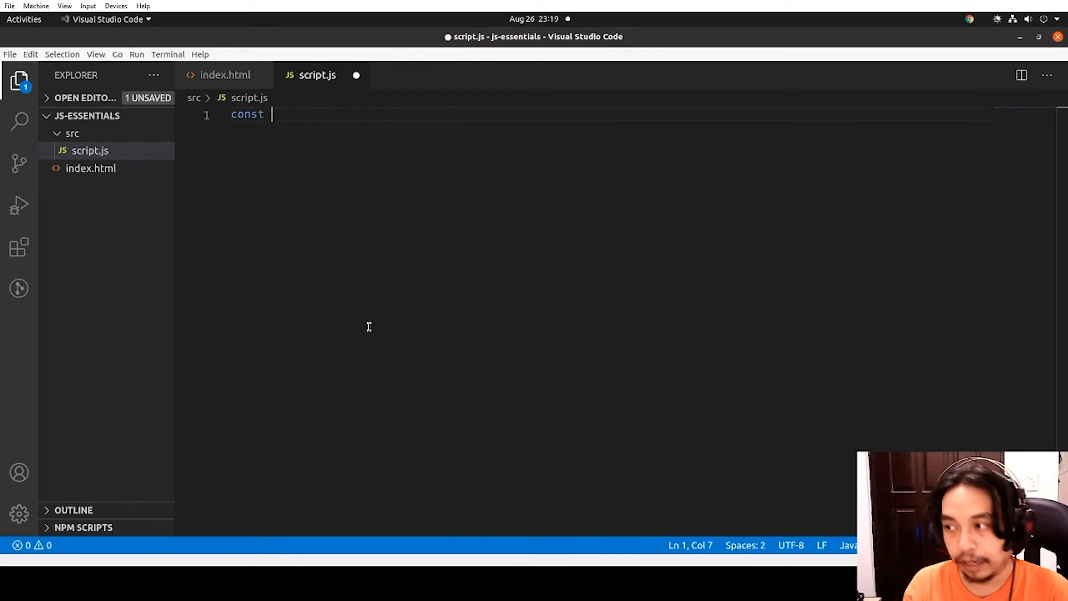
text(a =)
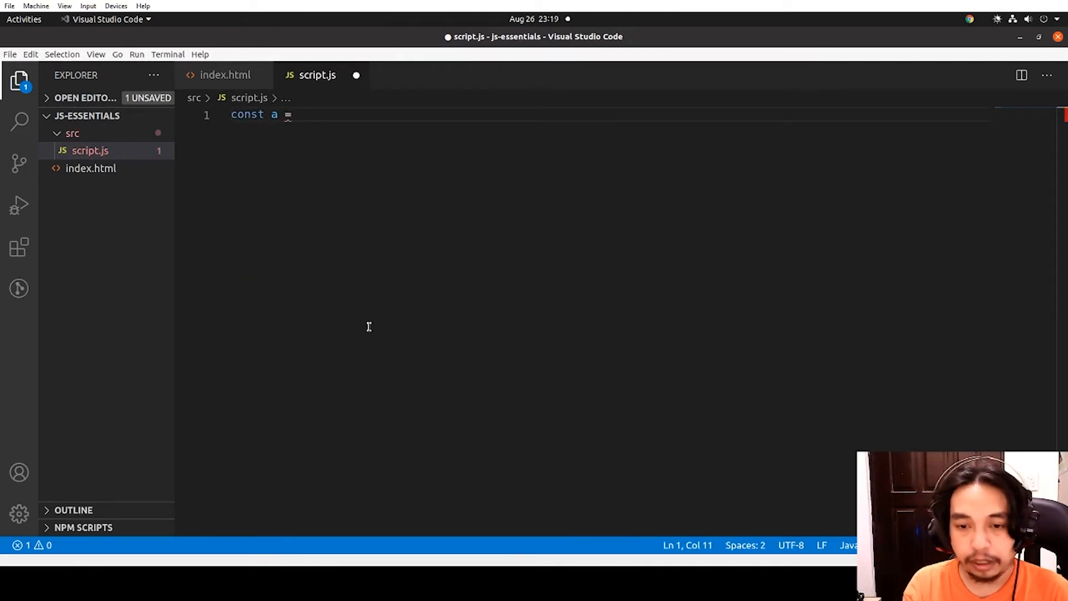
text(1;)
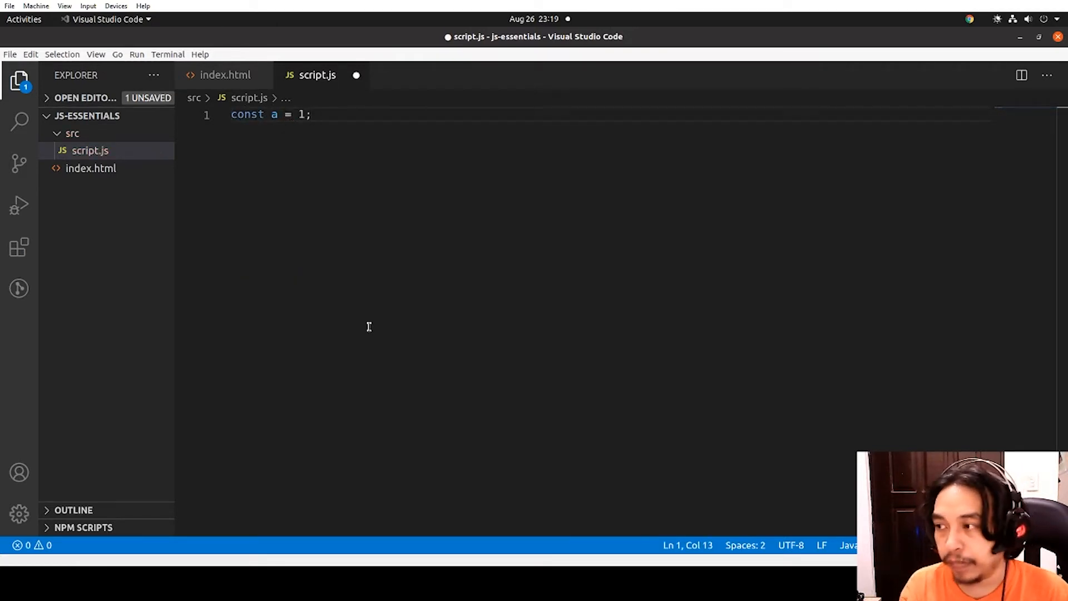
text(// integer)
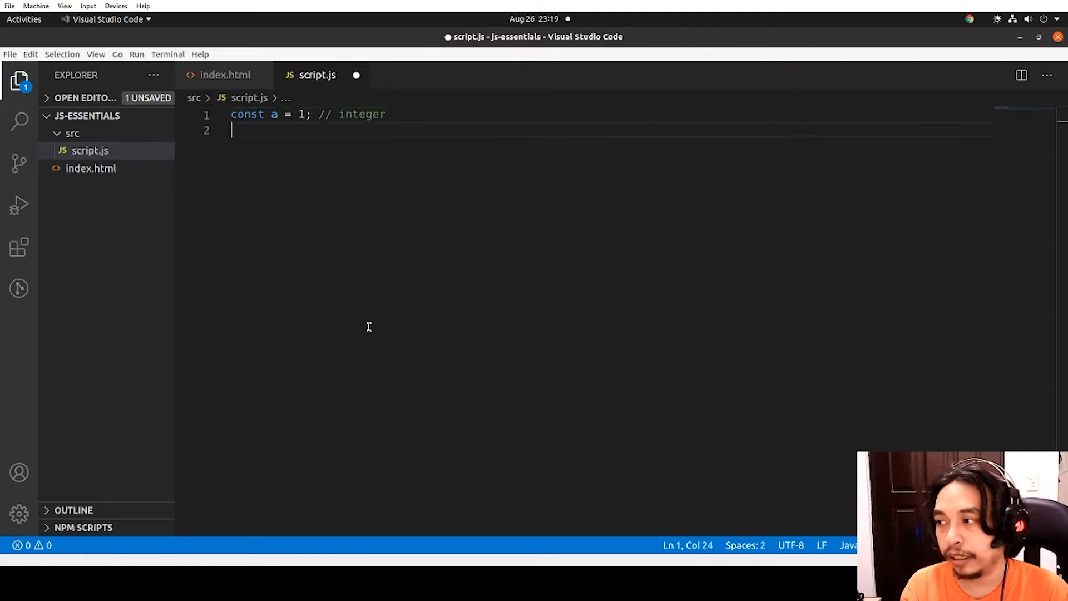
text(const b =)
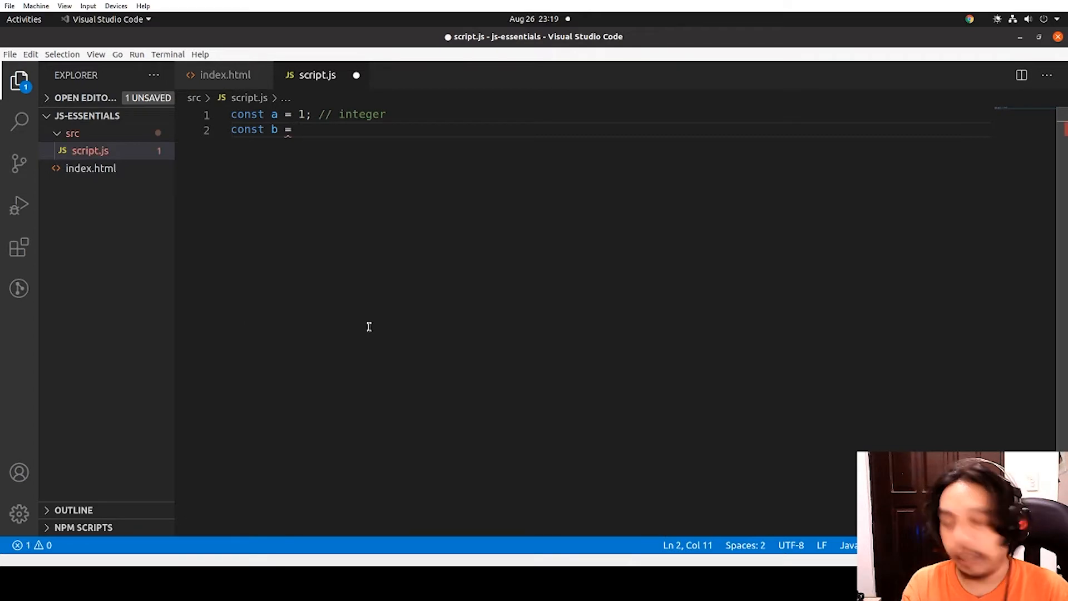
text(1.5)
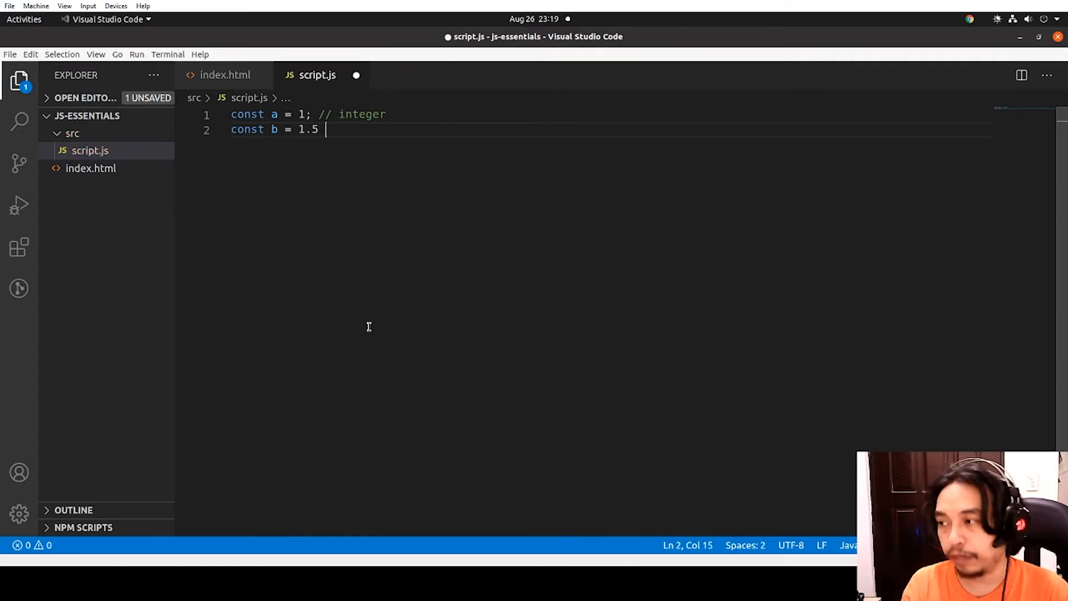
text(// float)
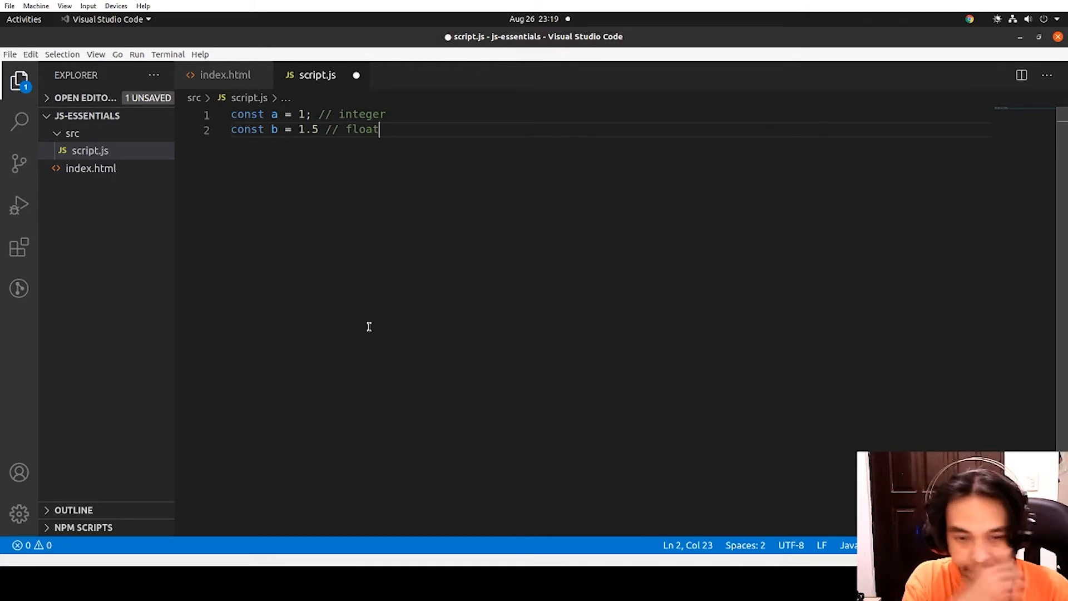
Declare the boolean constants c = true and d = false
text(c)
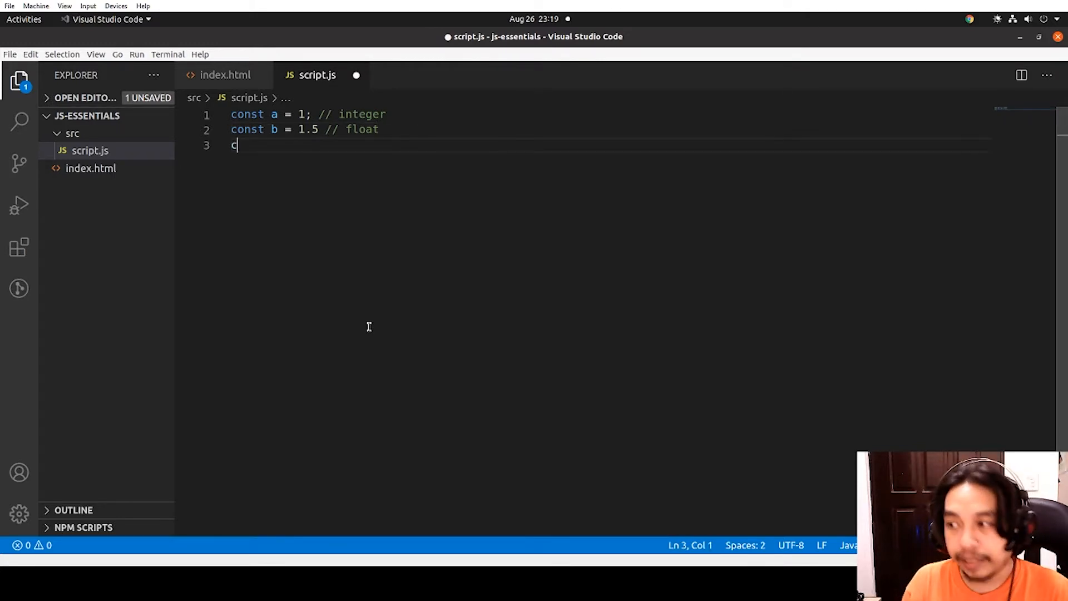
text(onst)
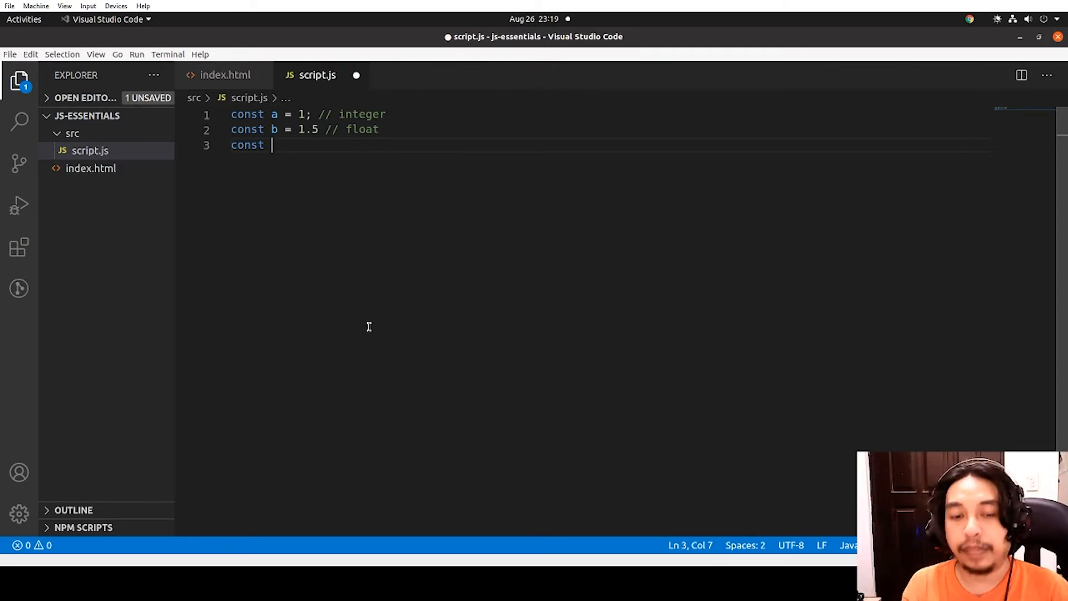
text(c = t)
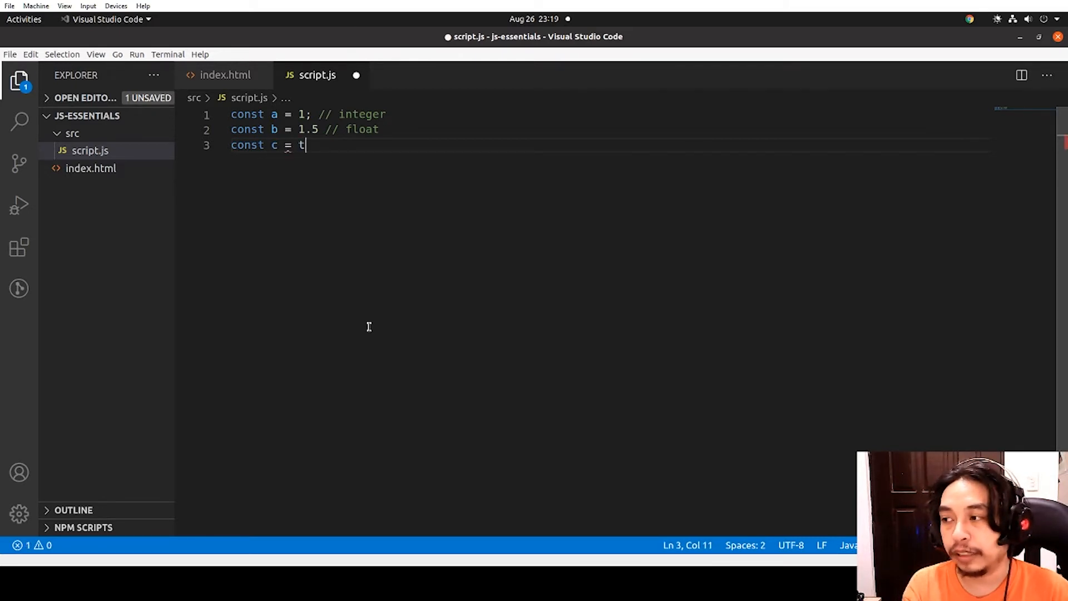
text(rue;)
text(const d;)
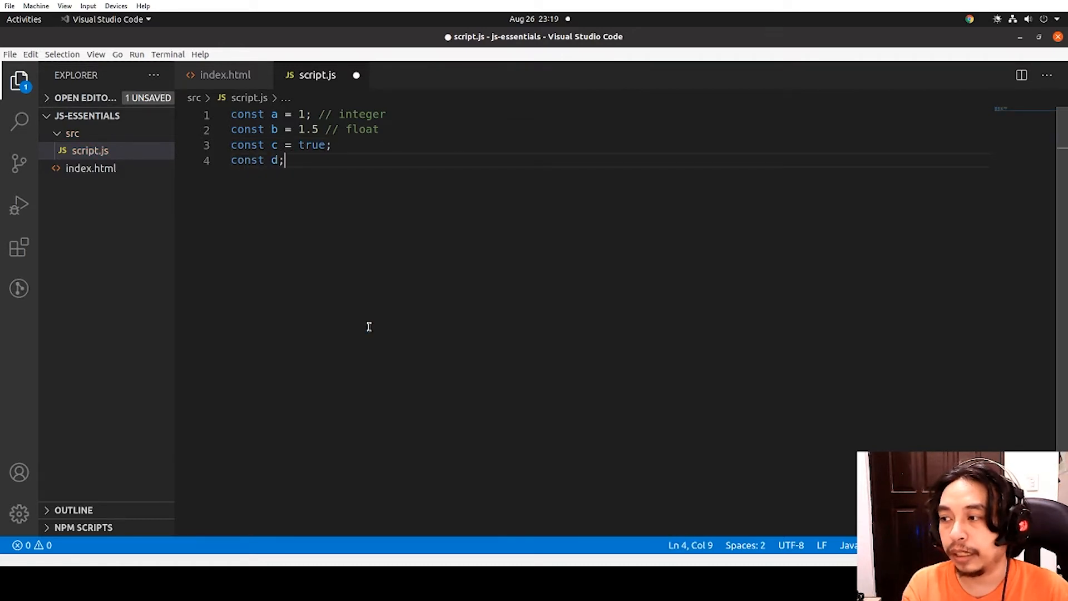
text(= false)
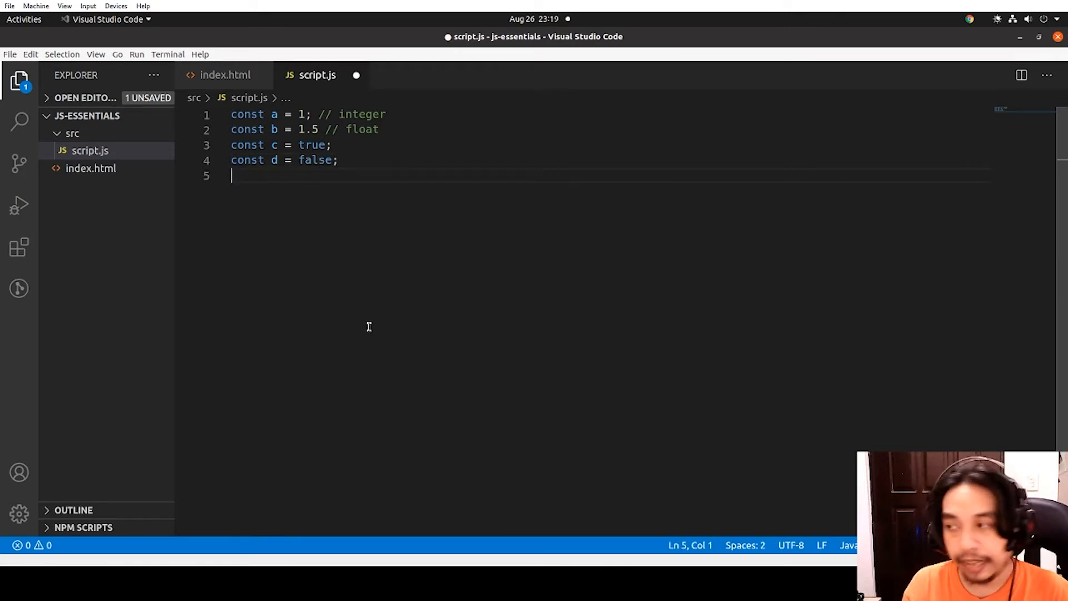
Declare const e = 'string' with a single-quotations comment
text(const e =)
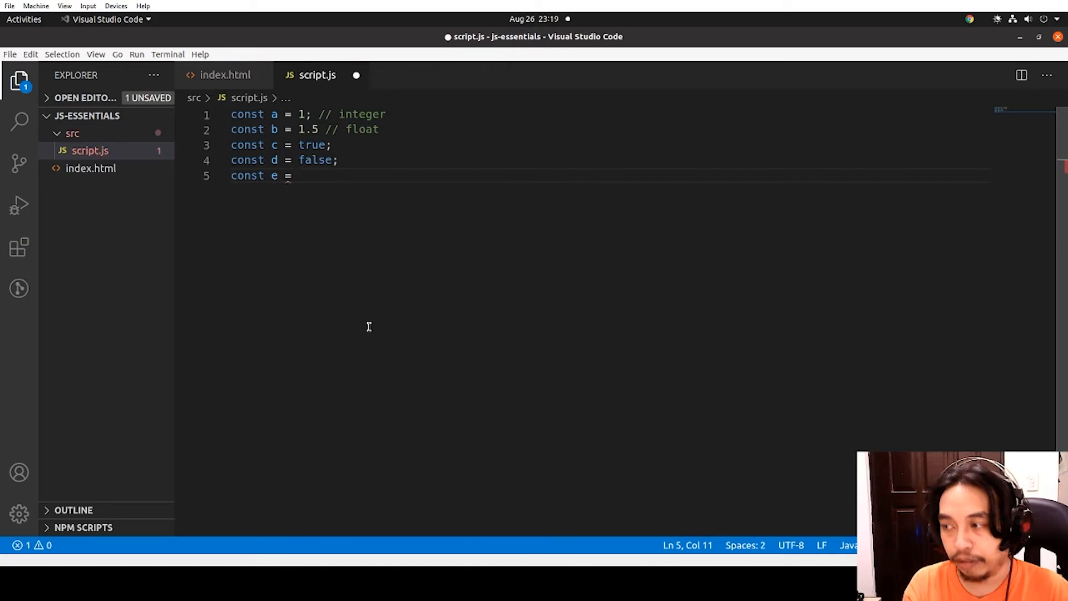
text('string')
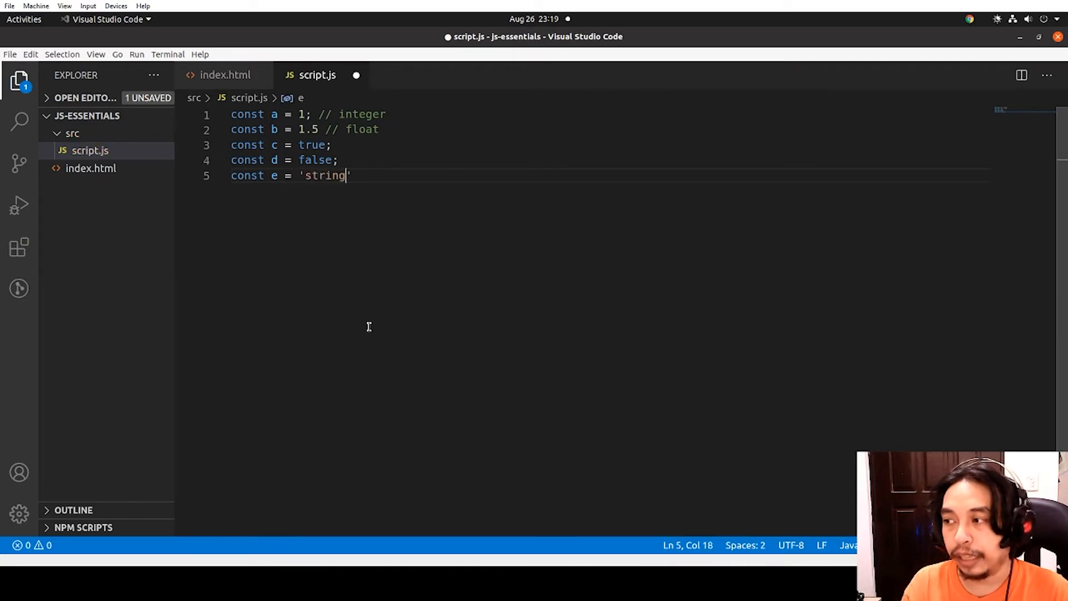
text(;)
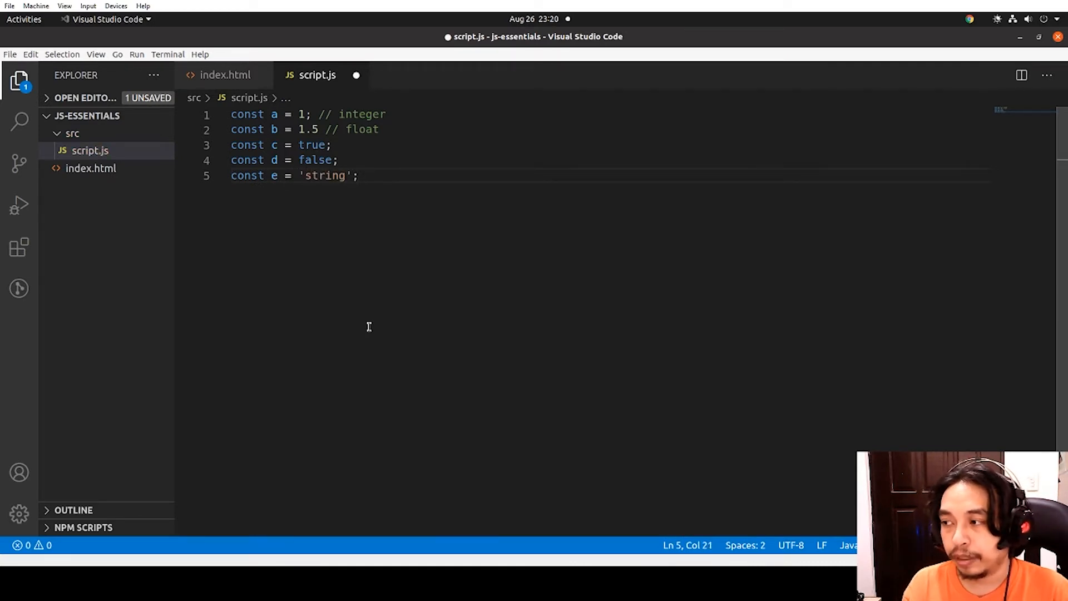
text(// single qu)
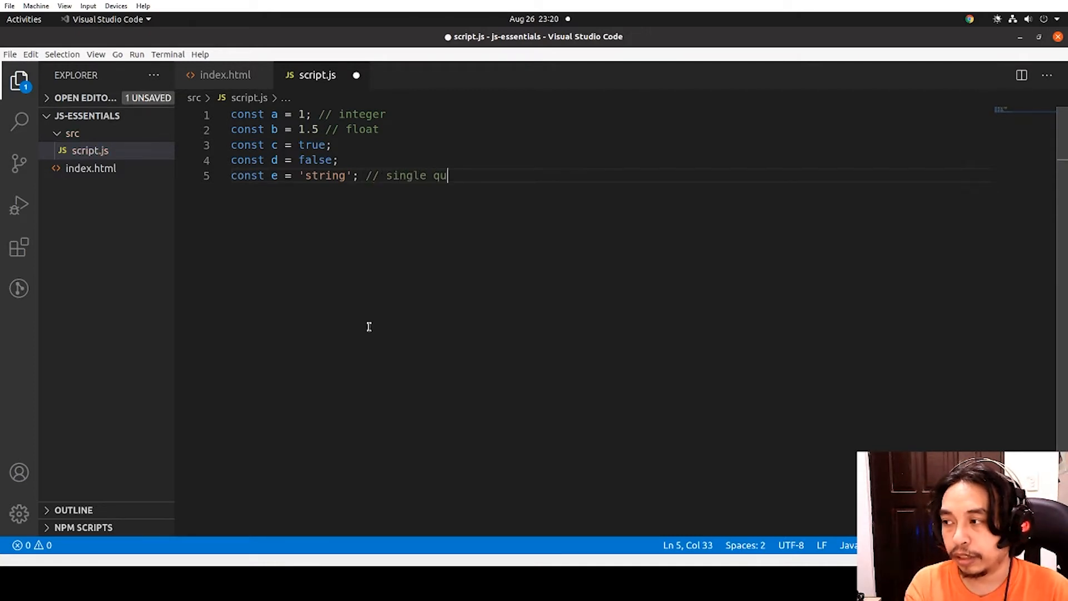
text(otations)
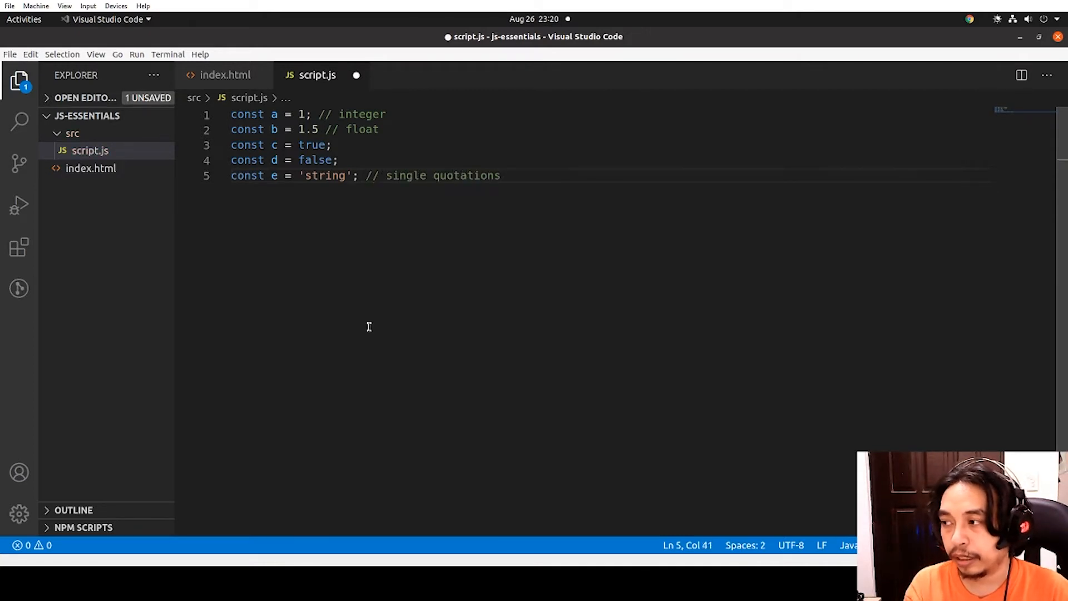
Declare const f = "string-double" with a double-quotes comment
text(const)
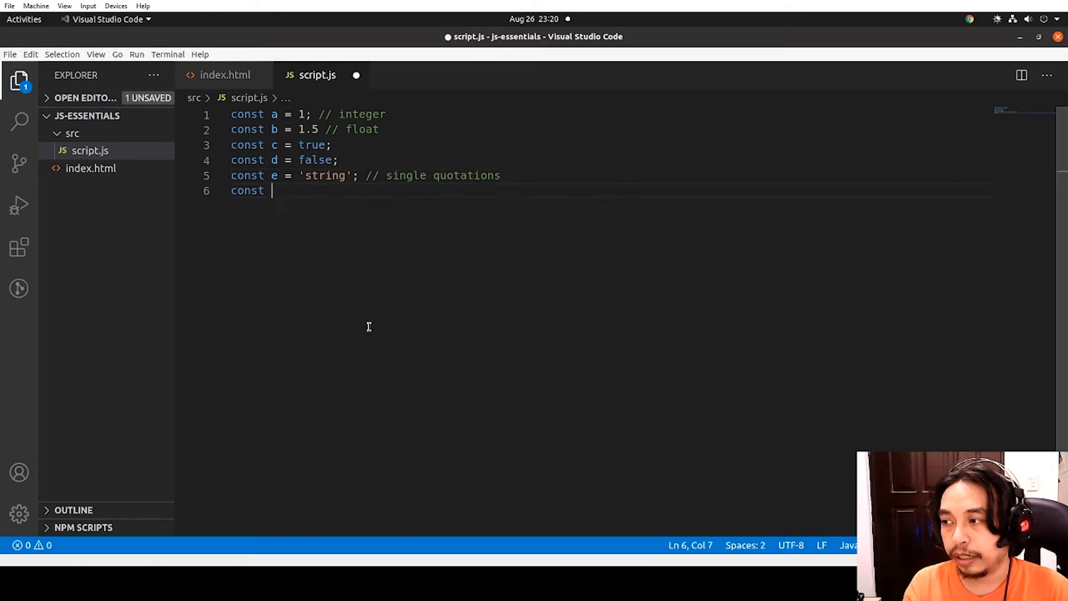
text(f = "st)
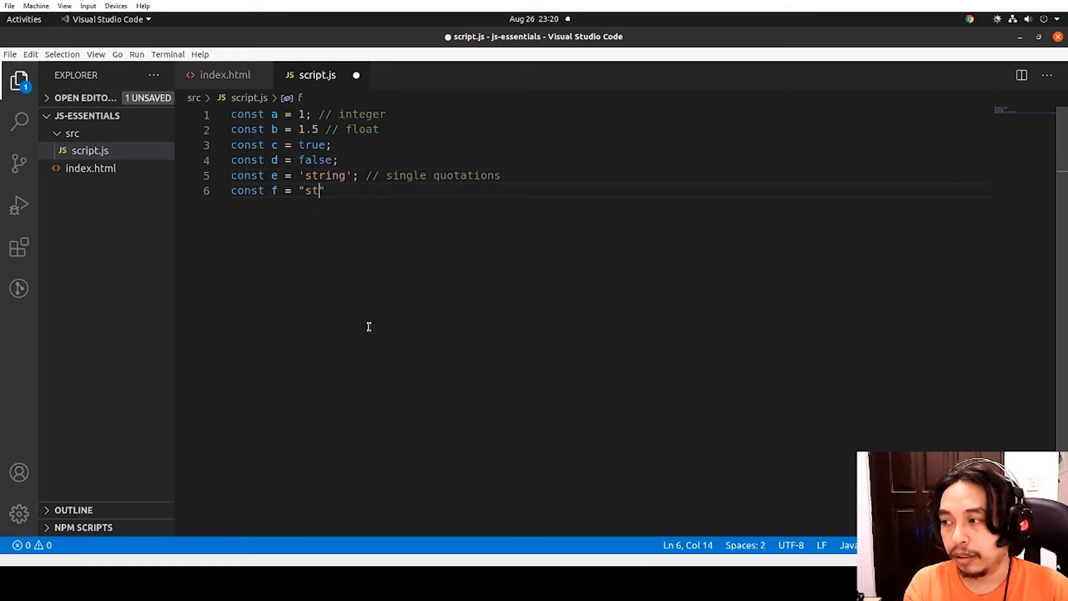
text(ring-dou)
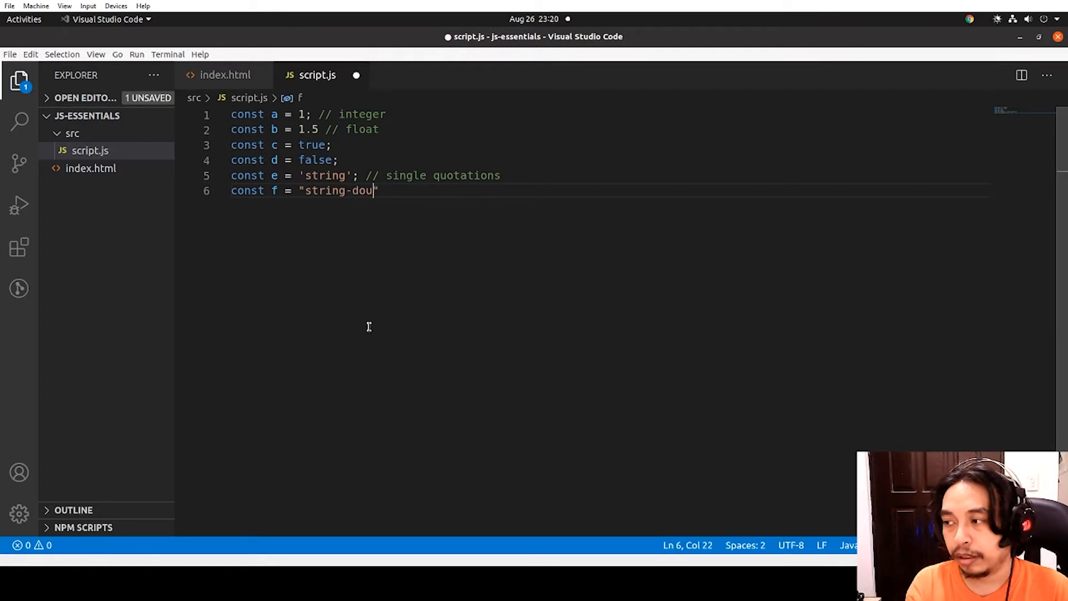
text(ble";)
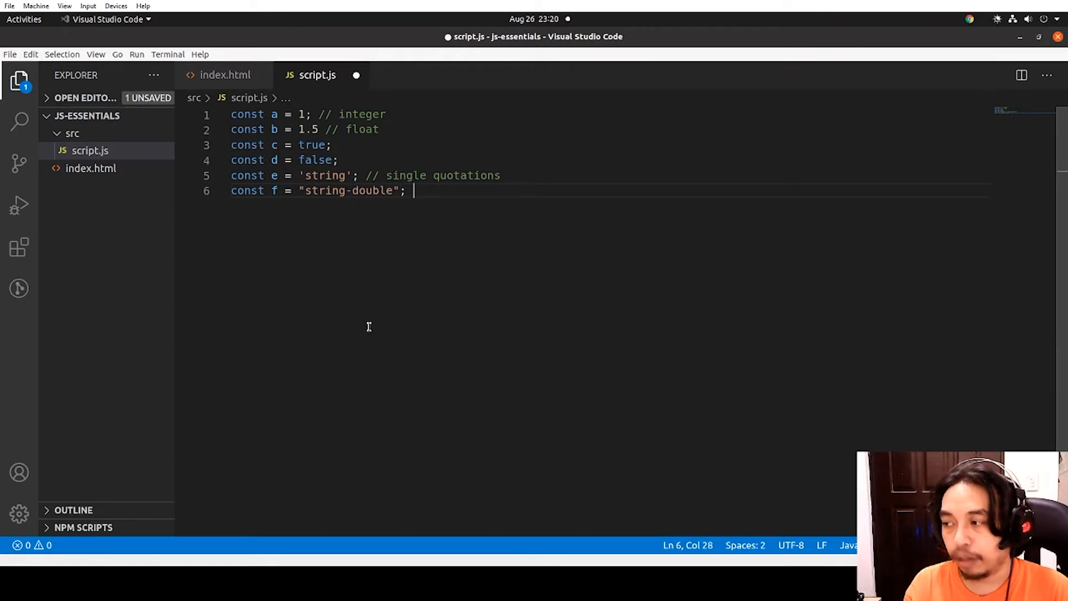
text(// doub;l)
text(c)
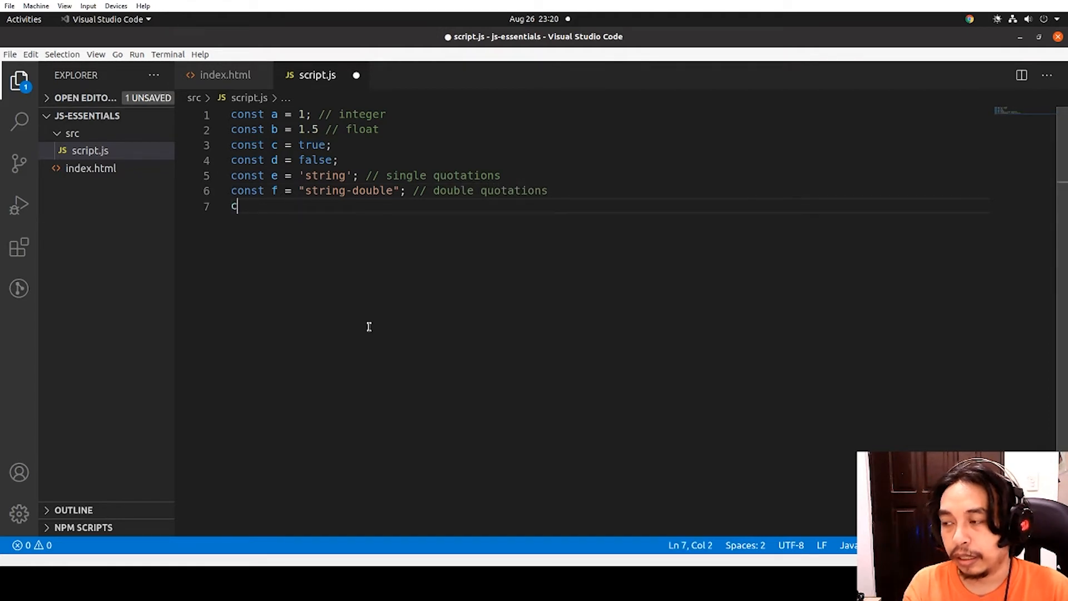
Declare const g = `backticks` using backtick quotes
text(onst)
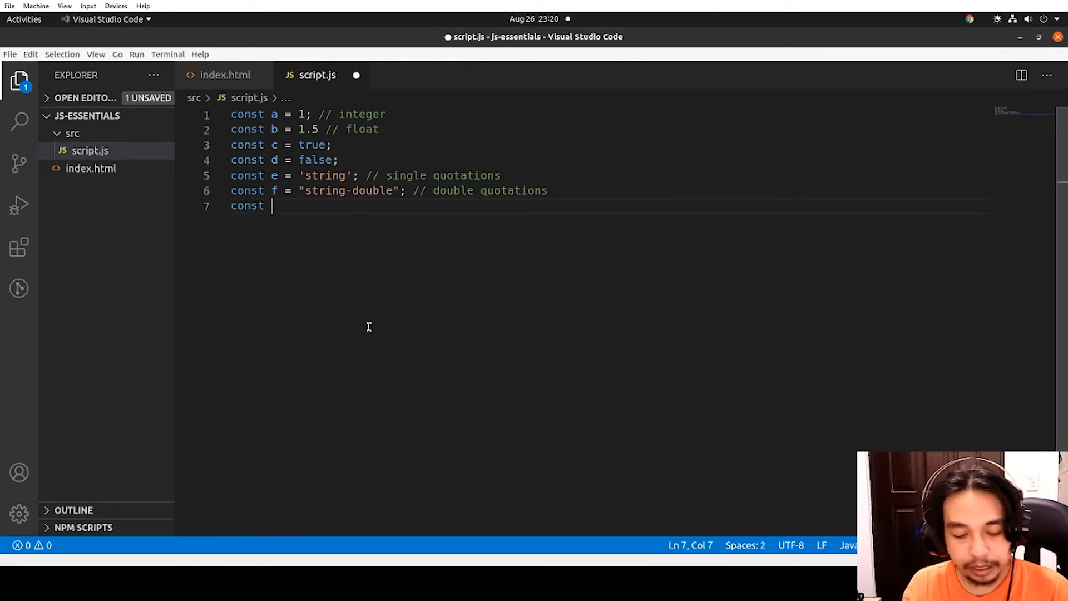
text(g = `)
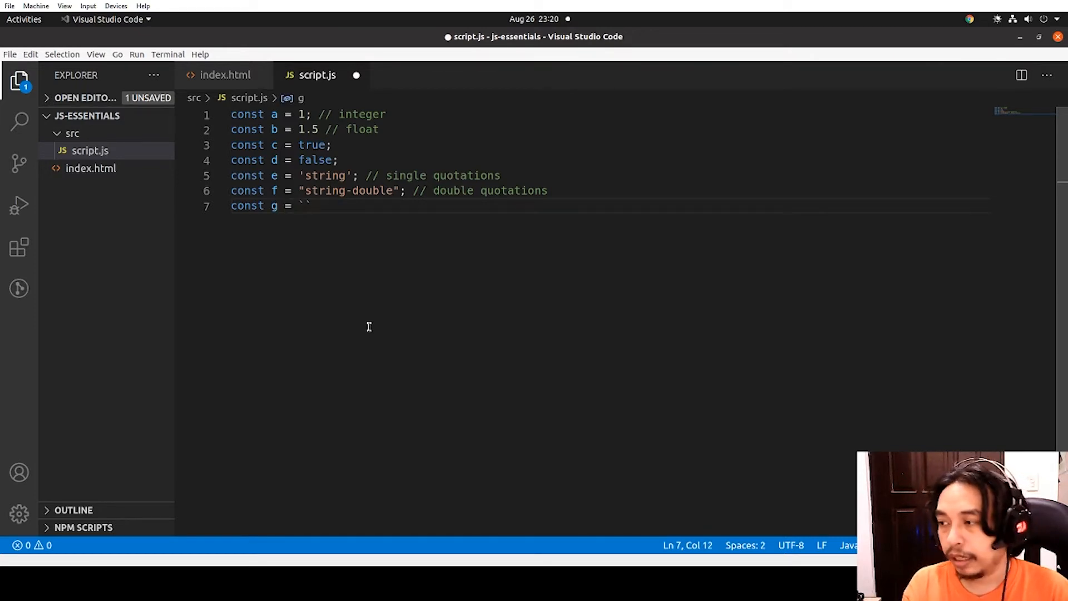
text(back)
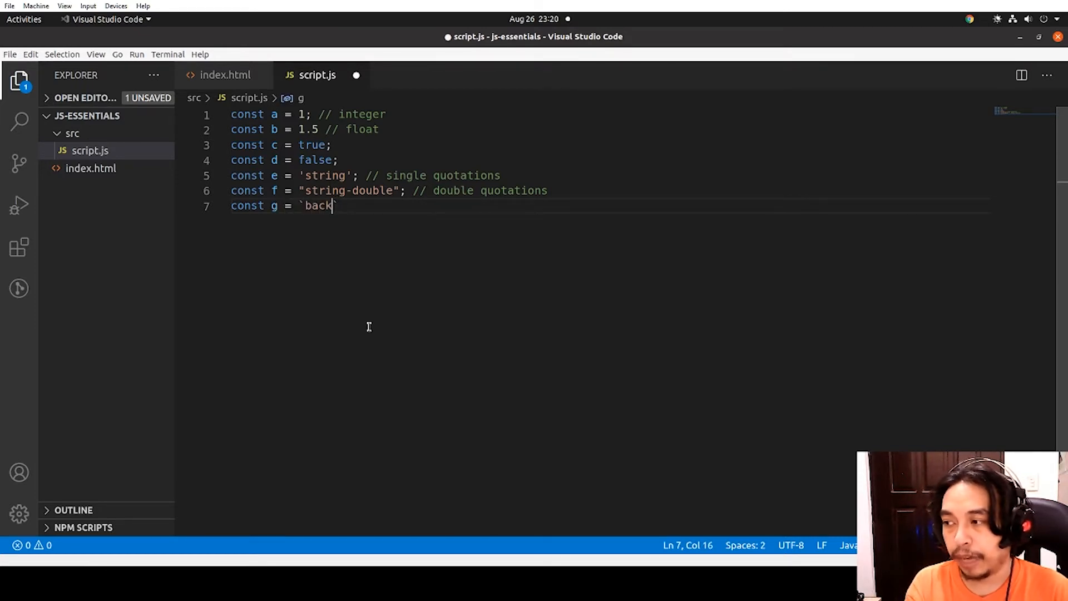
text(ticks`)
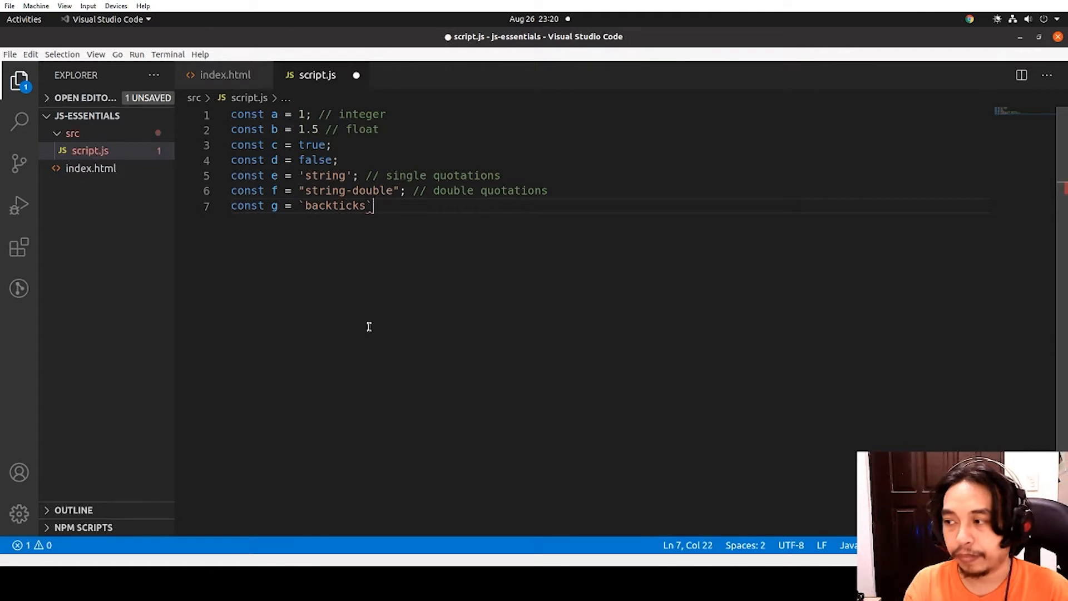
text(;)
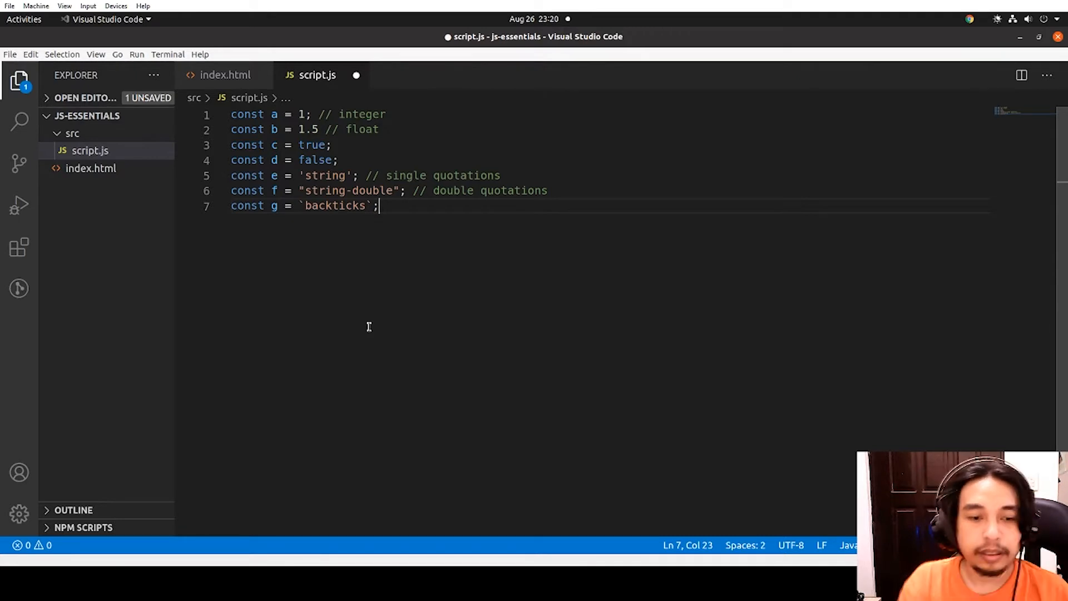
Add STANDARD to e's comment and embed ${e} and ${f} placeholders in g
key(Enter)
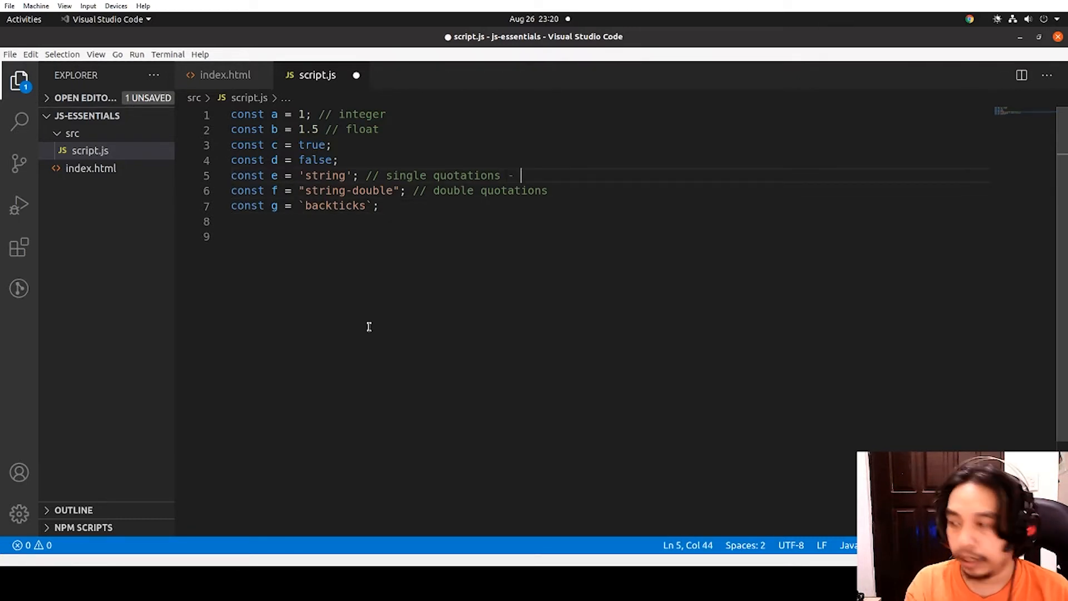
text(STANDARD)
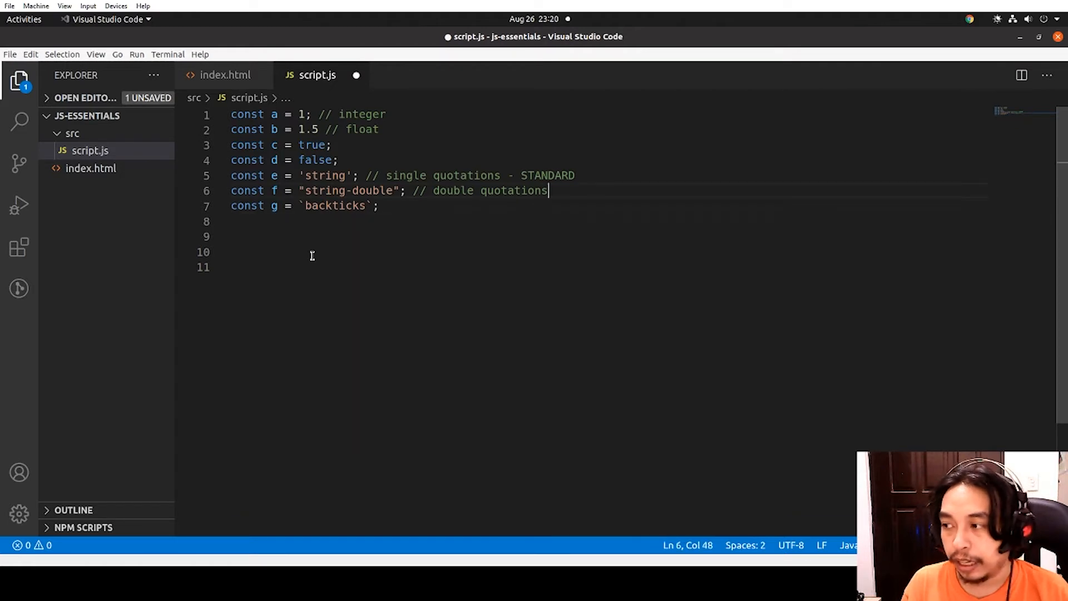
click(366, 205)
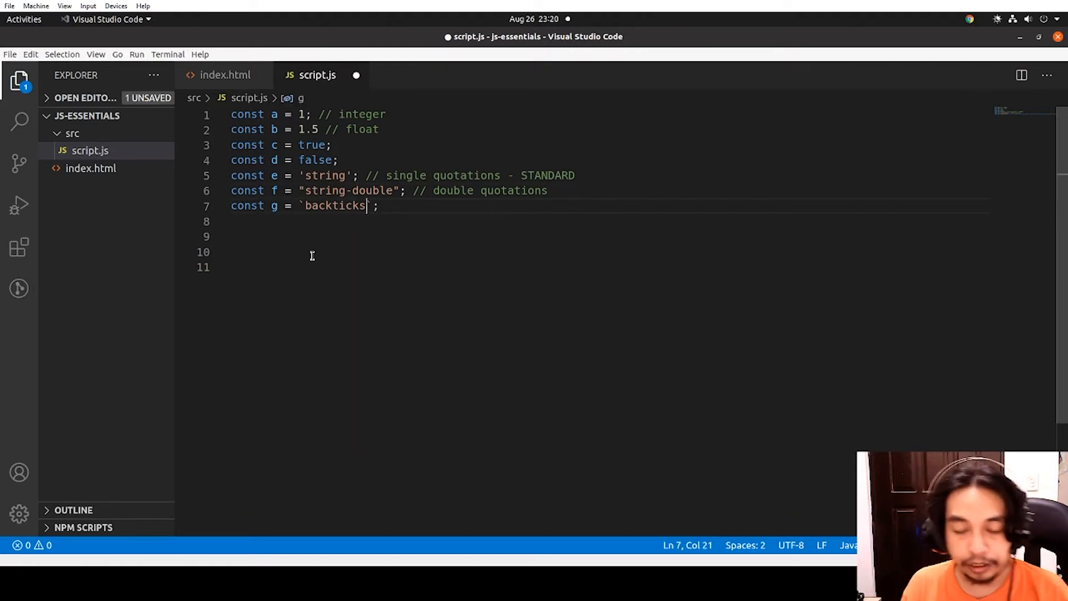
text(${})
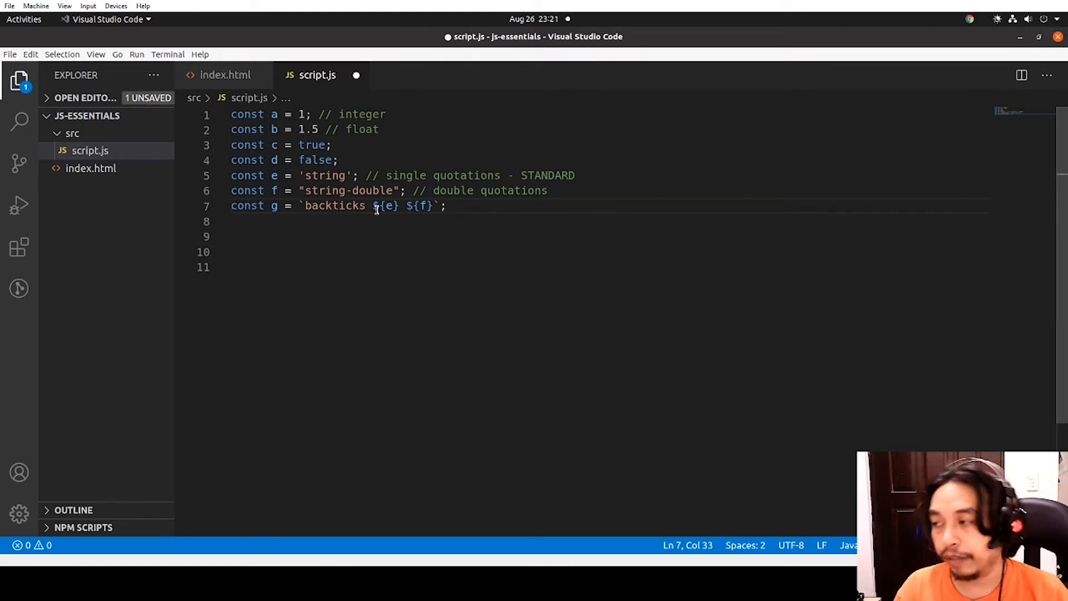
Write const h = 'backticks ' + e + ' ' + f; and comment the line out
text(c)
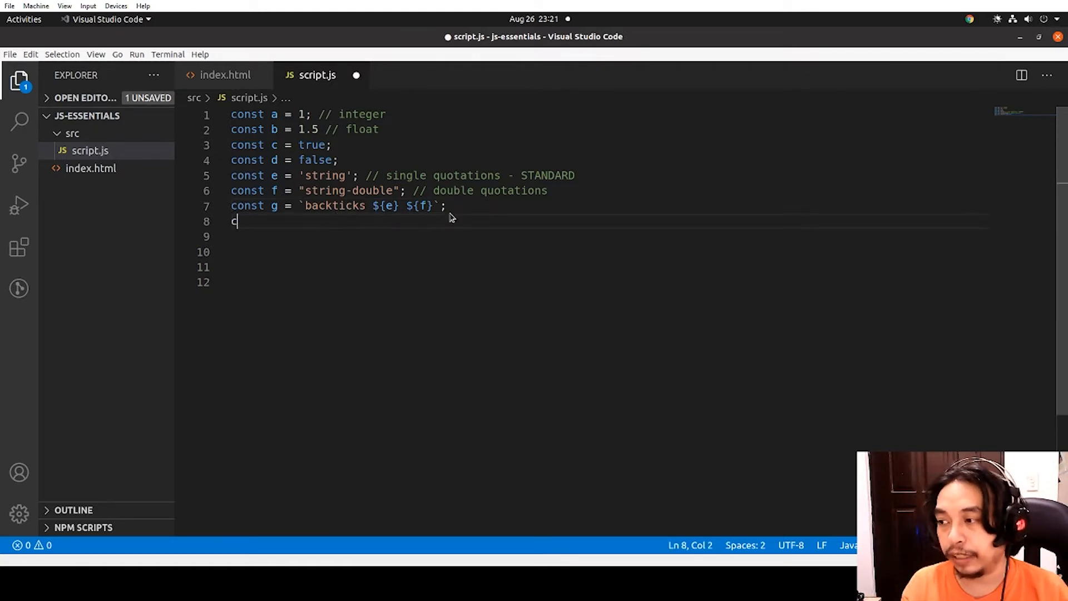
text(onst h)
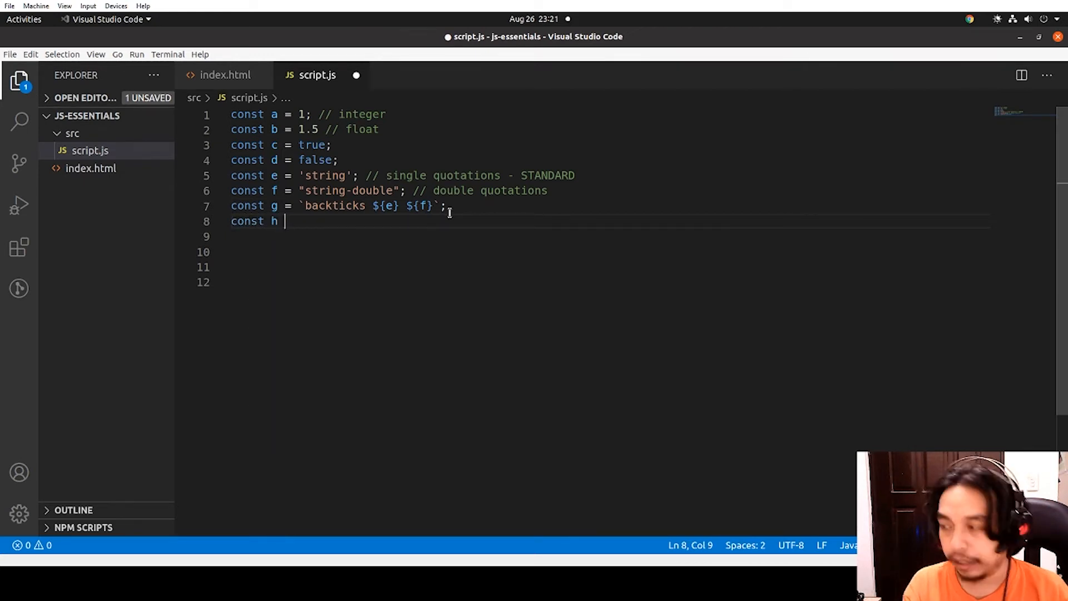
text(= 'backt)
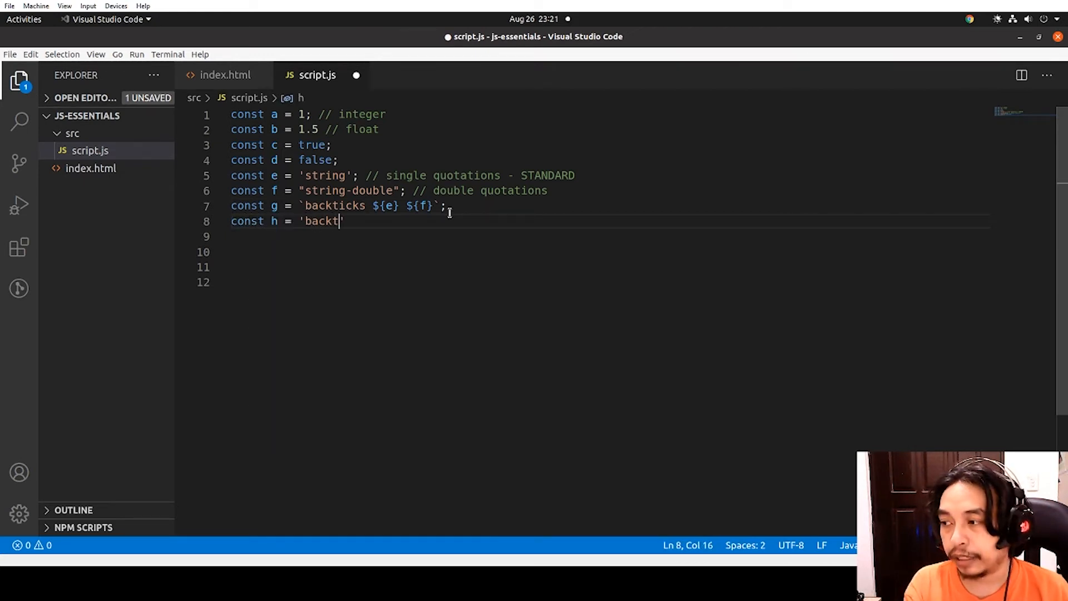
text(icks' + e)
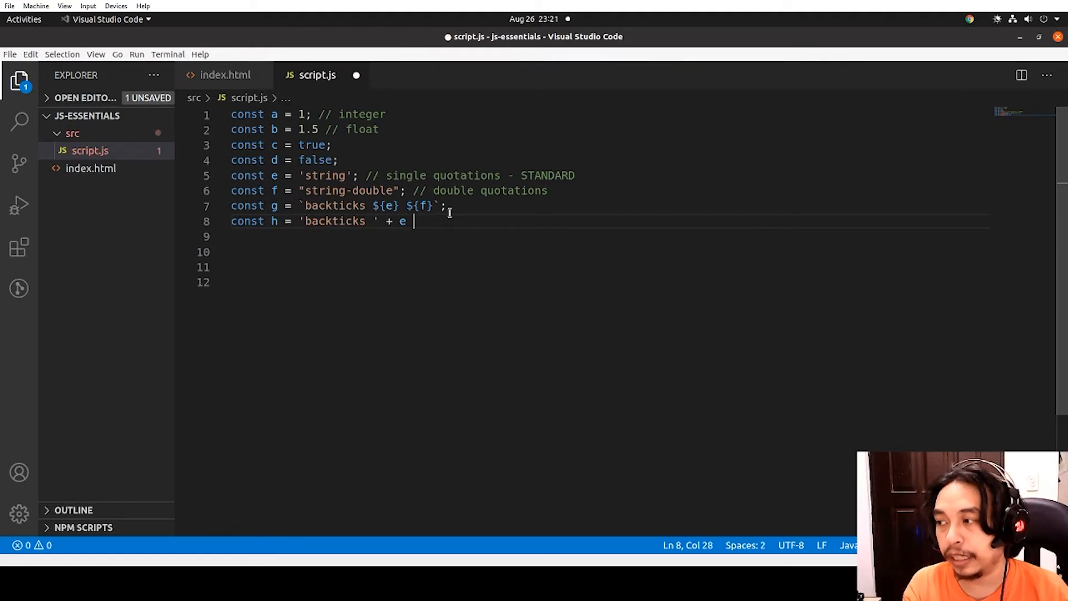
text(+ ' '+)
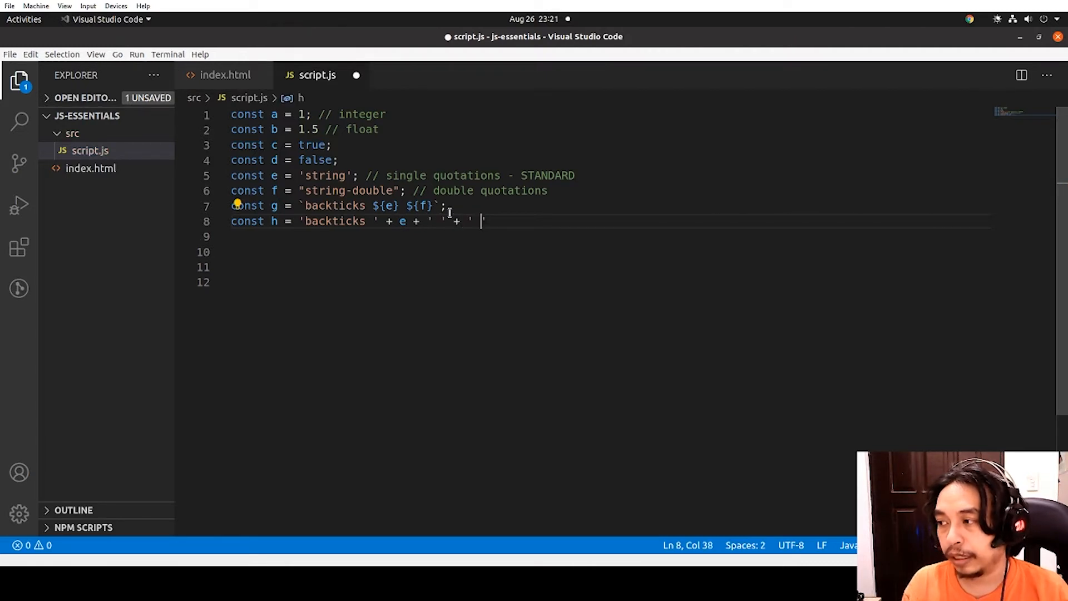
text(f)
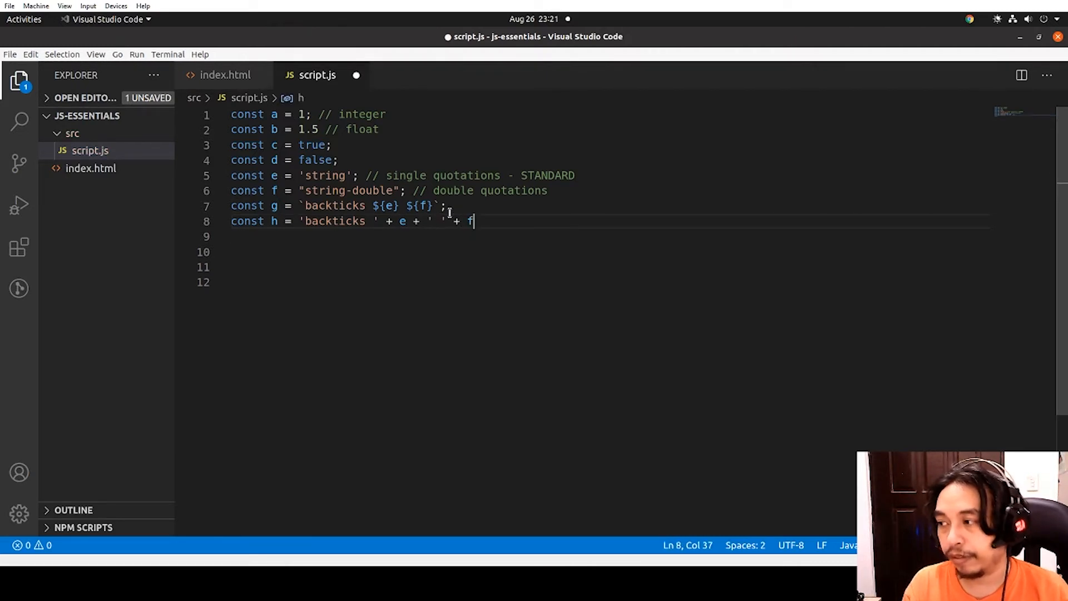
text(l)
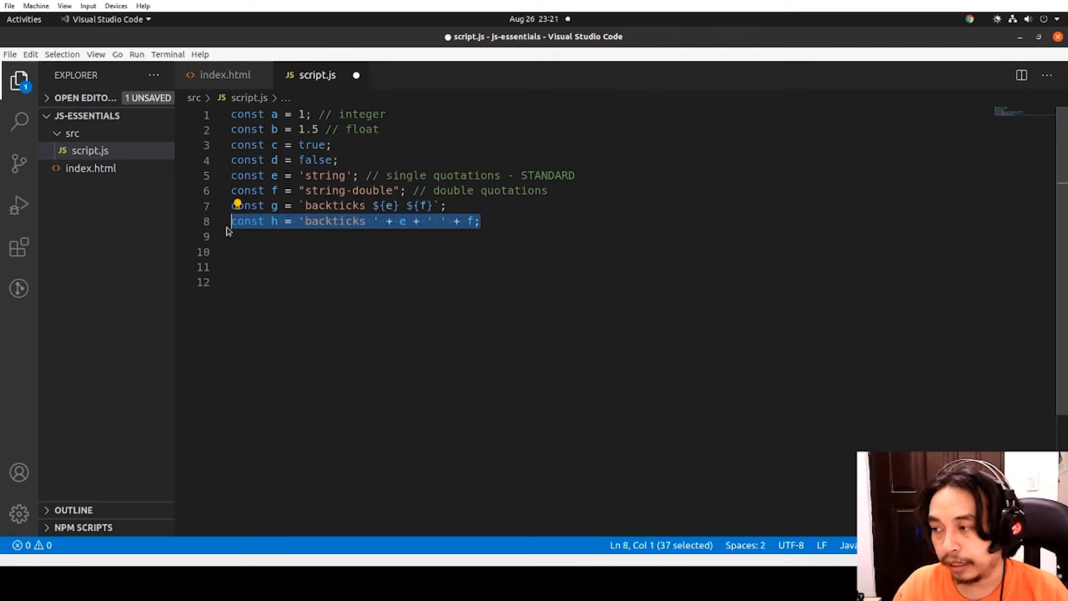
key(ctrl+/)
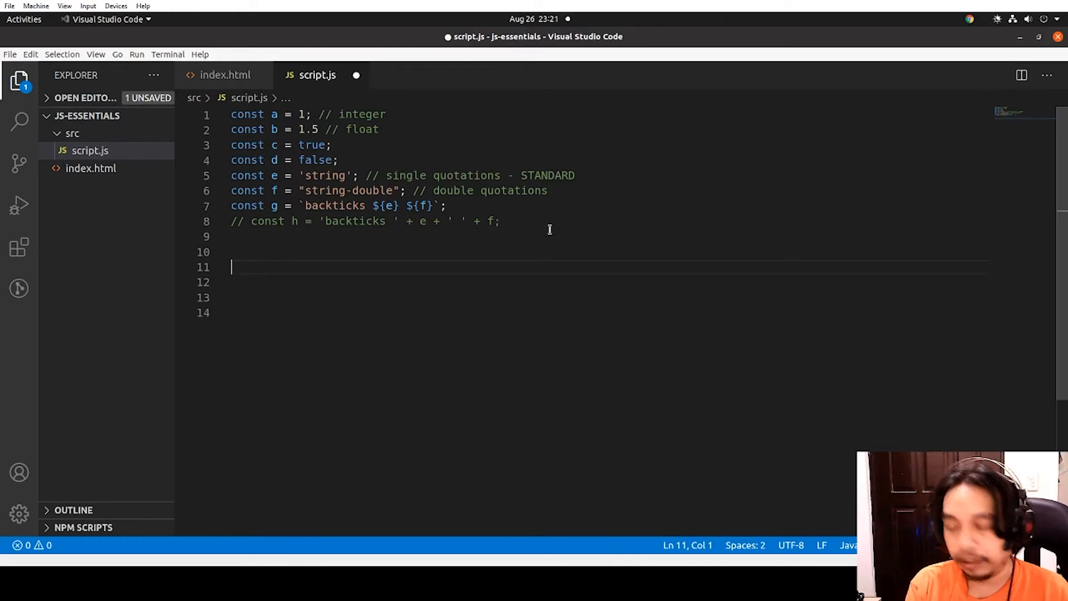
Declare const h = '1.7' and const i = parseInt(h)
text(const)
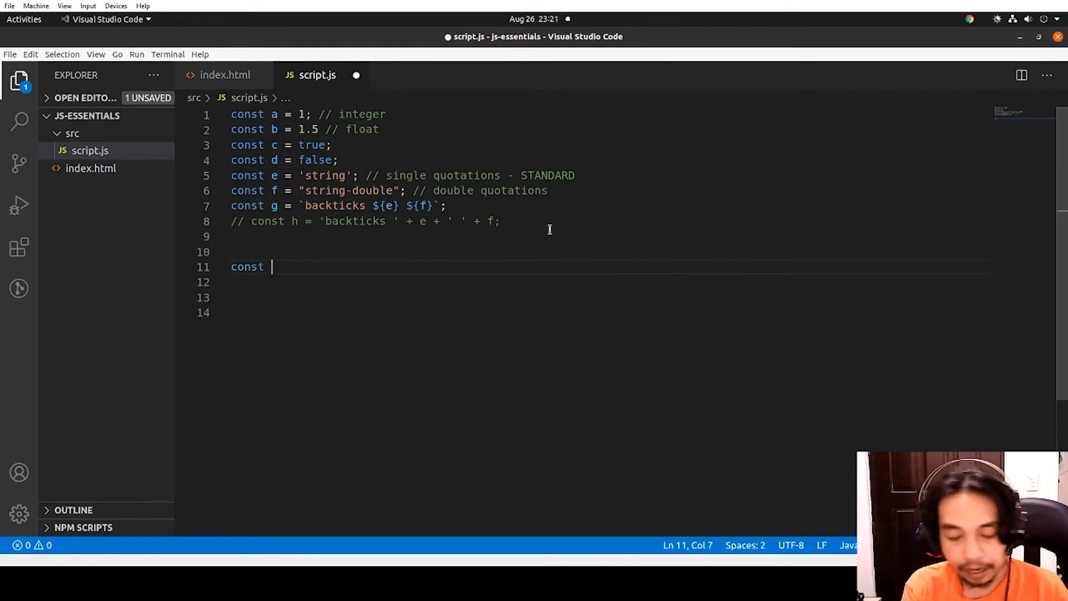
text(h = '')
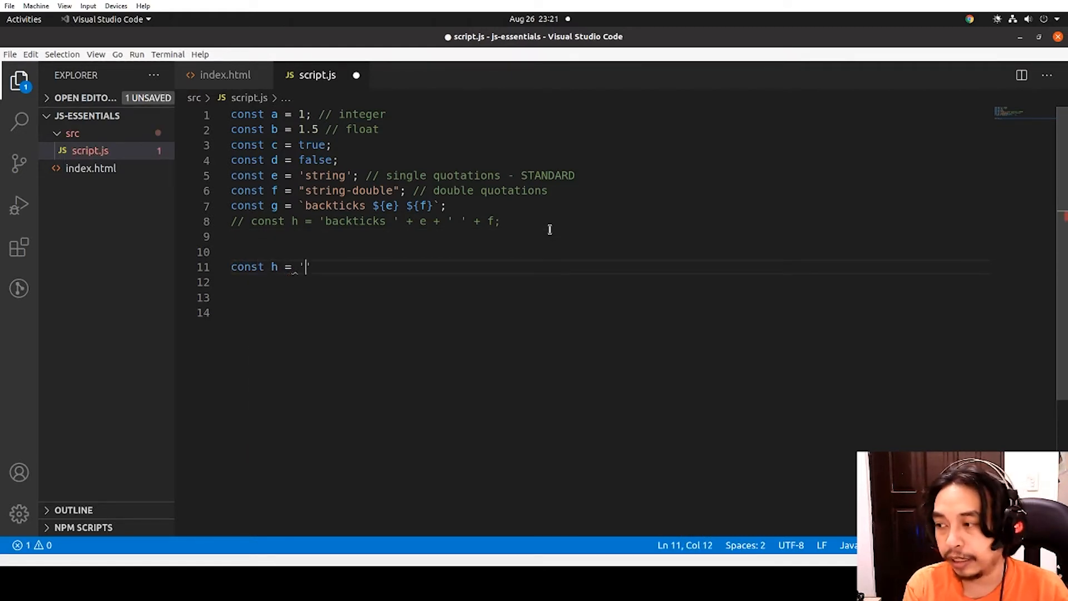
text(1.)
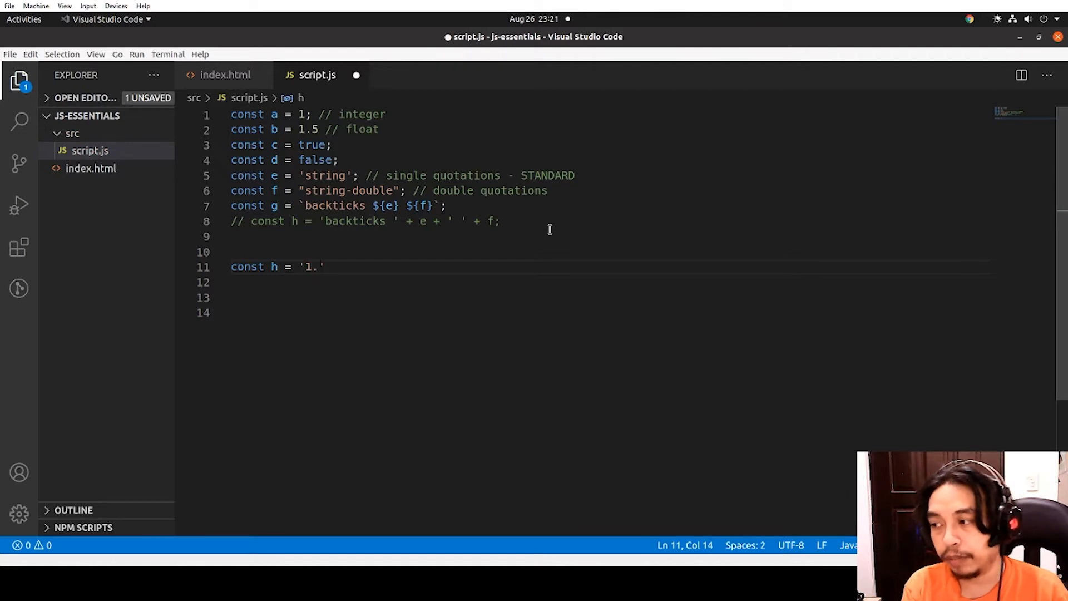
text(7';)
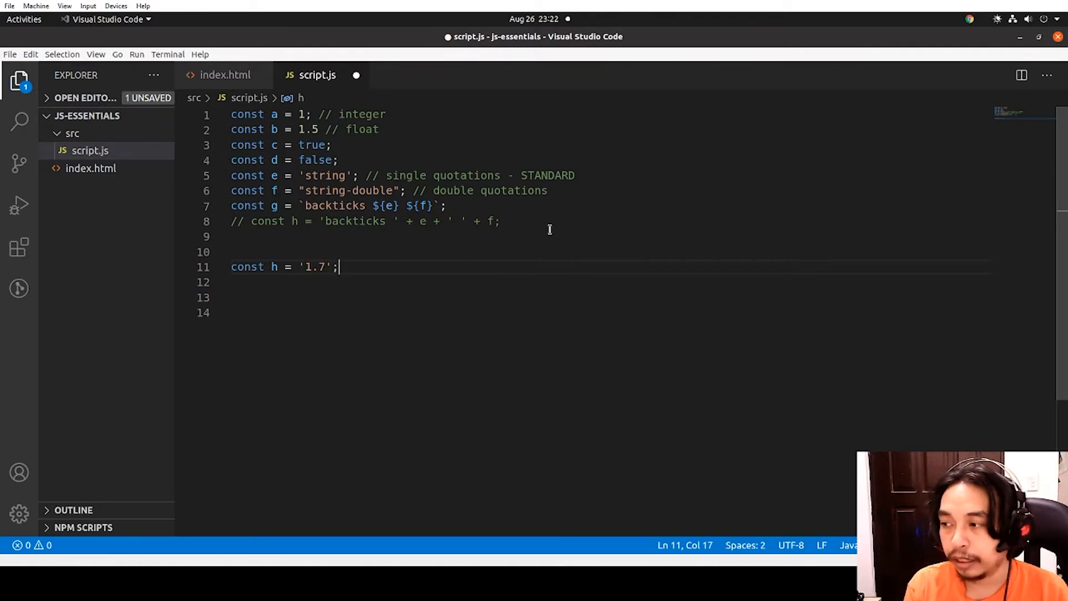
text(const)
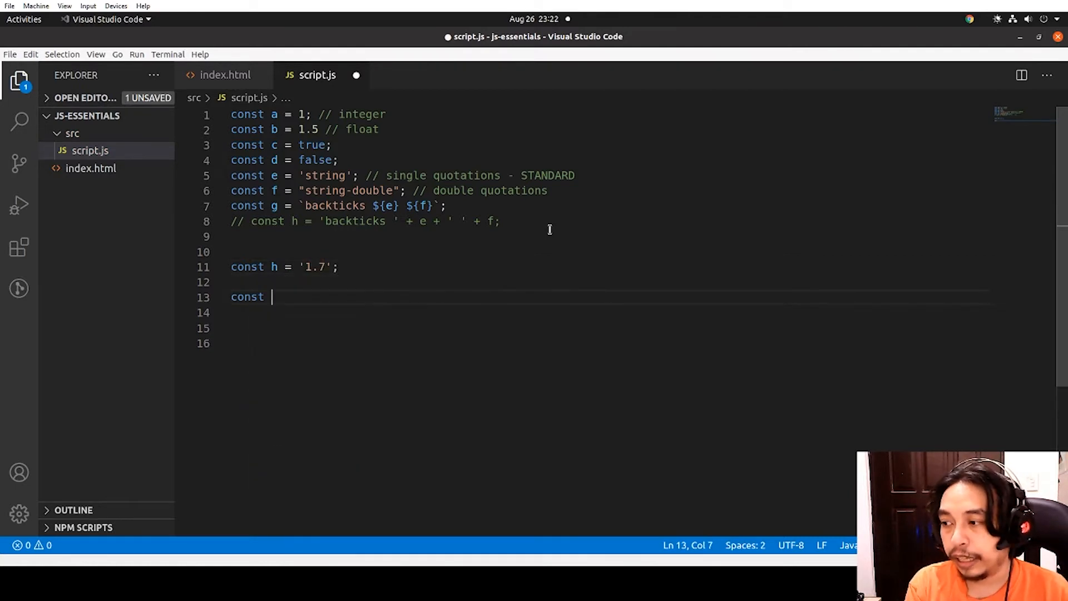
text(i)
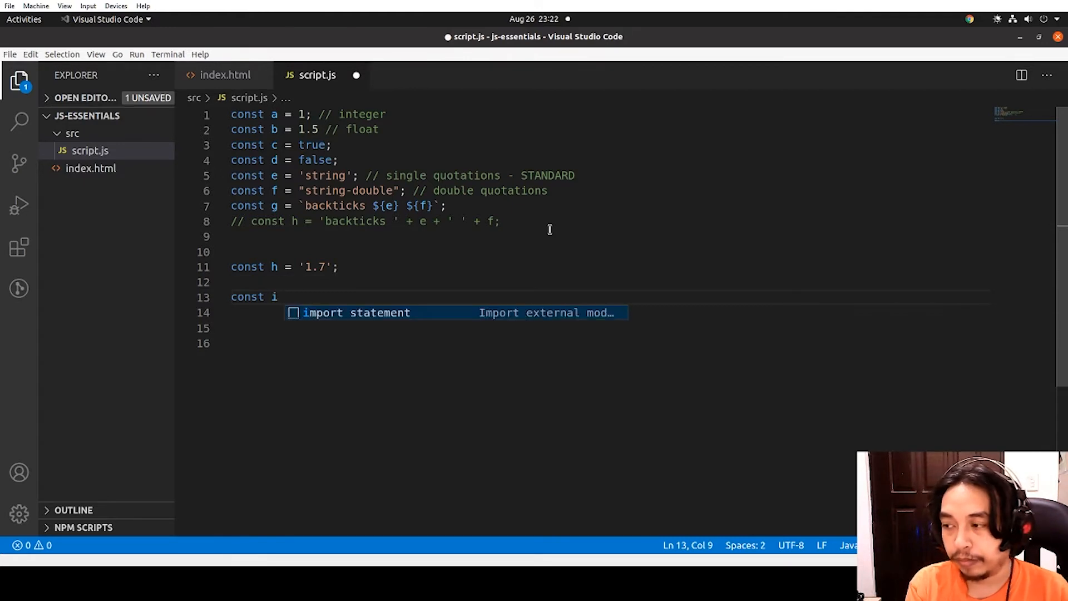
text(= parseInt(1.)
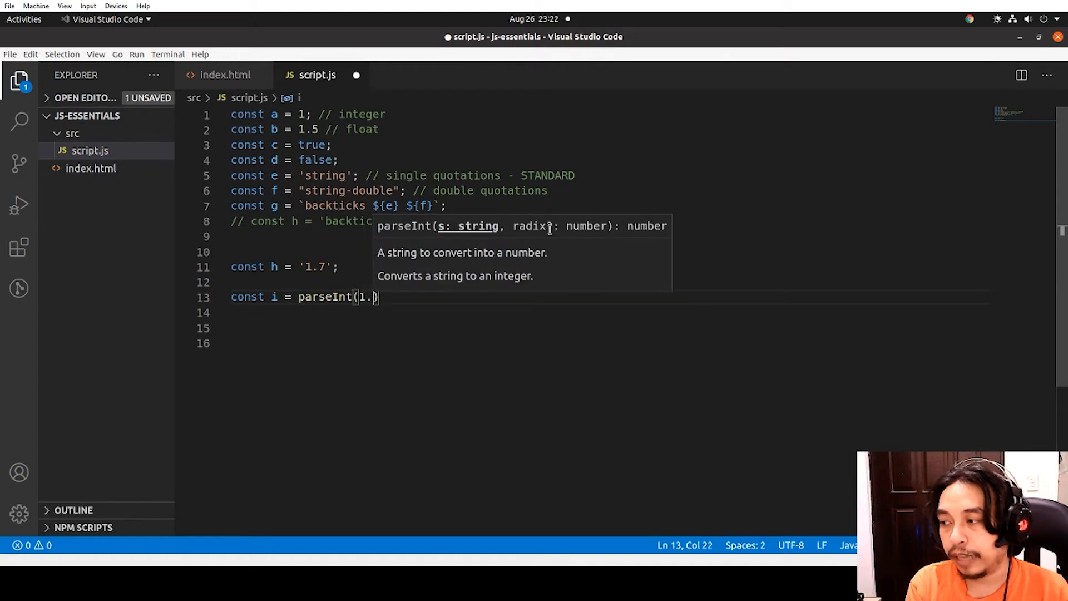
text(h)
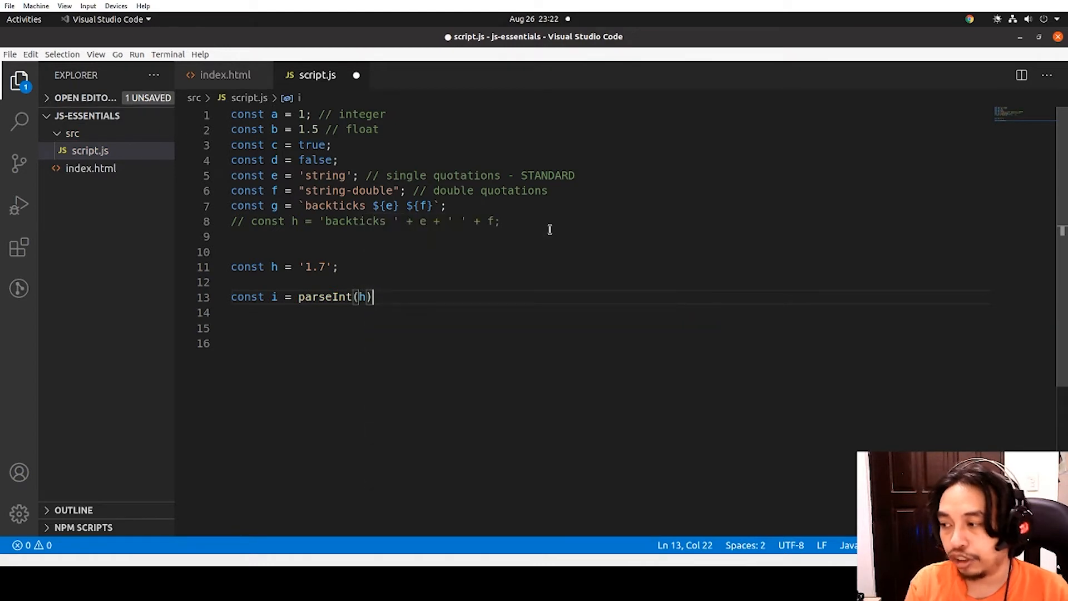
Add const j = parseFloat(h) and console.log(i, j)
text(const)
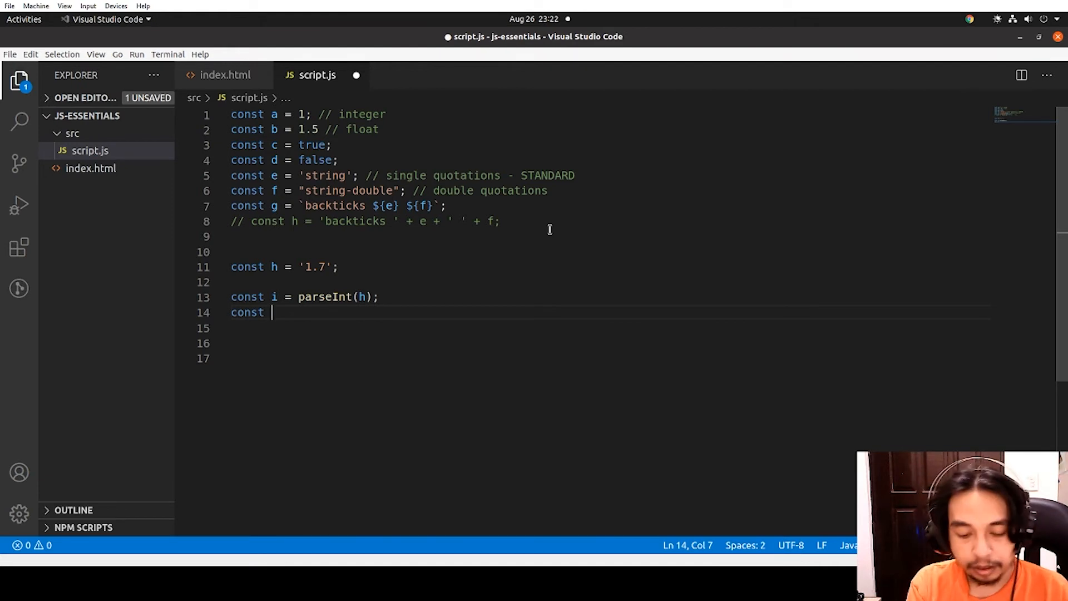
text(j = parseFloat(h);)
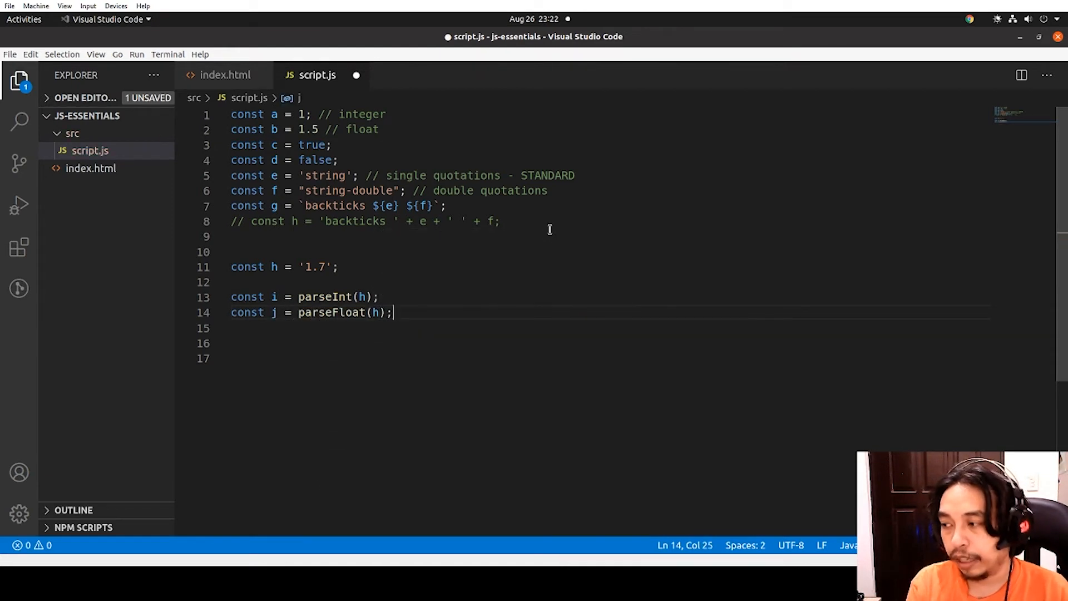
text(console.log)
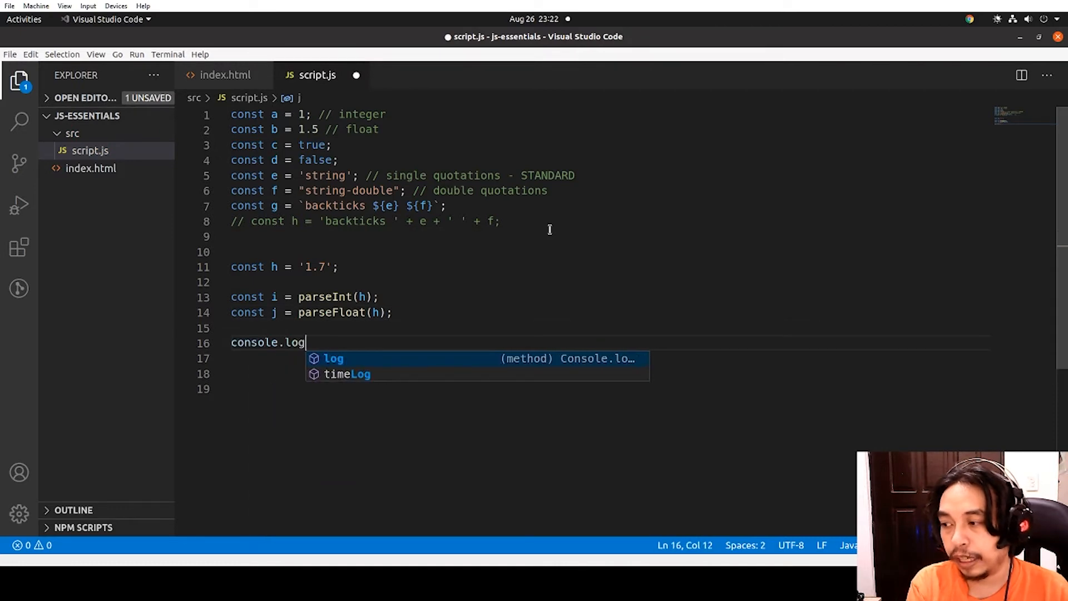
text((i, j);)
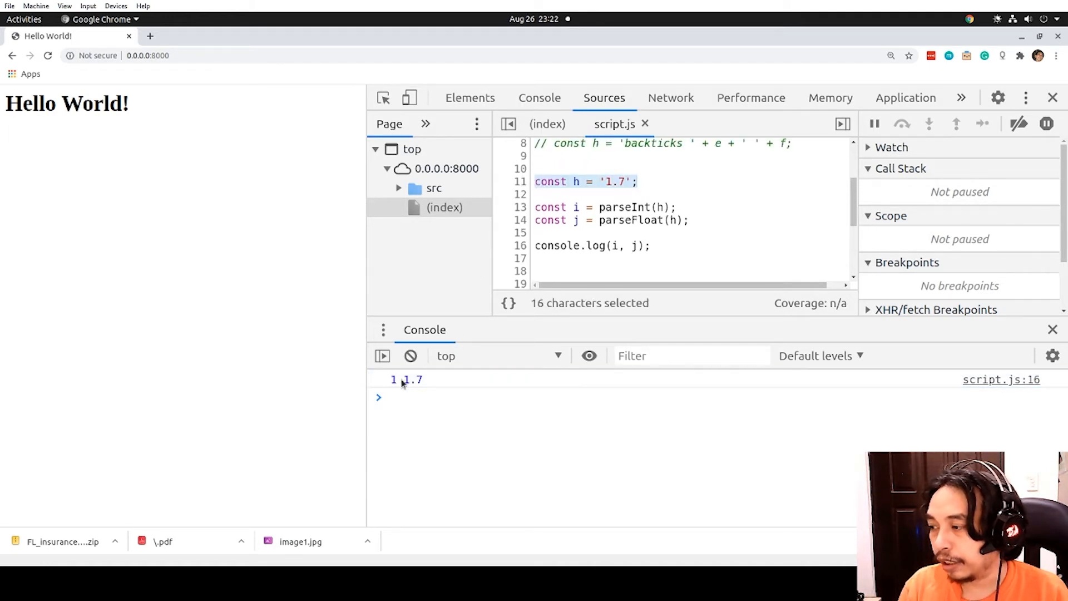
Check the Chrome console output 1 and 1.7 from console.log(i, j)
double_click(413, 379)
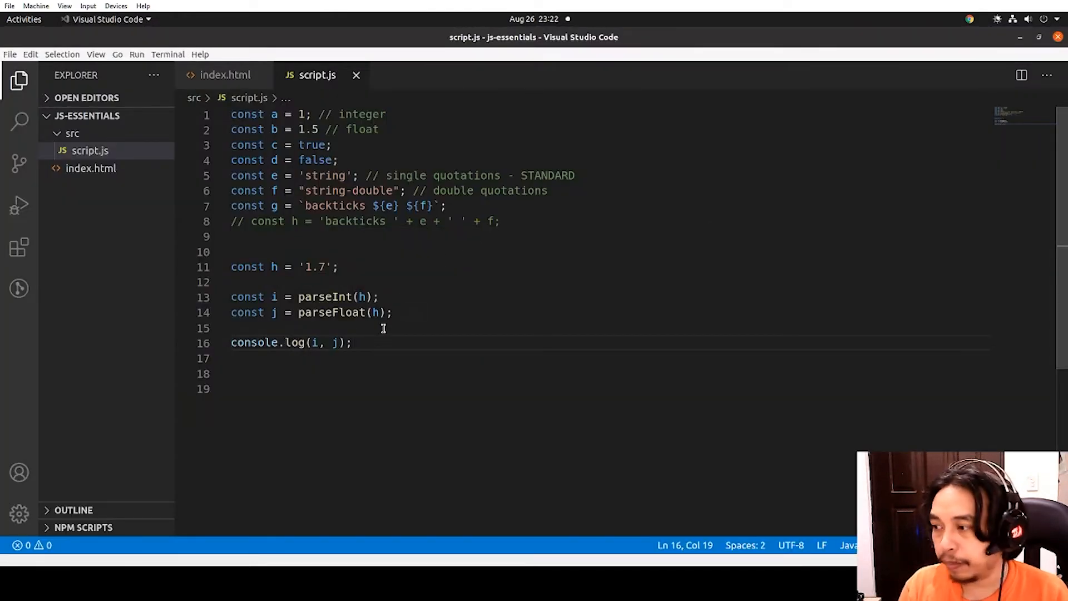
Change h's value from '1.7' to 'string'
click(235, 282)
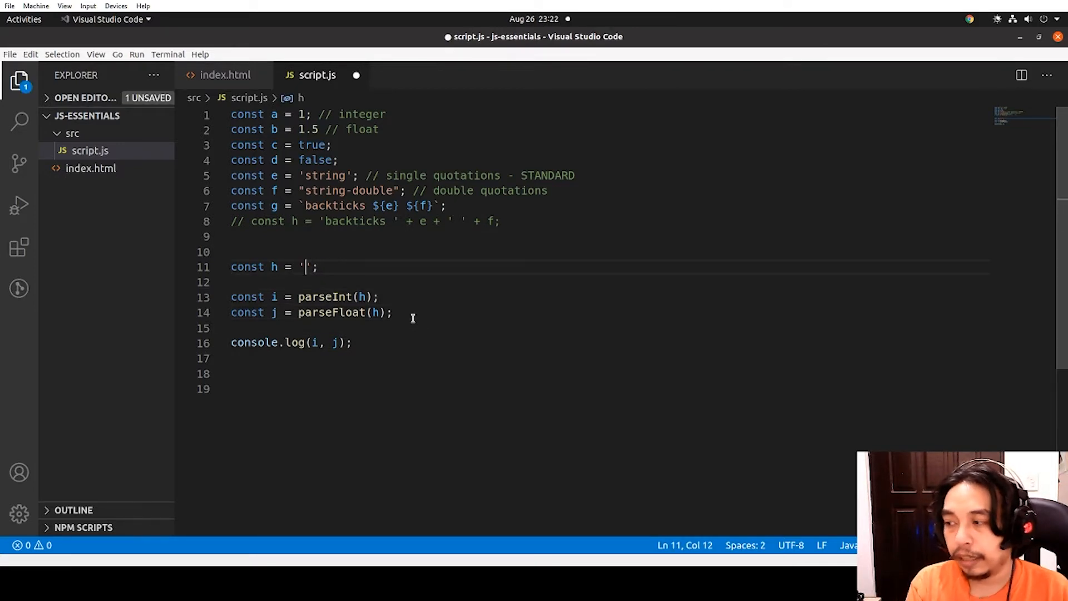
text(string)
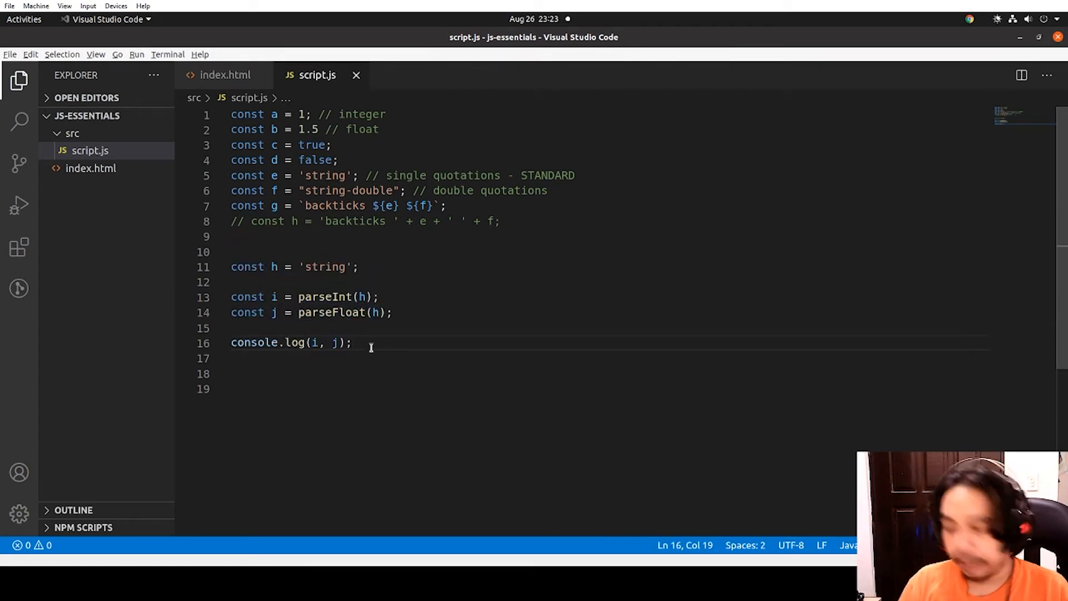
Declare const k = 'hello world'
text(c)
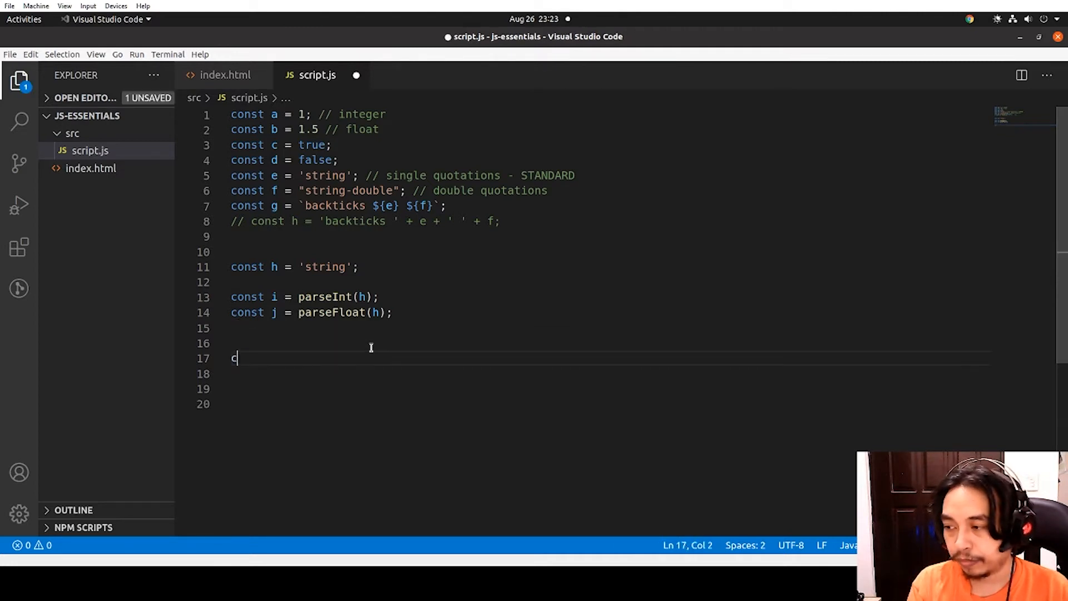
text(onst k =)
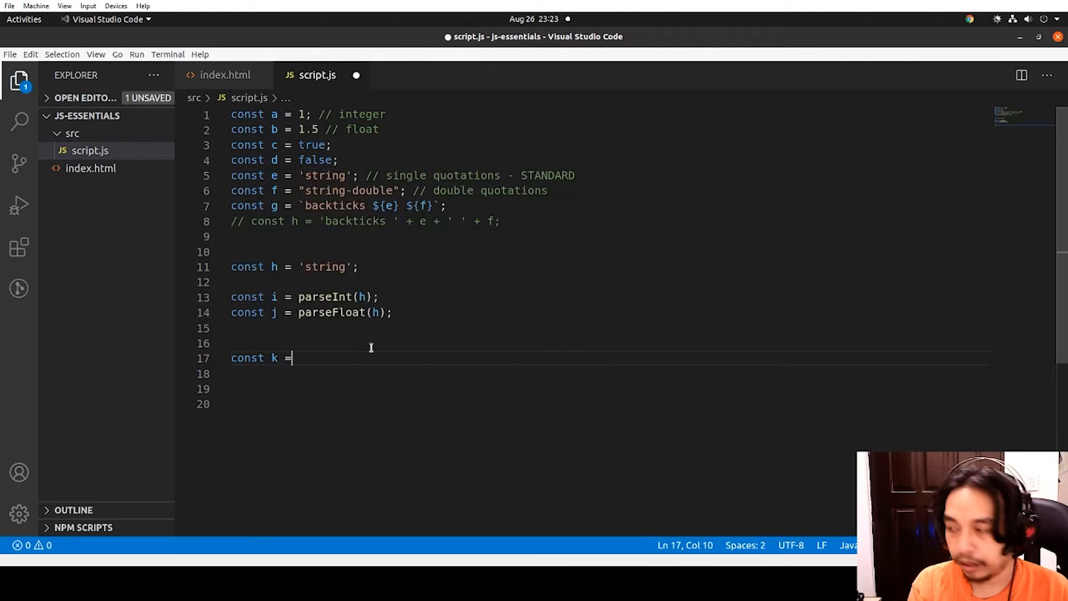
text('hello wor)
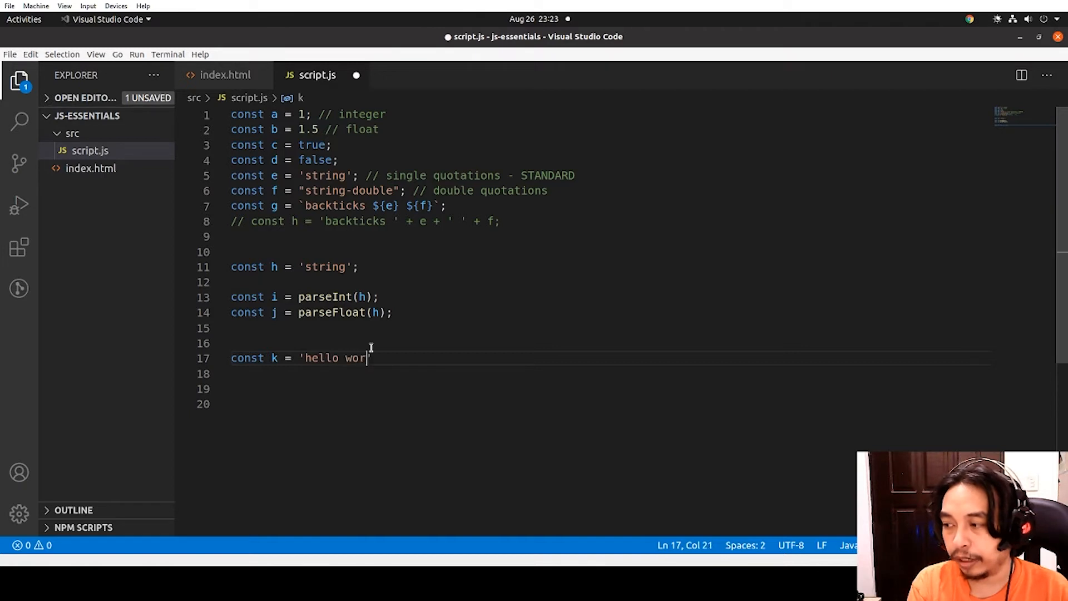
text(ld';)
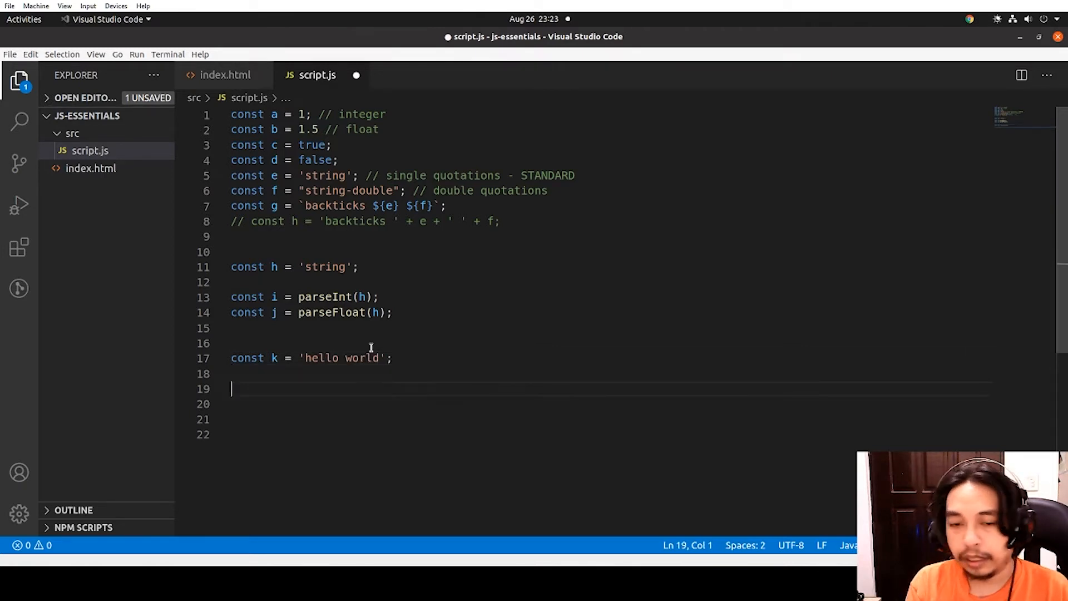
Declare const l = k.replace('world', 'TJ')
text(const)
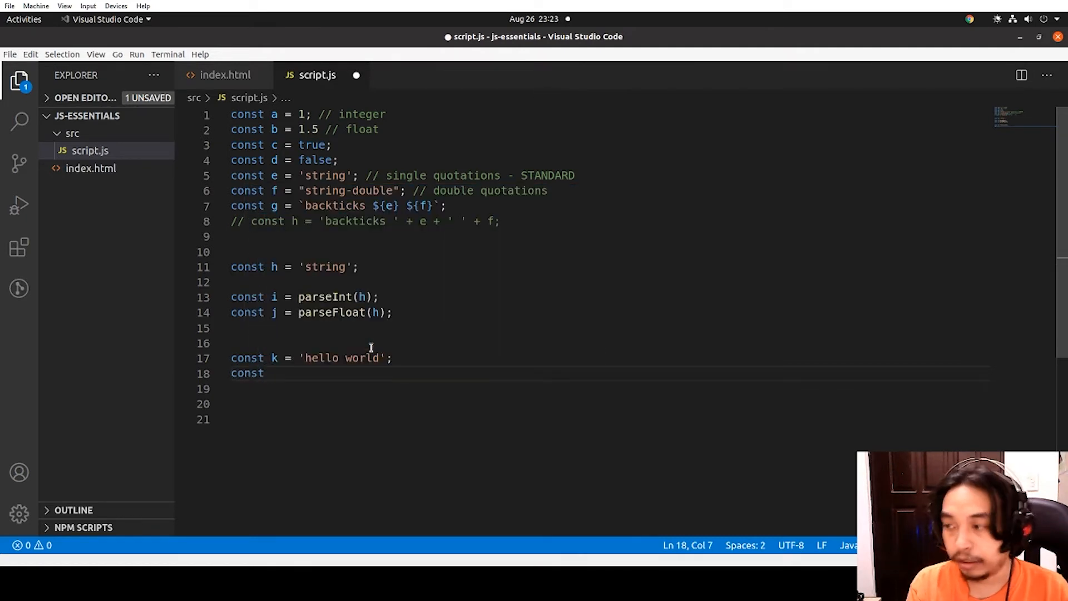
text(l =)
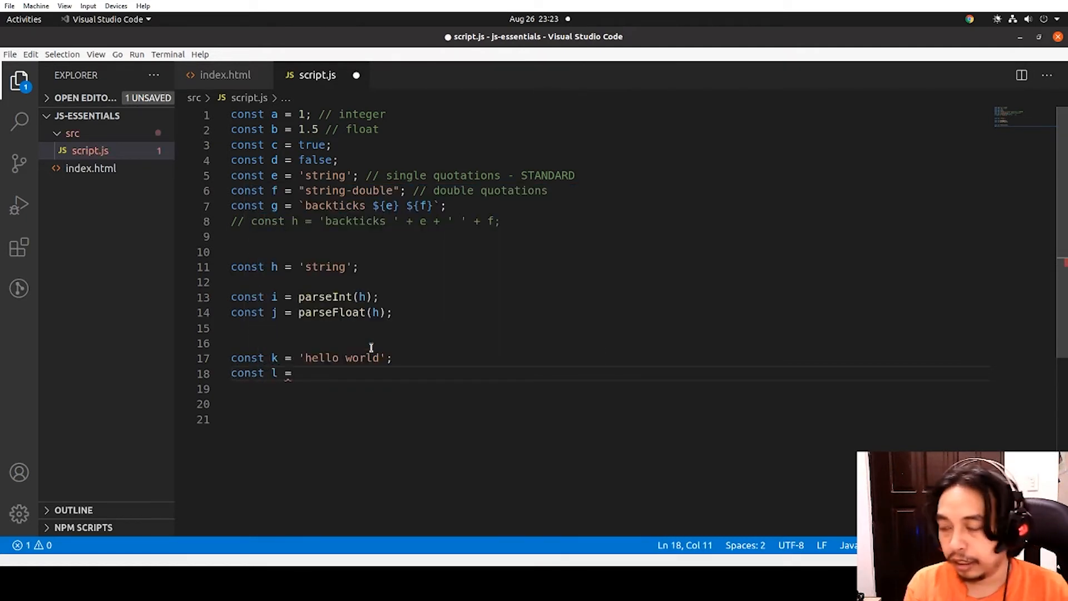
text(k.)
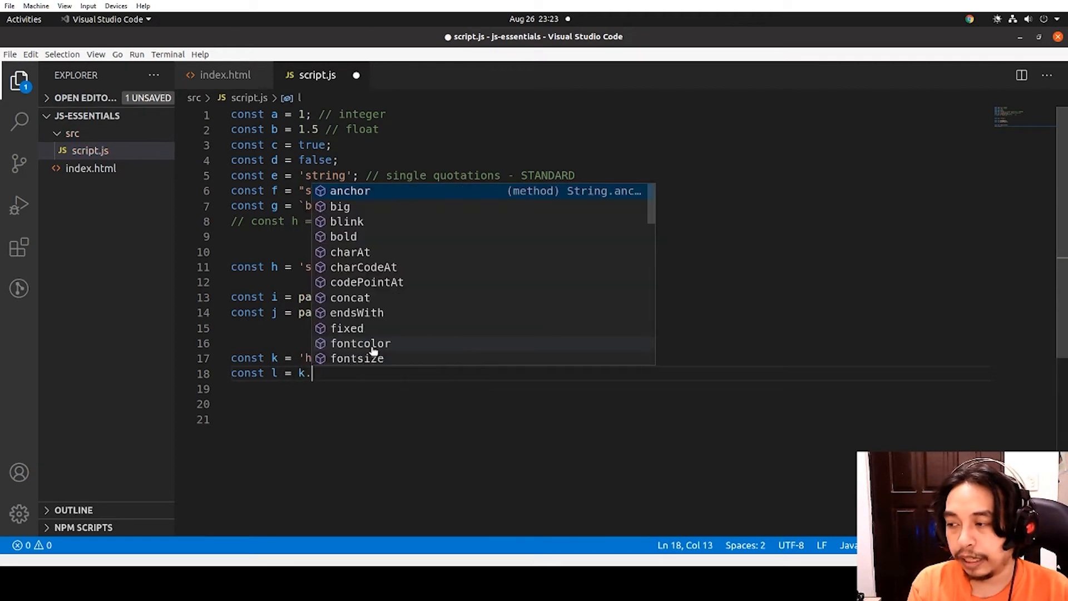
text(replace()
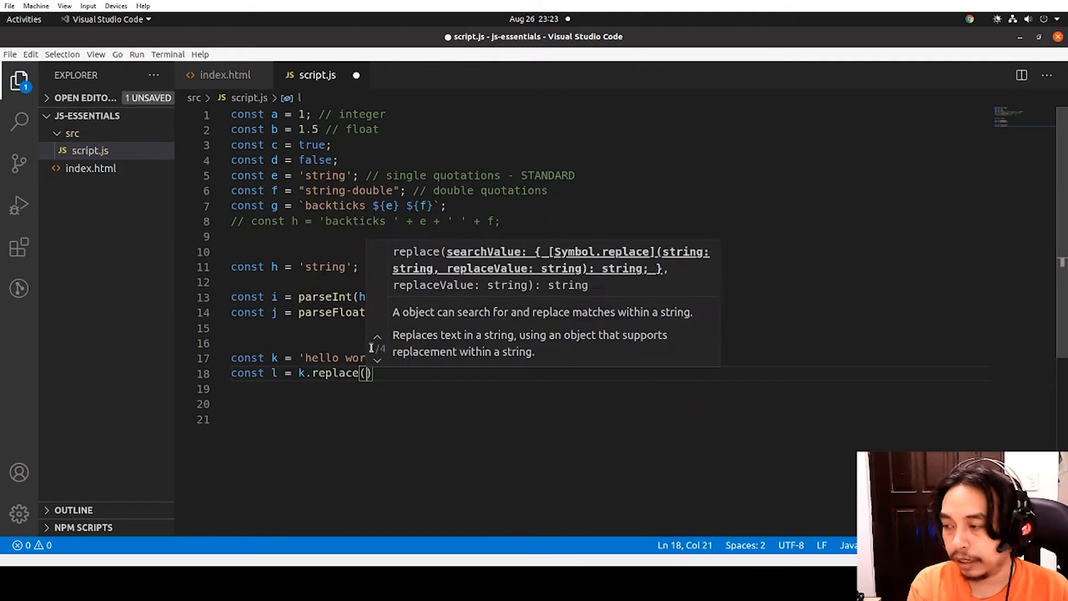
text('world')
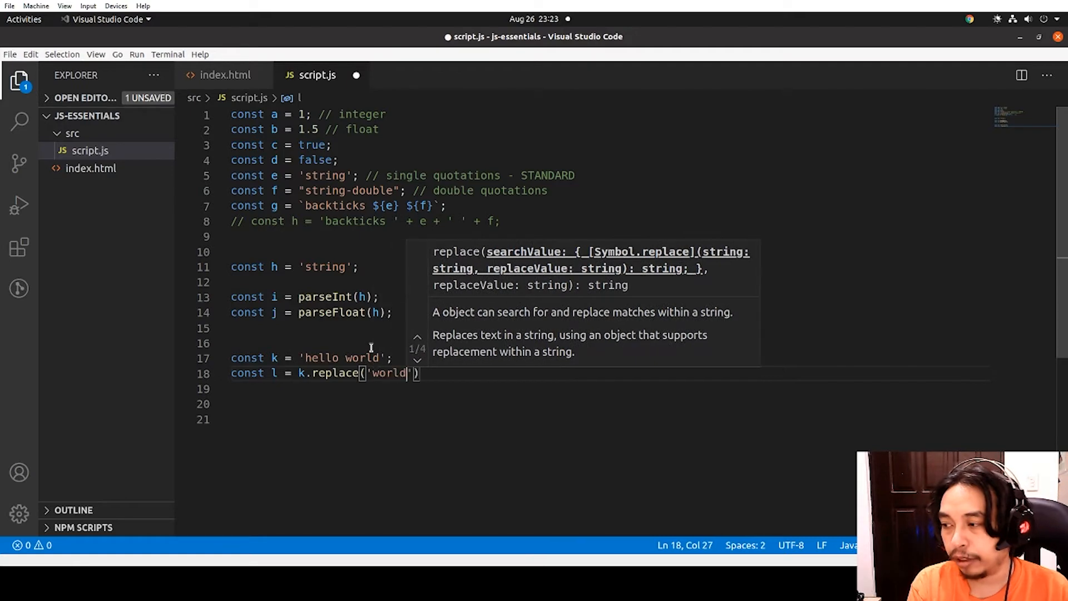
text(, 'T')
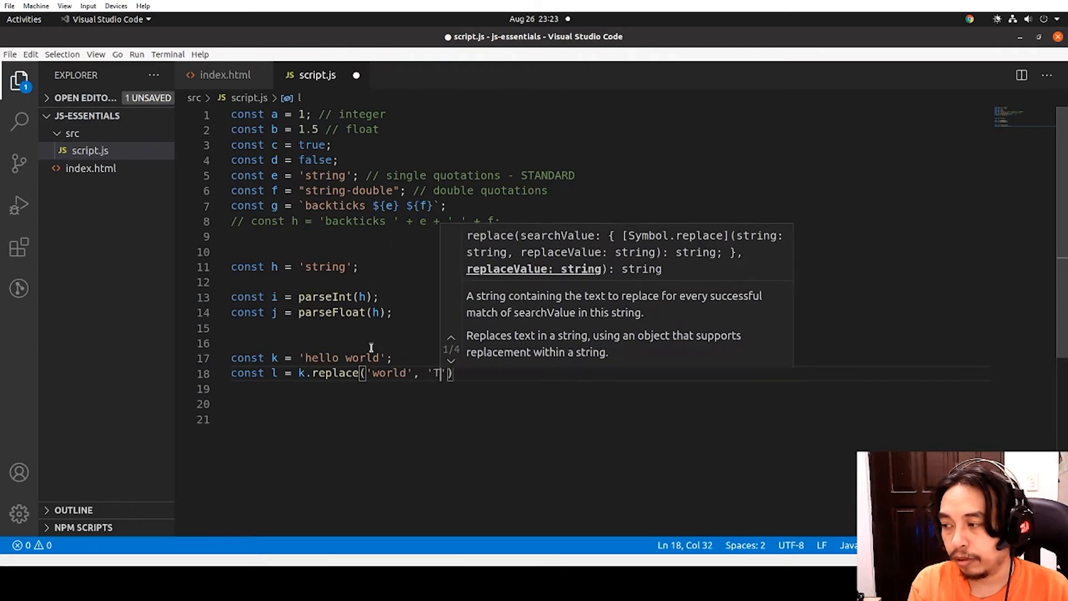
text(J)
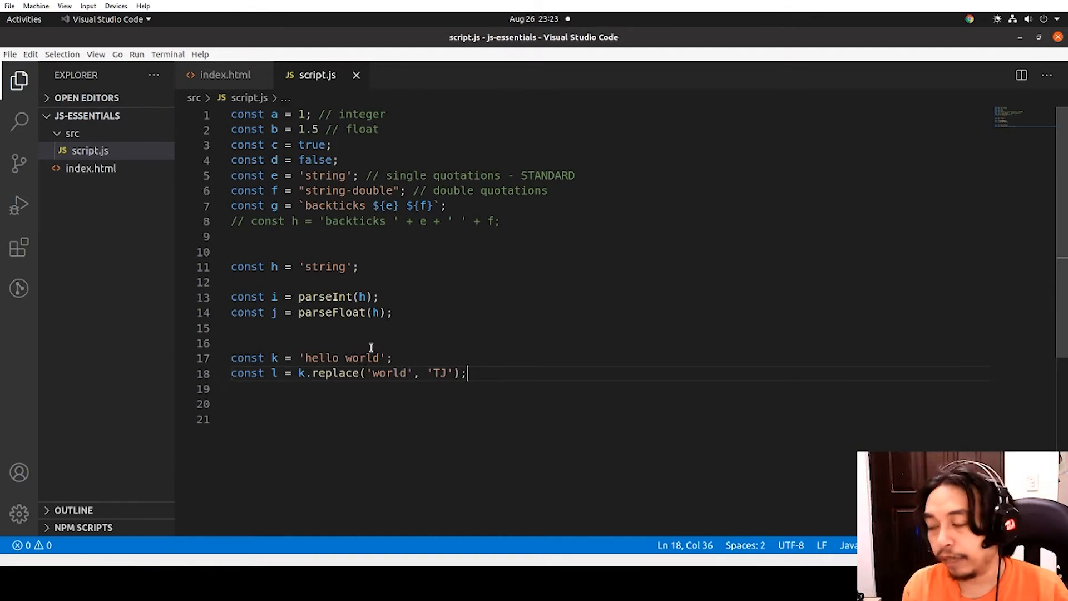
Log k and l with console.log(k, l)
text(console.log()
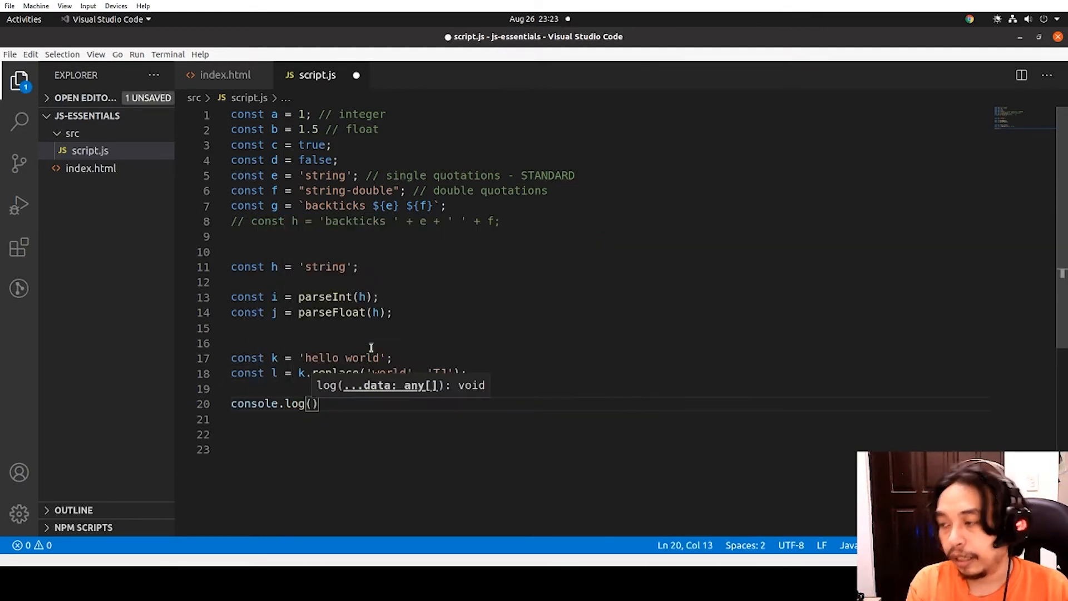
double_click(362, 357)
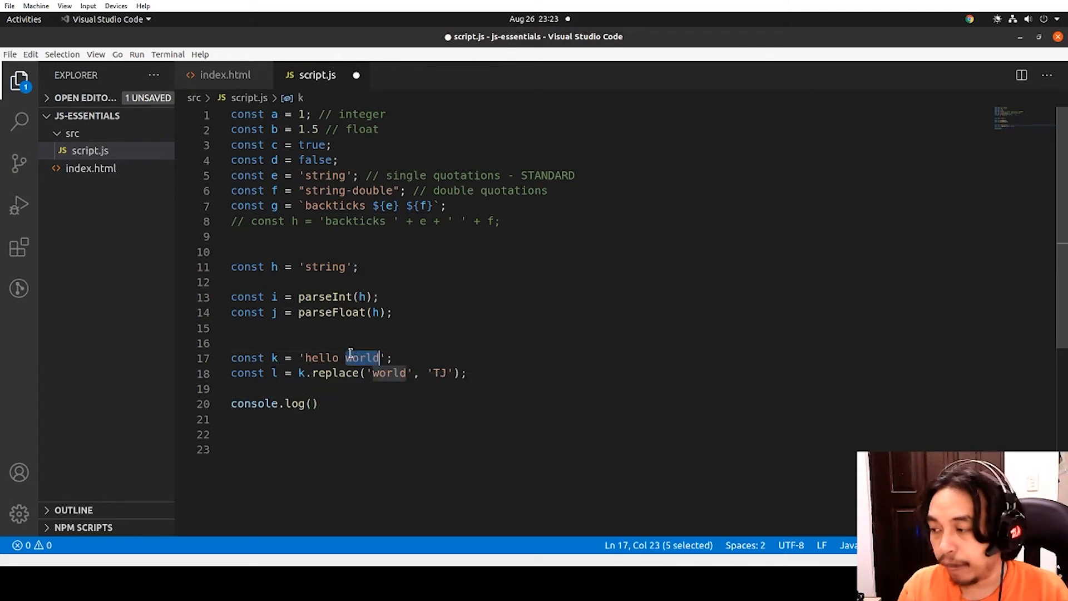
double_click(388, 372)
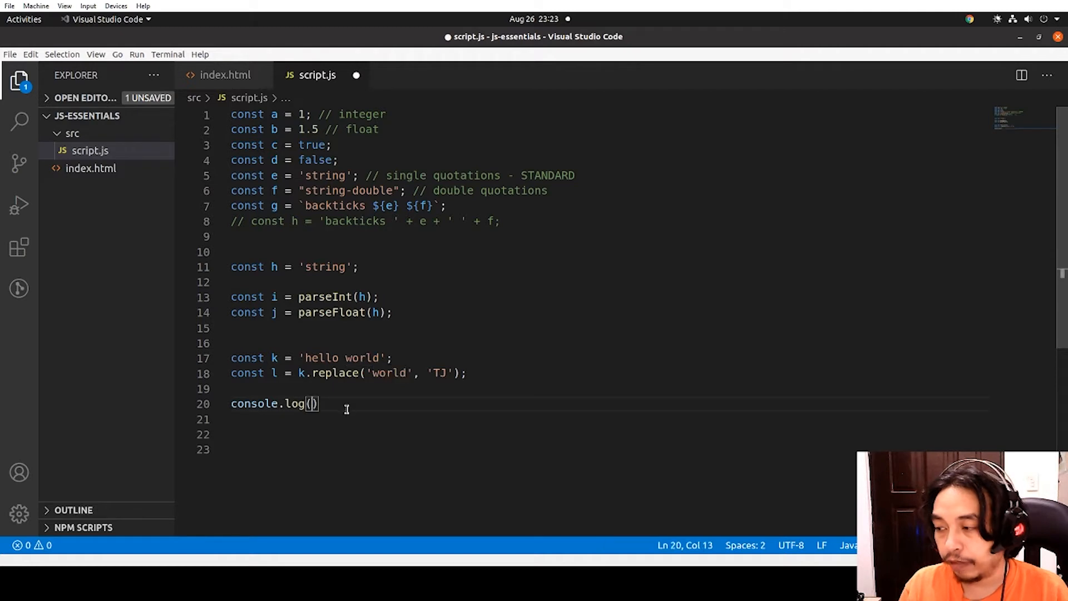
text(l)
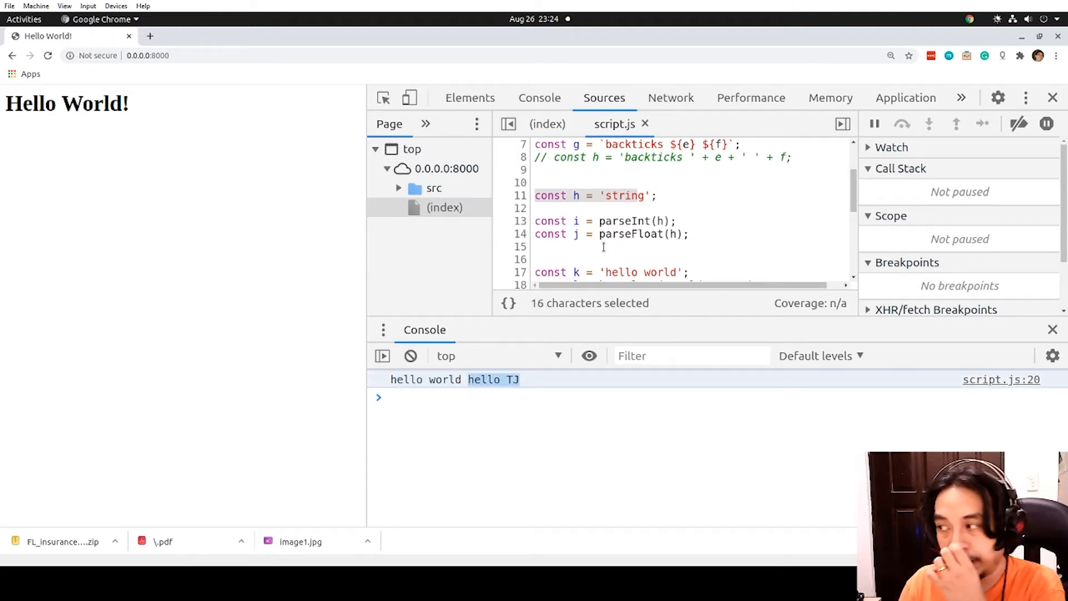
Scroll the console to view 'hello world hello TJ' from line 20
scroll(down, 3)
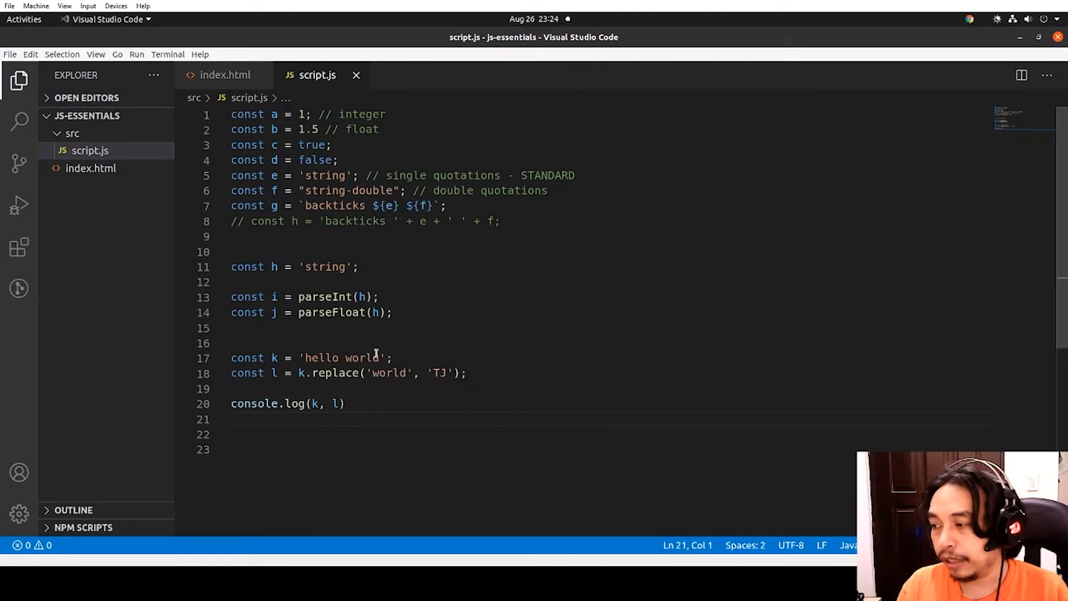
Extend k to read 'hello world! hello from outer space'
drag(252, 403, 345, 403)
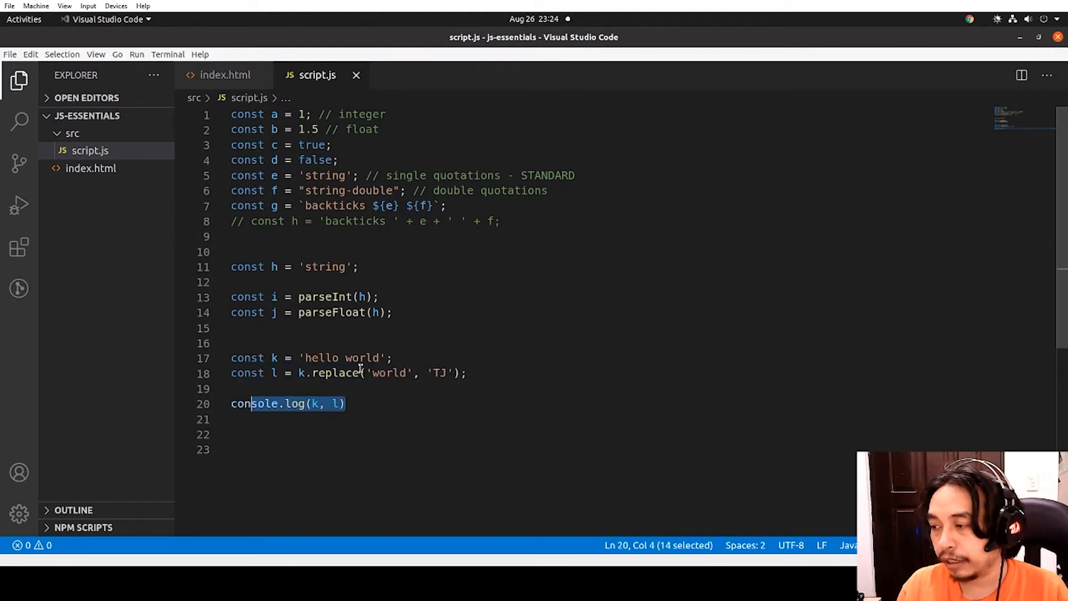
double_click(340, 357)
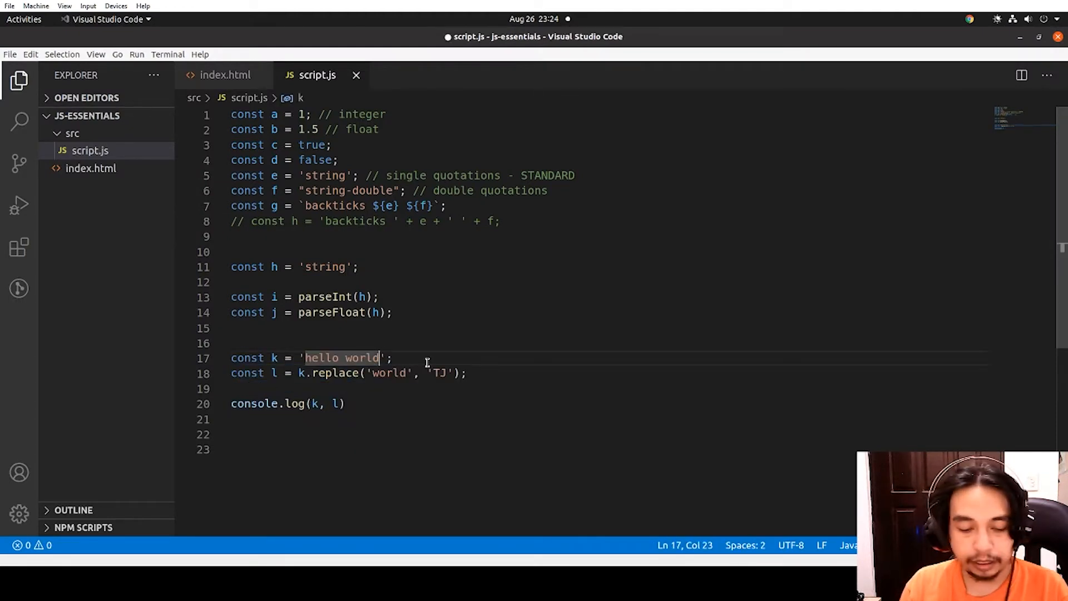
text(! hello)
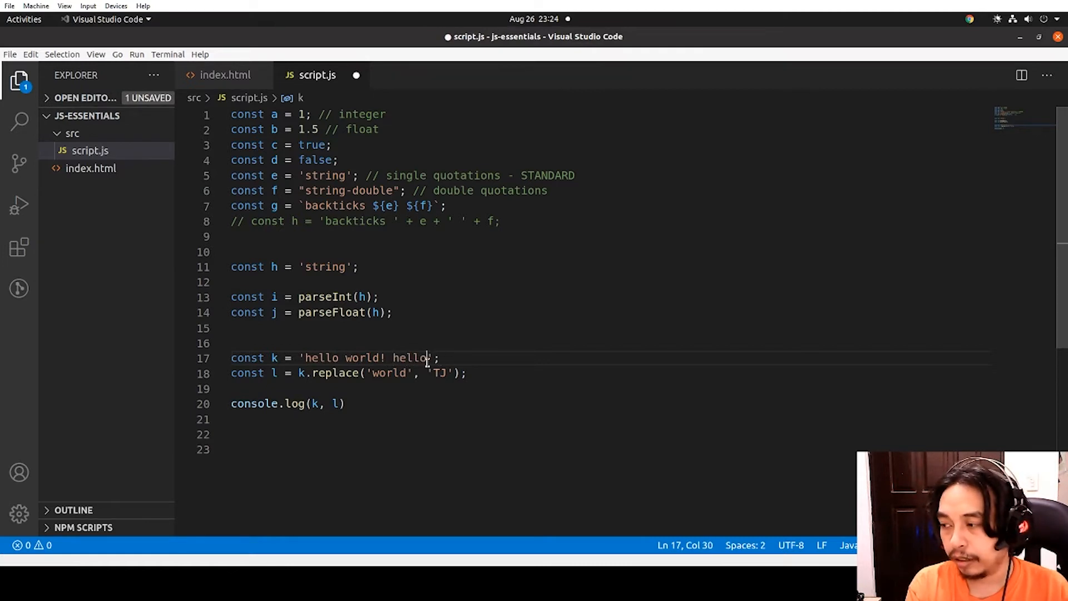
text(from outer)
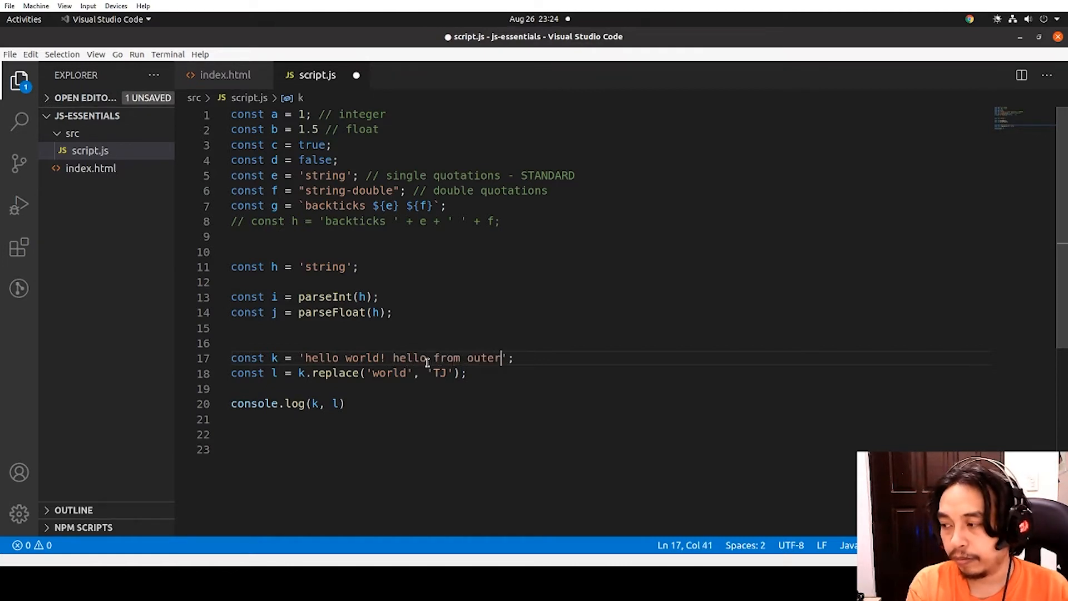
text(space)
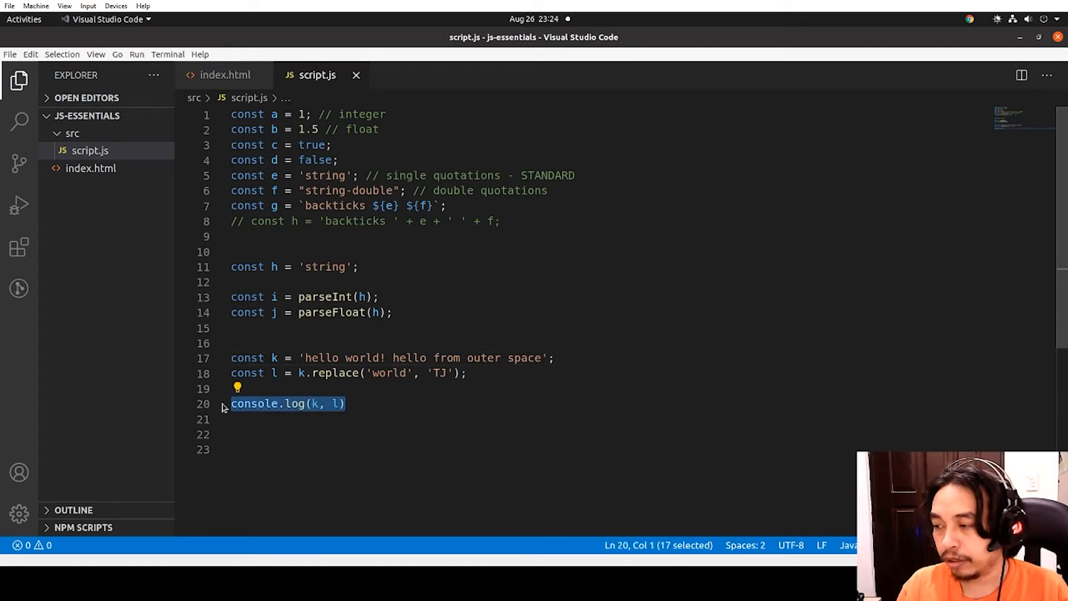
Add const m = k.split(' '), save script.js, and begin a console.log of k
text(const)
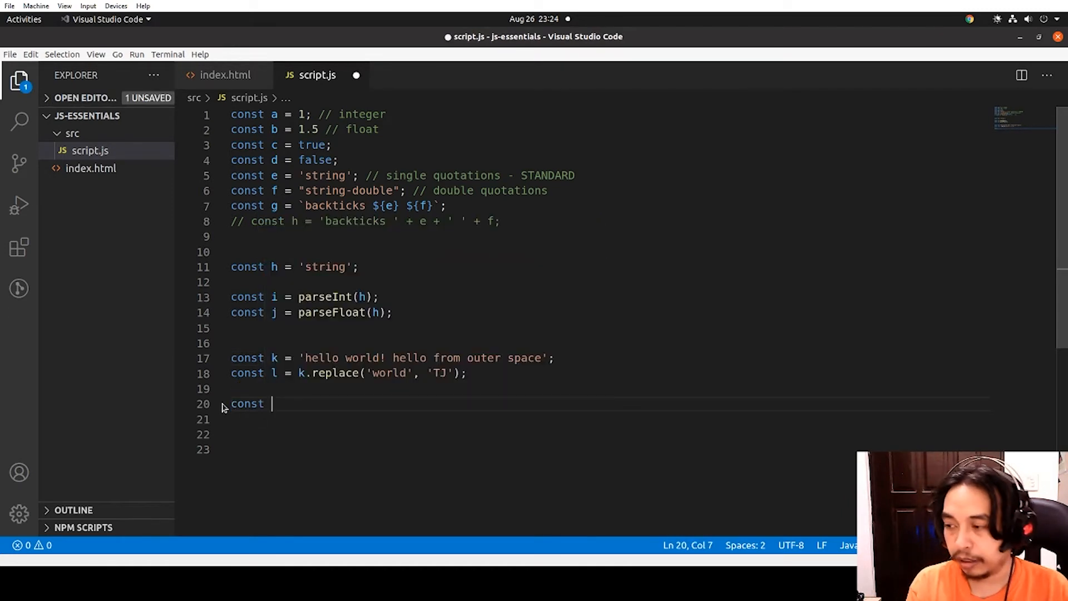
text(m =)
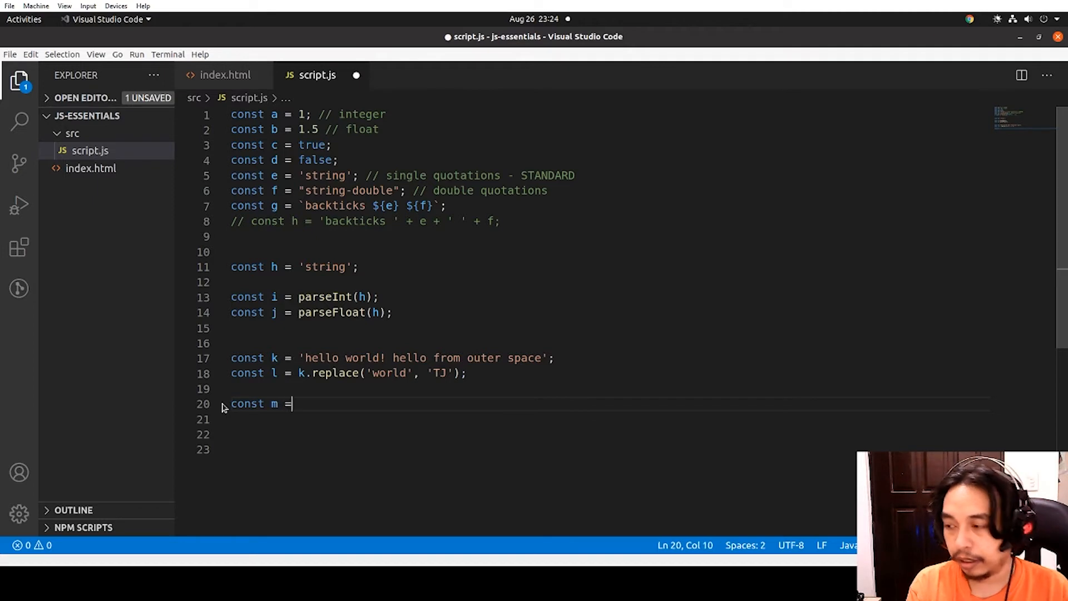
text(k)
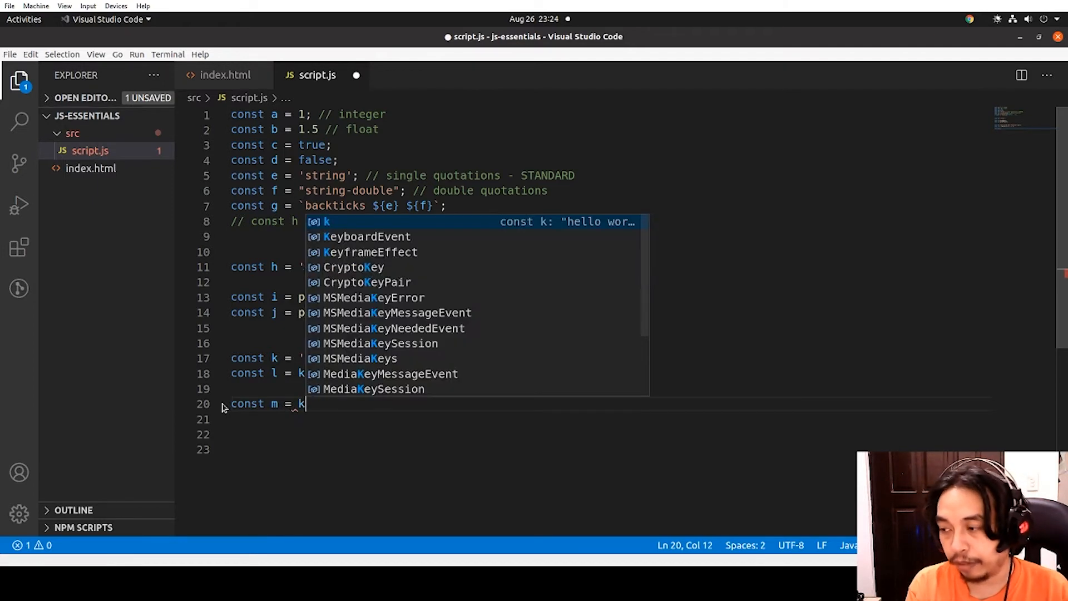
text(.split(' ');)
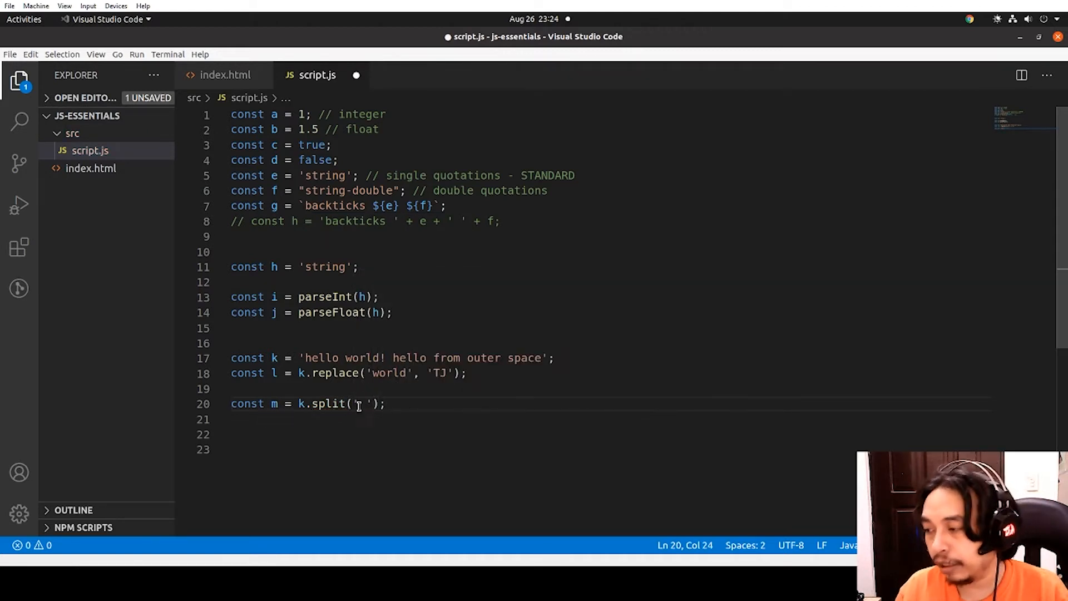
click(340, 357)
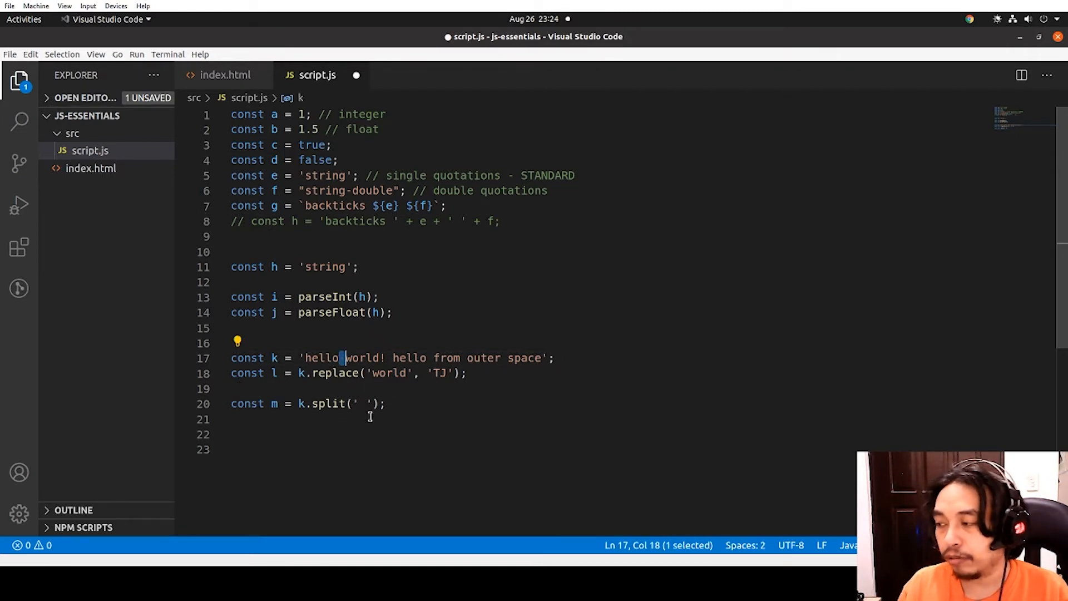
key(ctrl+s)
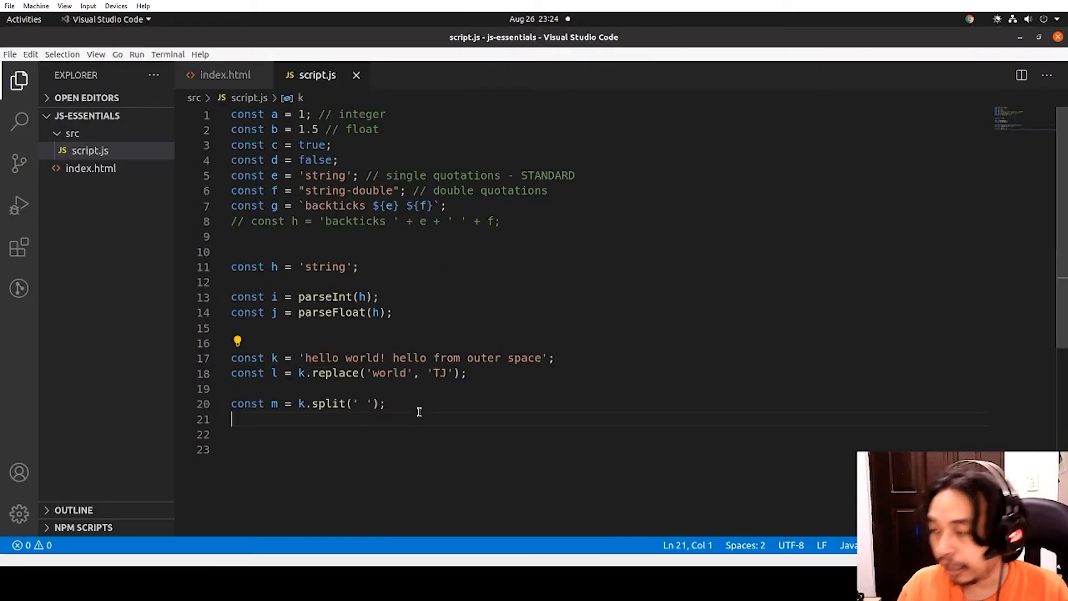
text(console.log(m)
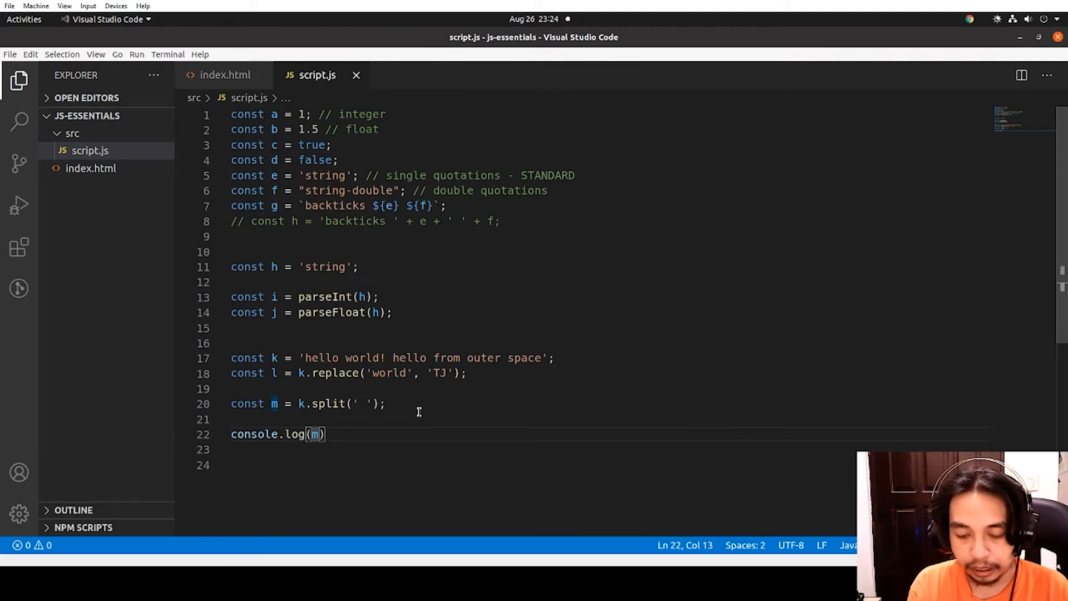
text(k,)
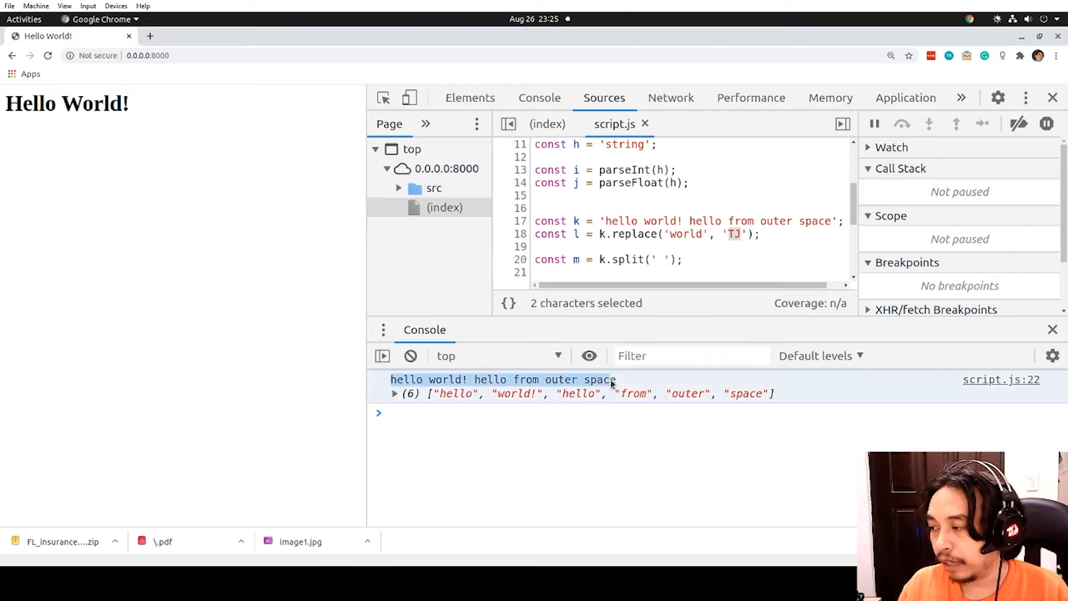
Expand the logged array in Chrome's console to see indexes 0–5 and length 6
click(394, 393)
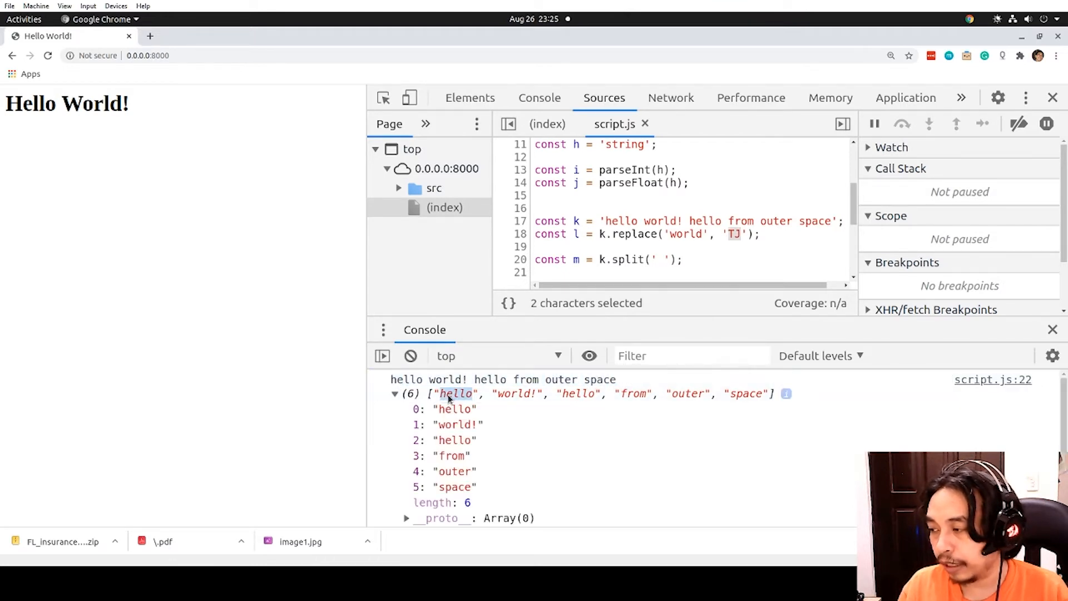
mouse_move(454, 409)
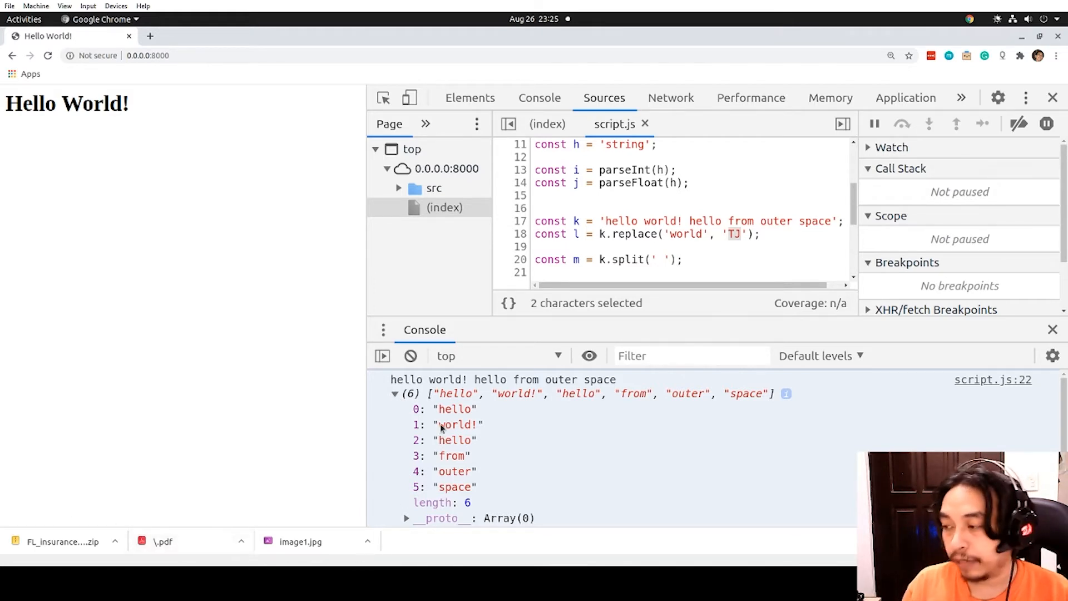
mouse_move(454, 423)
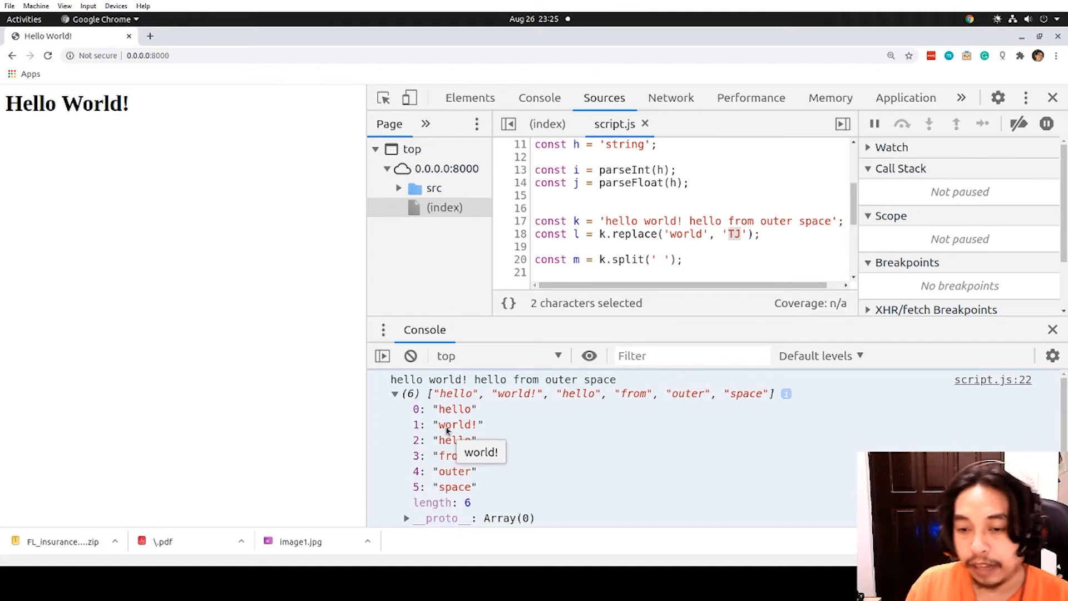
mouse_move(460, 439)
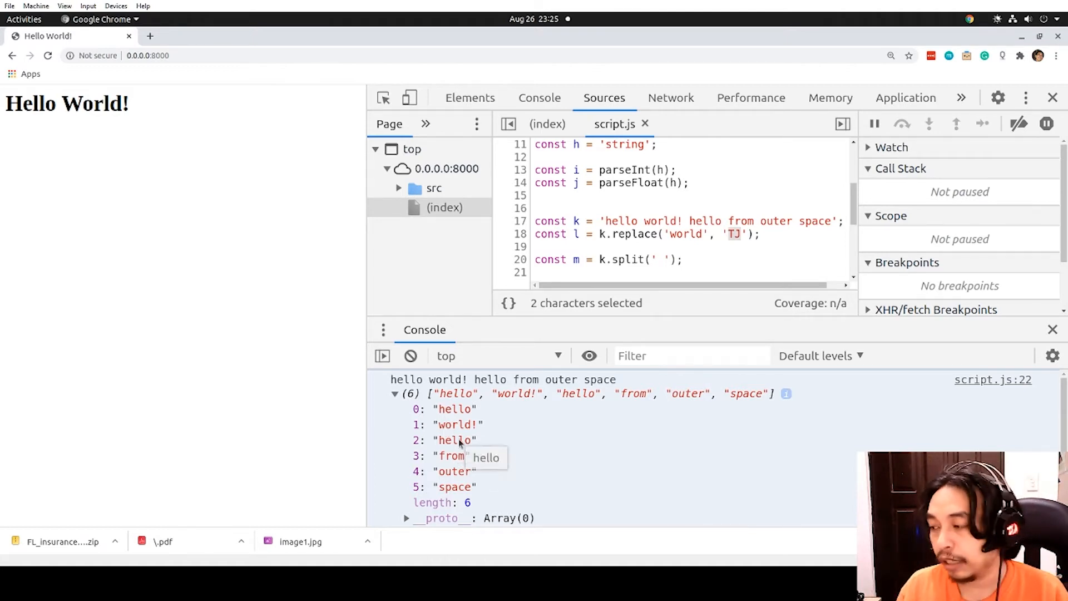
mouse_move(419, 415)
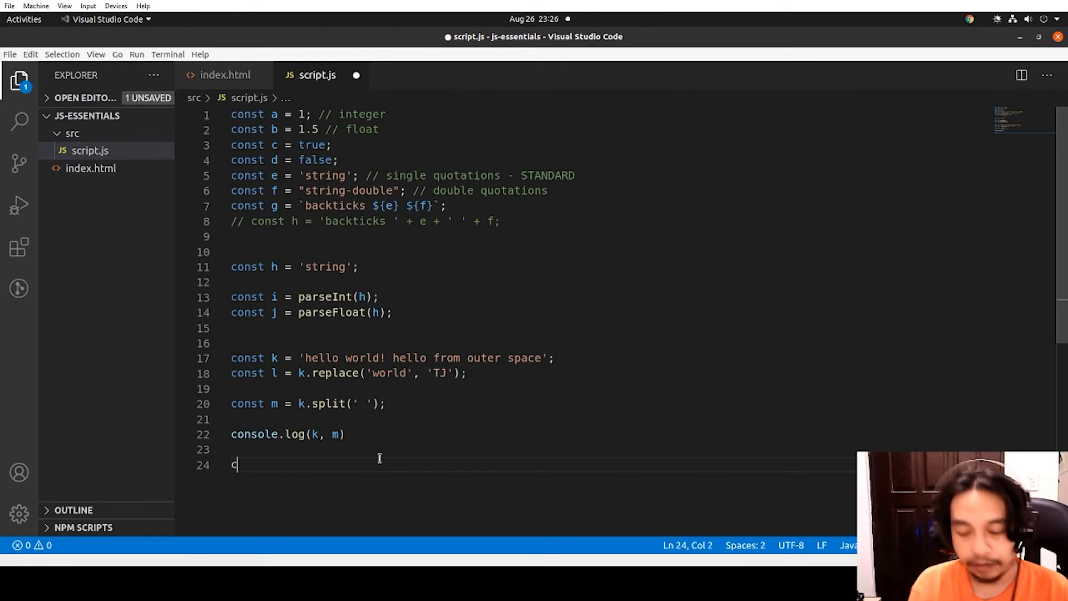
Log k with m, add console.log(m[3]) and one more console.log line
text(onsole.log(m[)
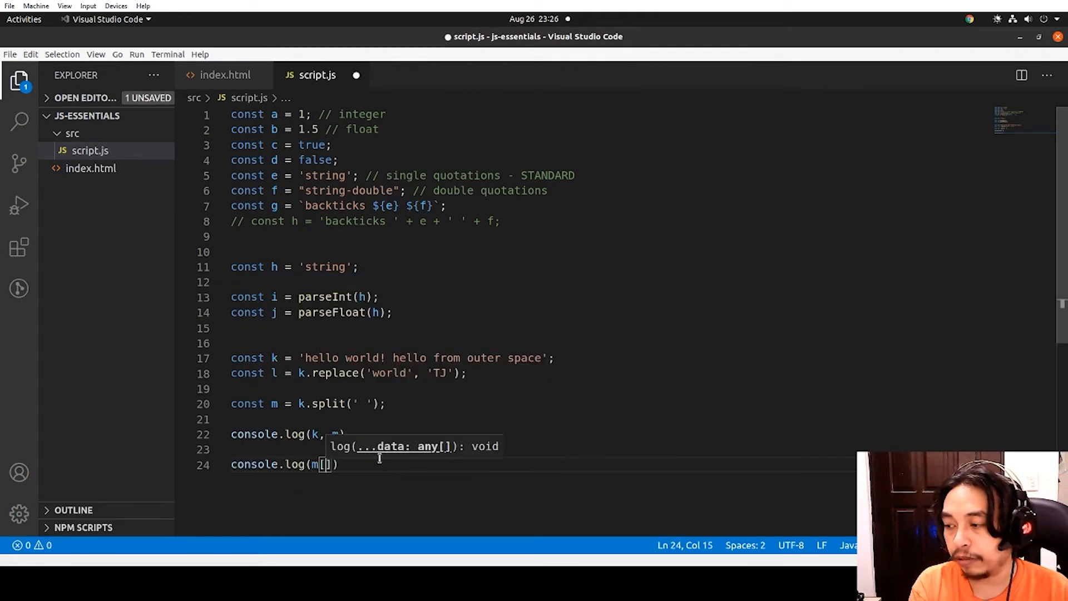
text(0)
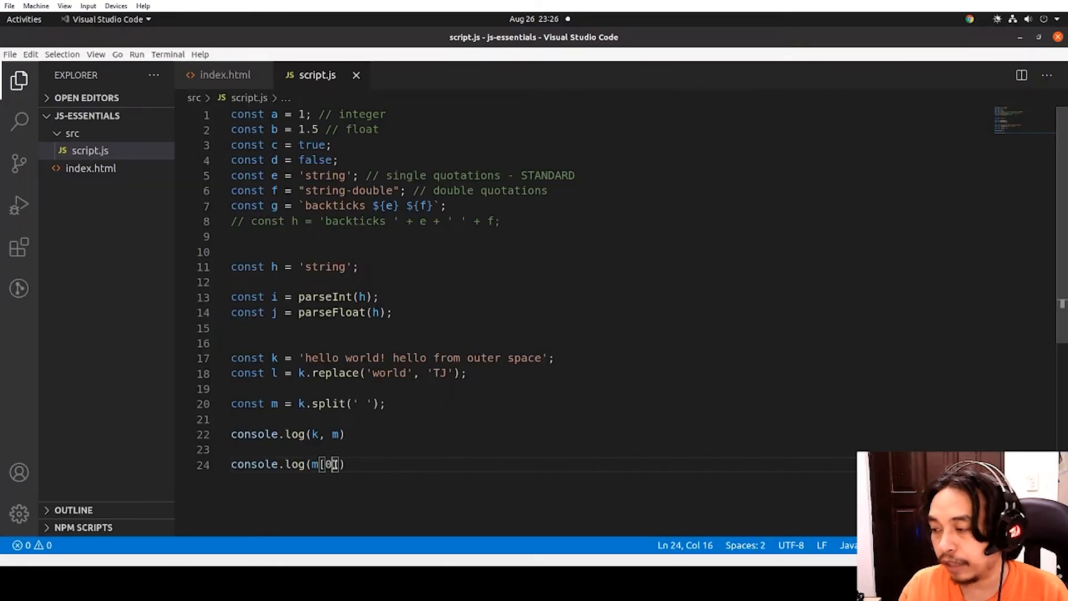
text(3)
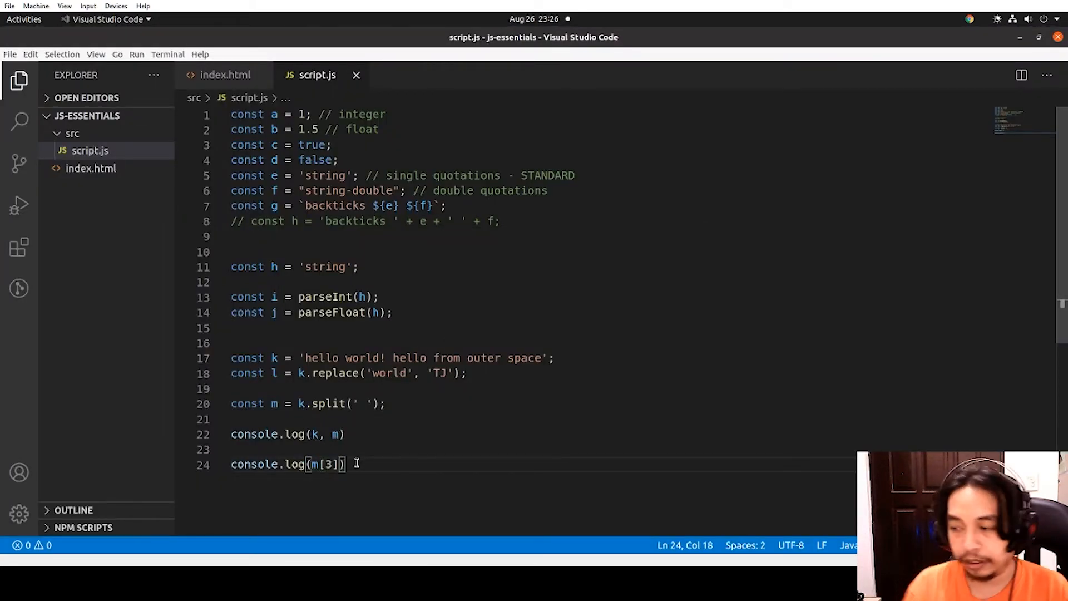
text(co)
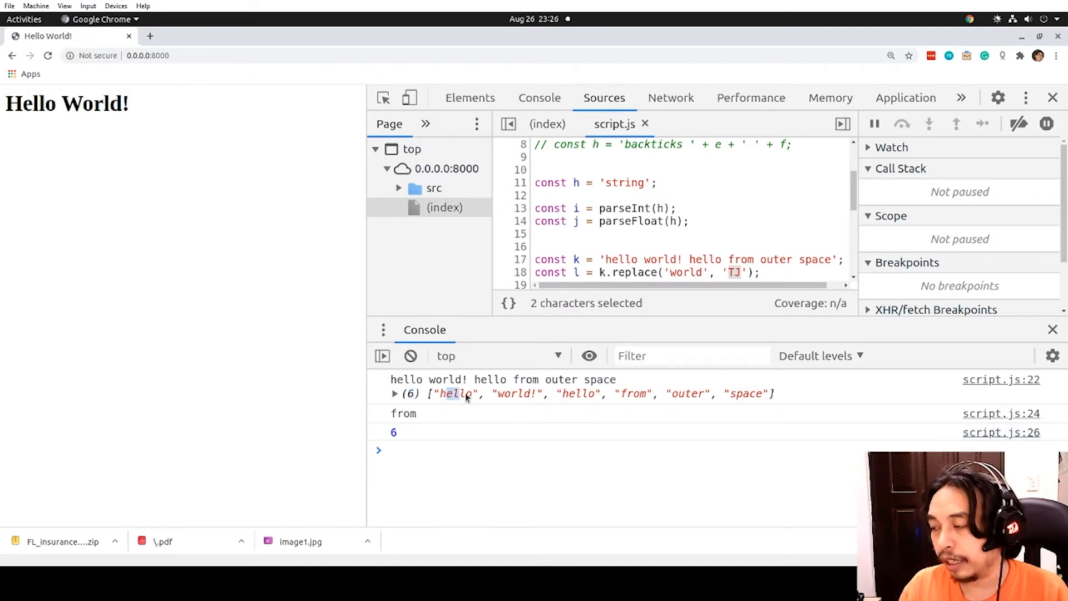
double_click(455, 394)
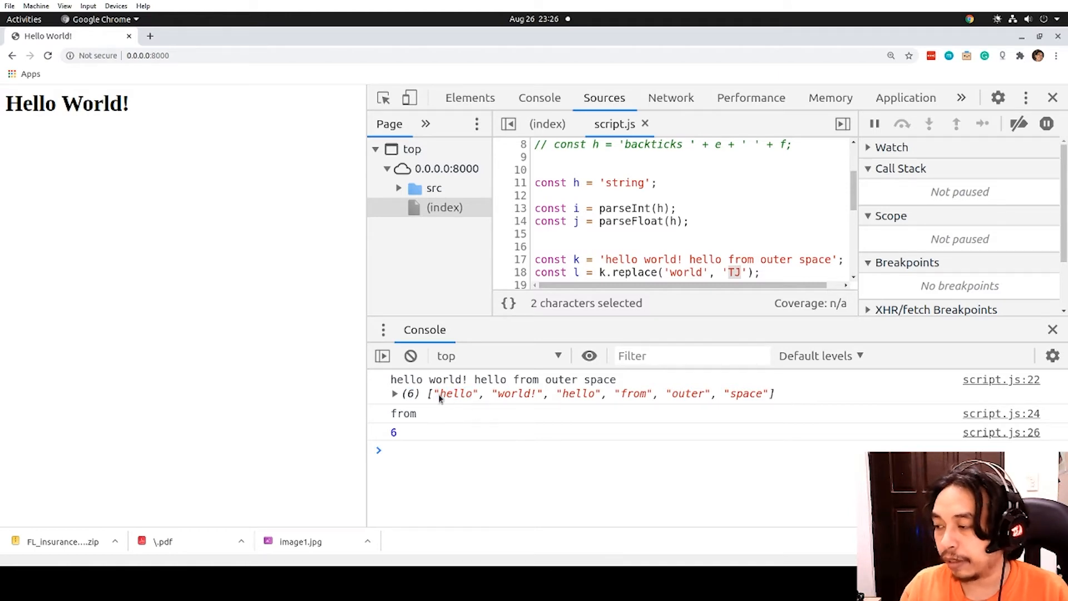
mouse_move(638, 393)
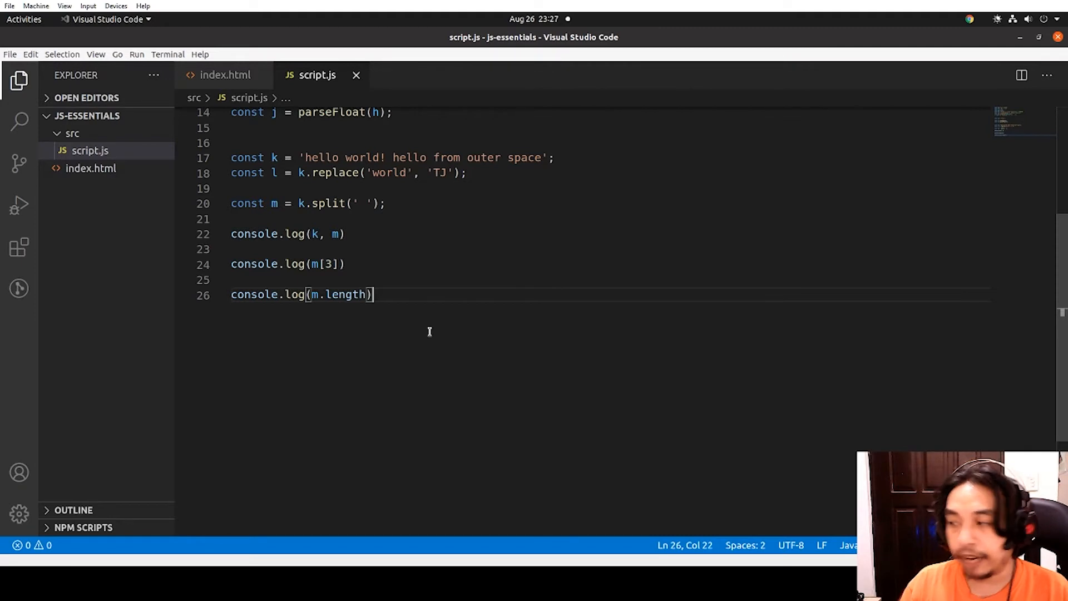
Write a commented-out new Array() line, then declare const n = [1, 2, 3, 4, 5]
key(Enter)
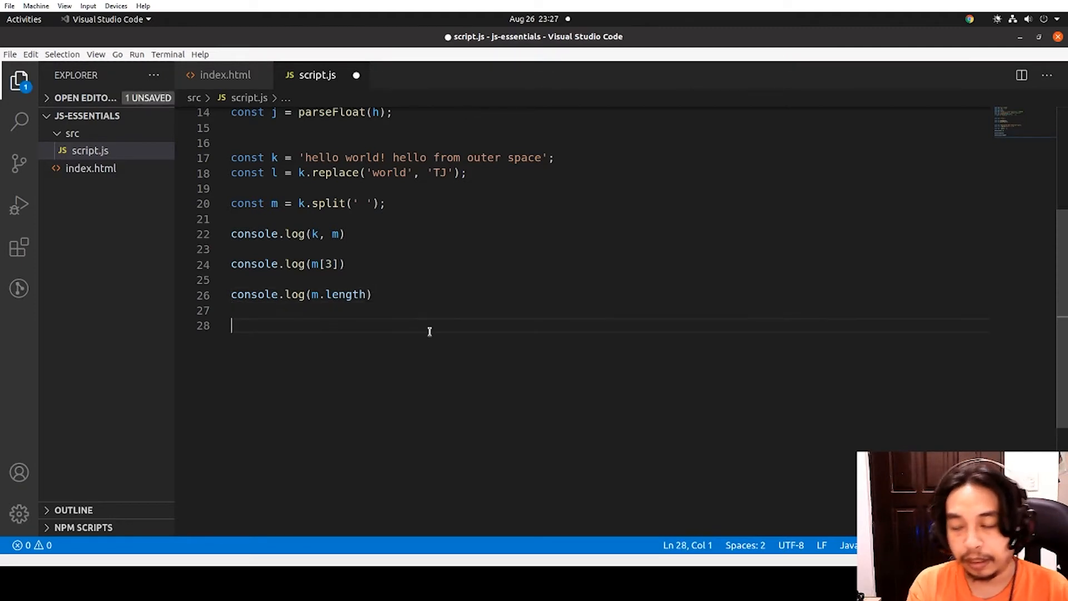
text(const)
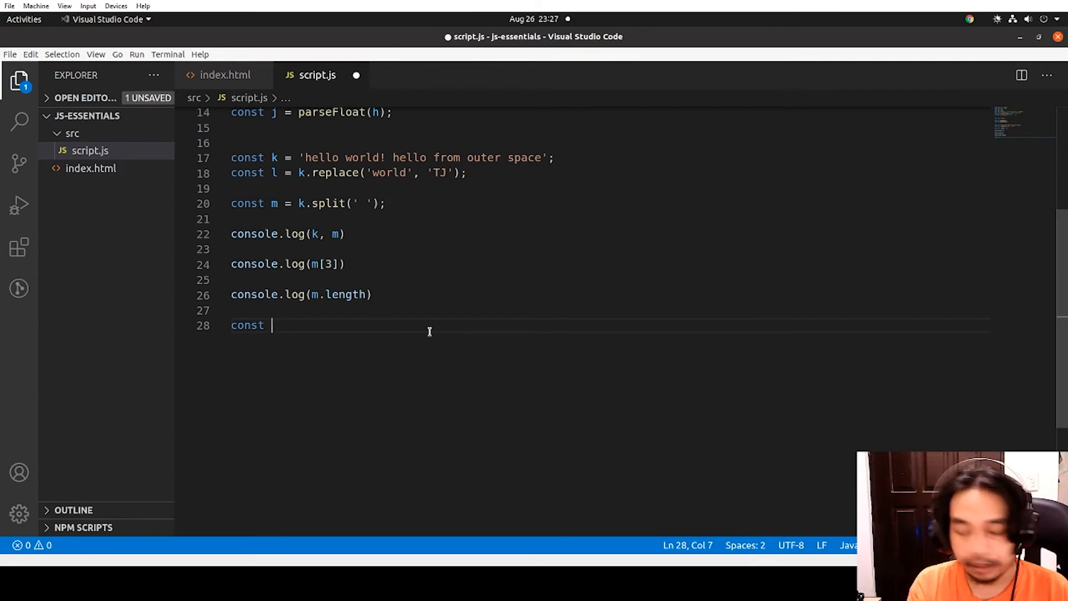
text(n =)
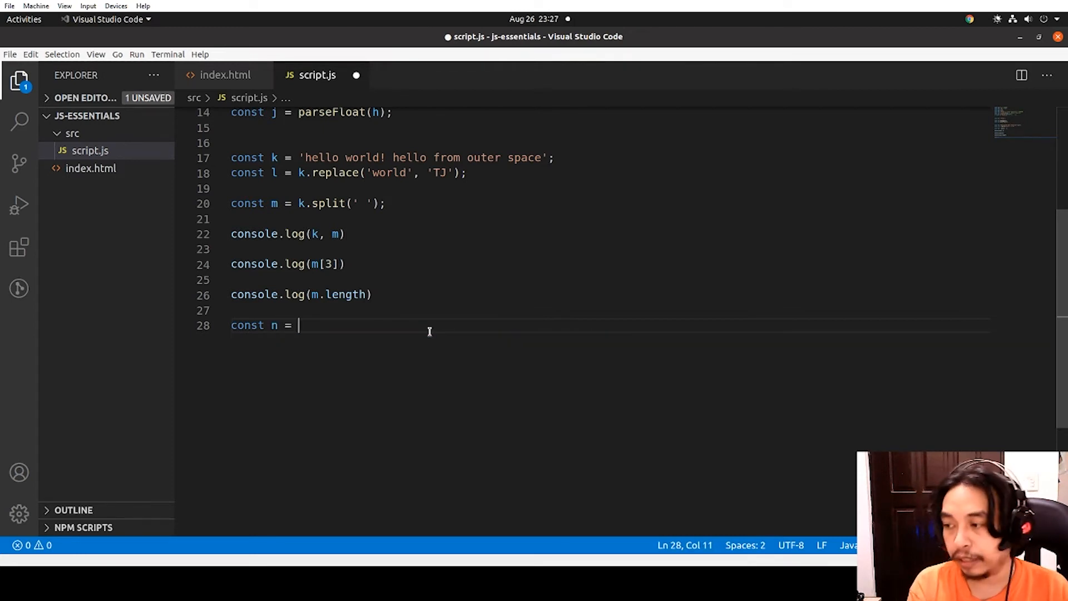
text(new Array();)
text(const n)
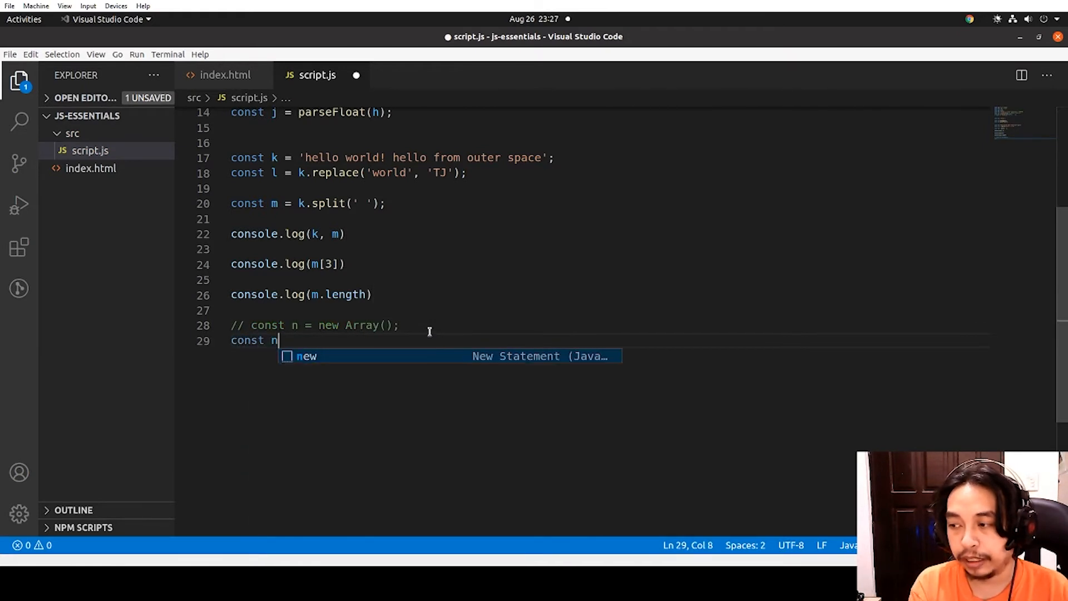
text(= [])
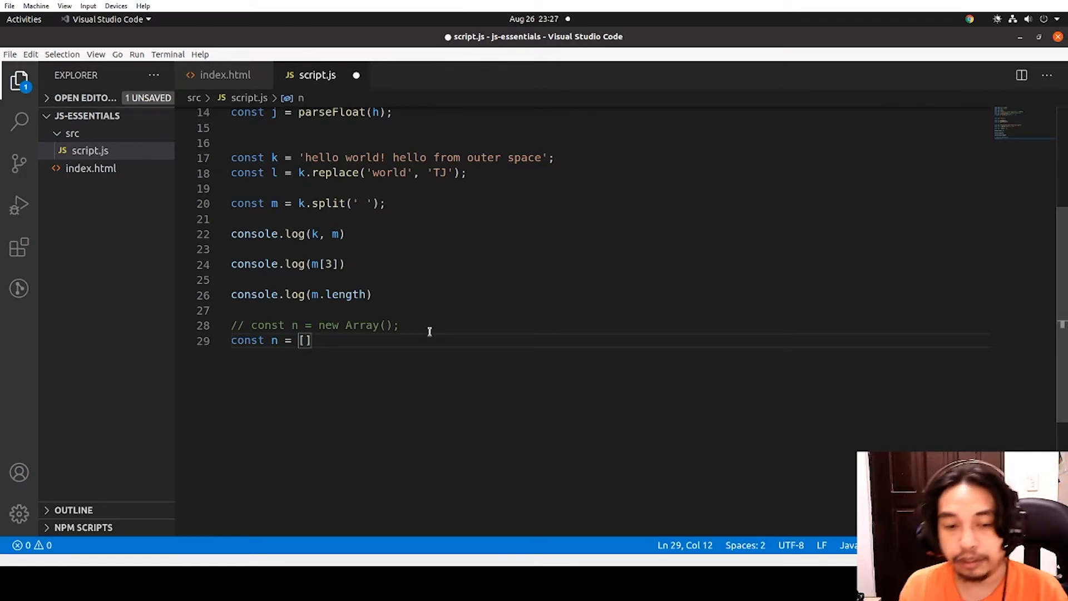
text(1,)
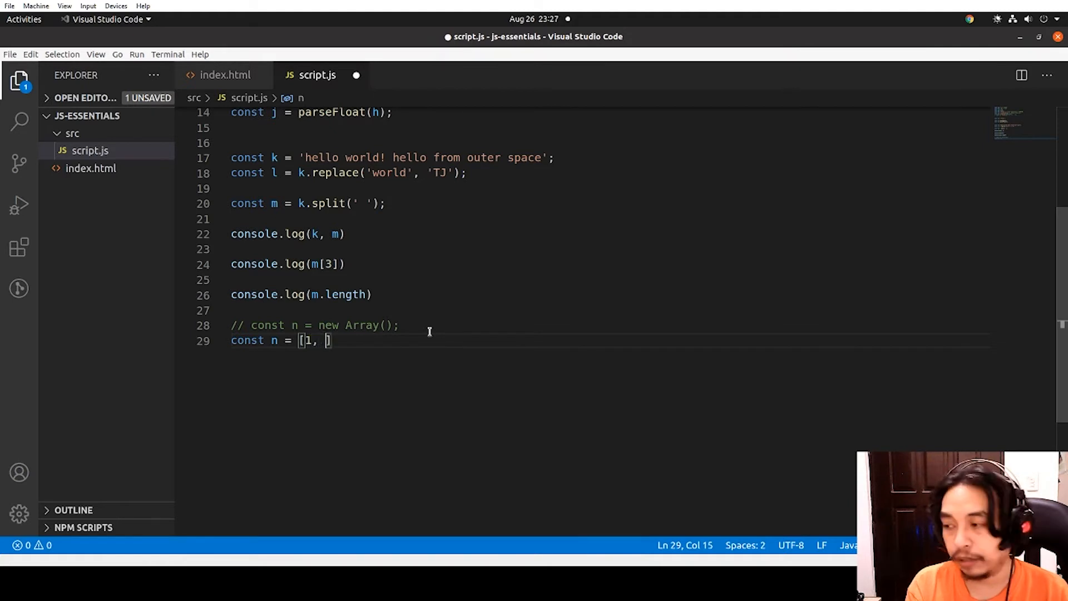
text(2, 3, 4, 5)
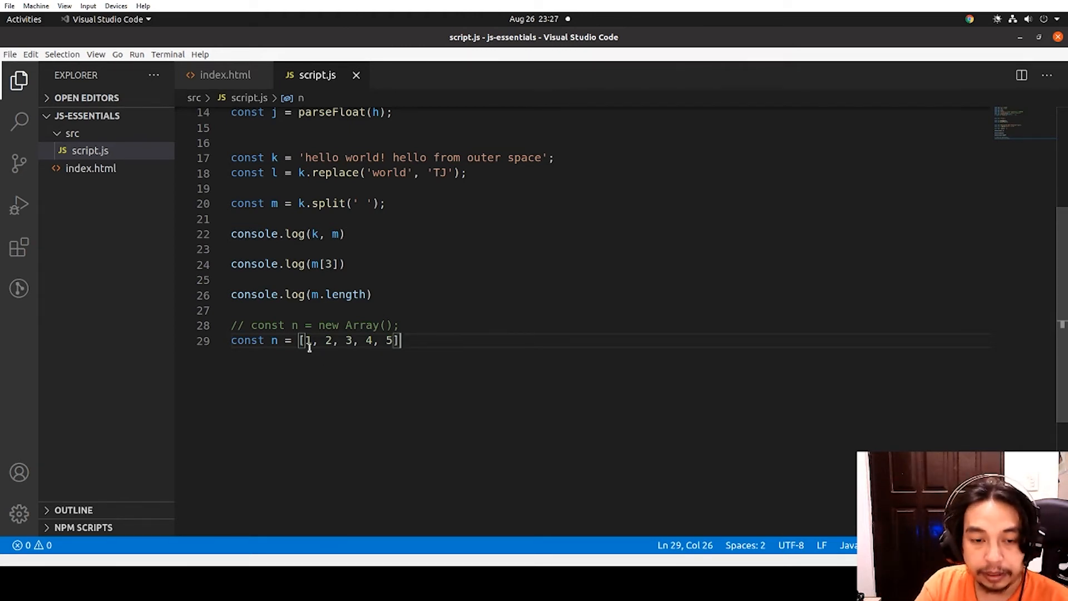
mouse_move(415, 319)
text(;)
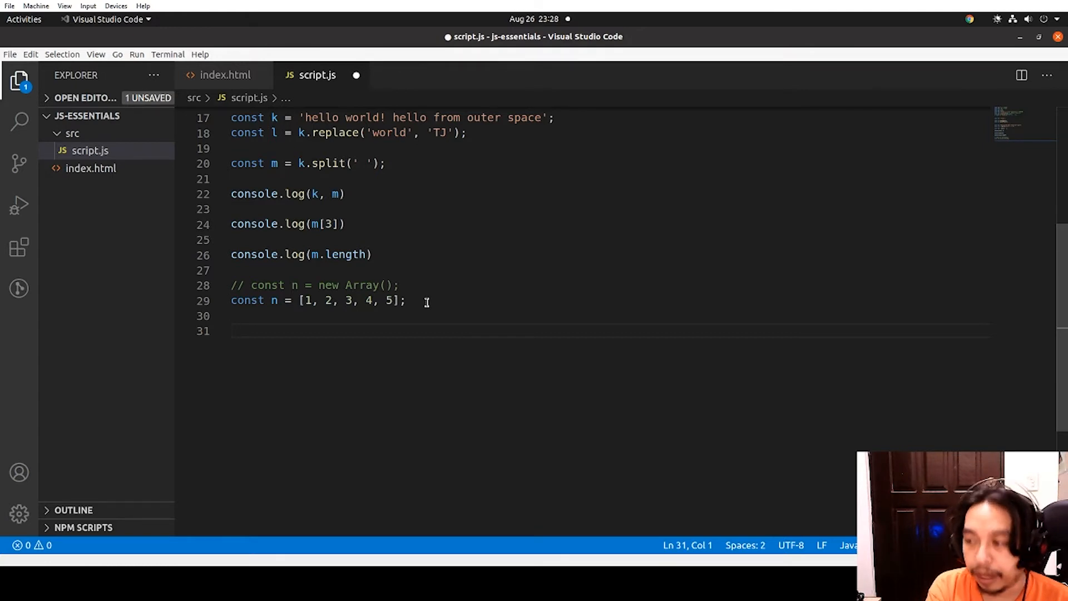
Add console.log(n), n.push(6), and a second console.log(n) below the array
text(c)
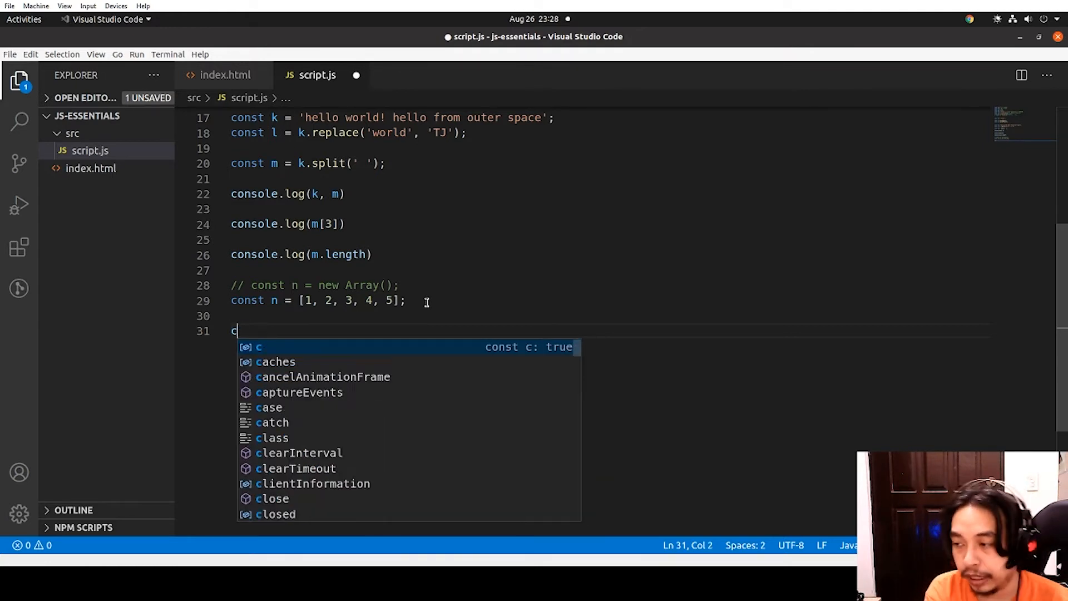
text(.op)
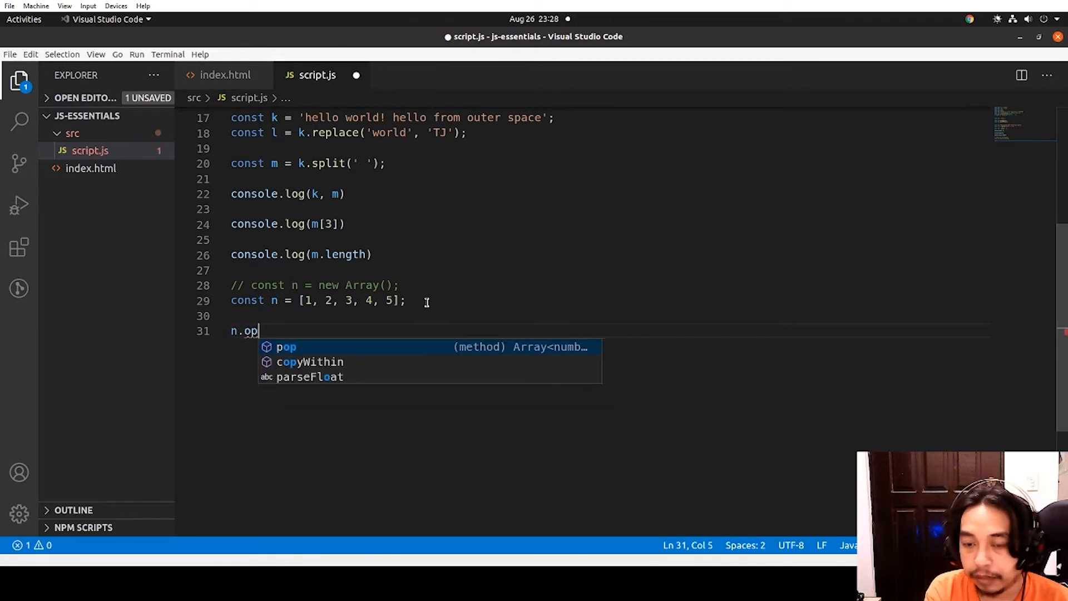
text(ush()
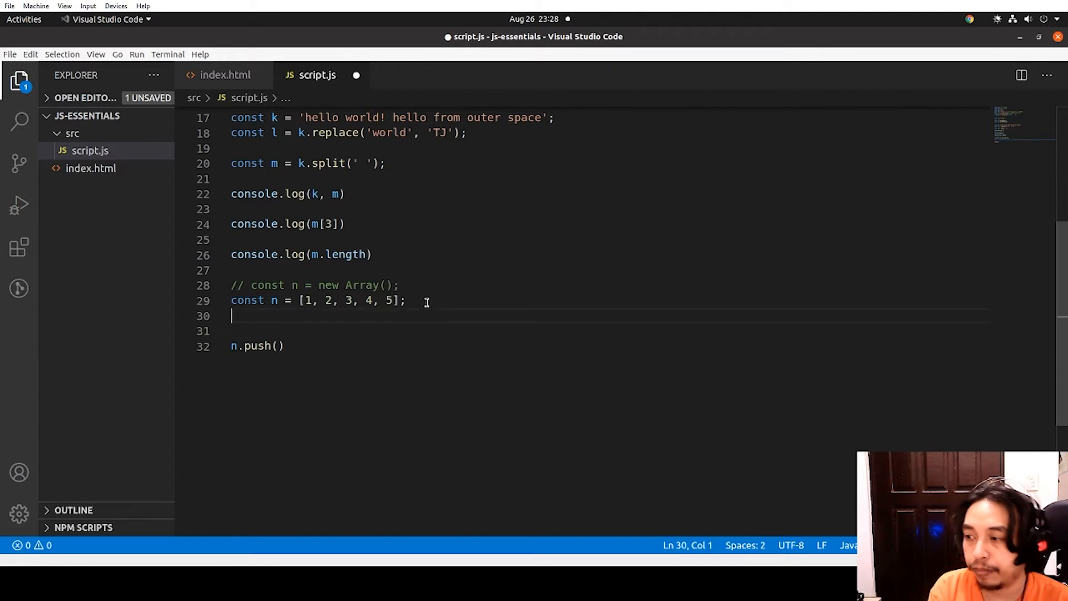
text(console.log(n)
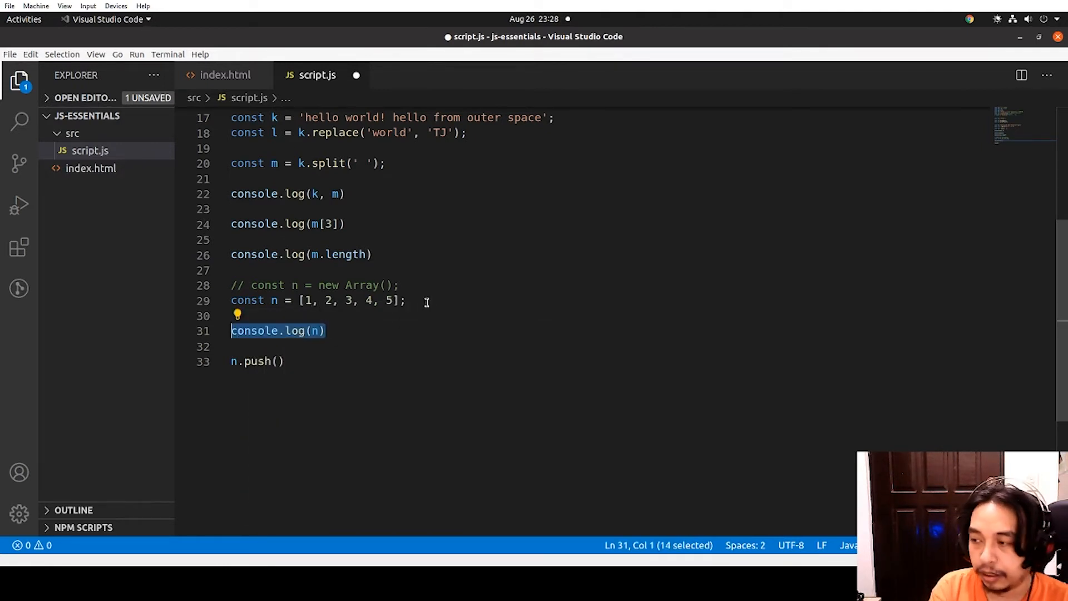
text(console.log(n))
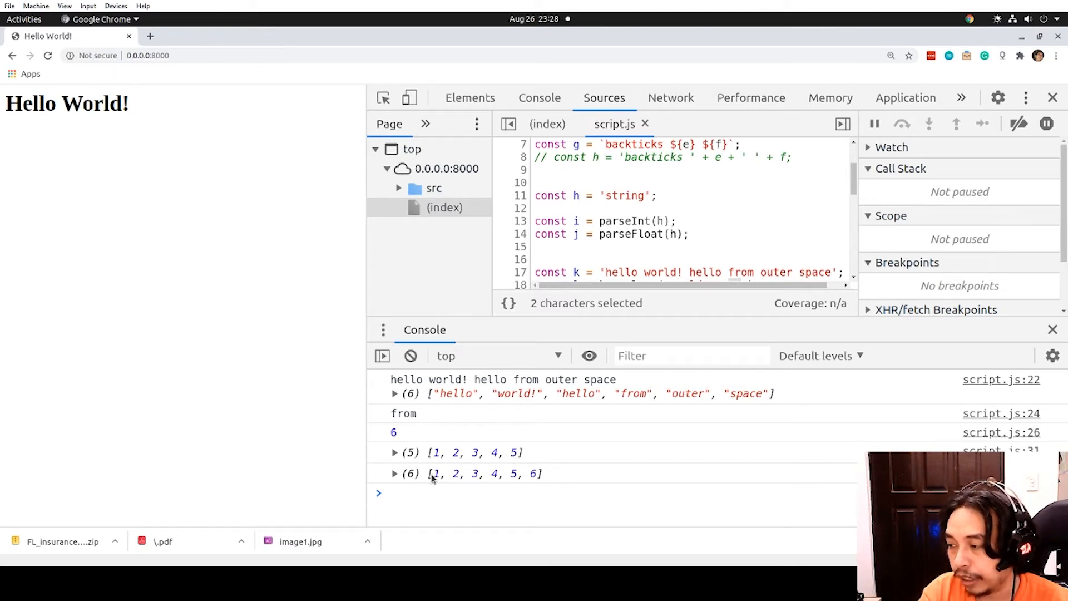
mouse_move(531, 456)
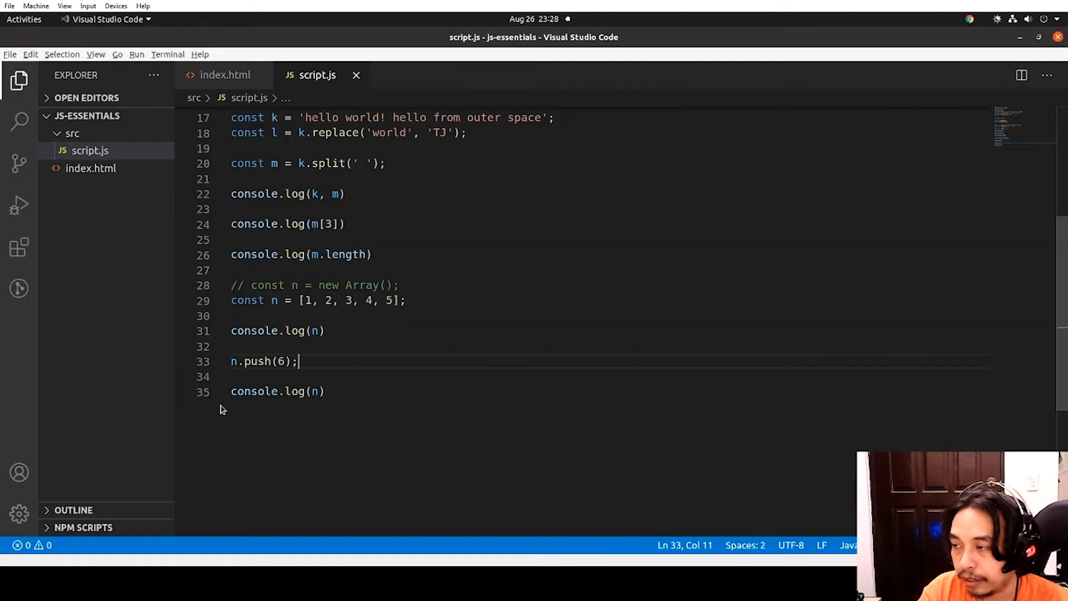
Change the push argument to 10 and add n.pop() followed by console.log(n)
key(BackSpace)
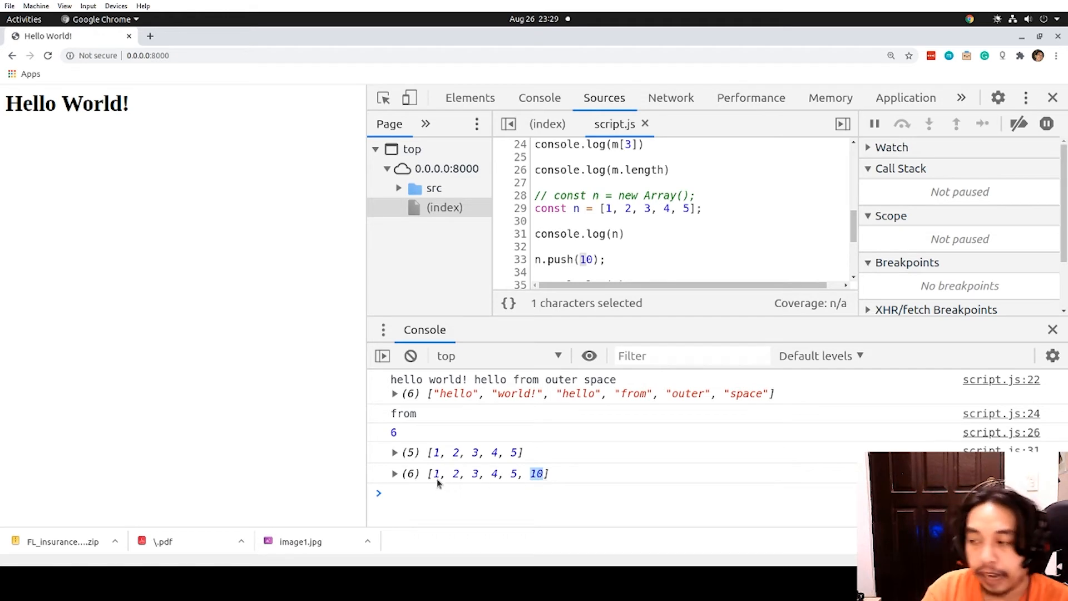
mouse_move(545, 480)
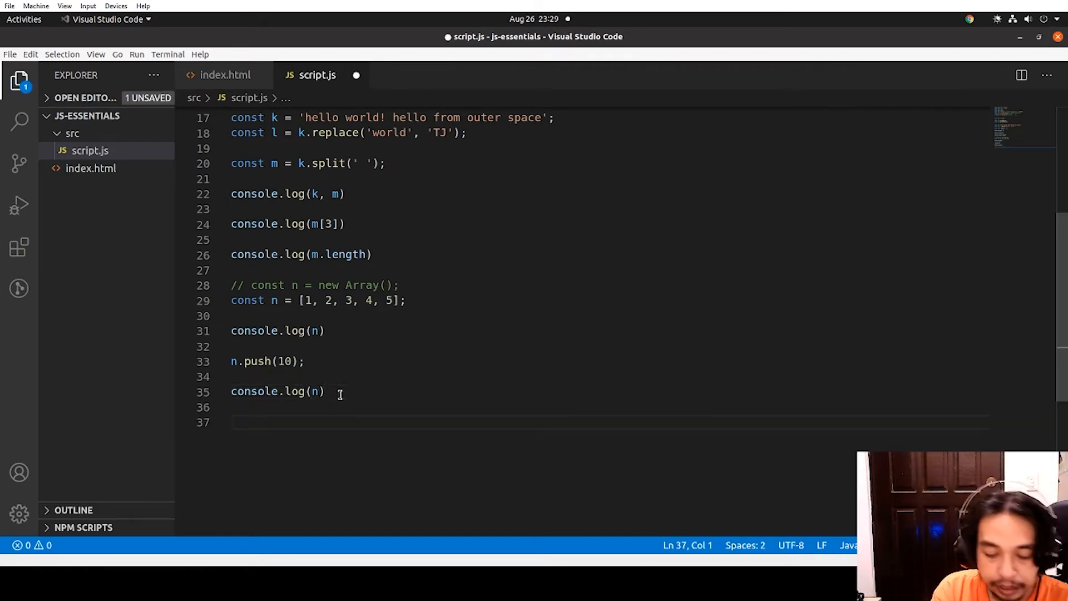
text(n.pop))
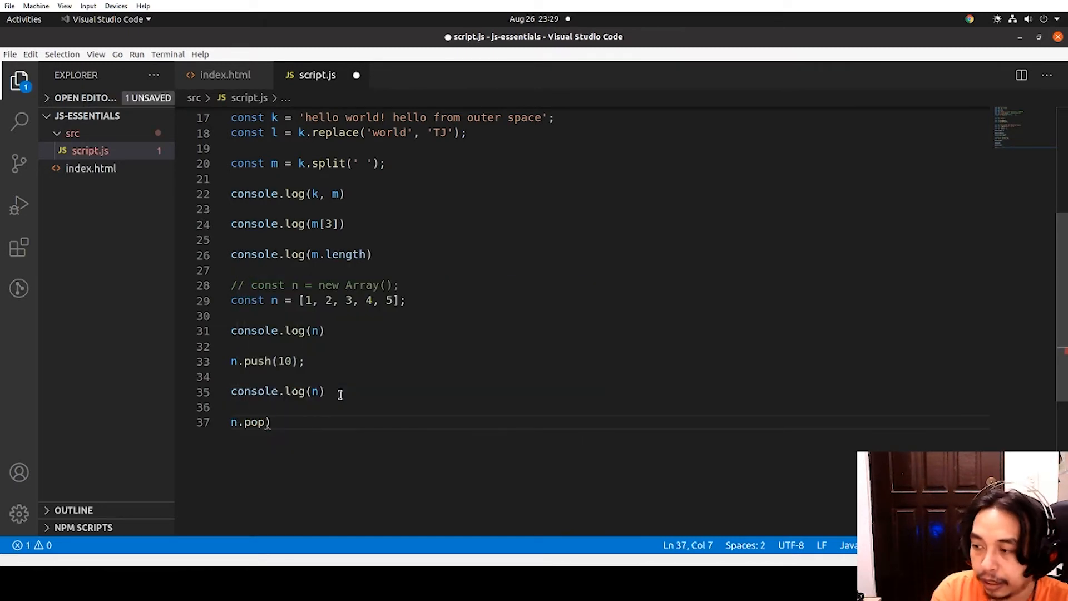
text())
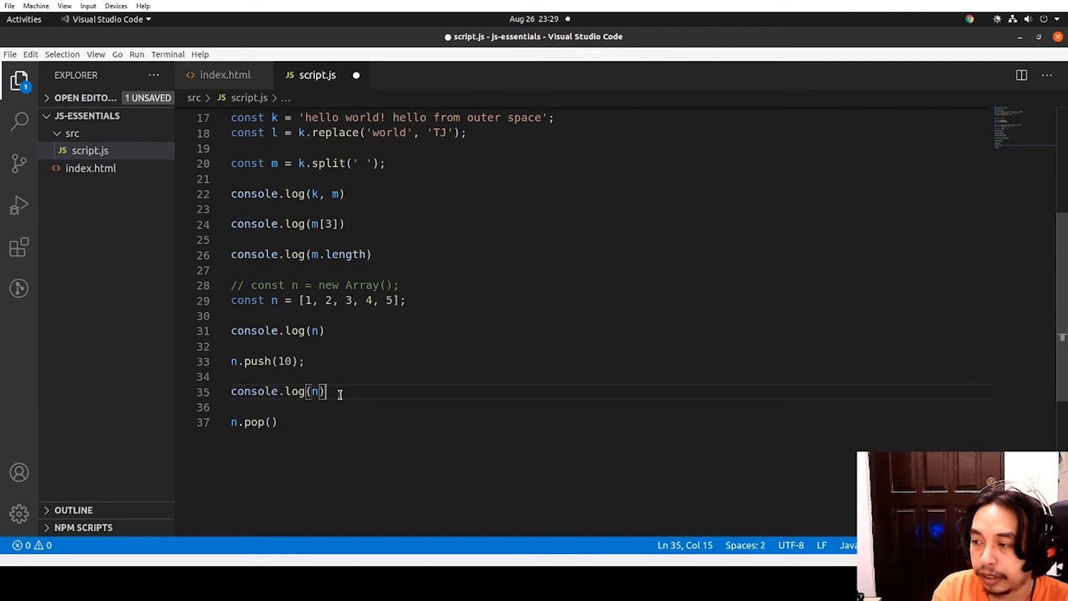
text(console.log(n))
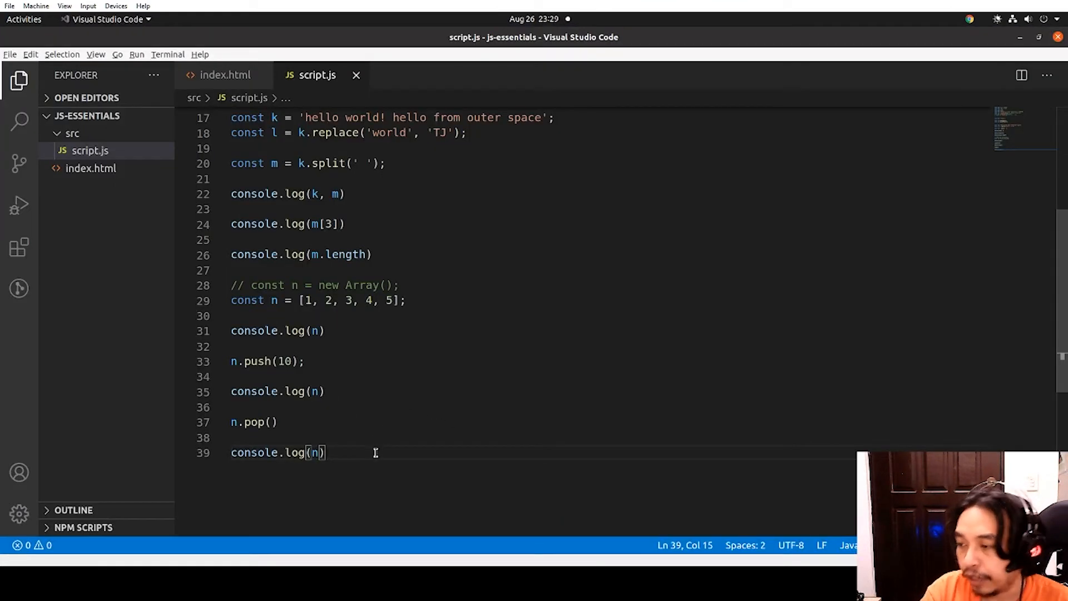
Add n.shift() and n.unshift(-1), each followed by console.log(n)
text(n)
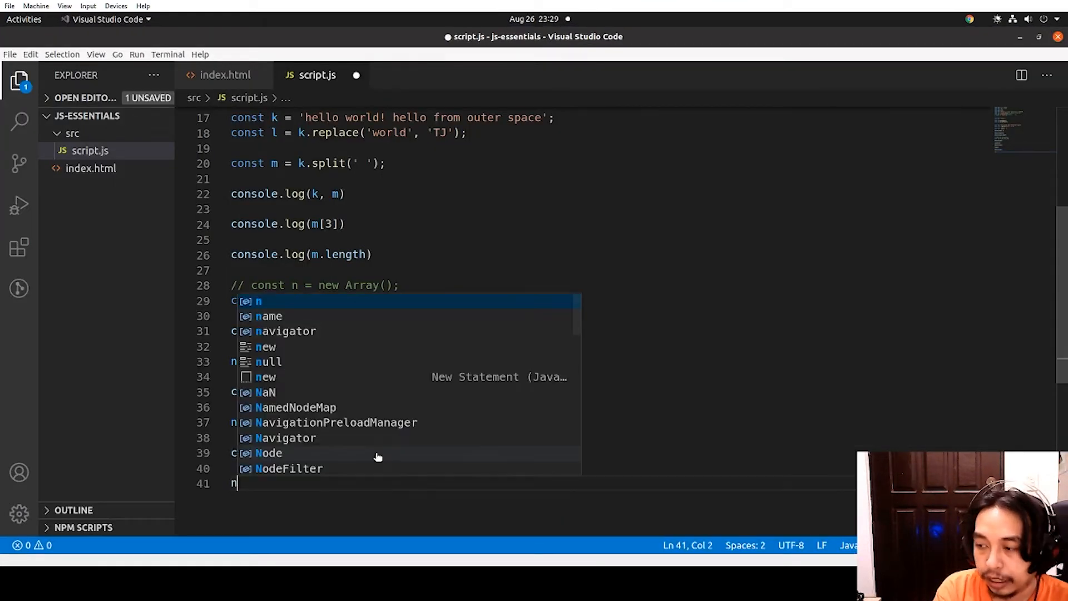
text(n.shift())
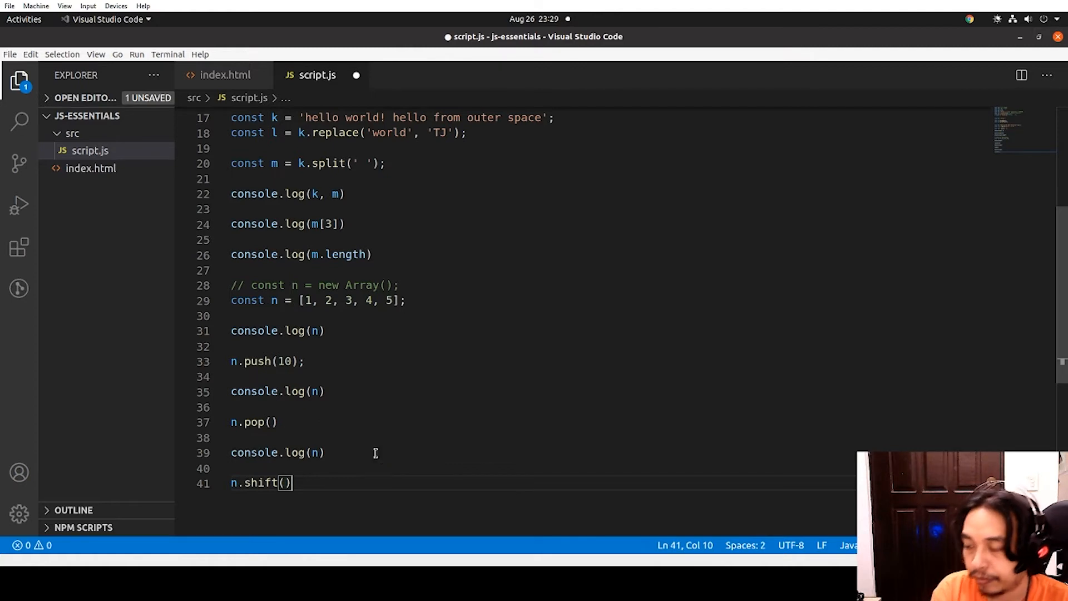
text(console.log(n);)
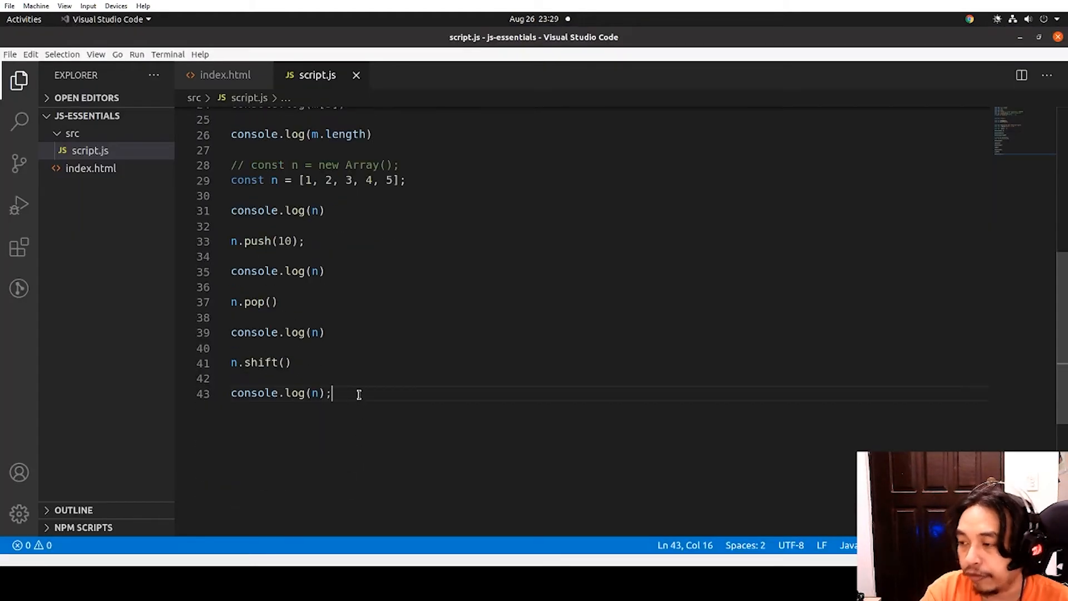
text(n)
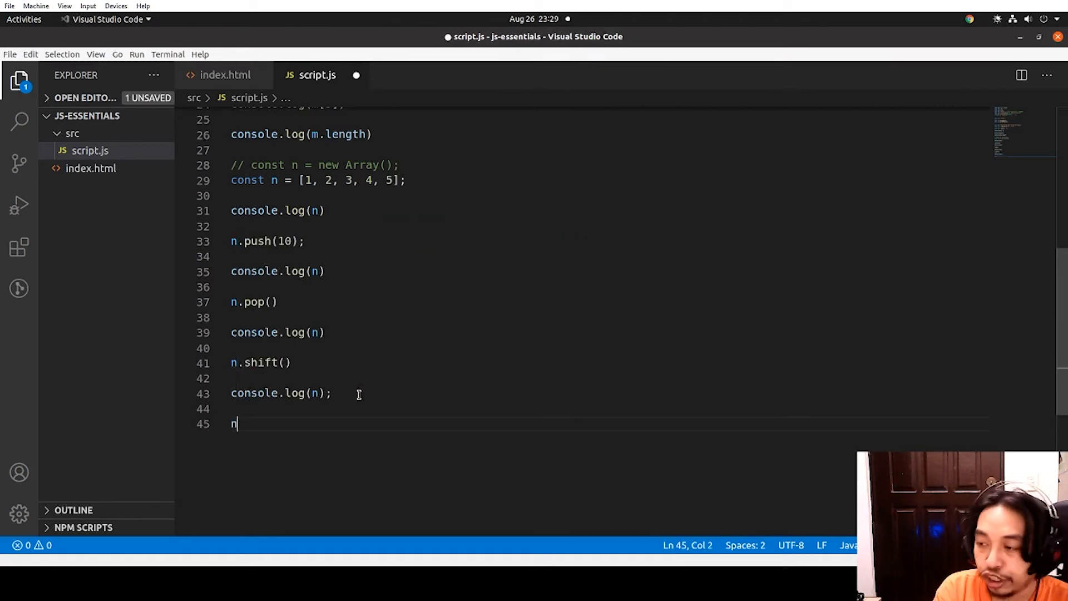
text(.unshift())
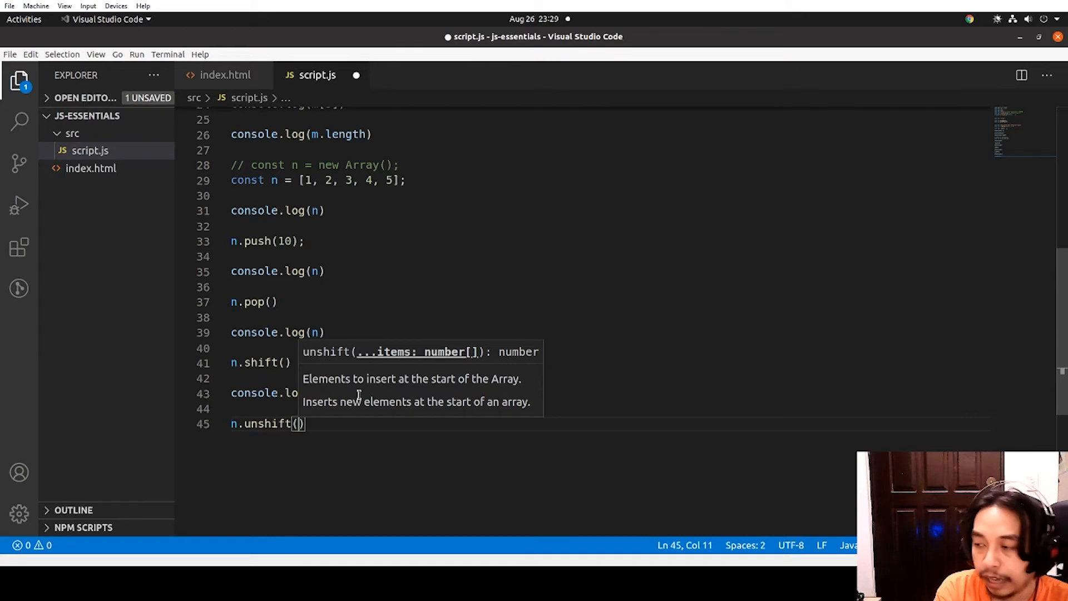
text(-1)
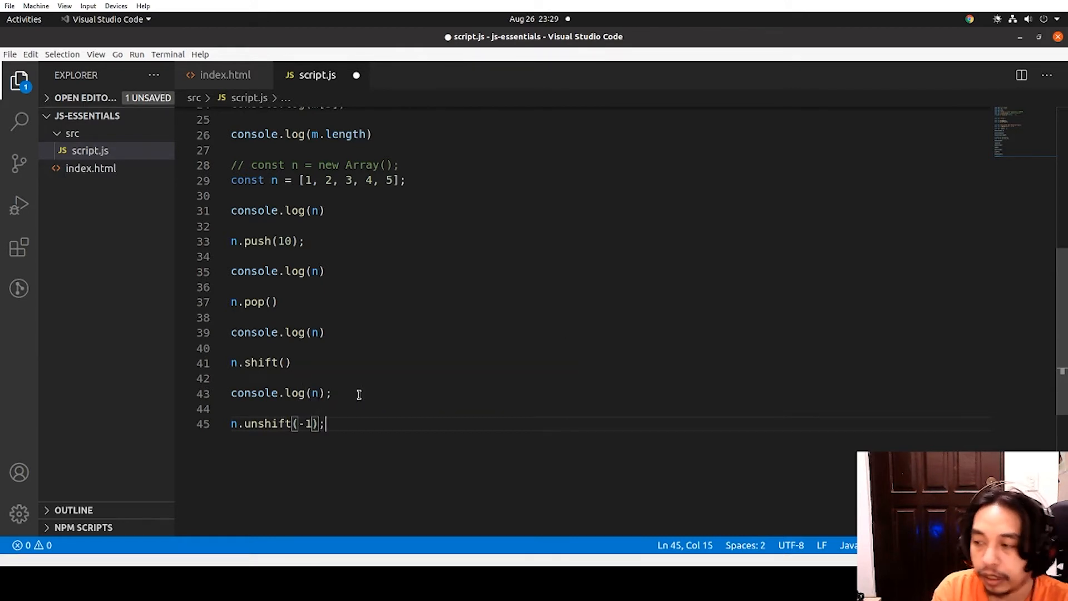
text(console.log(n)
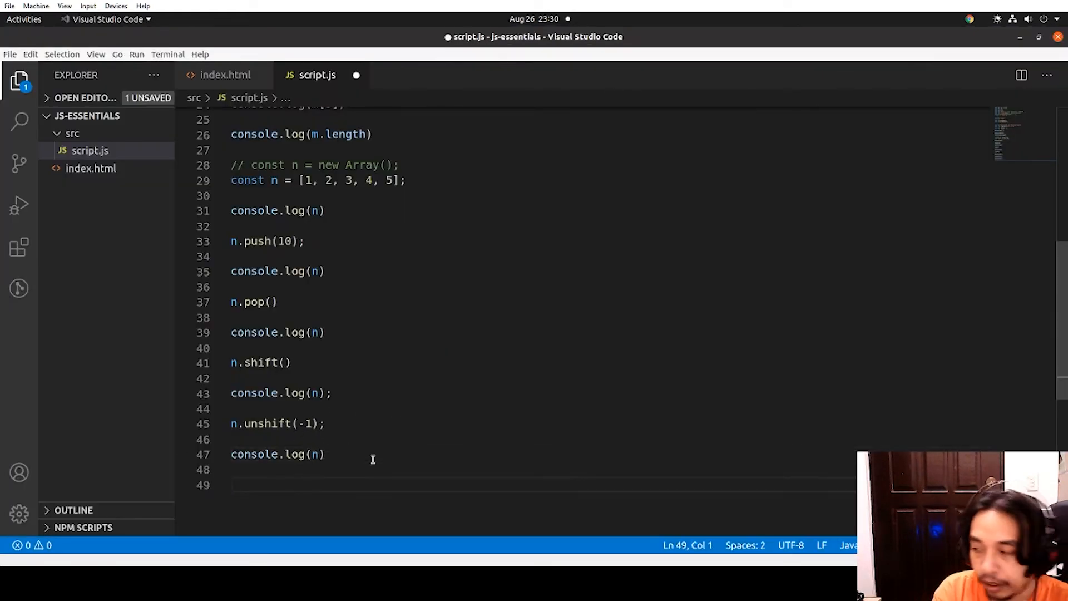
Define o = n.map(function (element) { return element + 5; }) and log o
text(const)
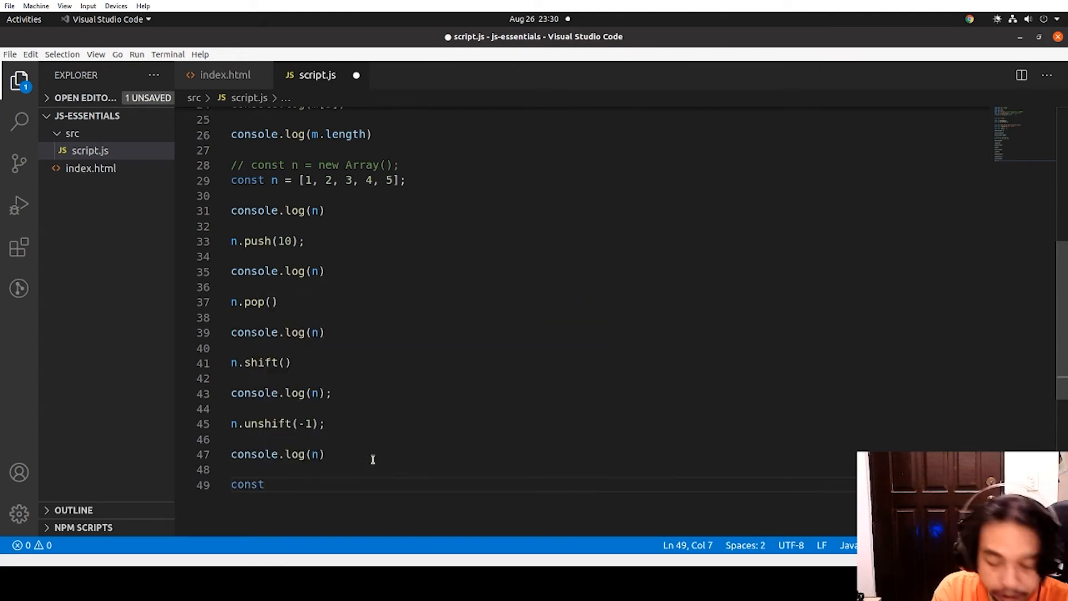
text(o =)
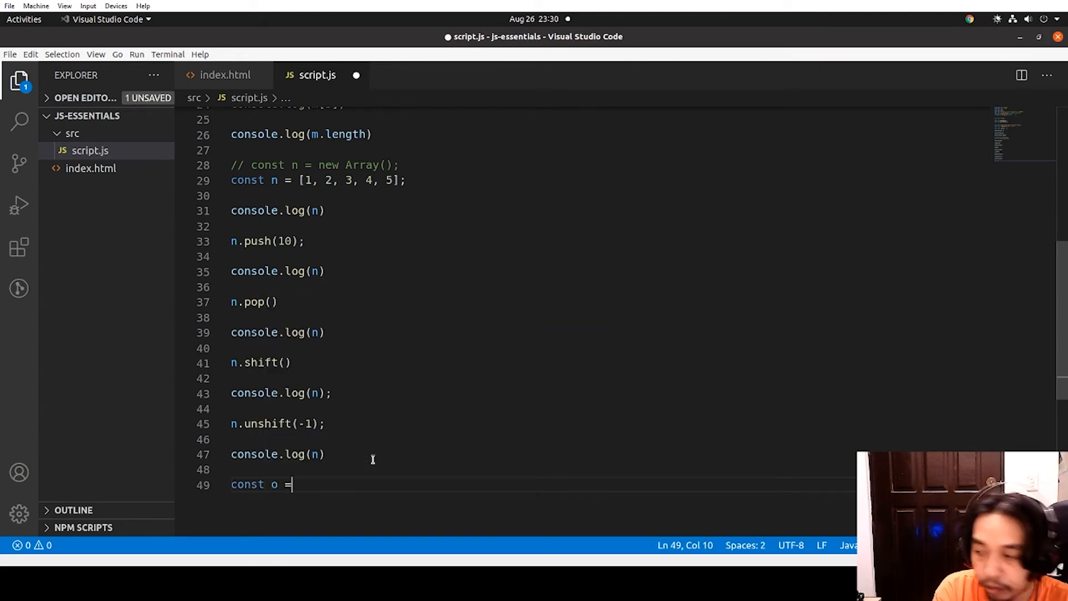
text(n.m)
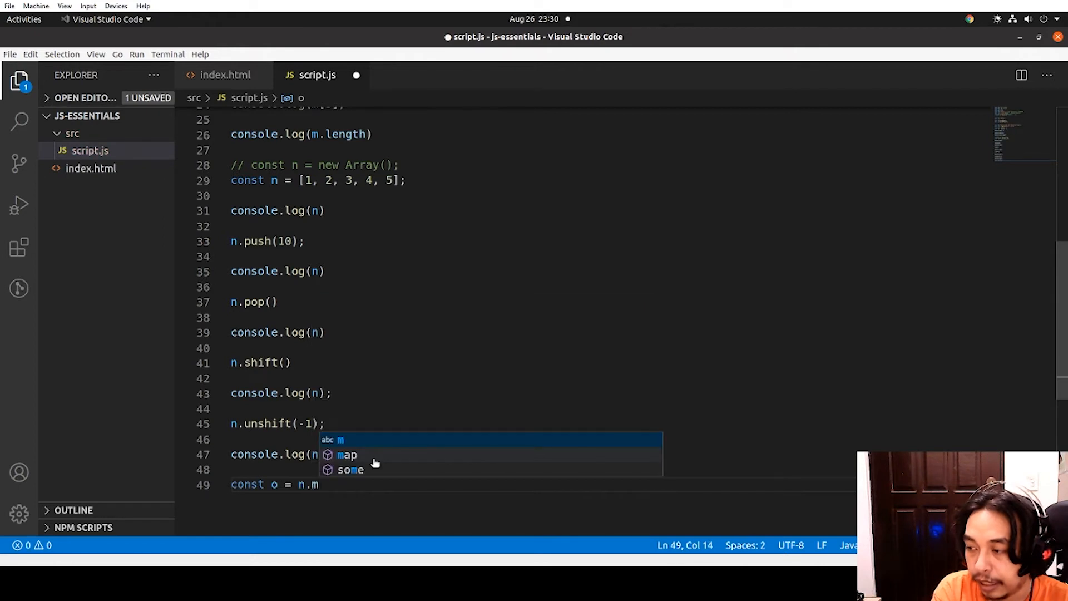
click(346, 455)
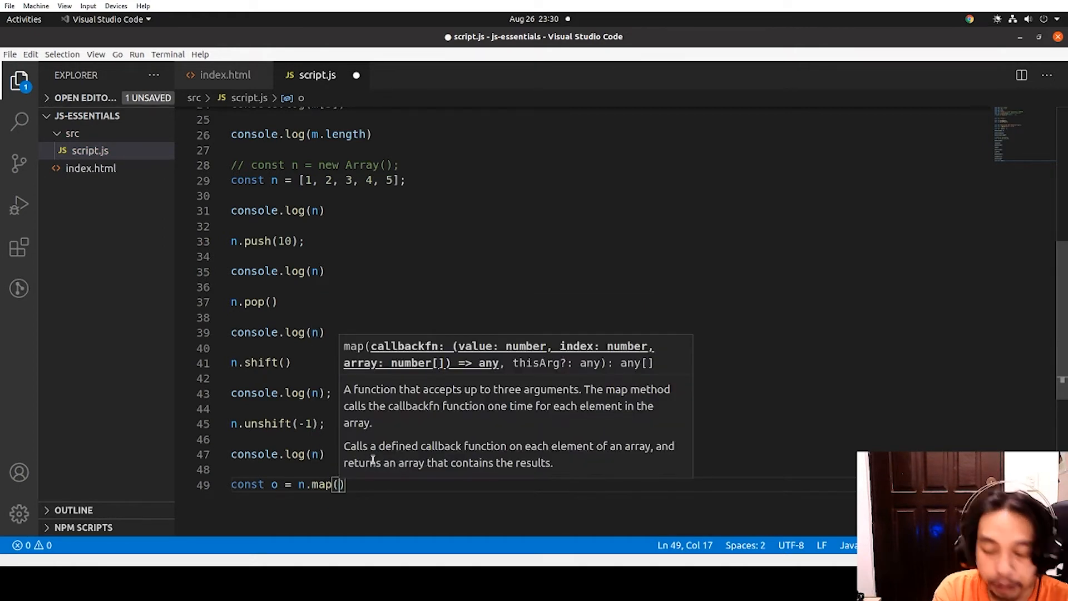
text(function)
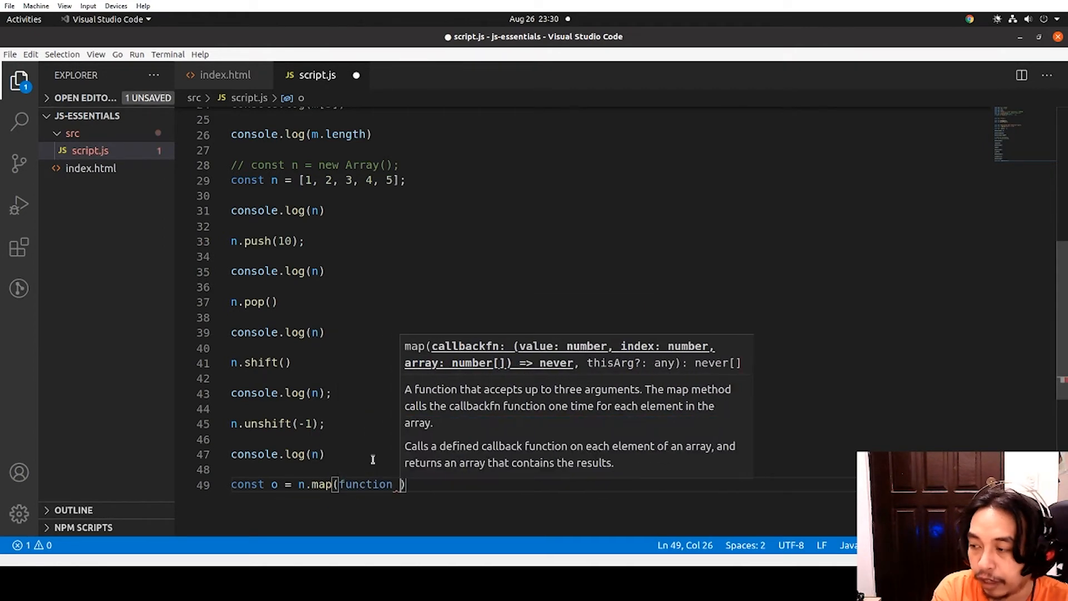
text(())
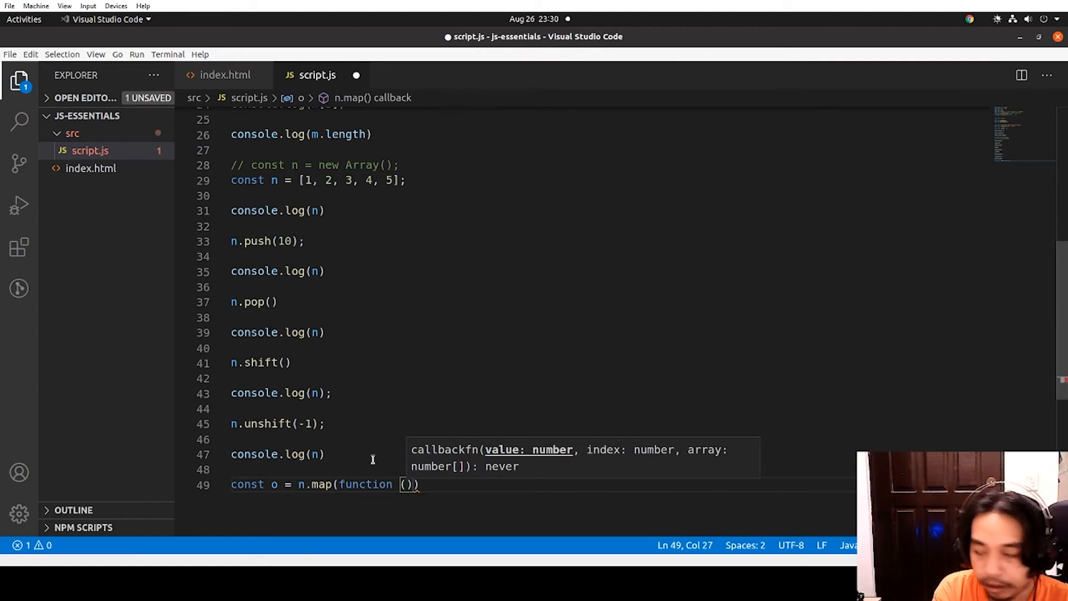
text(elke)
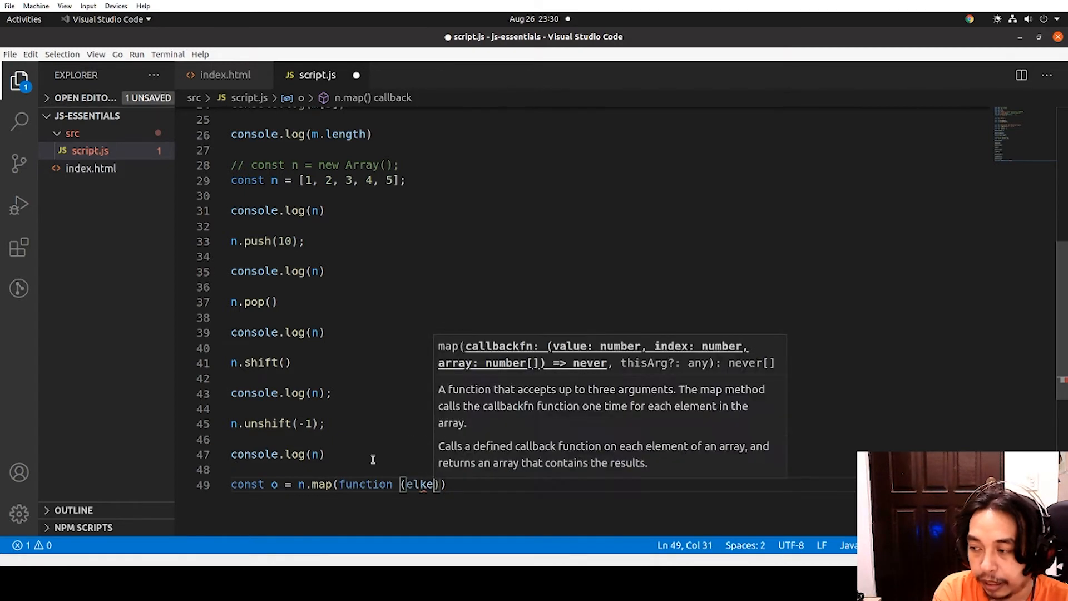
text(ment)
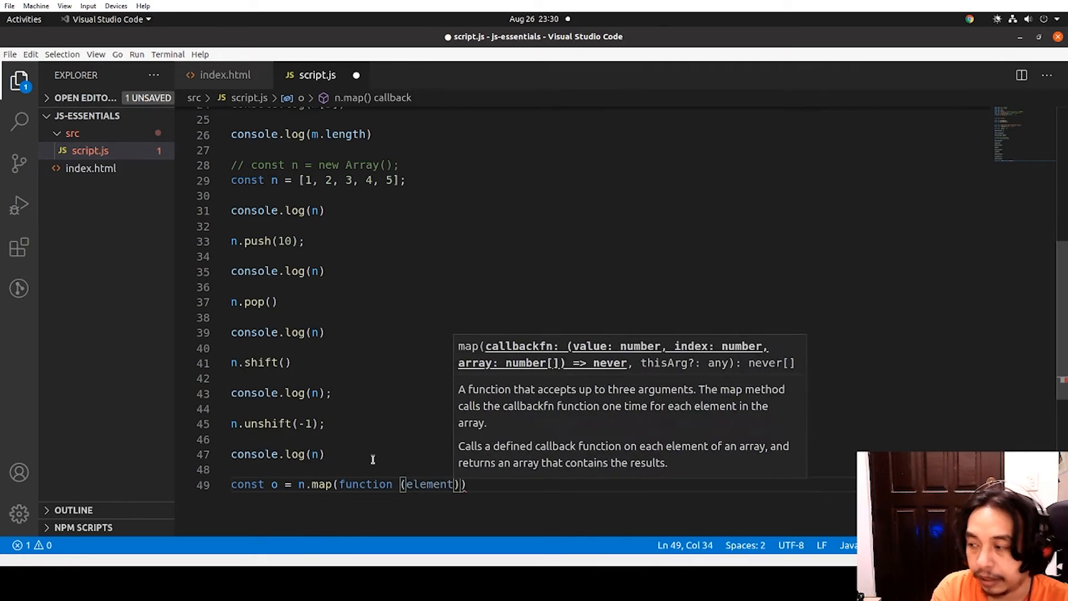
text({)
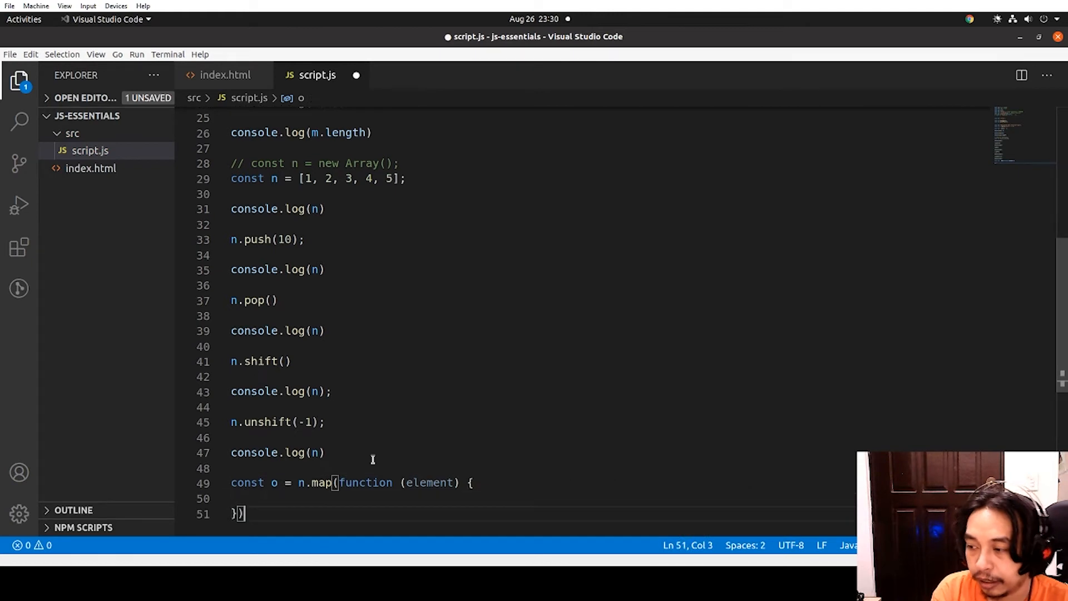
text(eturn element + 5;)
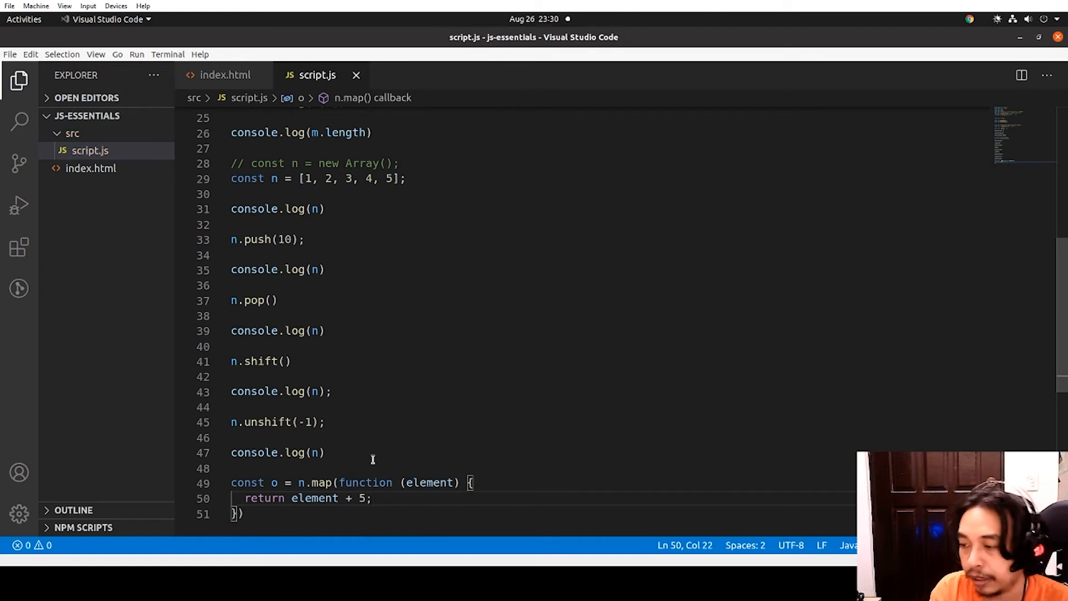
text(console.)
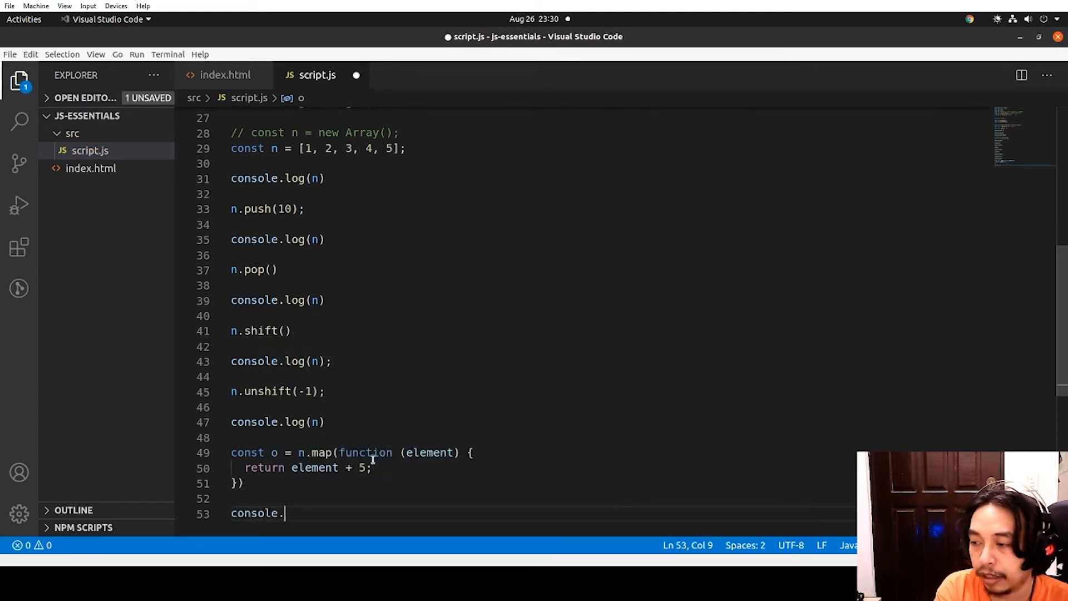
text(log(o);)
text(const p =)
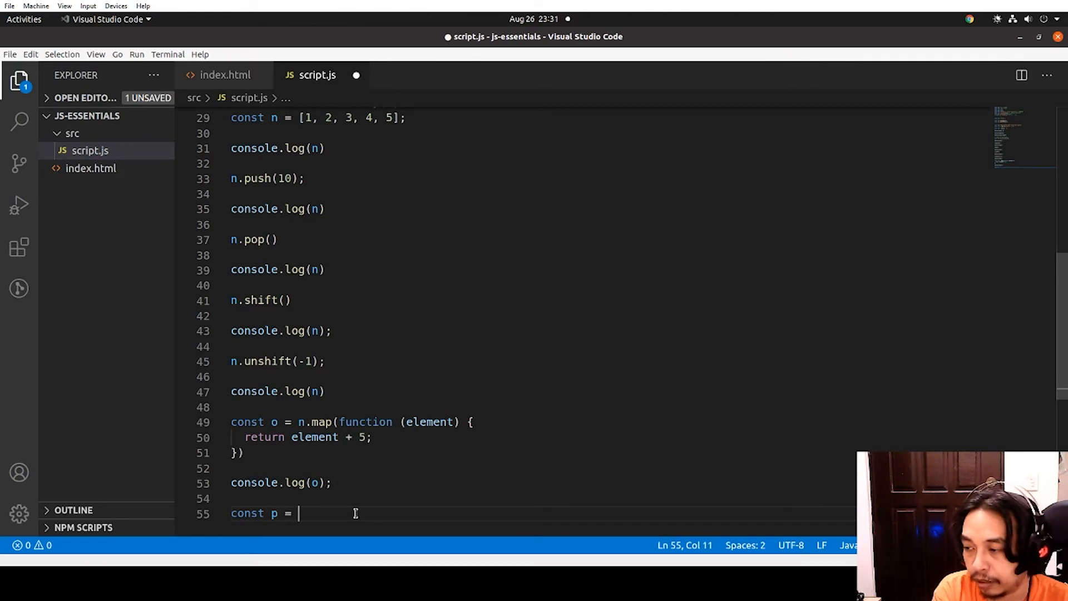
Set p to n.reduce summing previous + next, then log p
text(n.reduce()
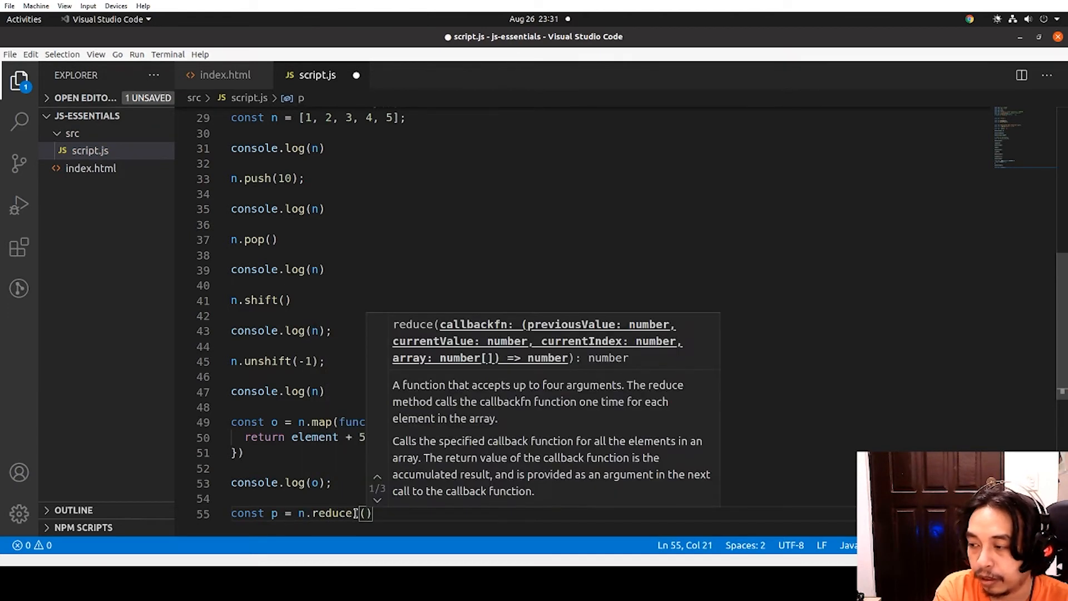
text(function ()
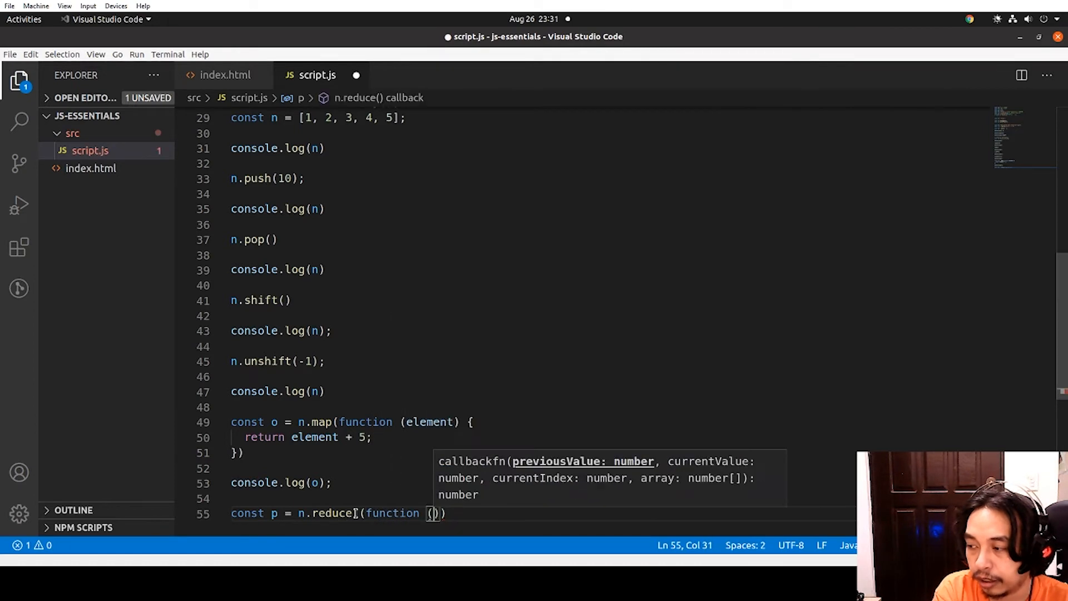
text(previous, next)
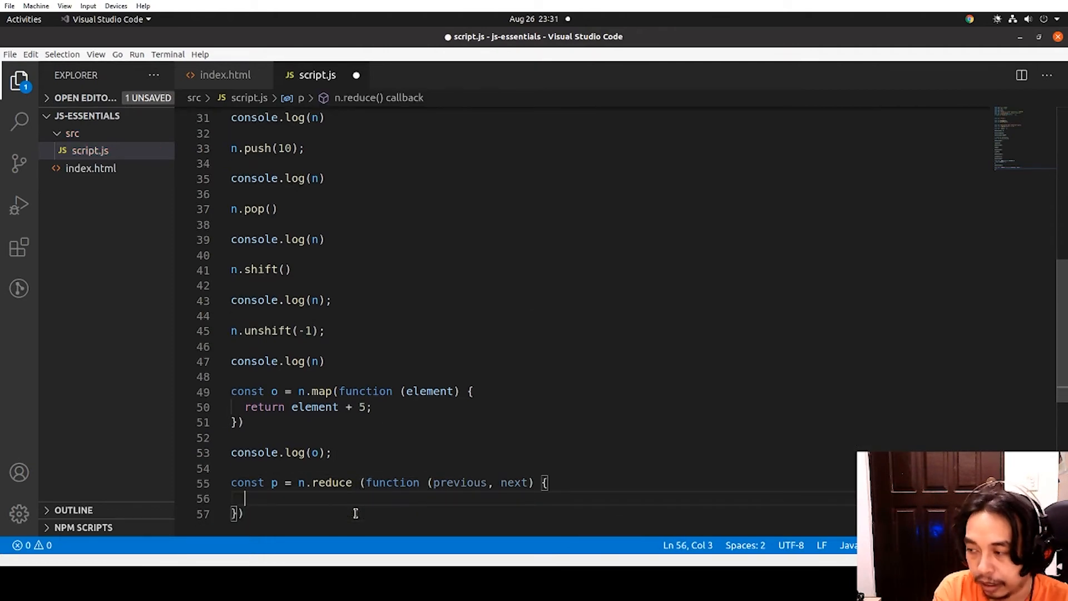
text(return previous)
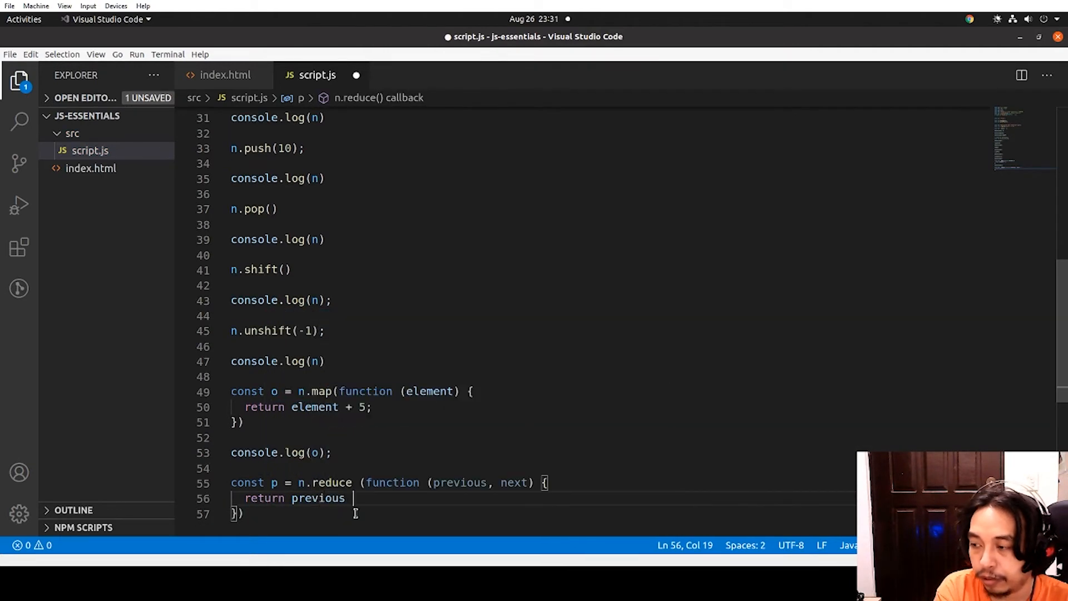
text(+ next;)
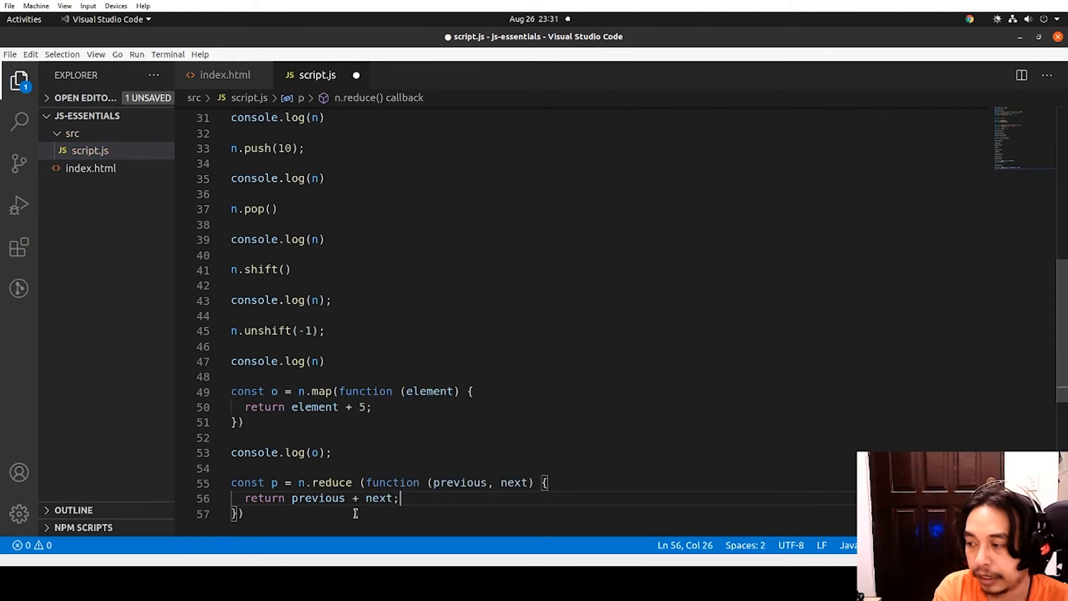
text();)
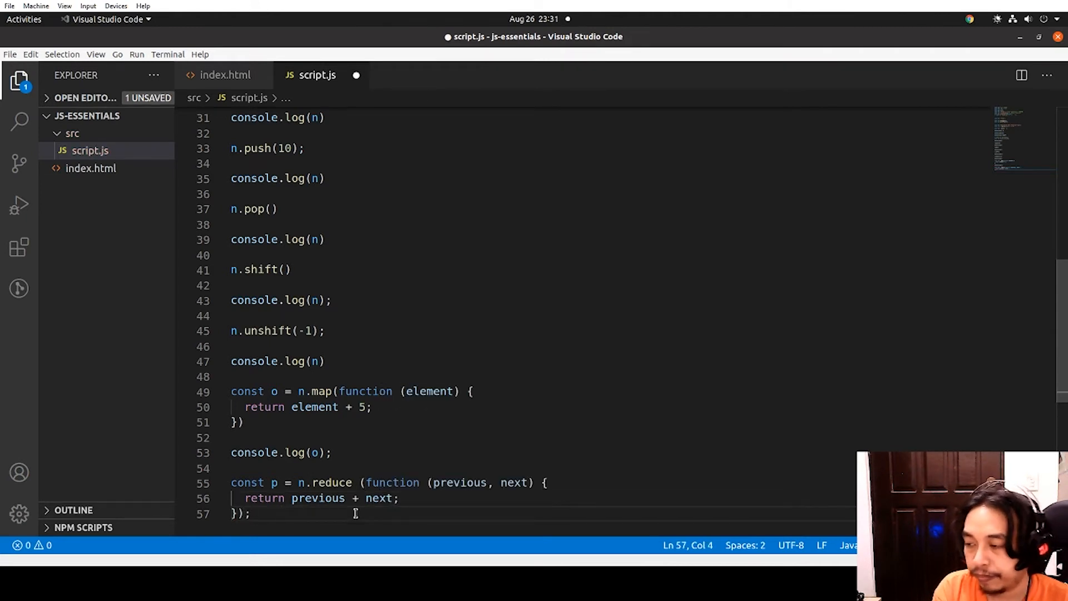
text(c)
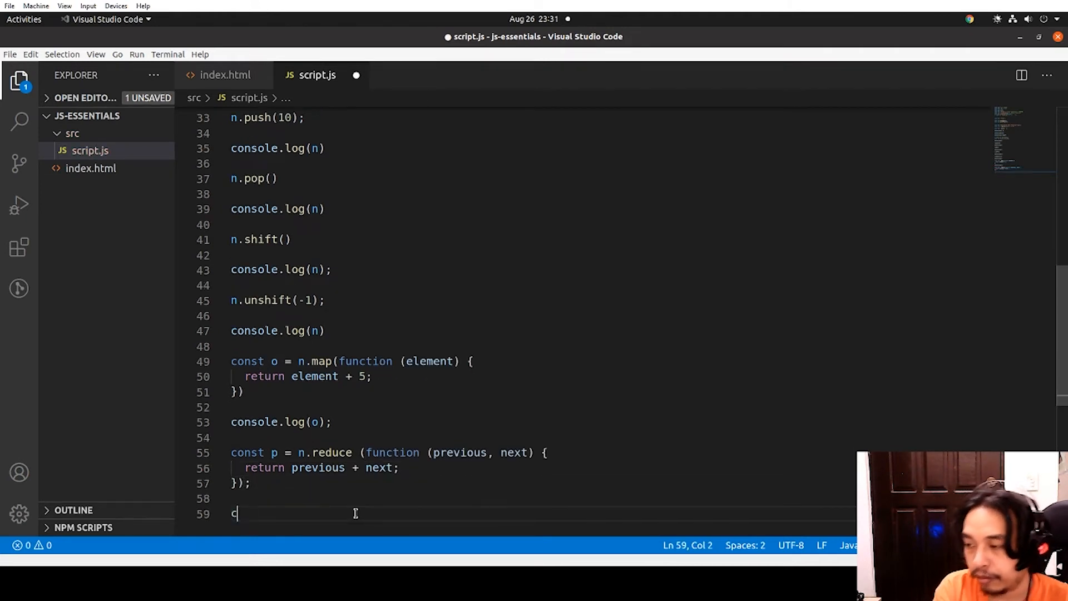
text(onsole.log(p)
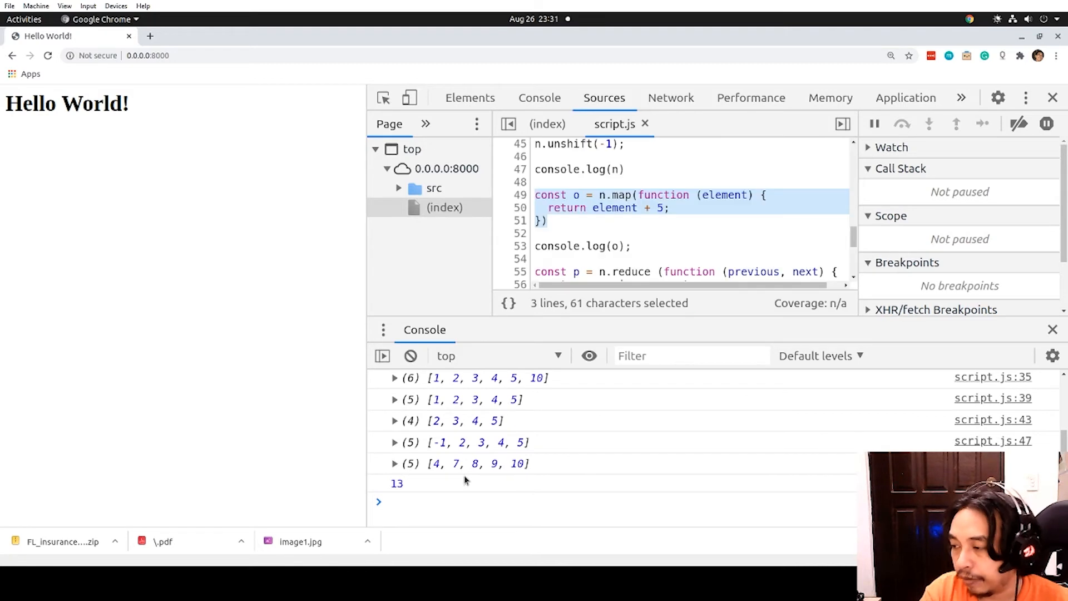
mouse_move(436, 449)
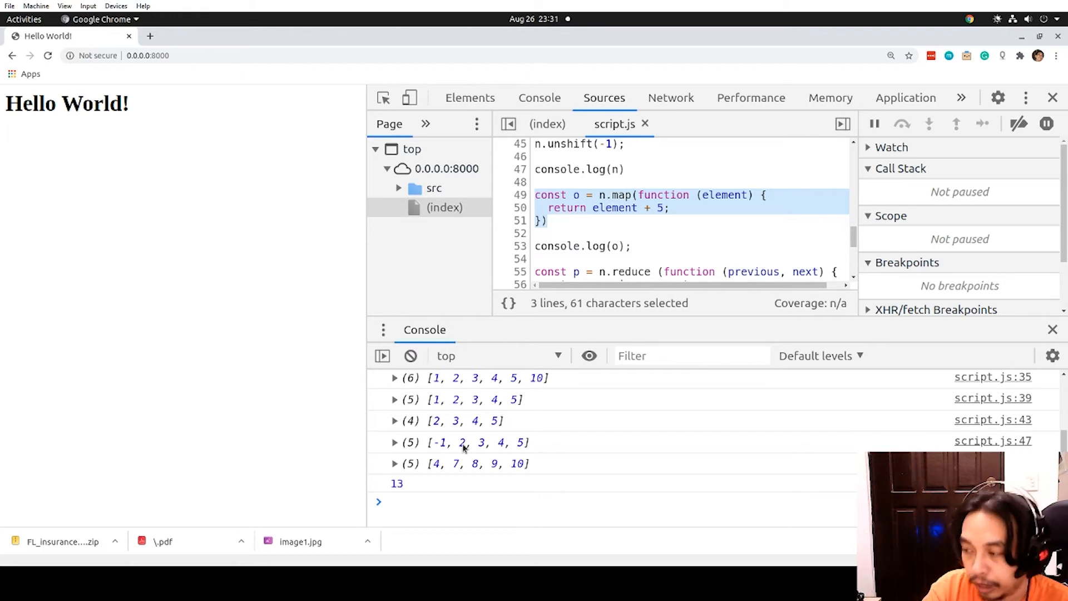
mouse_move(485, 447)
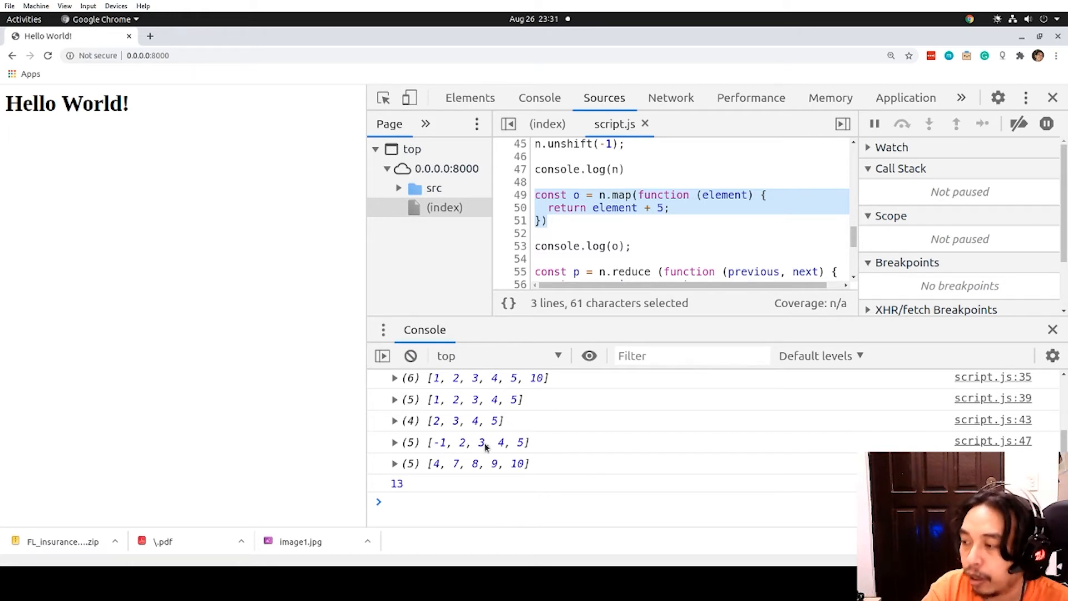
mouse_move(518, 446)
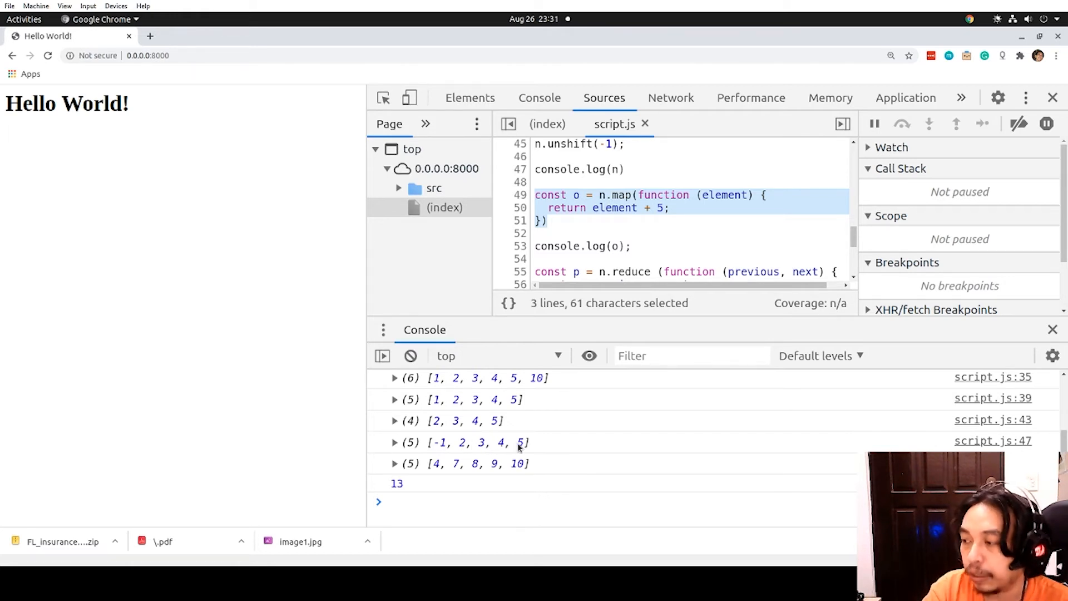
Review the mapped array [4, 7, 8, 9, 10] and sum 13 in Chrome's console
click(397, 483)
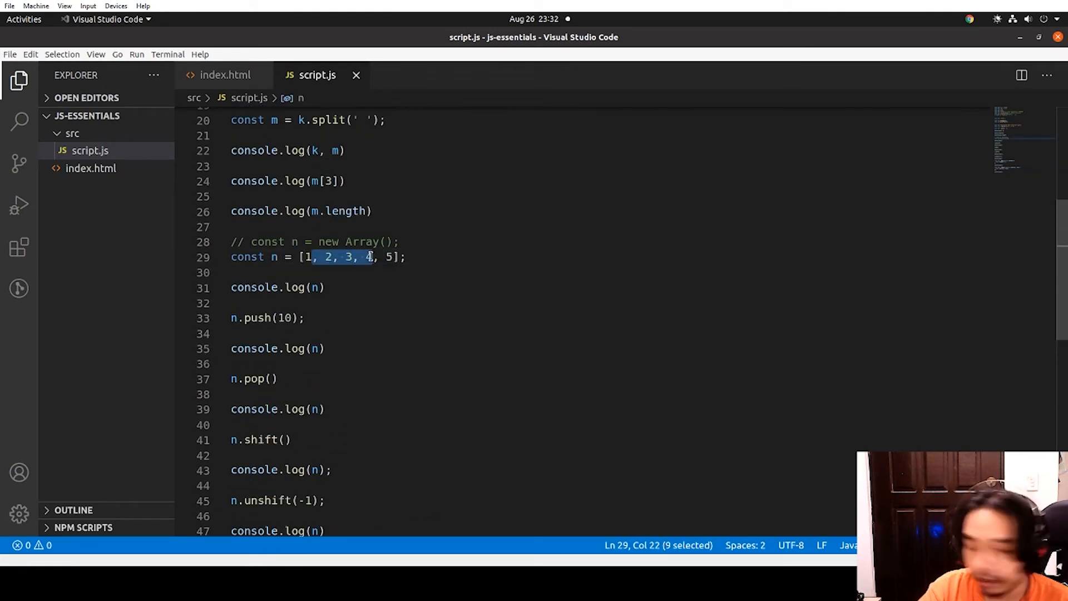
Change line 29 to const n = [1, 14, 2, 3, 8, 5] and save
text(14, 5, 5)
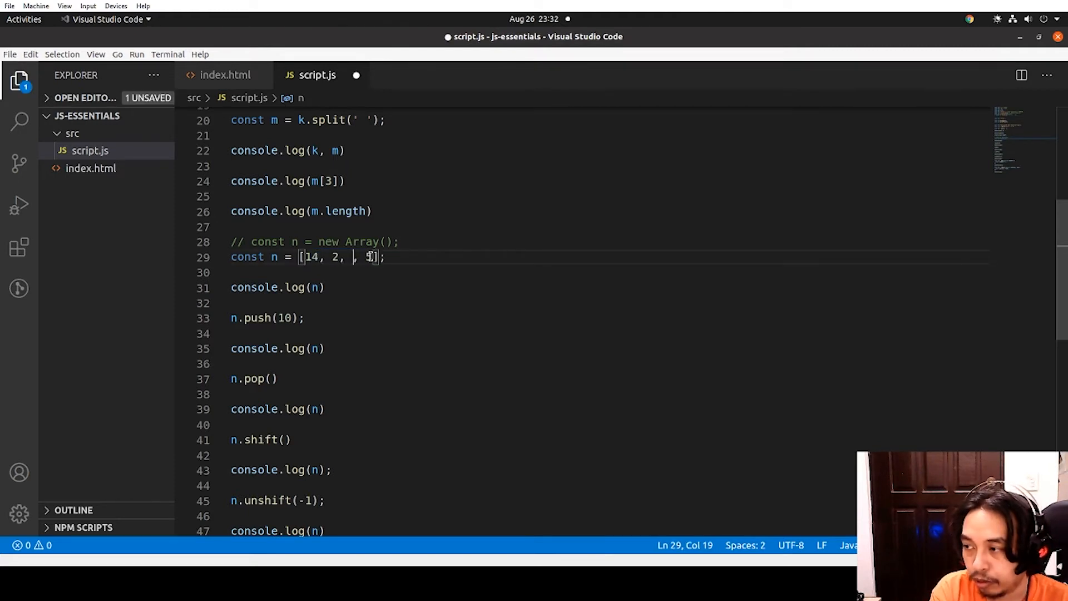
text(3, 8)
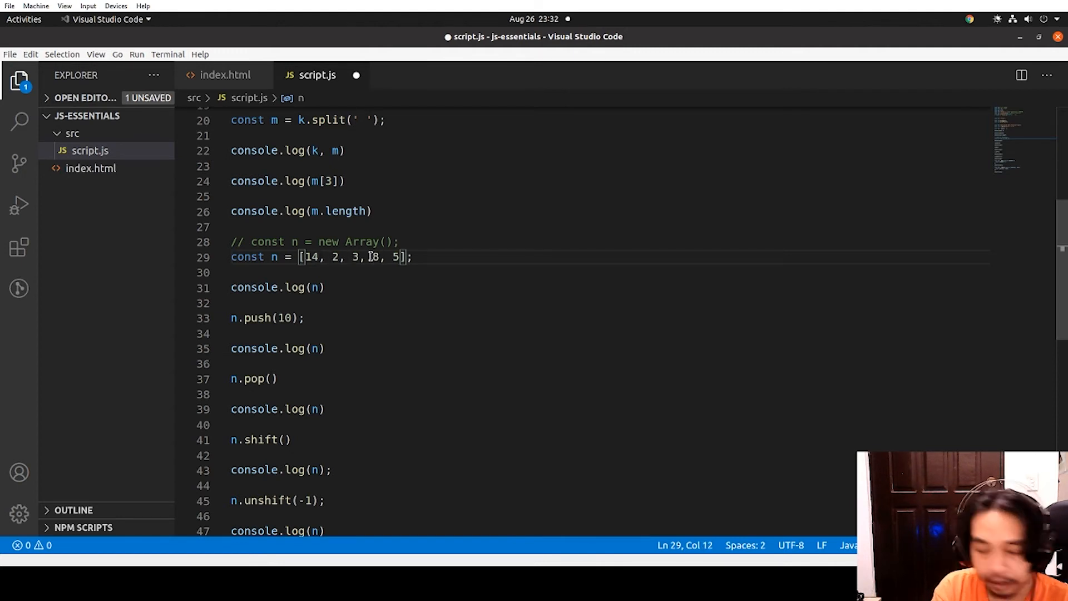
text(1,)
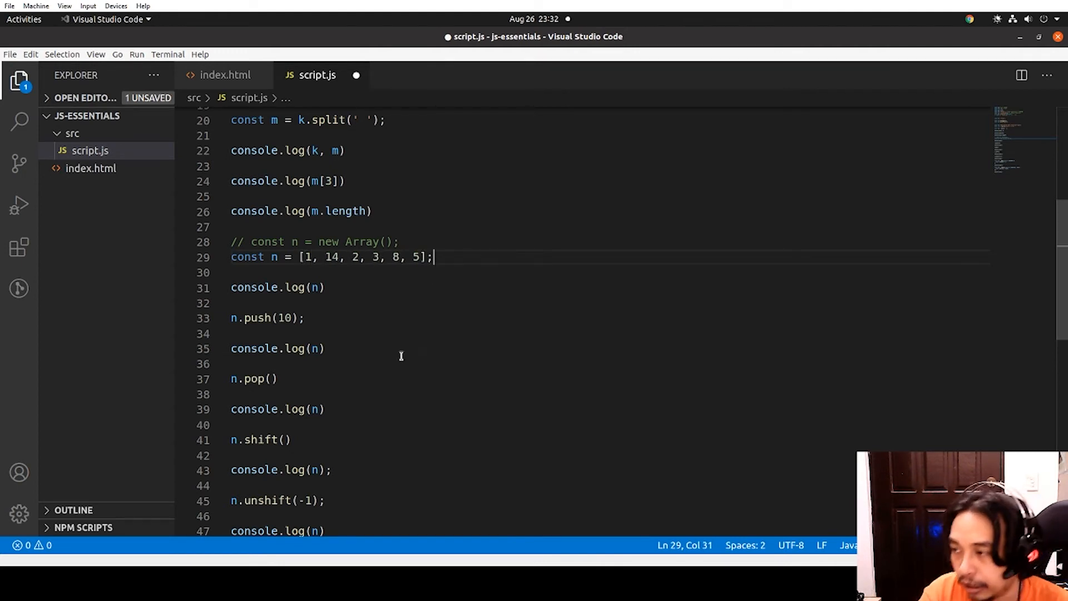
key(ctrl+s)
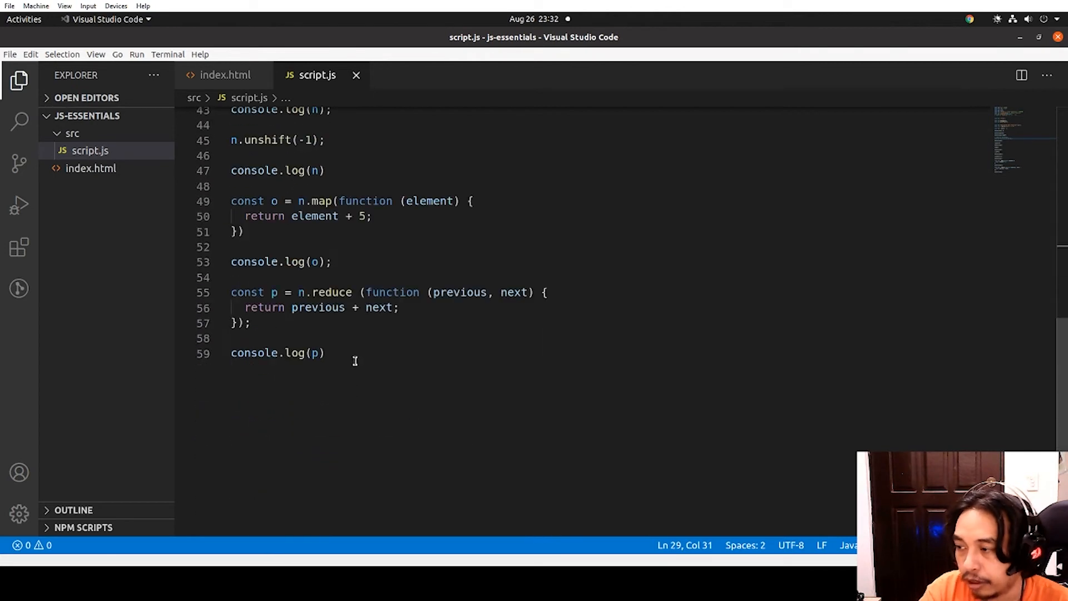
Append n.sort(function (previous, next) { return previous - next; }) and console.log(n) to the file
key(Enter)
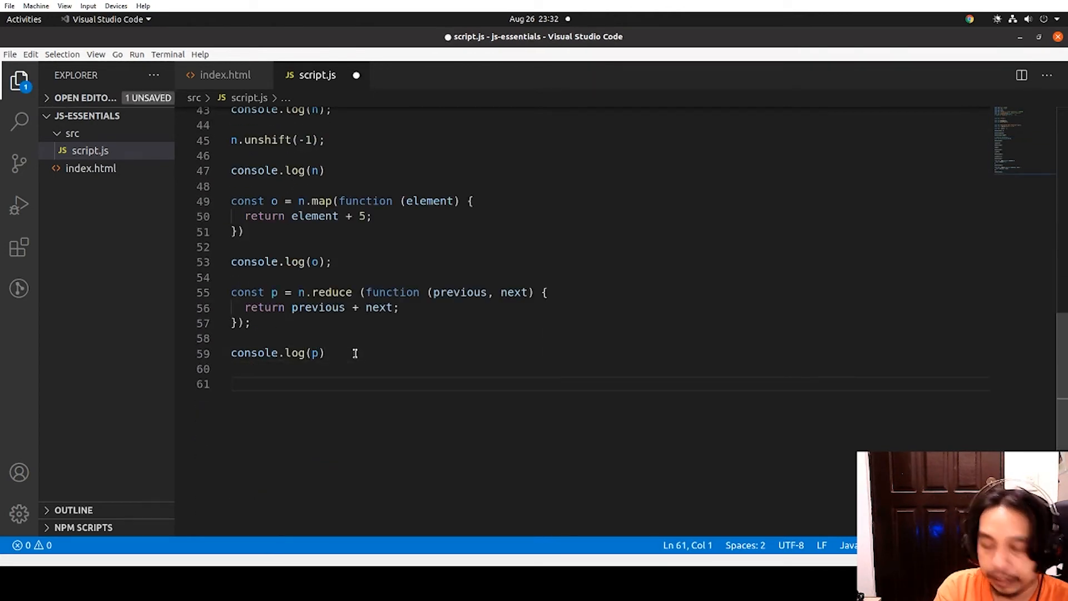
text(n.sort)
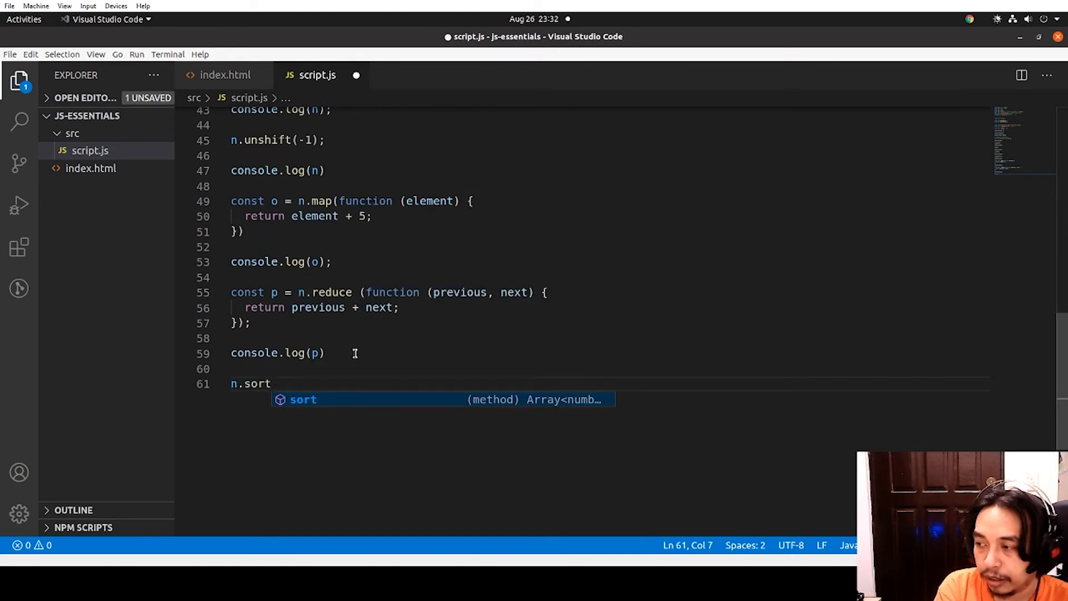
text((functi)
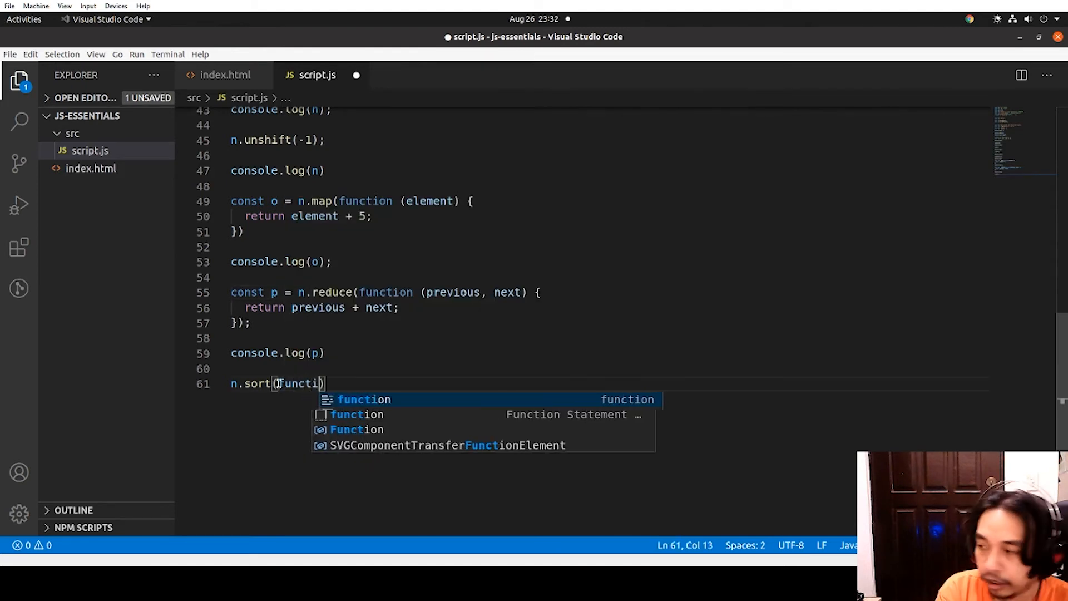
key(Tab)
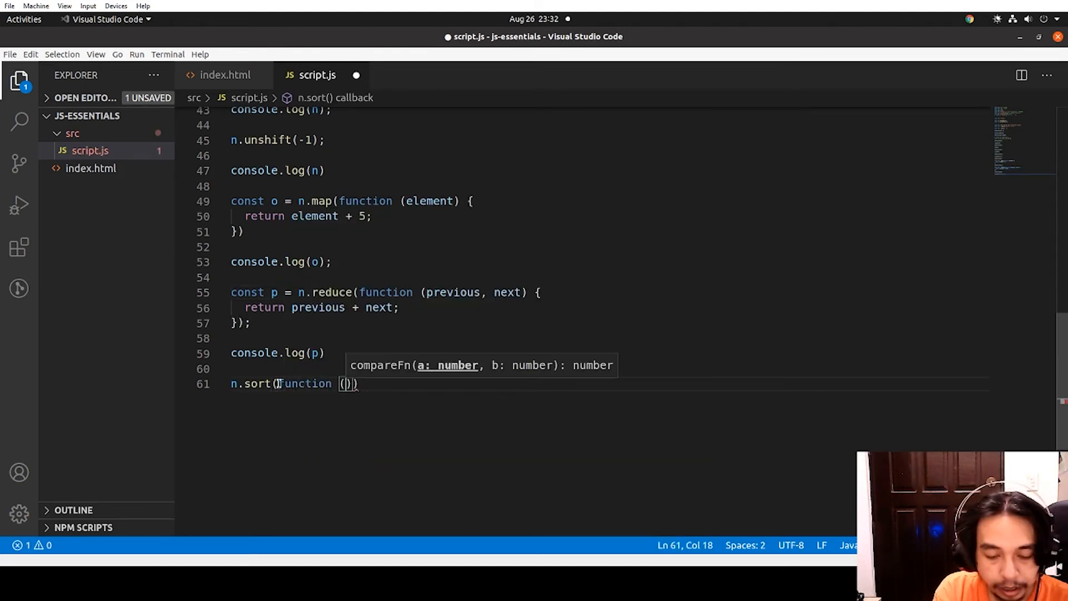
text(previous, ne)
text(return previous)
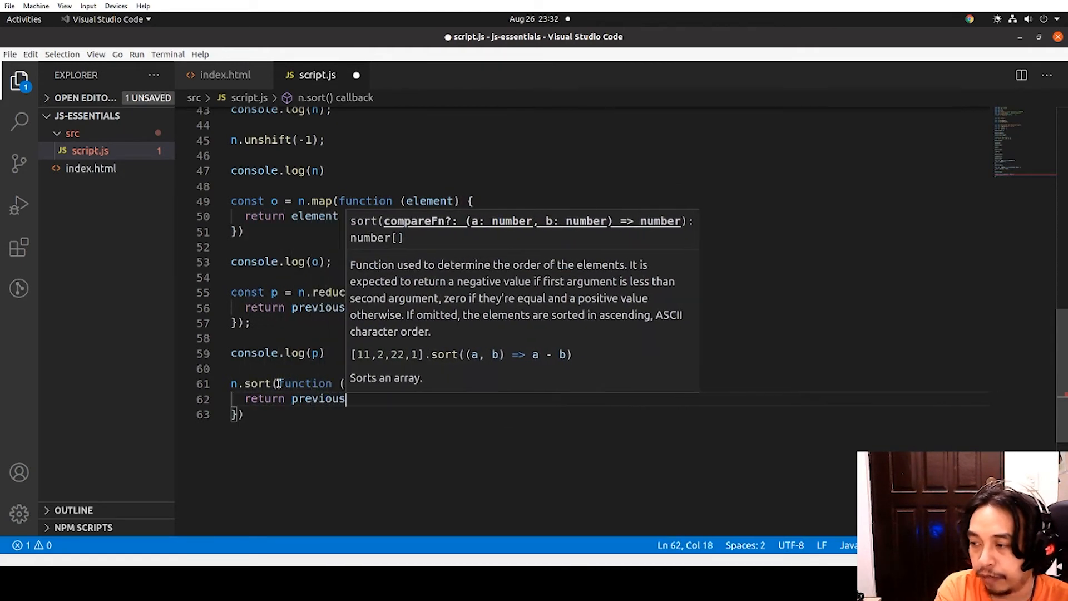
text(- next;)
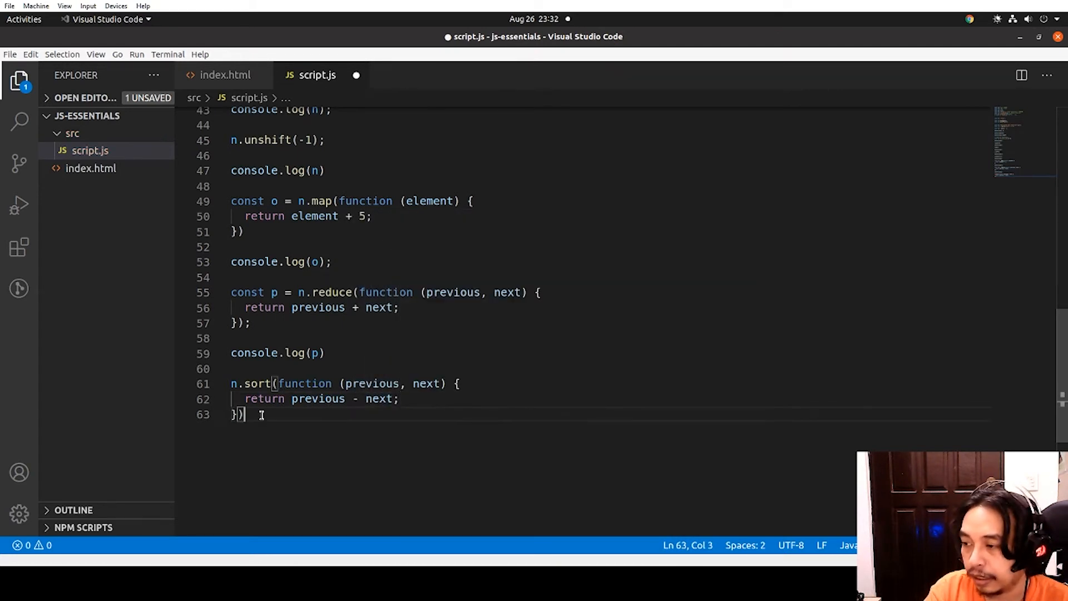
text(console.)
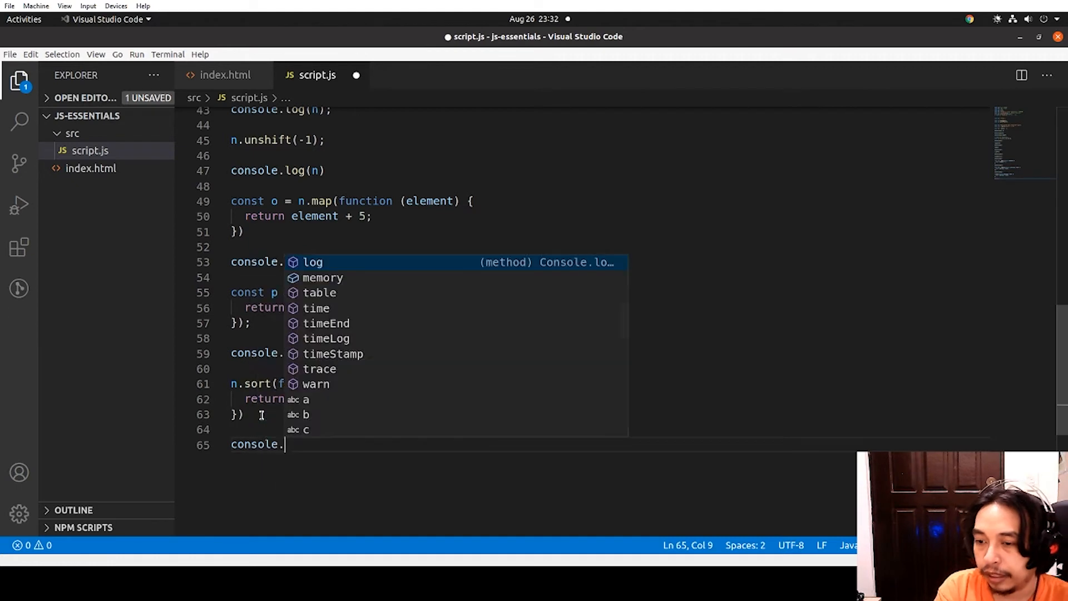
text(log(n);)
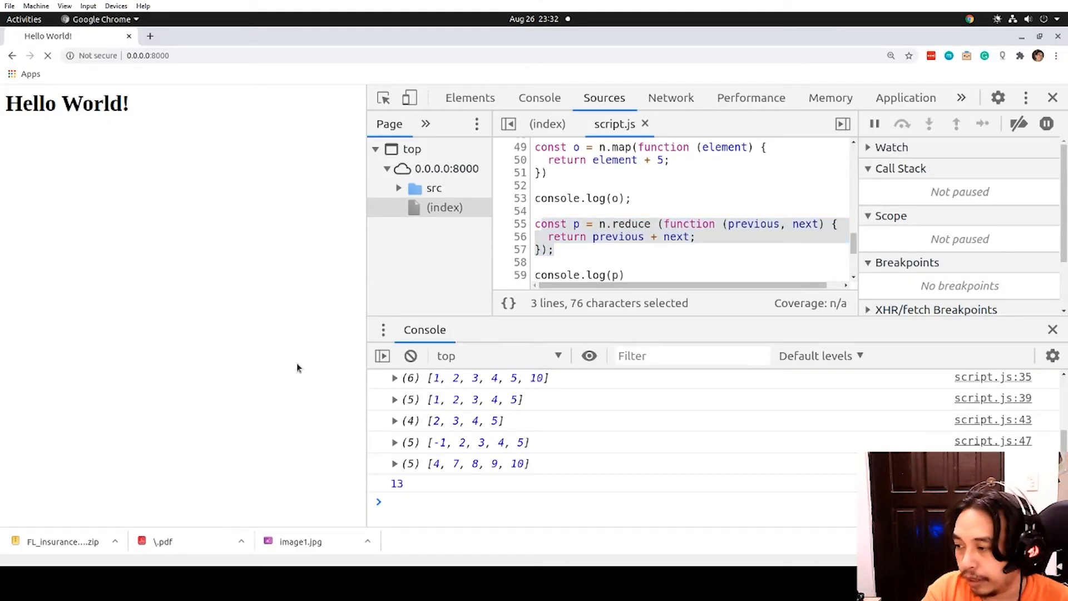
Reload the Hello World page in Chrome to rerun the updated script
click(47, 55)
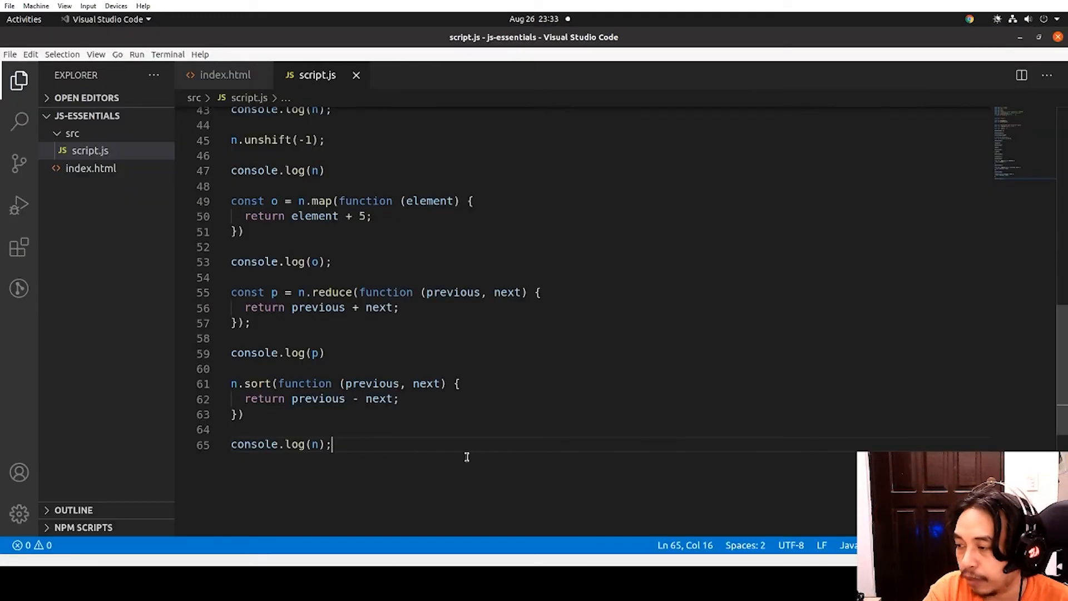
Change the sort comparator to return next - previous
double_click(318, 398)
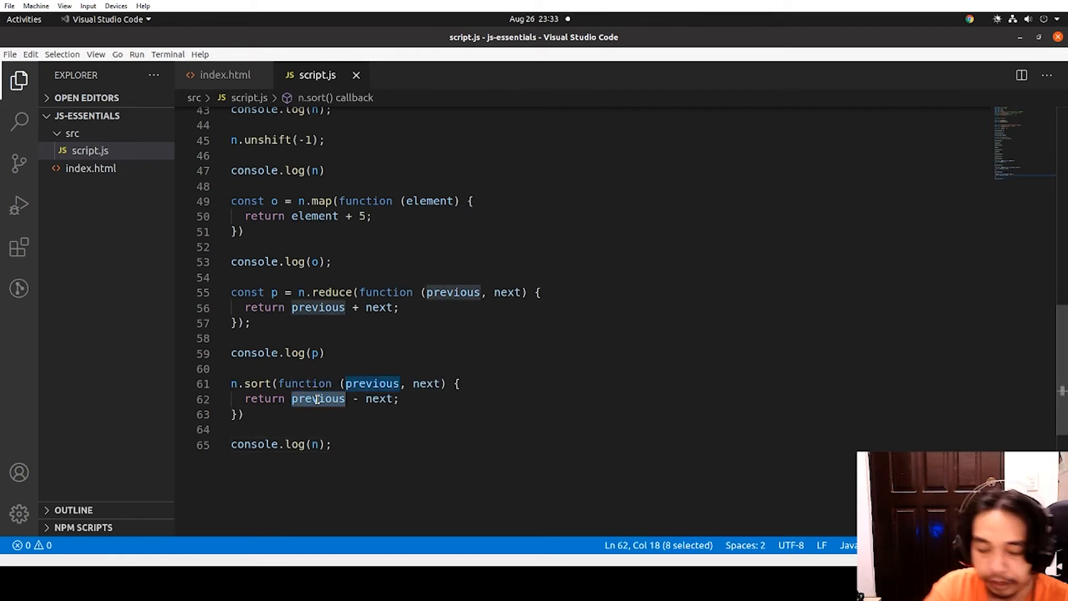
text(next)
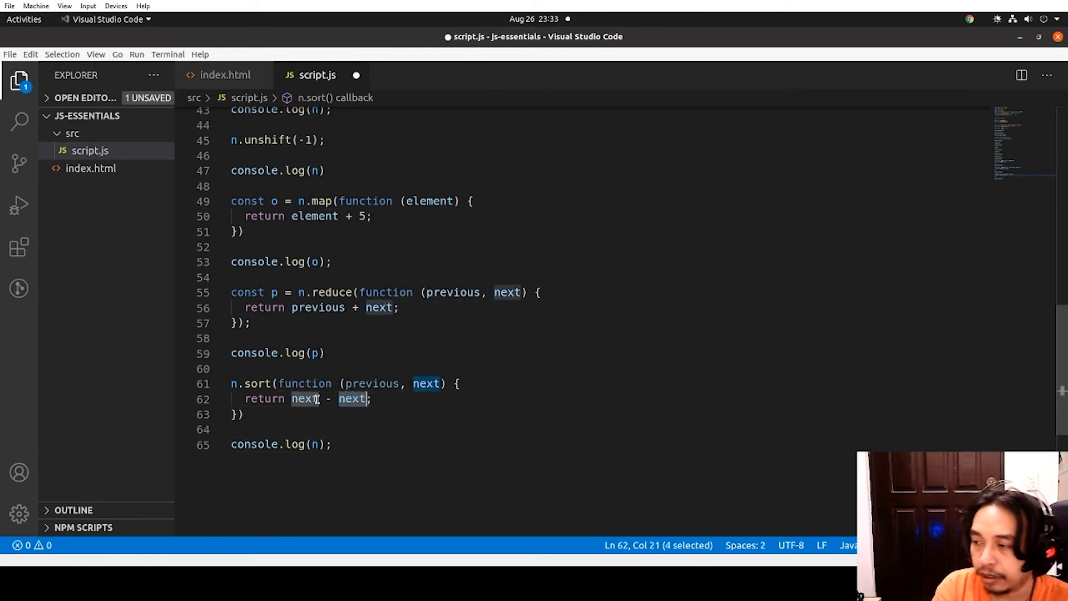
text(previous)
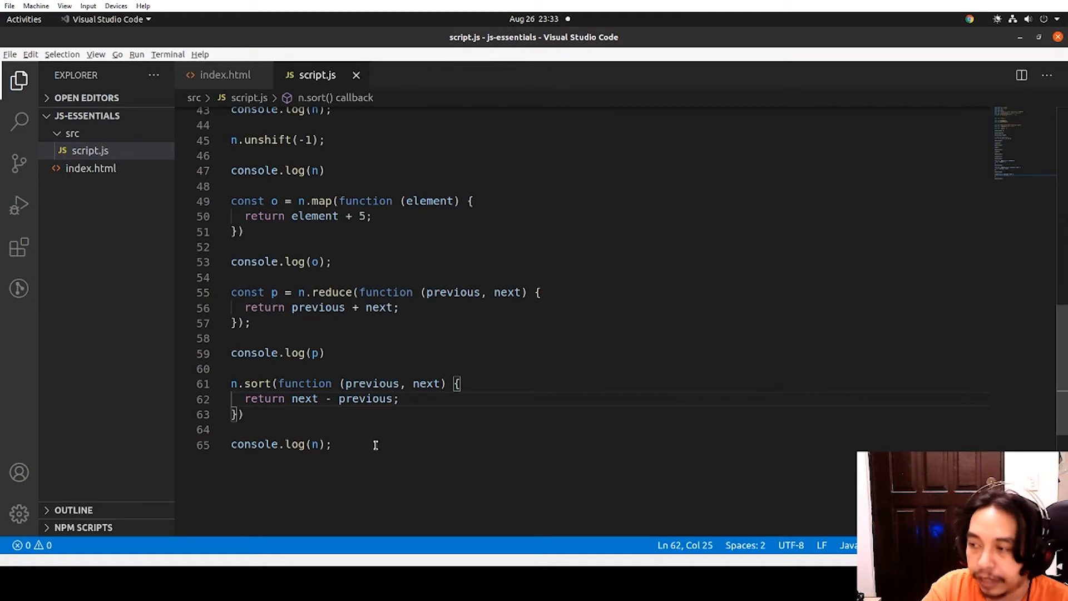
Move the map and reduce blocks below the sort block, highlighting unshift and sort
drag(231, 200, 249, 322)
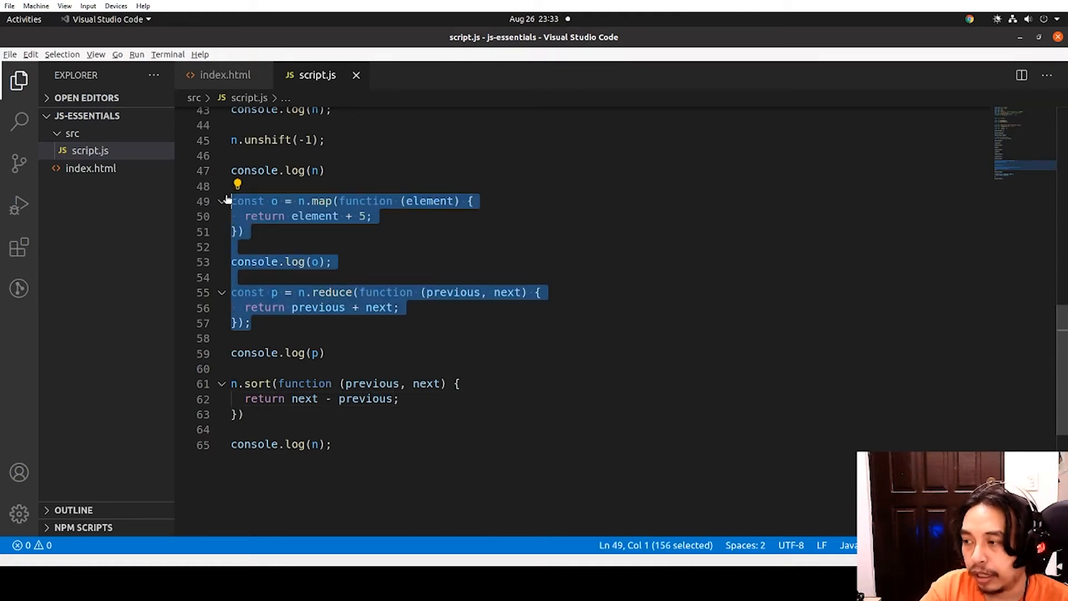
drag(230, 200, 325, 353)
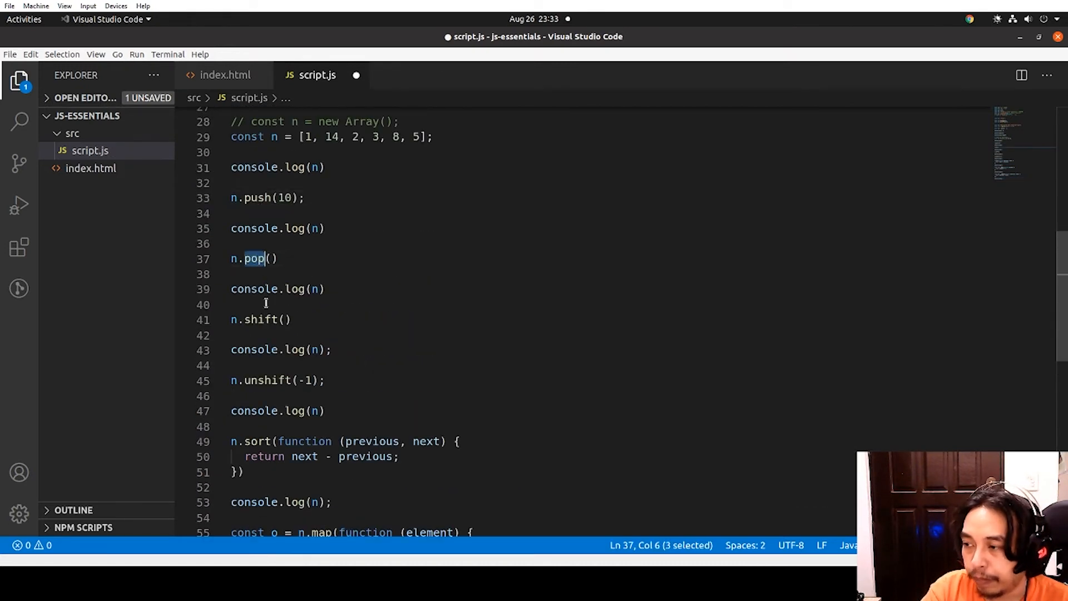
double_click(265, 380)
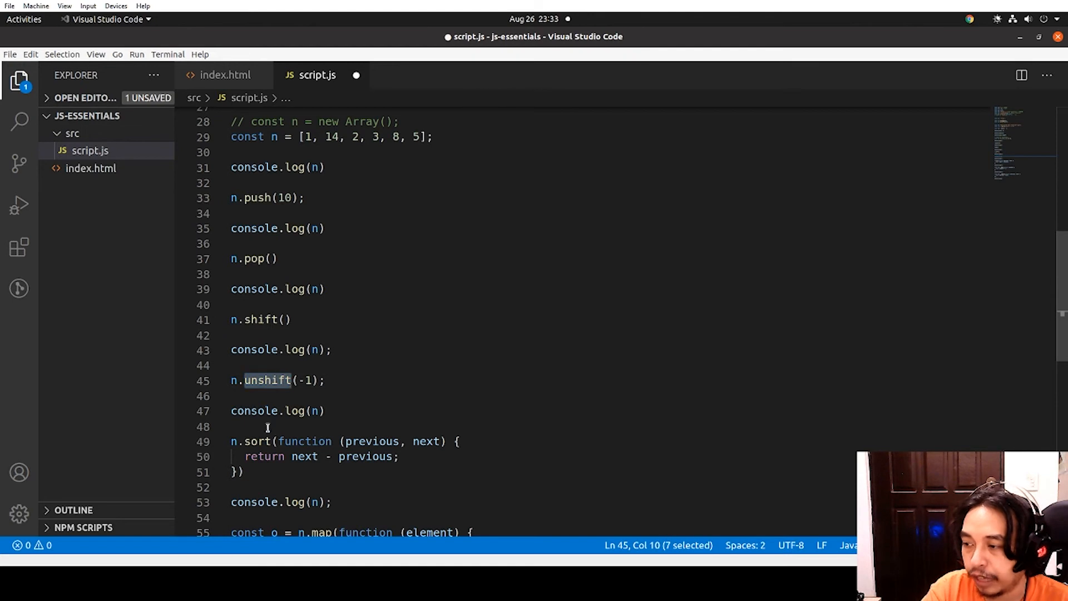
double_click(255, 441)
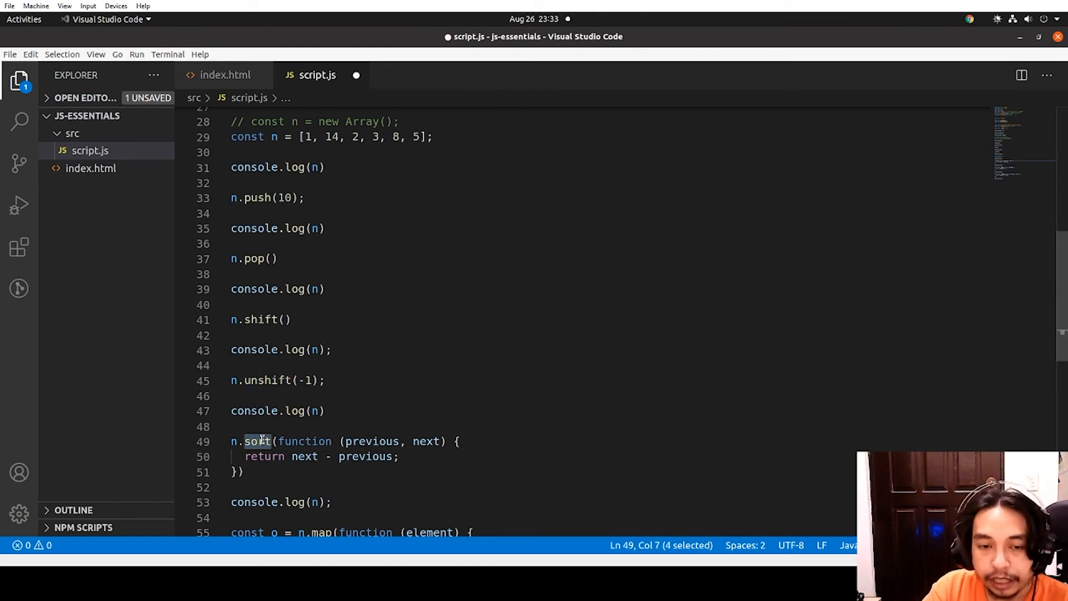
mouse_move(18, 247)
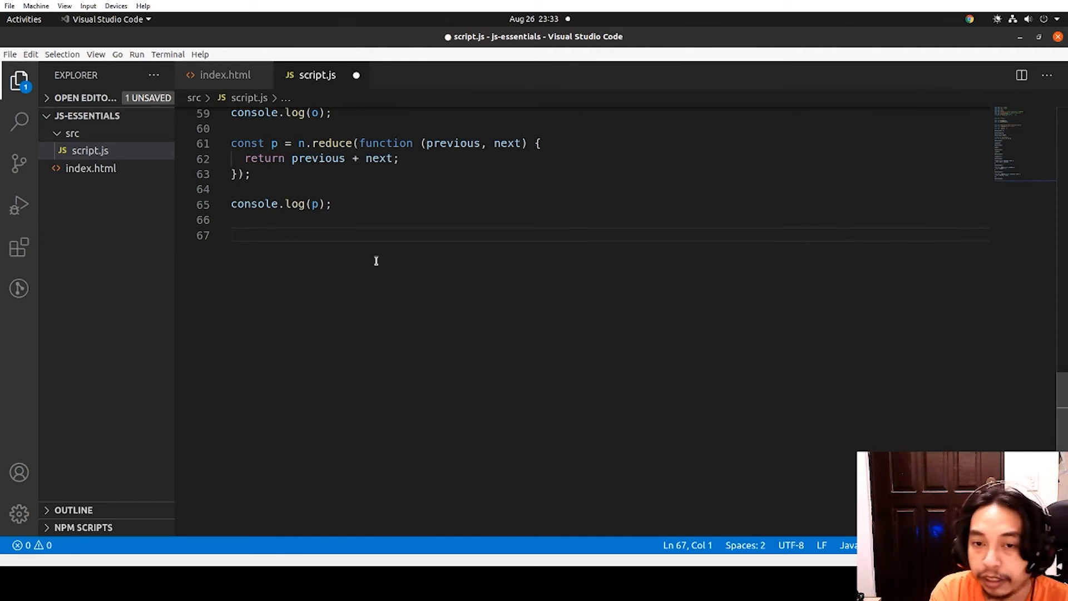
Define const q = { x: 1, y: 'string', z: true } at the end of script.js
text(const)
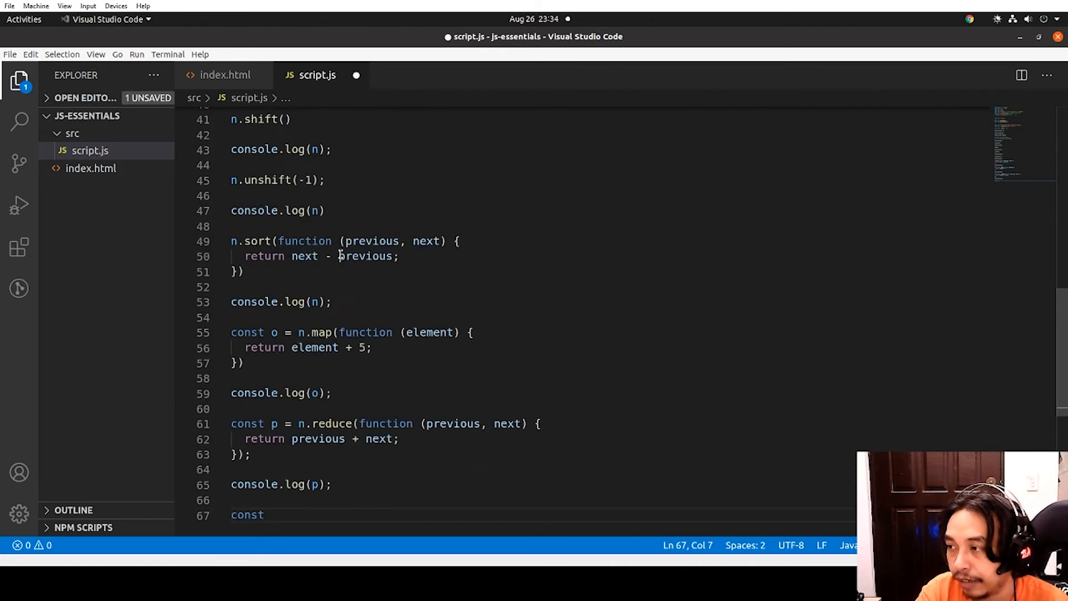
scroll(up, 3)
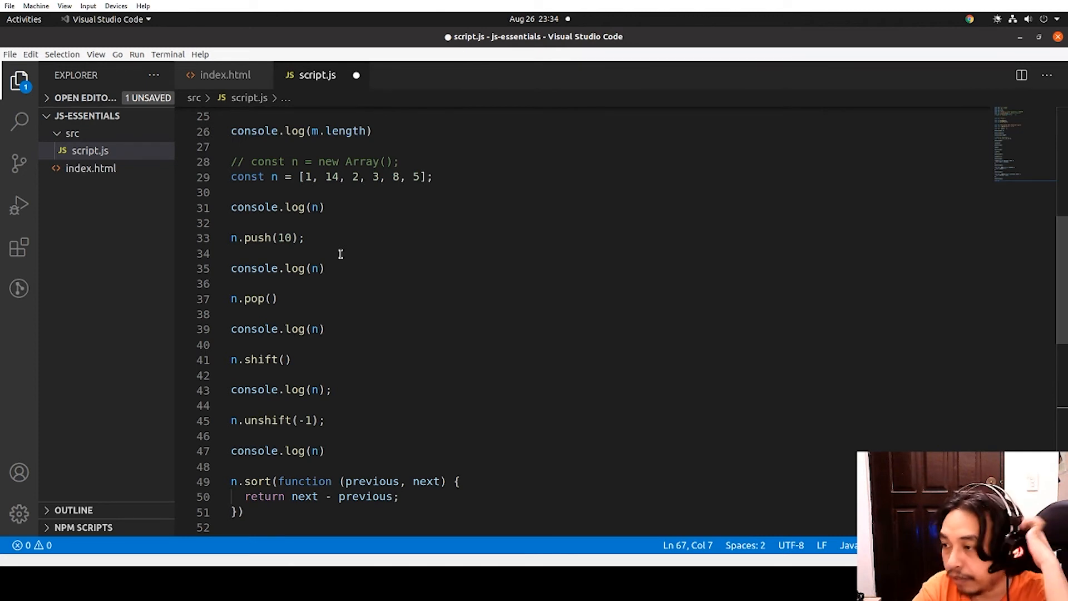
scroll(down, 3)
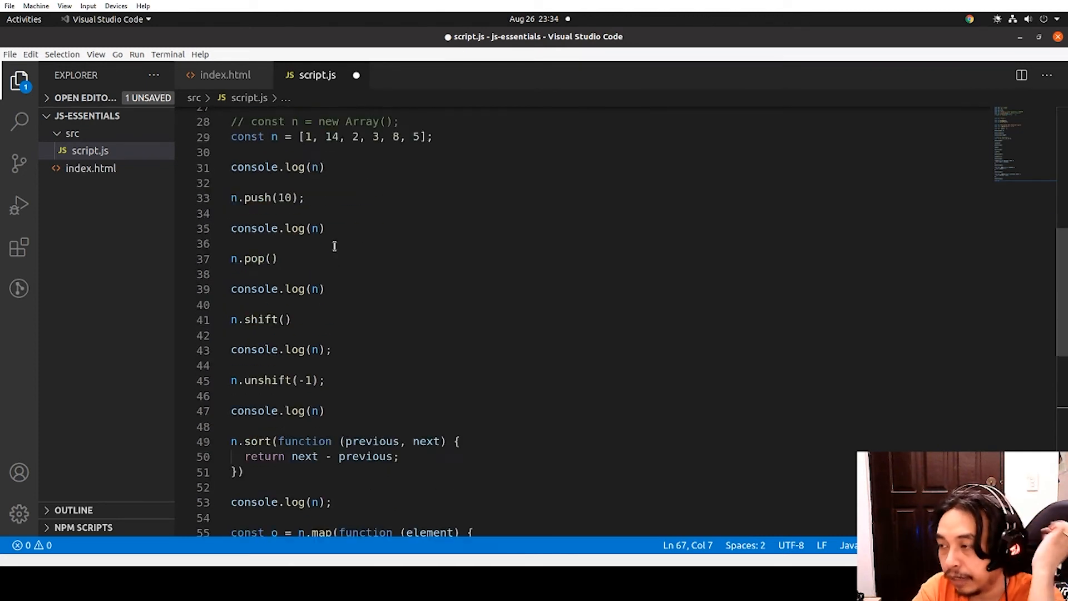
scroll(down, 3)
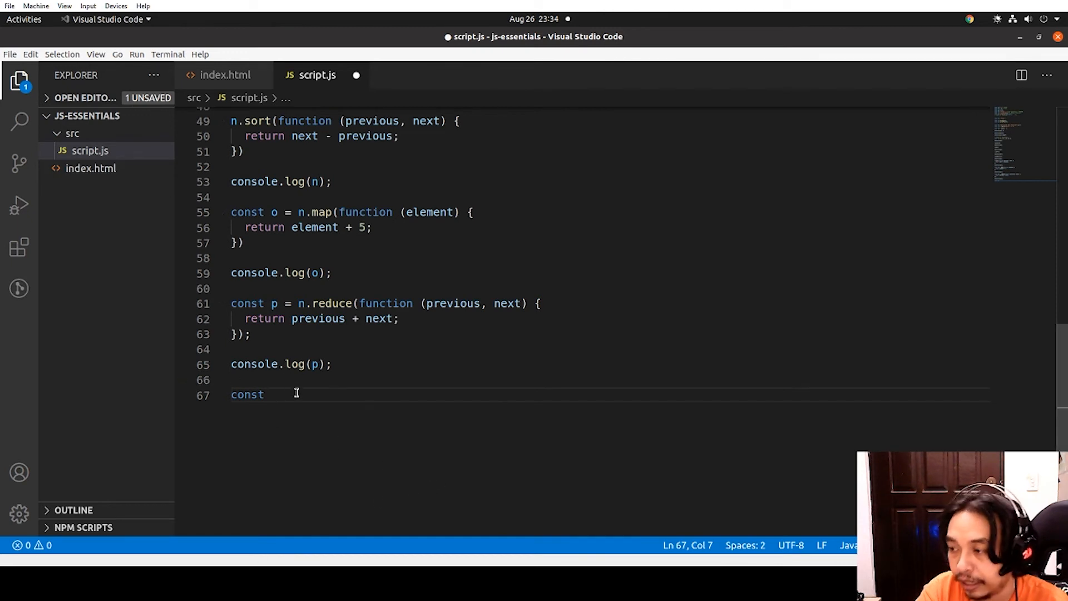
text(q = {})
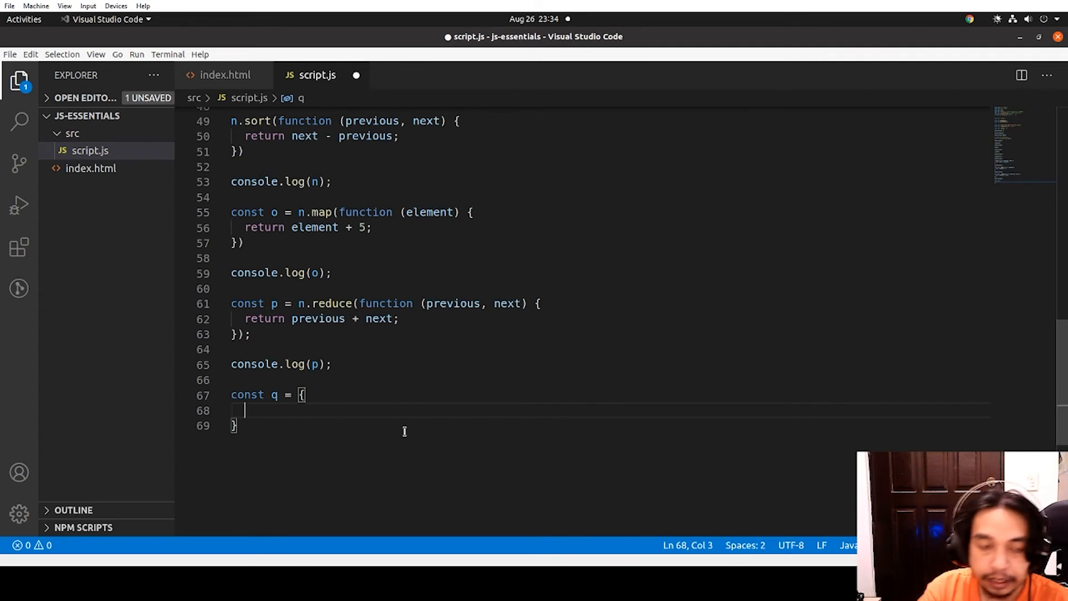
text(x: 1,)
text(2)
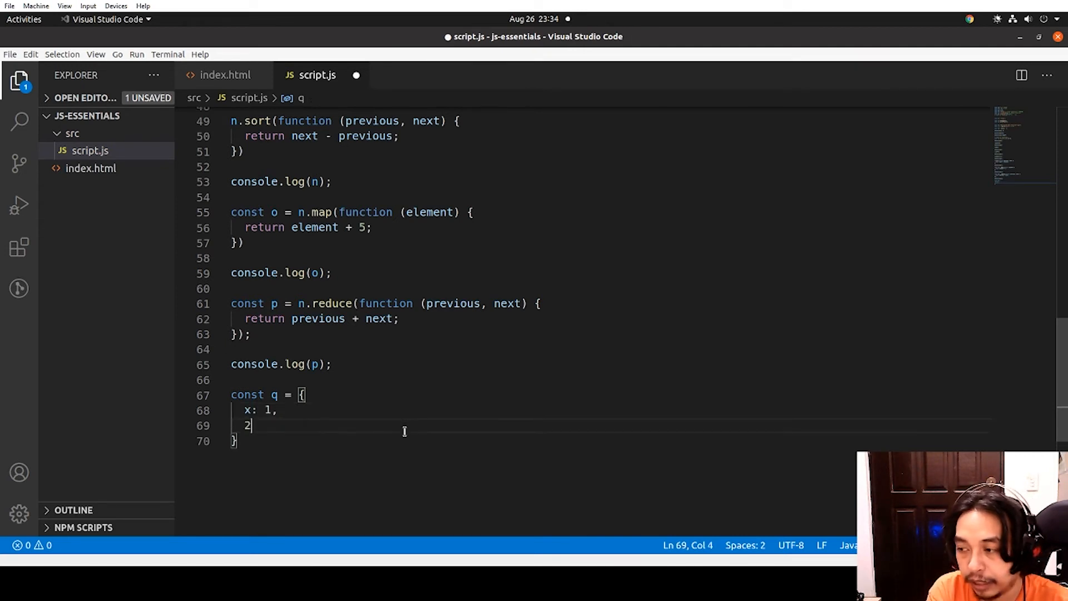
text(y: ')
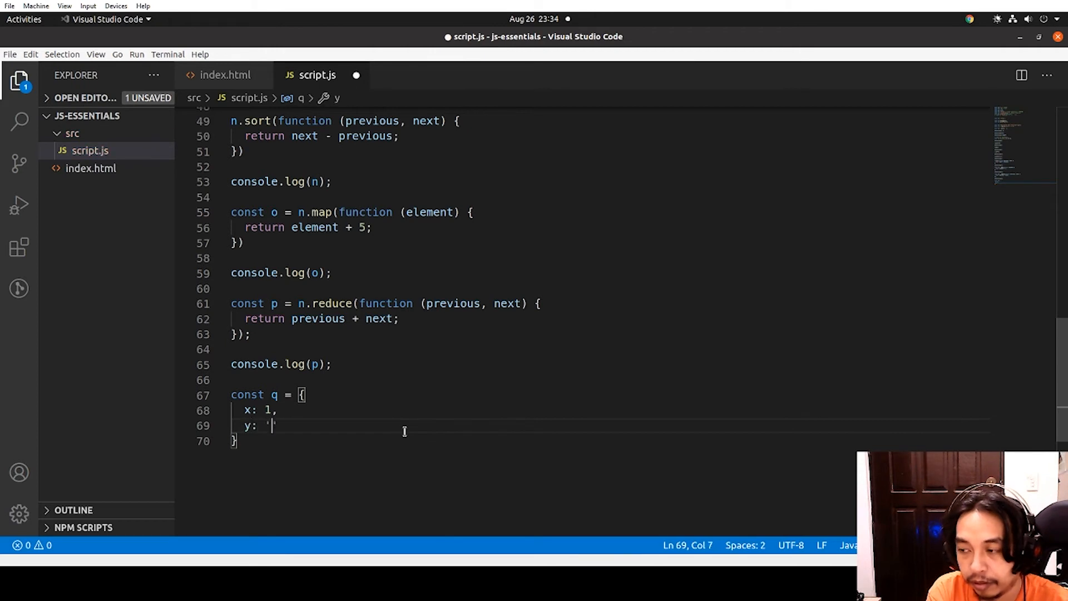
text(string',)
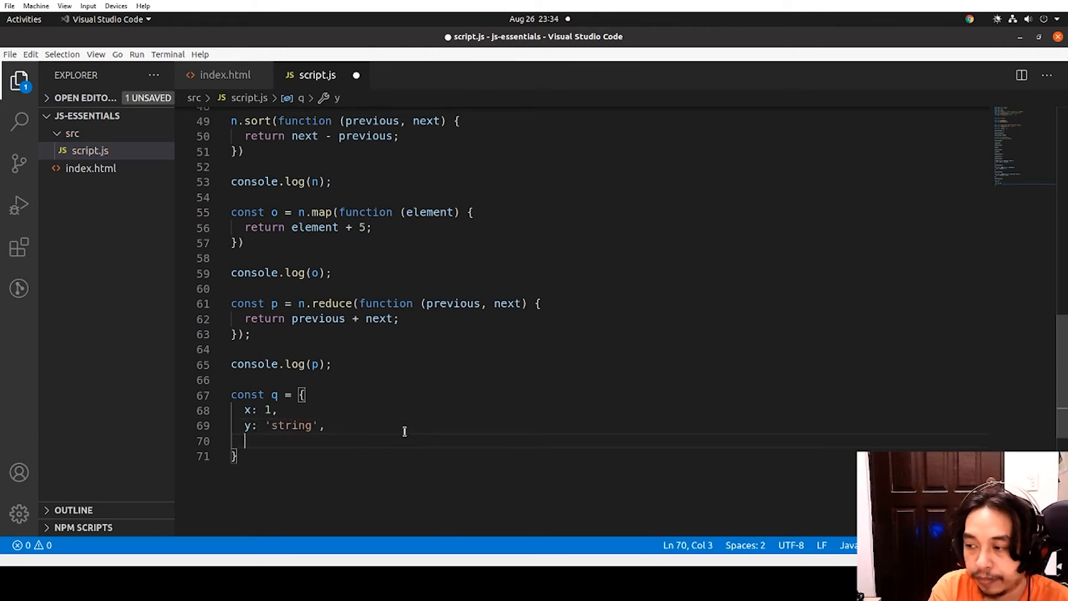
text(z: t)
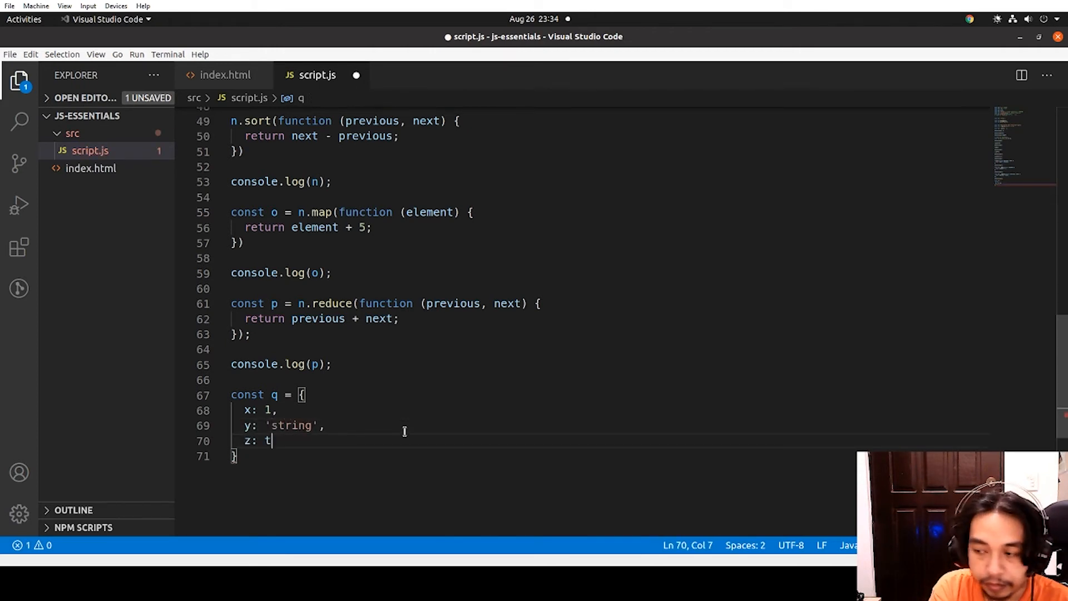
text(rue)
click(611, 455)
text(;)
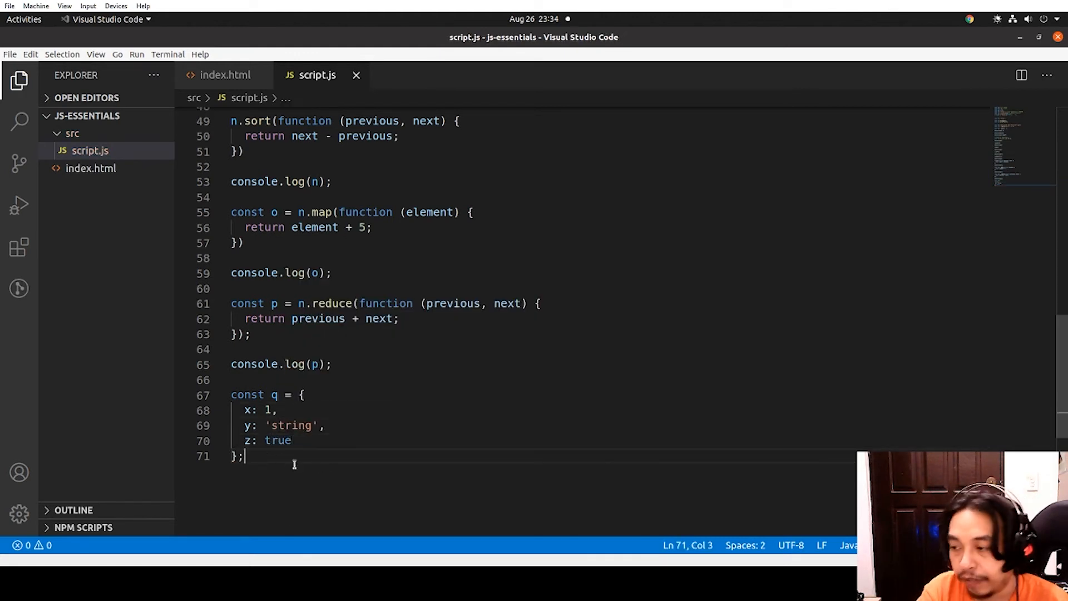
text(console.log(q)
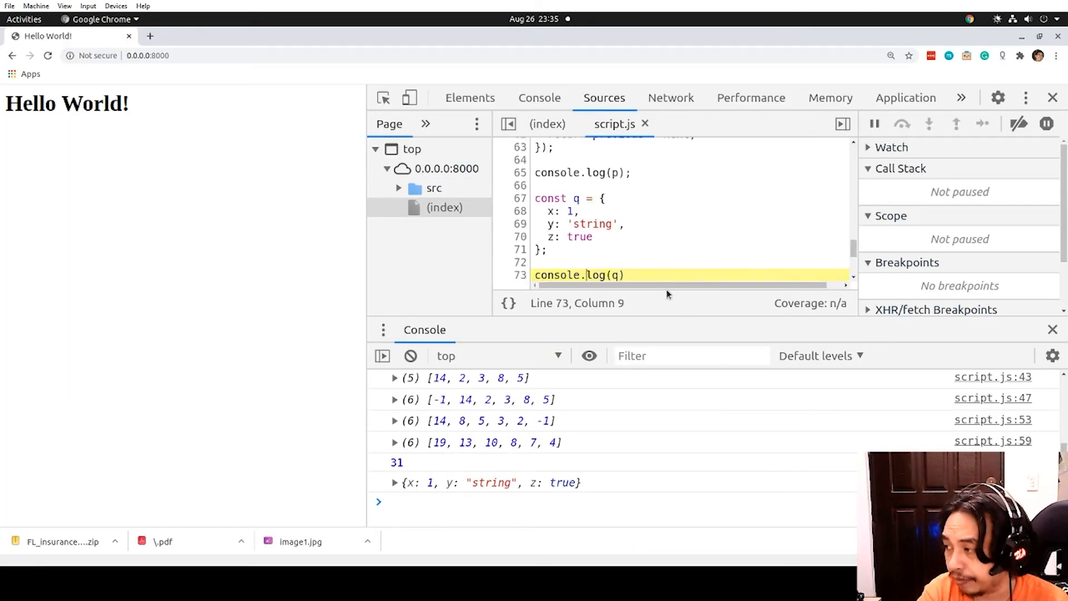
Reload Chrome and view the logged object {x: 1, y: "string", z: true}
click(394, 482)
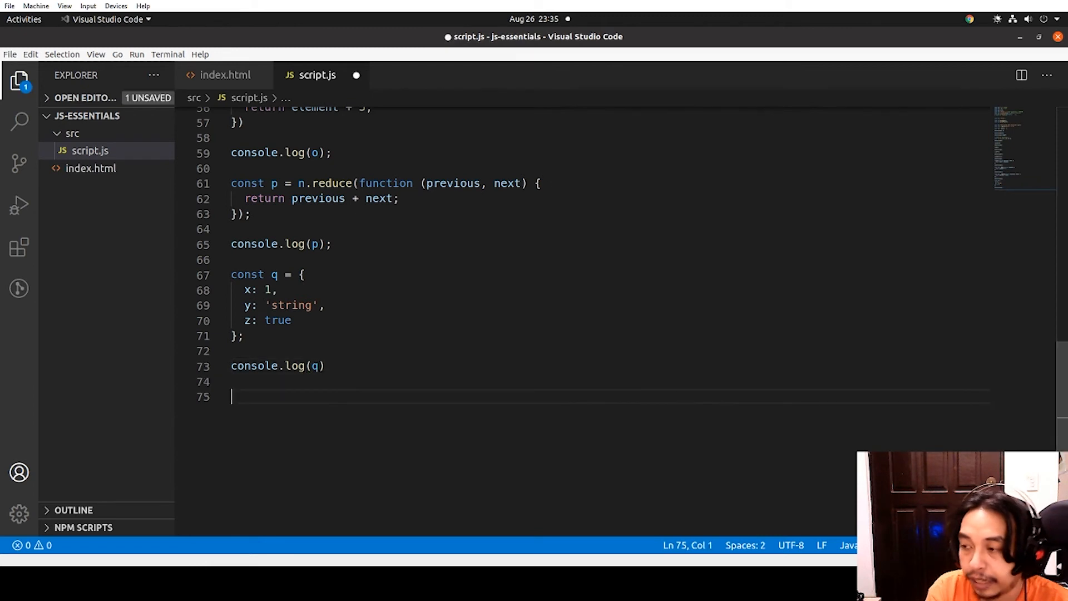
Log q.x and add a 'let start': 'world!' property to object q
text(console.log)
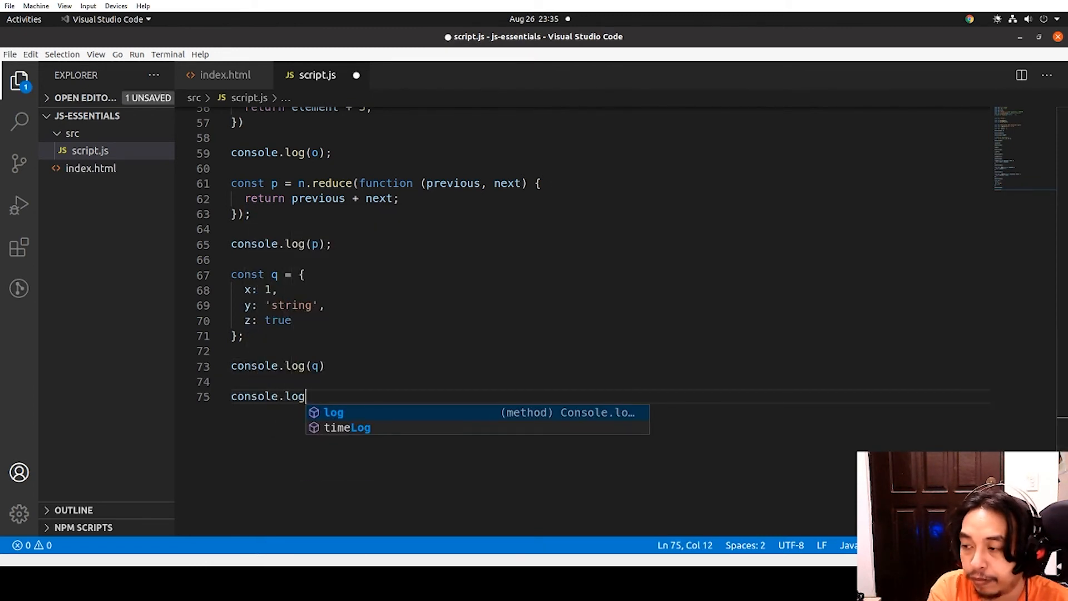
text((q.x)
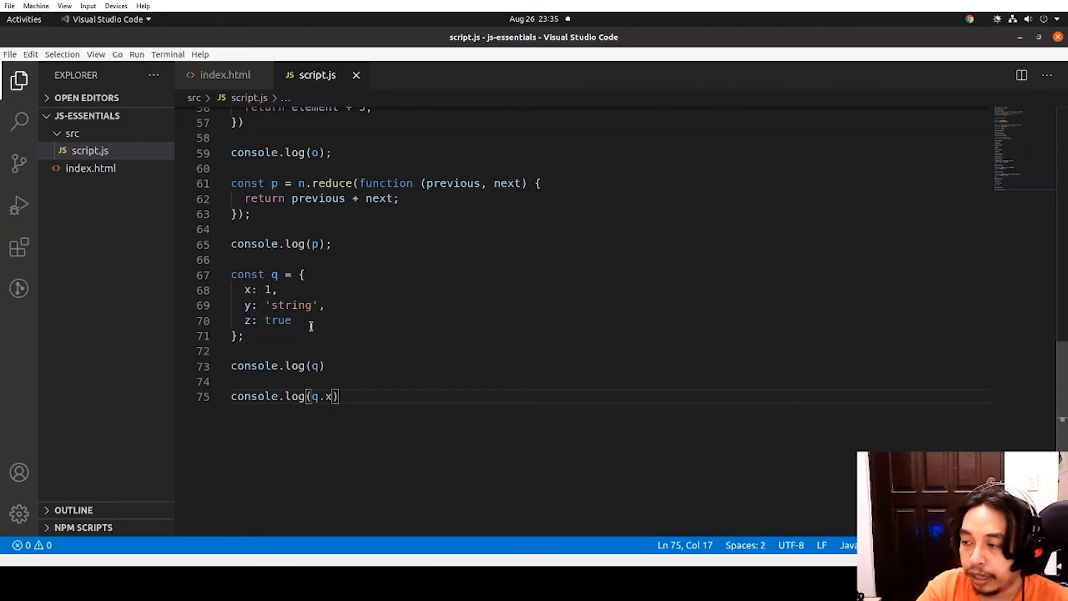
text(,)
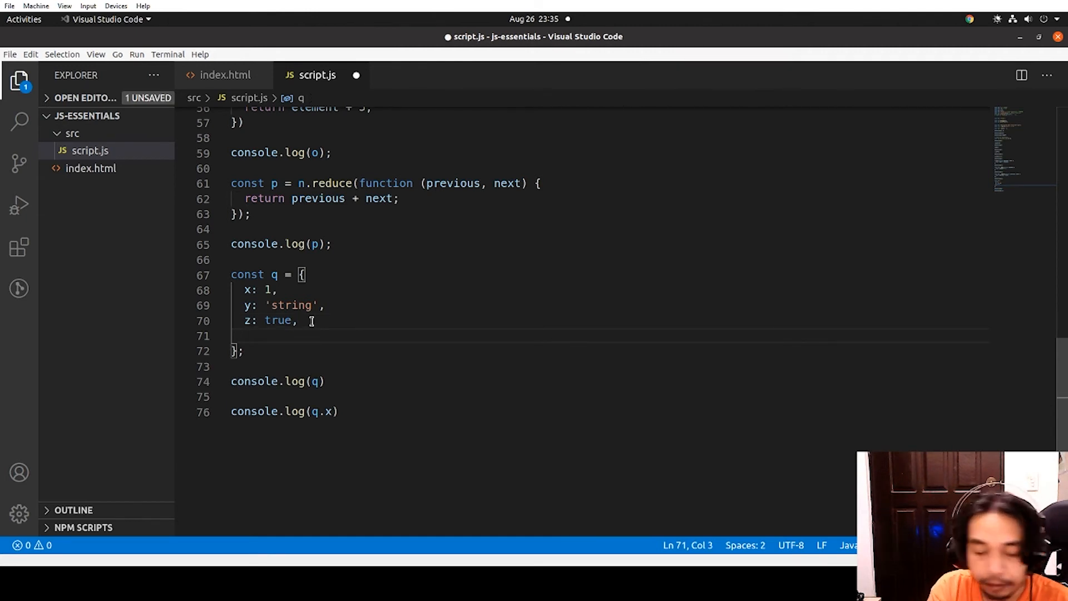
text('')
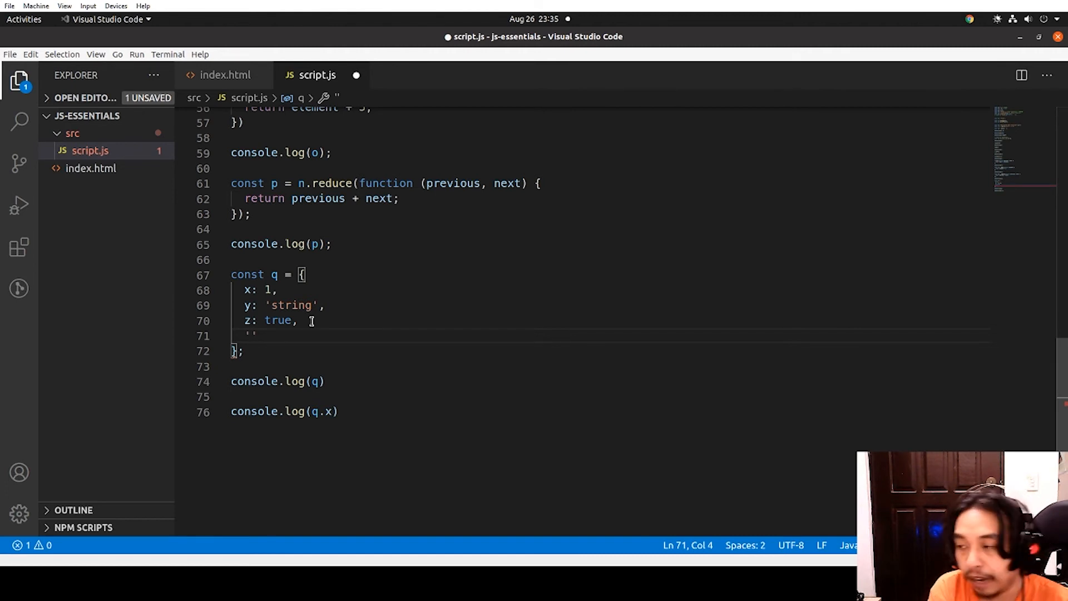
text(let start)
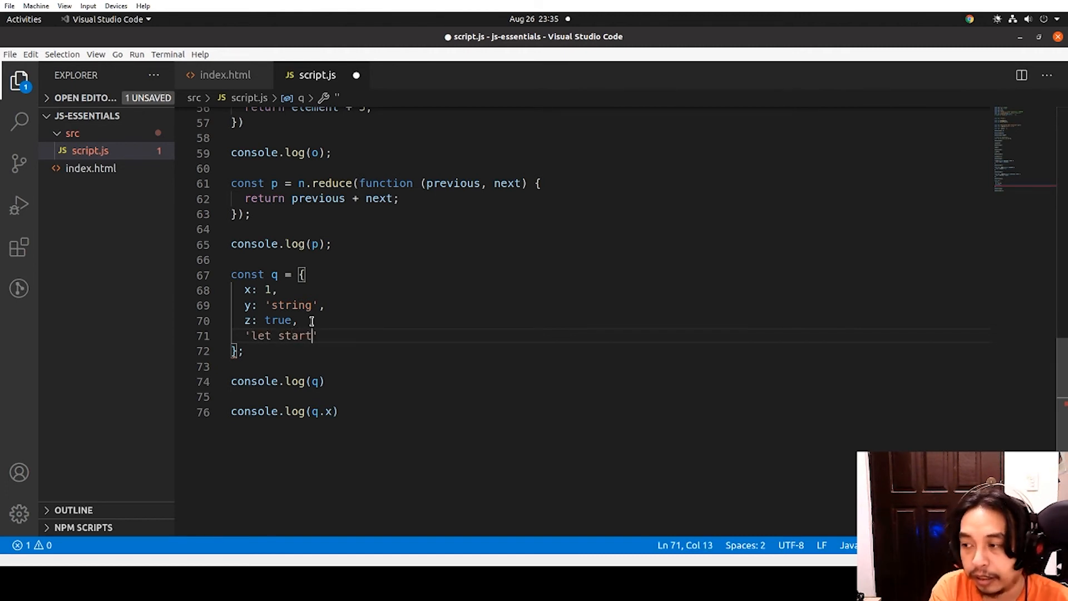
text(:)
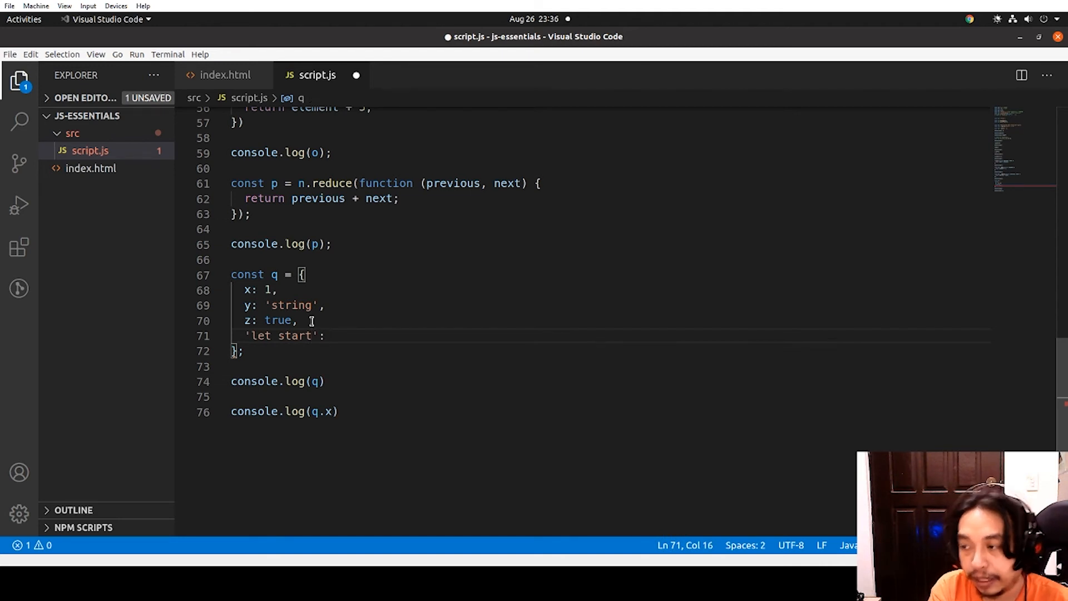
text('world')
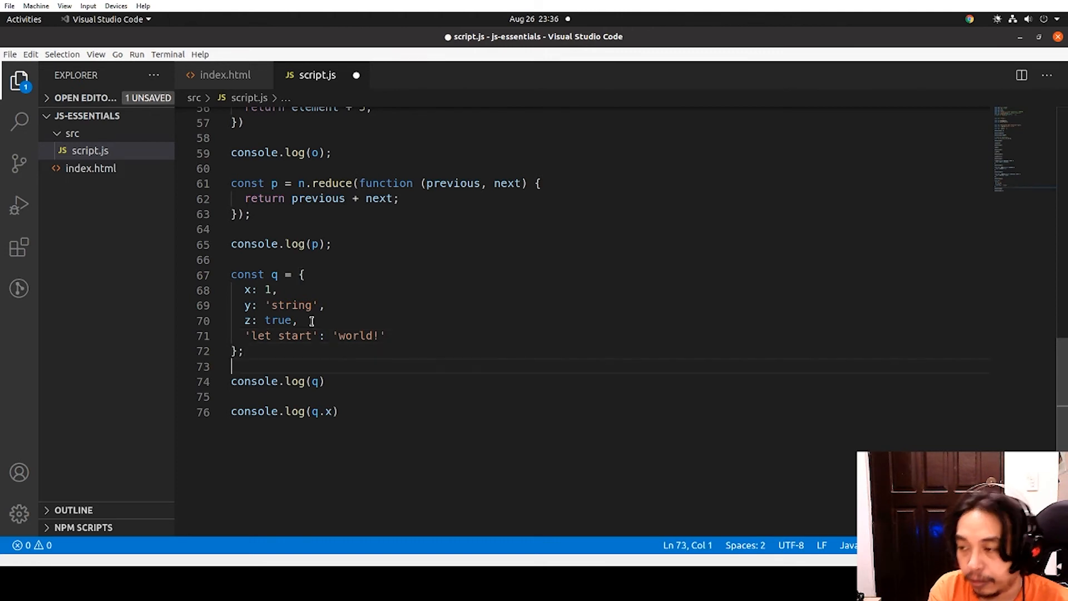
text(console.log(q['let start)
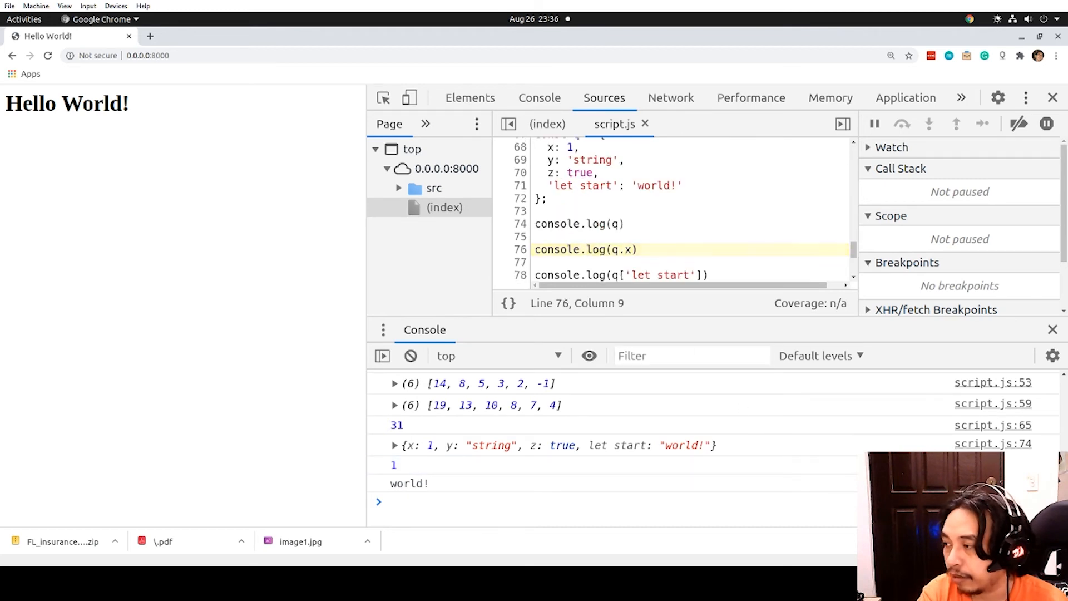
Refresh Chrome to see q with let start: "world!", then 1 and world!
click(585, 274)
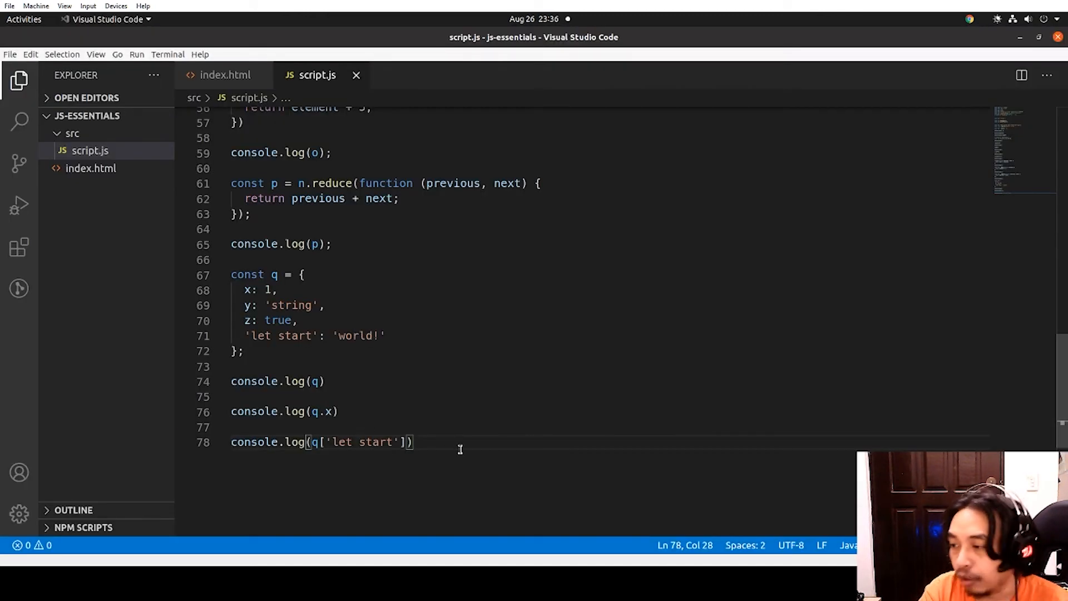
Add console.log('y' in q) and console.log('a' in q) below the bracket-access log
text(console.log()
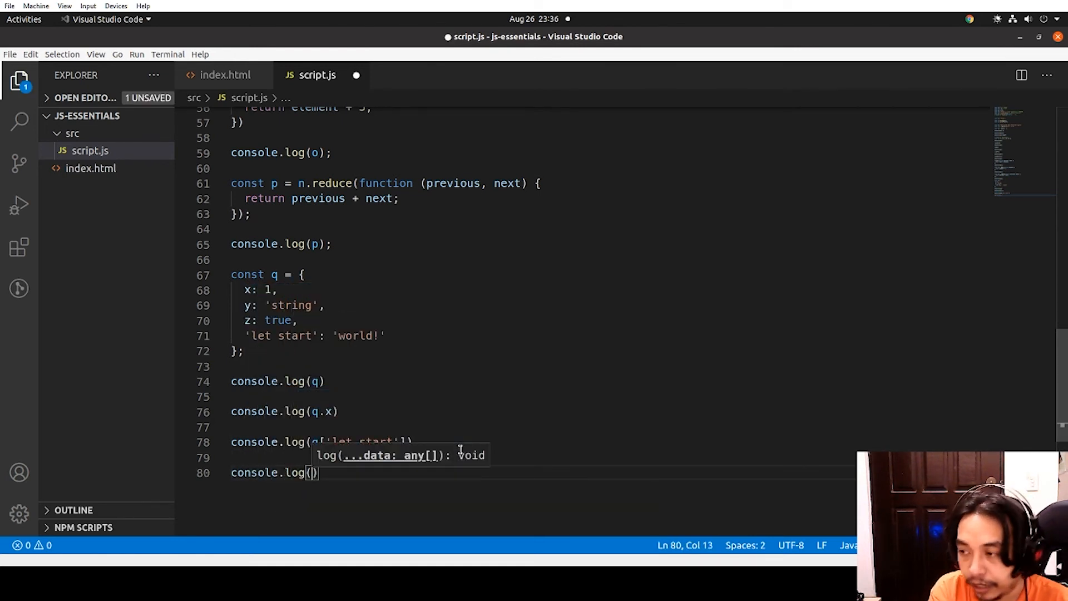
text(y in q)
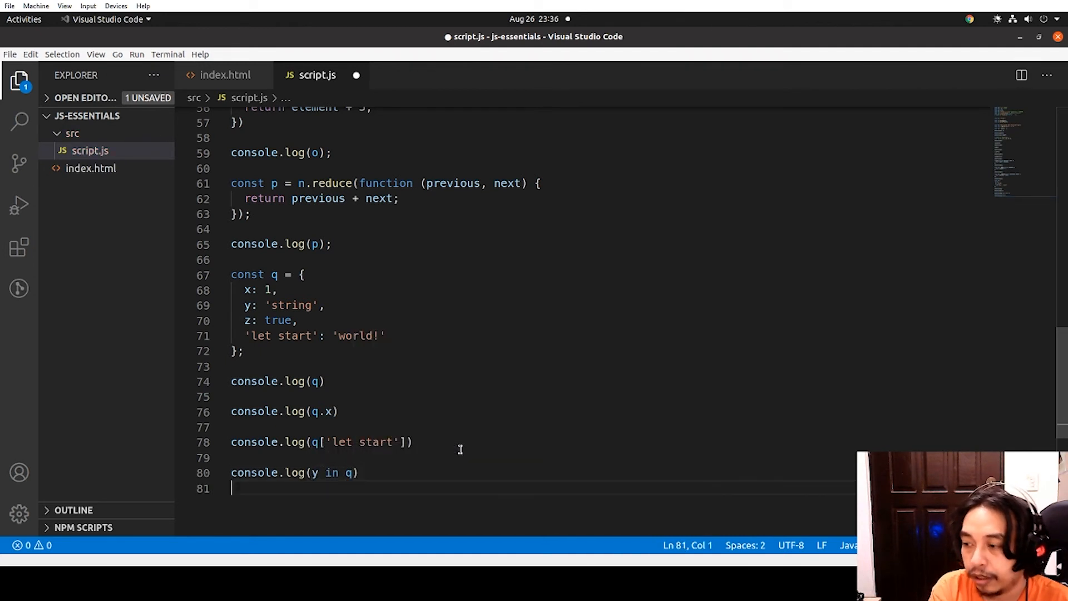
text(console.log())
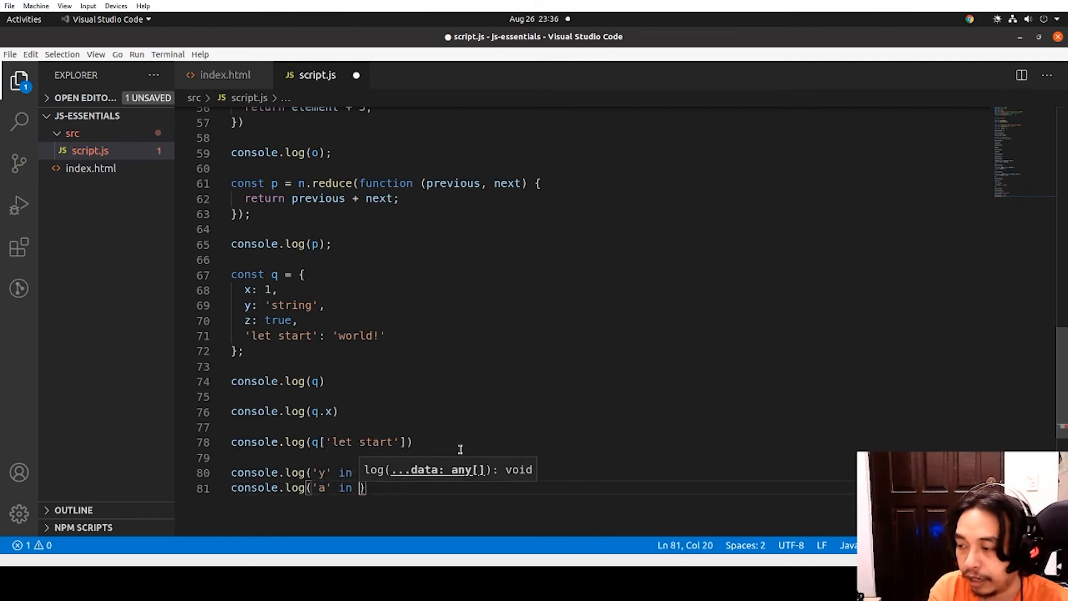
text(q);)
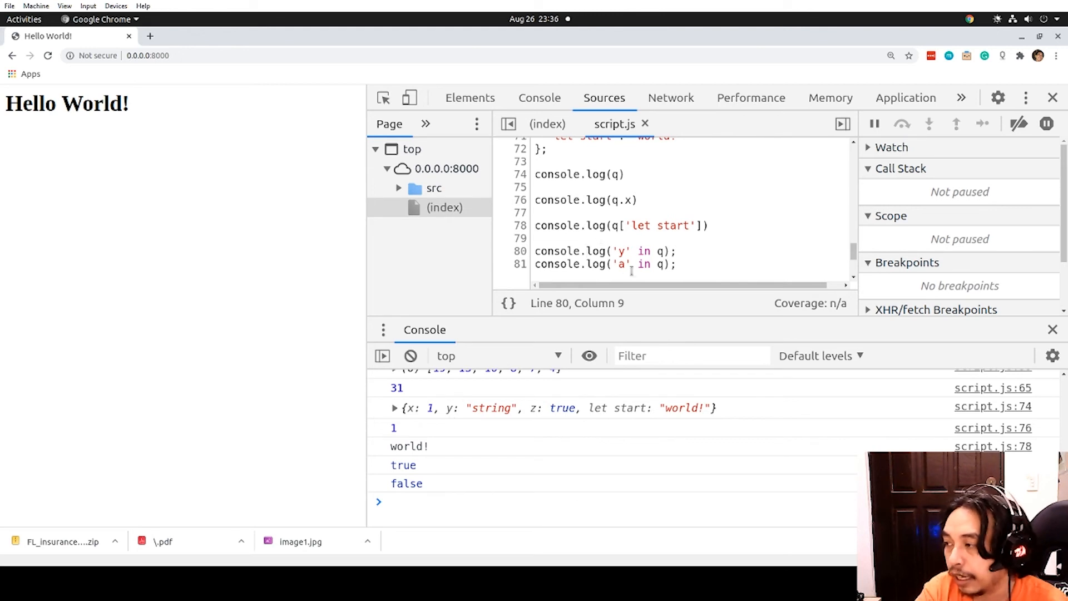
Highlight the 'a' in q check in Chrome's Sources panel
drag(609, 264, 652, 264)
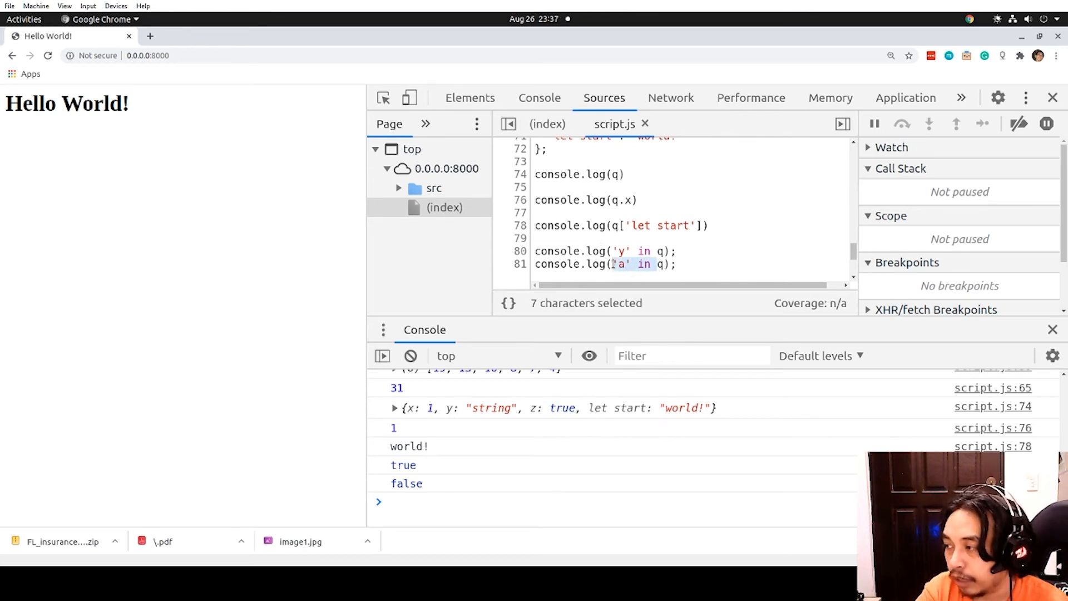
mouse_move(640, 405)
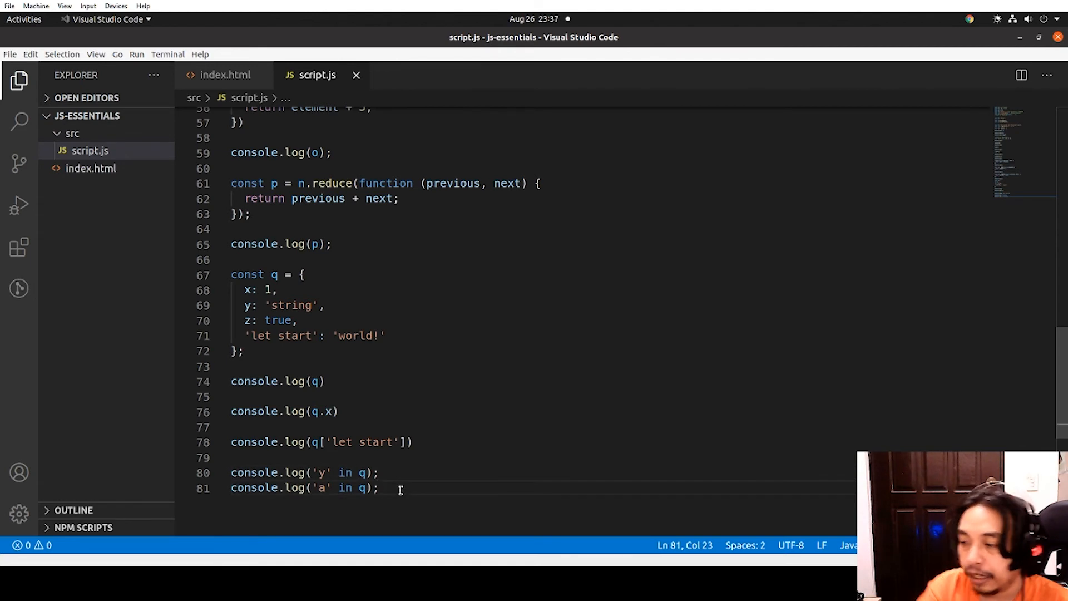
Add delete q.z followed by console.log(q) after the in checks
key(enter)
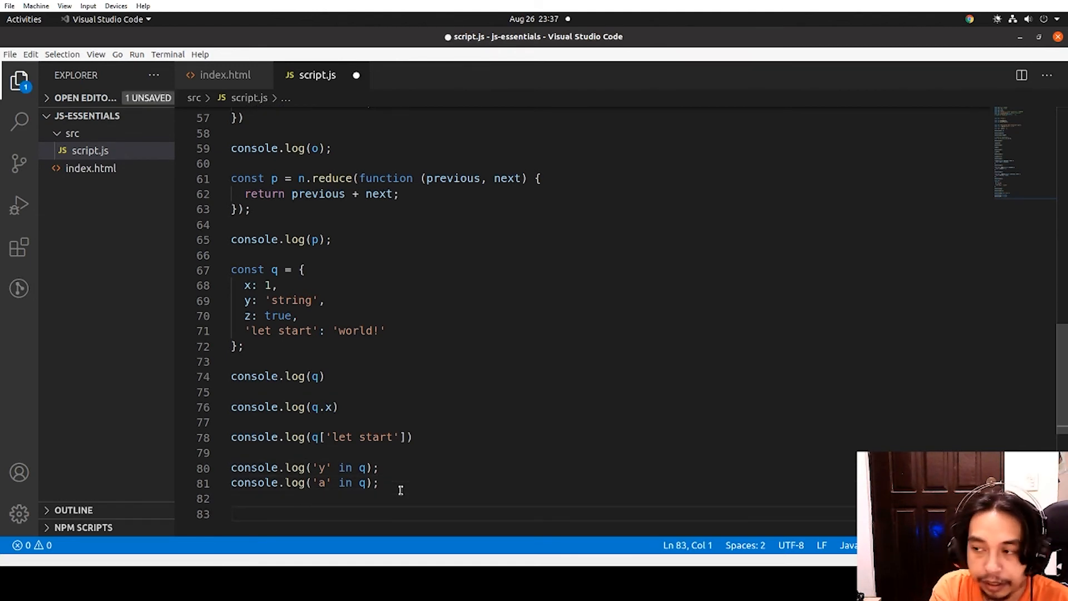
text(delete q.)
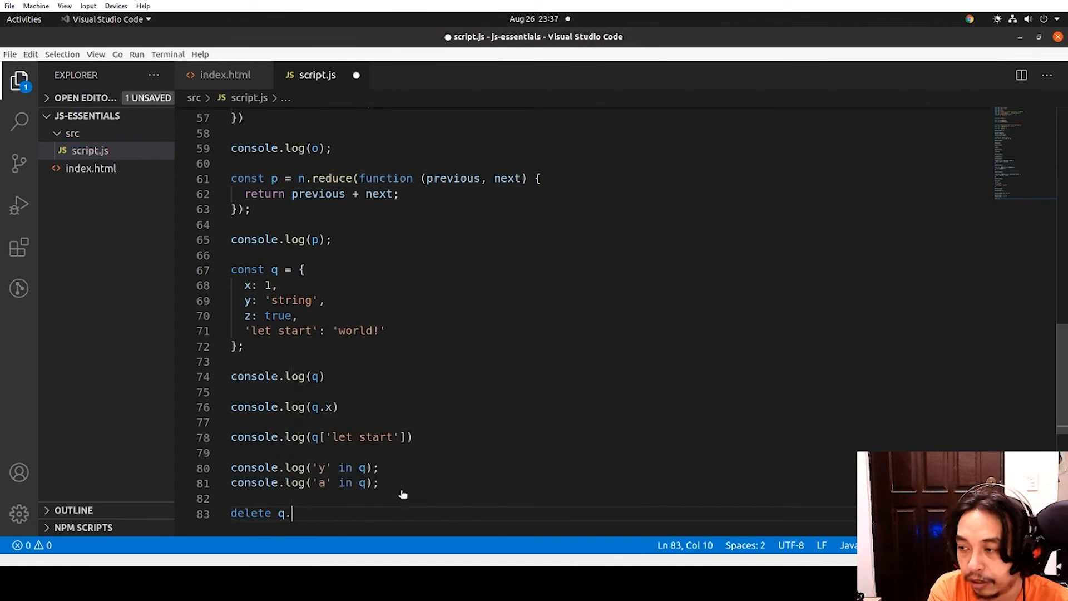
text(z)
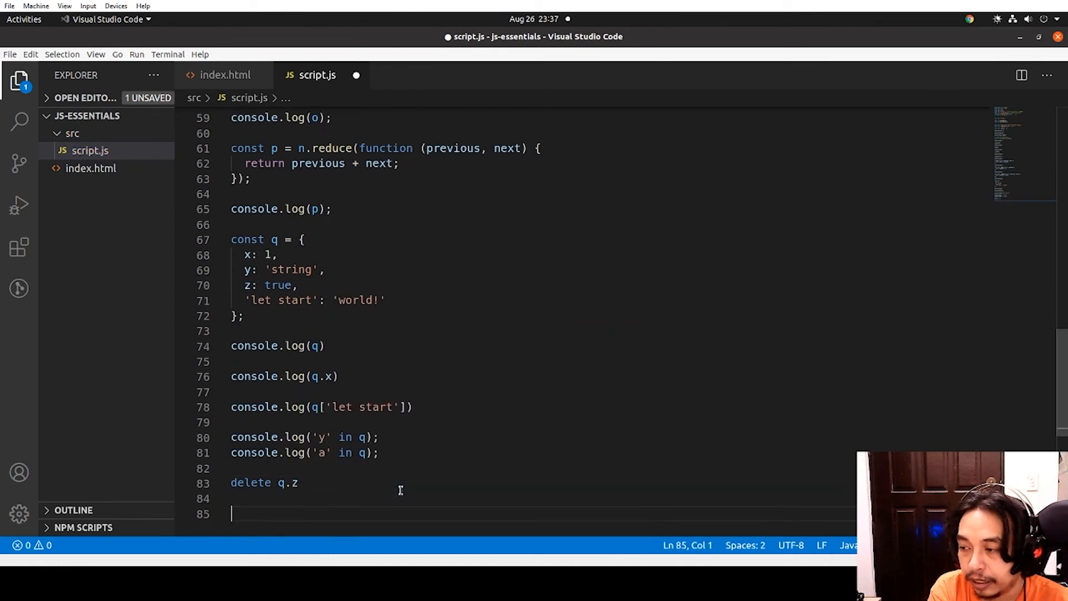
text(console.log(q)
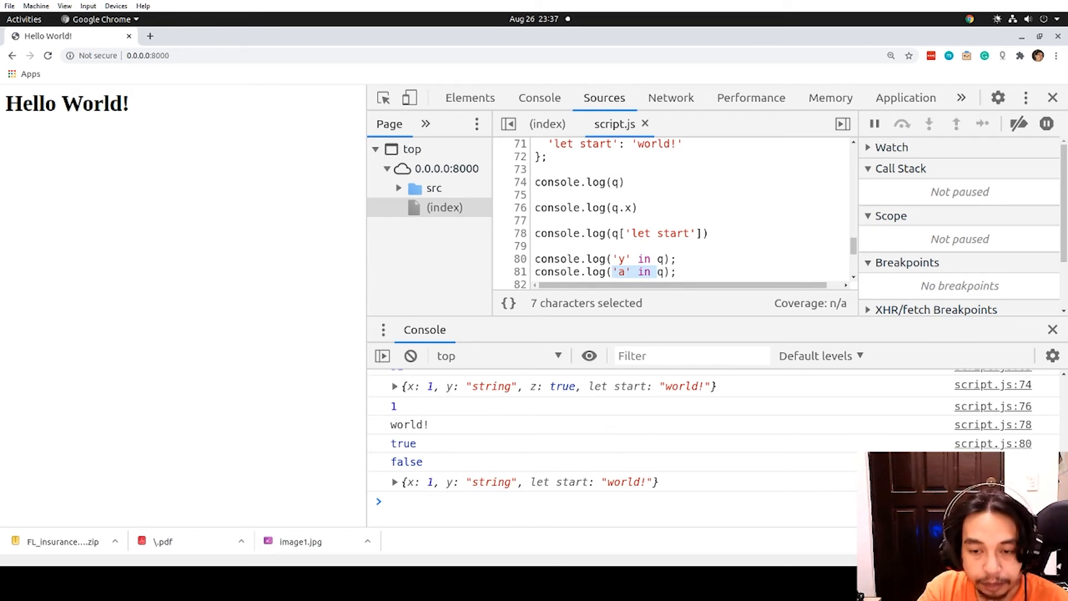
mouse_move(143, 361)
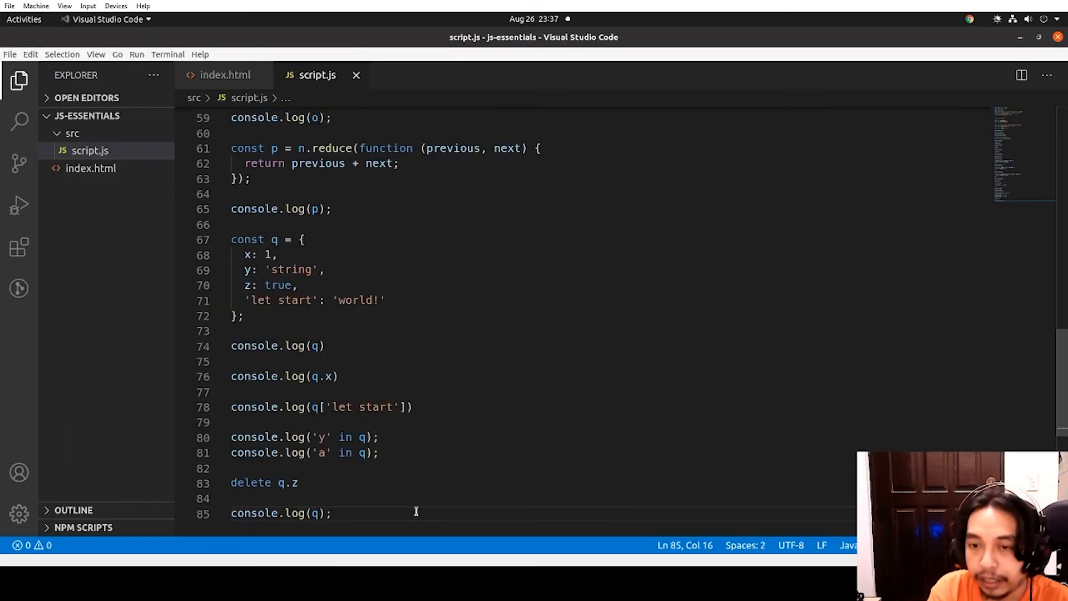
Store Object.keys(q) in constant r
text(Ob)
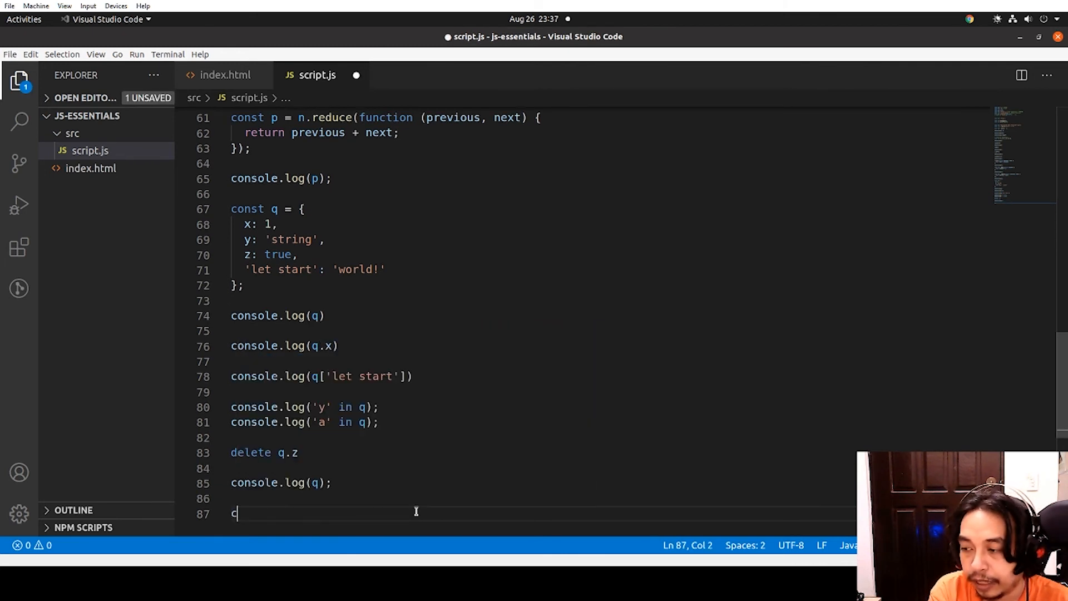
text(onst r = Ob)
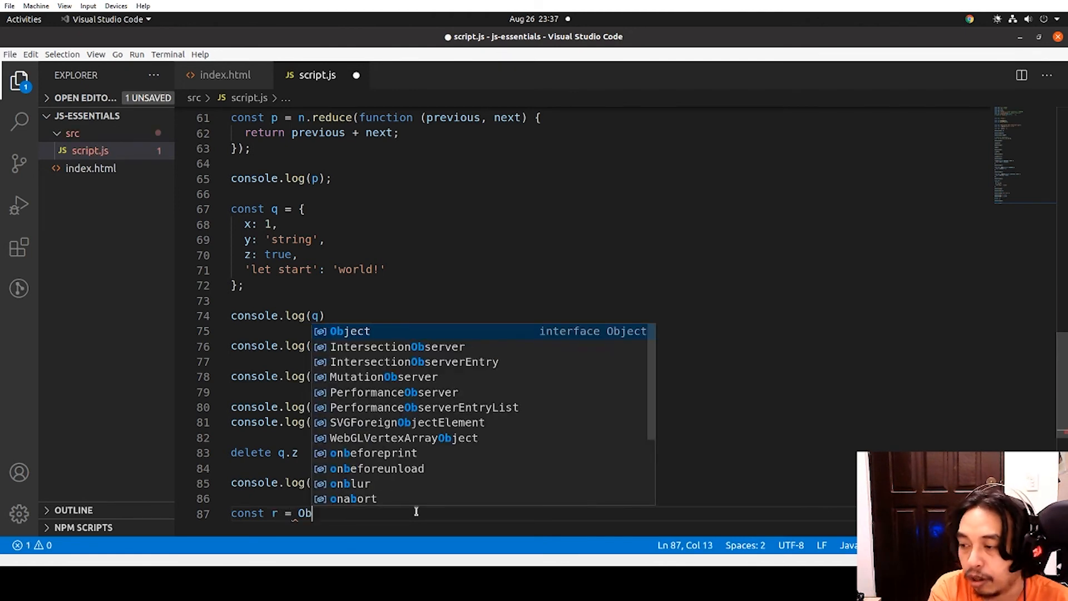
text(ject.e)
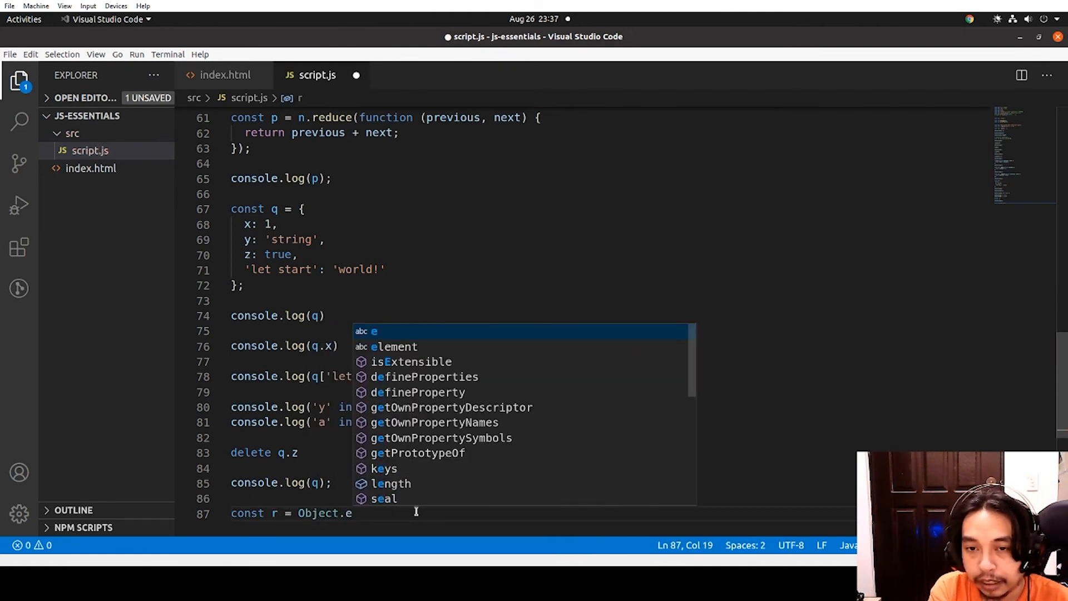
text(keys(q);)
text(console.log(r);)
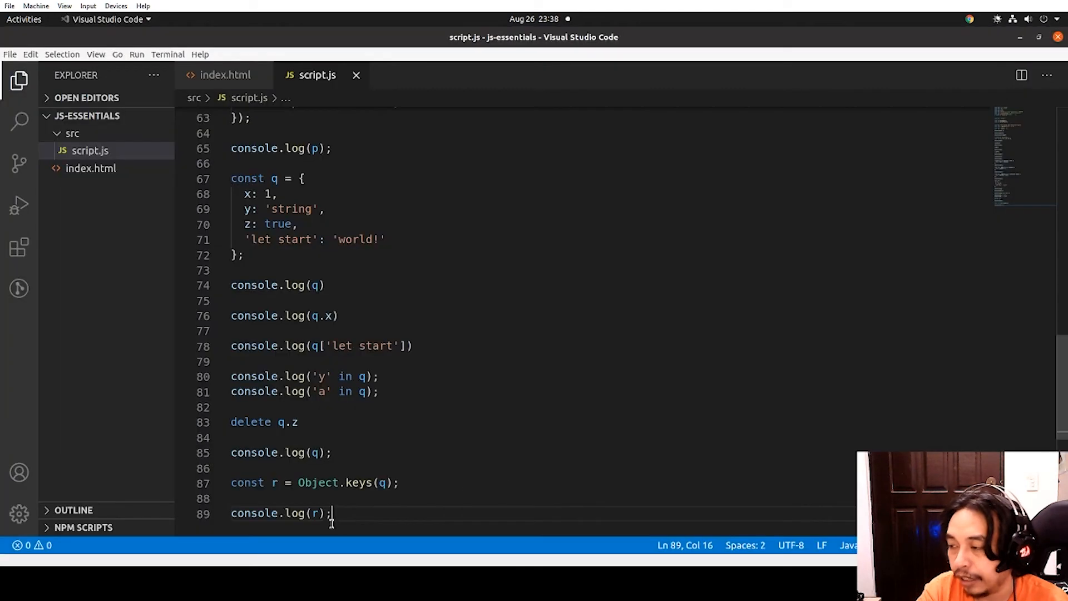
Store Object.values(q) in s and log s
text(c)
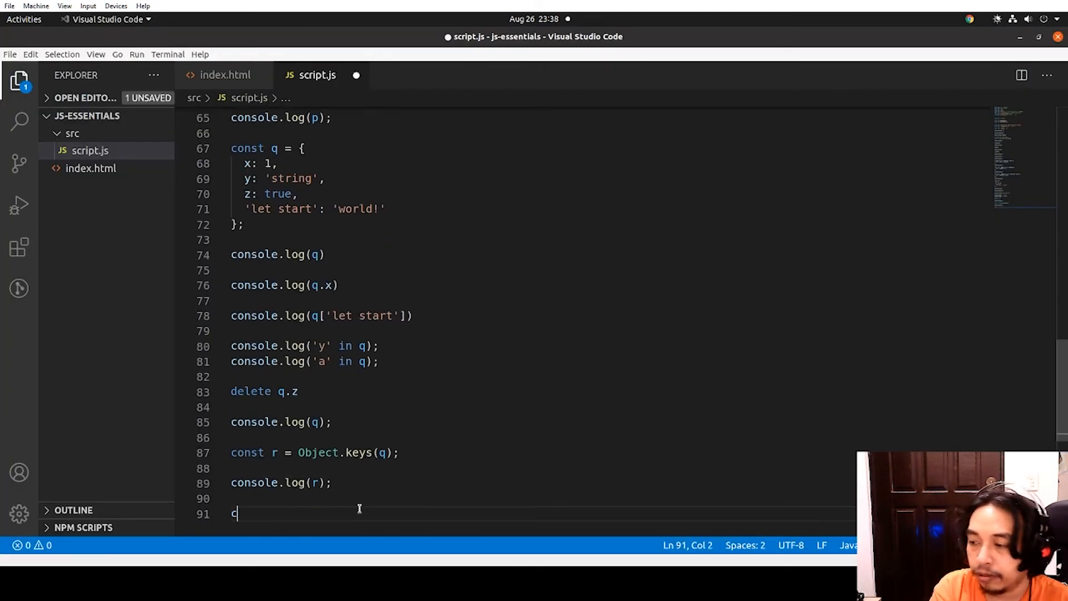
text(onst)
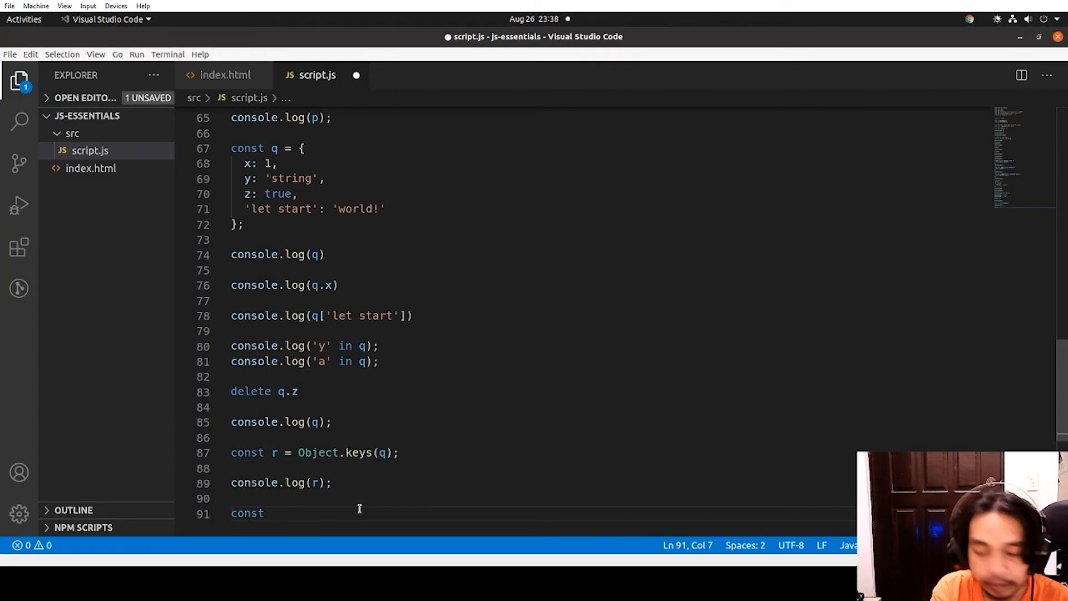
text(s =)
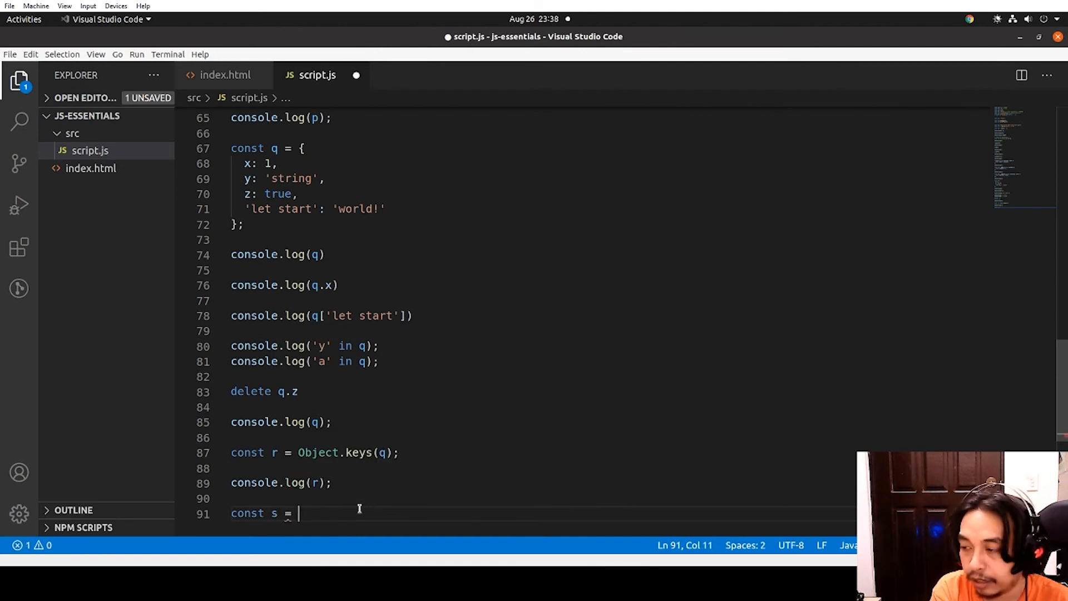
text(Object.value)
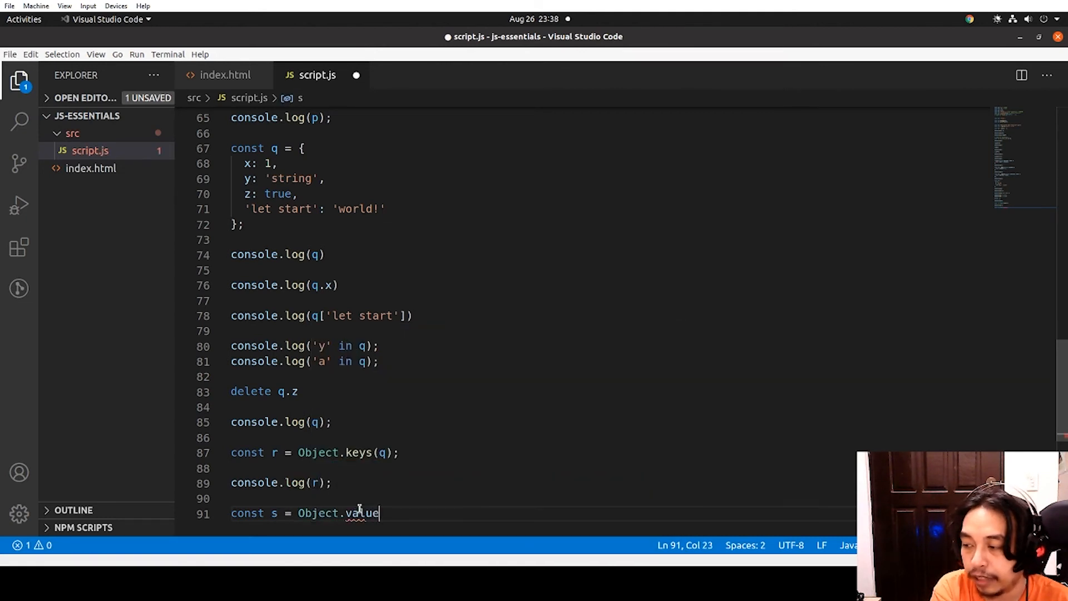
text(s(q);)
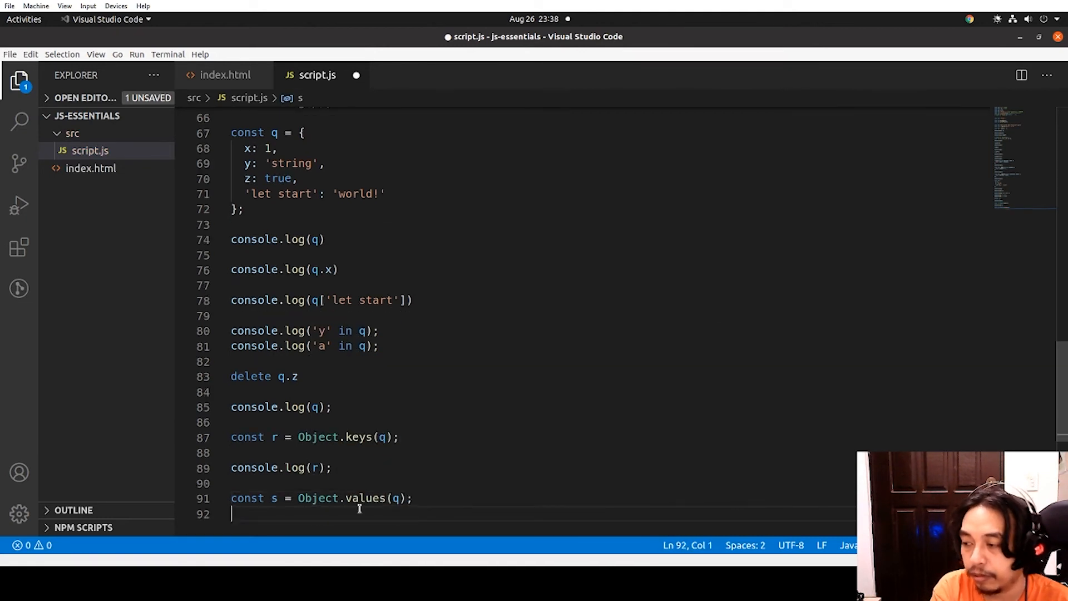
text(console.log(s);)
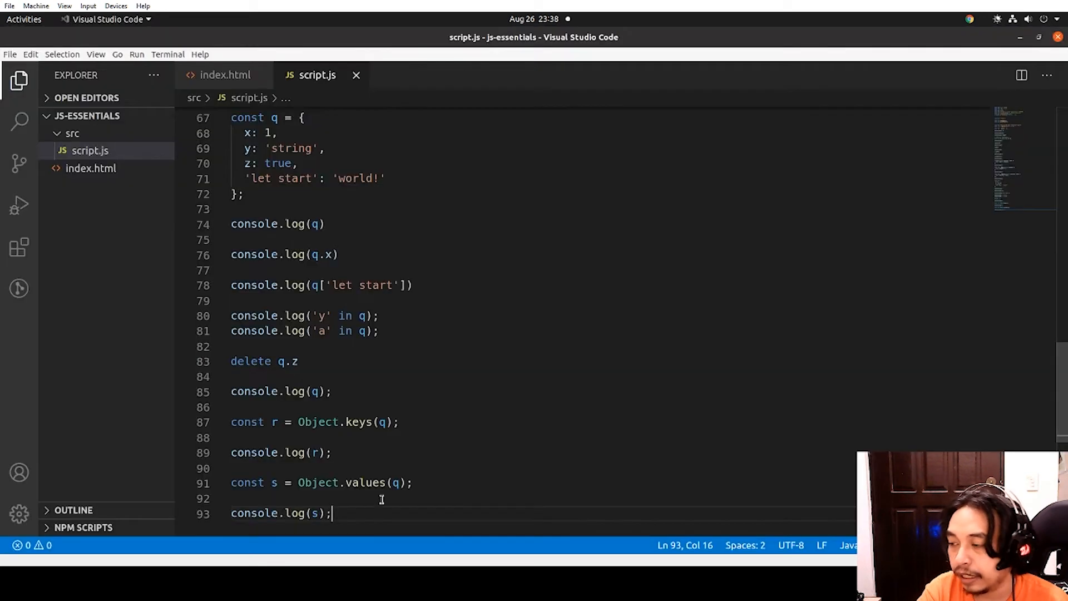
Store Object.entries(q) in t, replacing the mistaken values call
text(cpo)
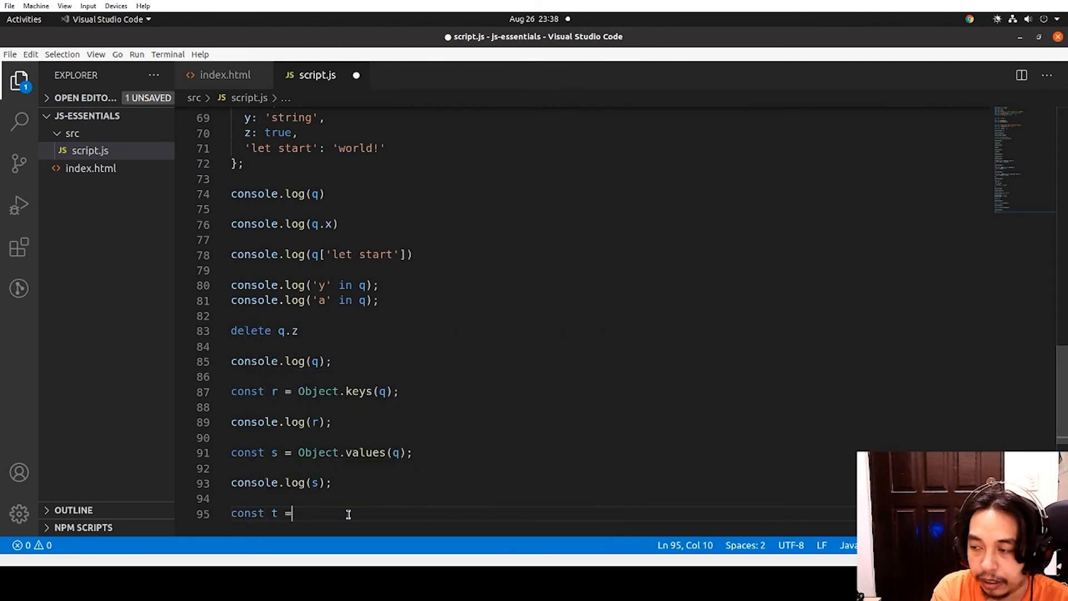
text(Object.values(q)
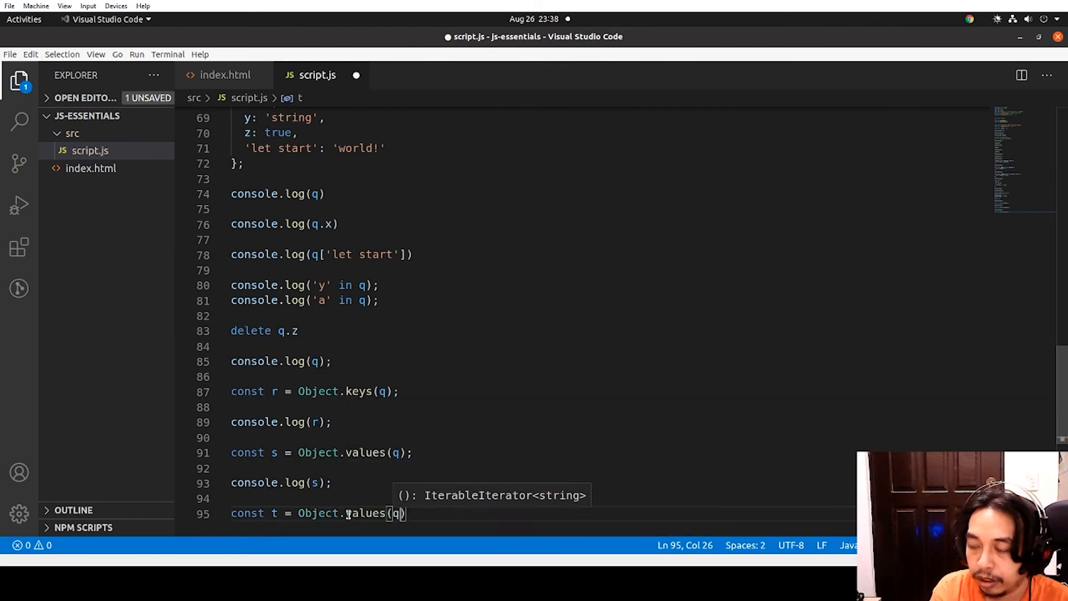
key(Backspace)
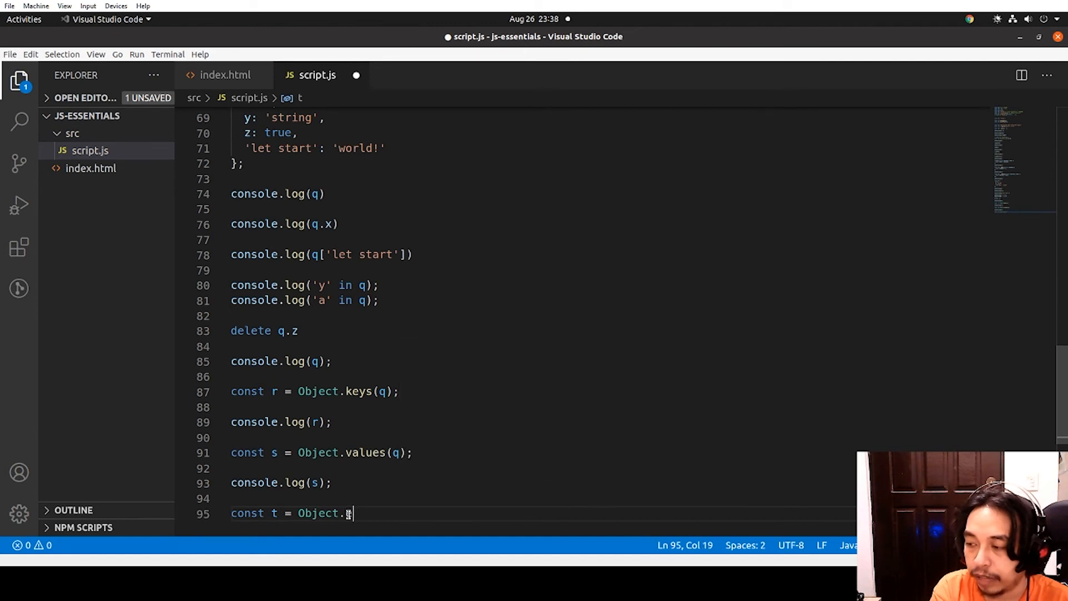
text(entries(q);)
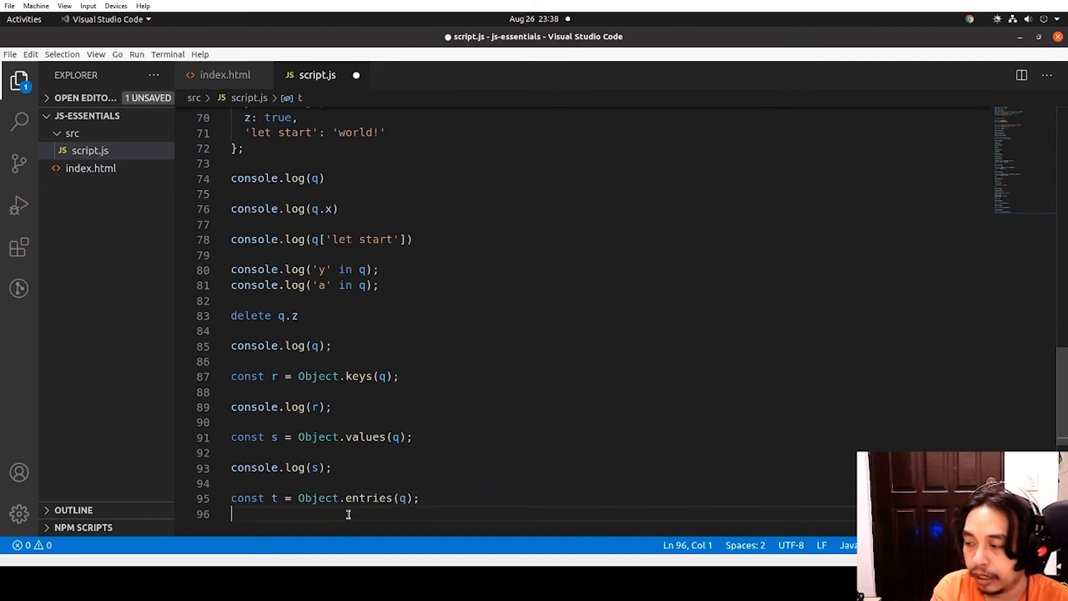
text(console)
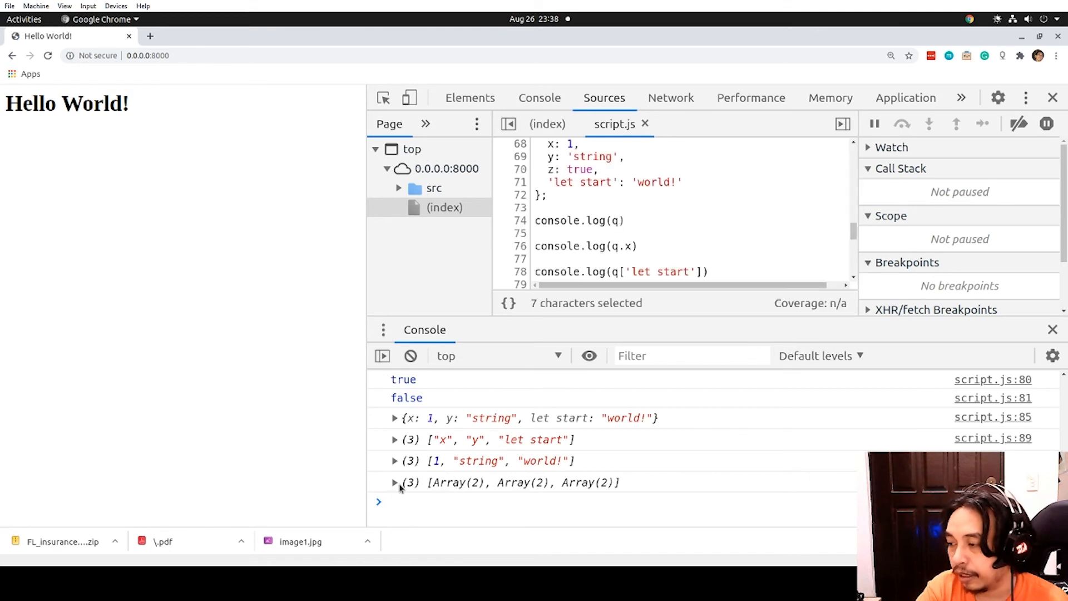
Expand the entries array in Chrome's console, then return to VS Code
click(394, 483)
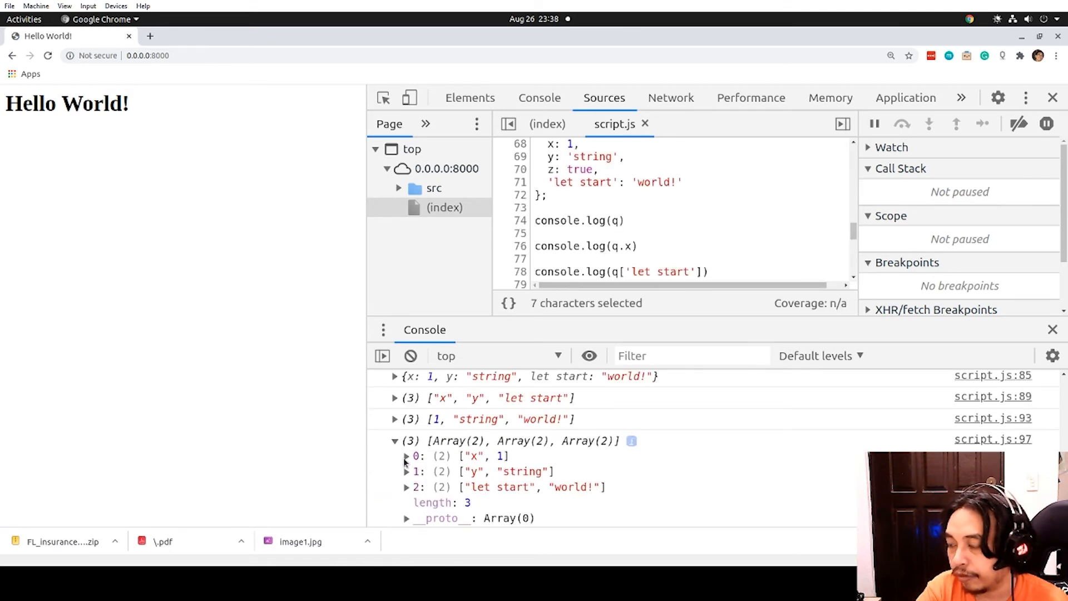
mouse_move(485, 461)
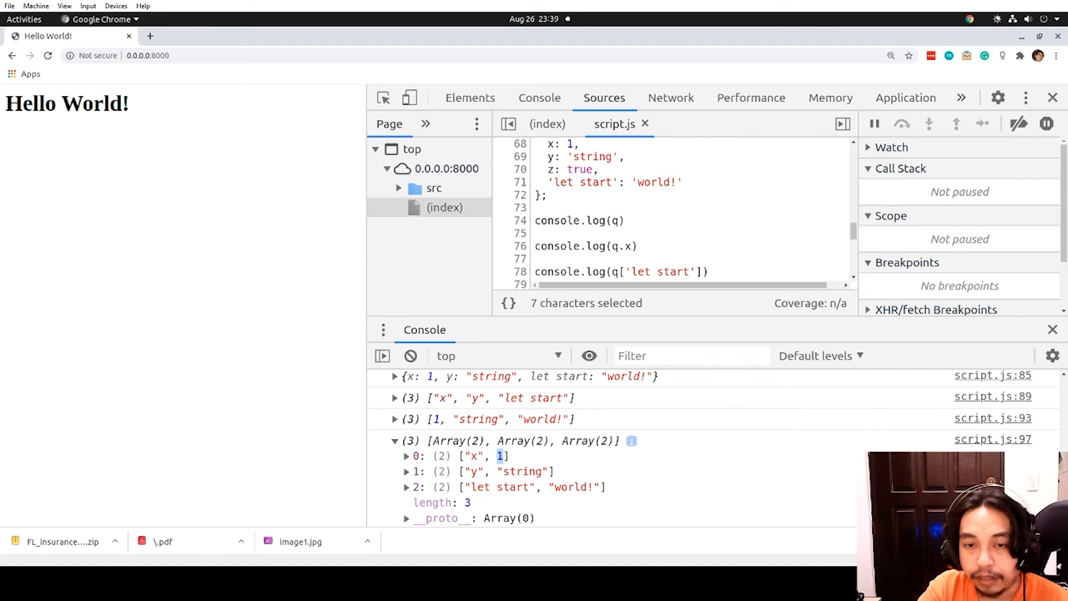
key(alt+Tab)
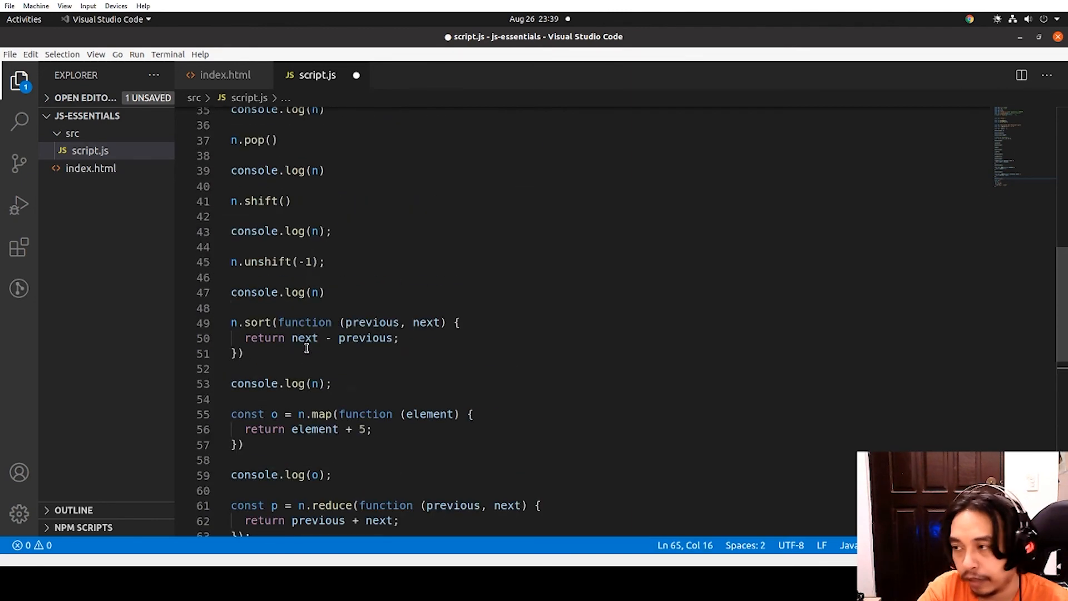
Delete the earlier examples, renaming n to array and q to obj
scroll(up, 3)
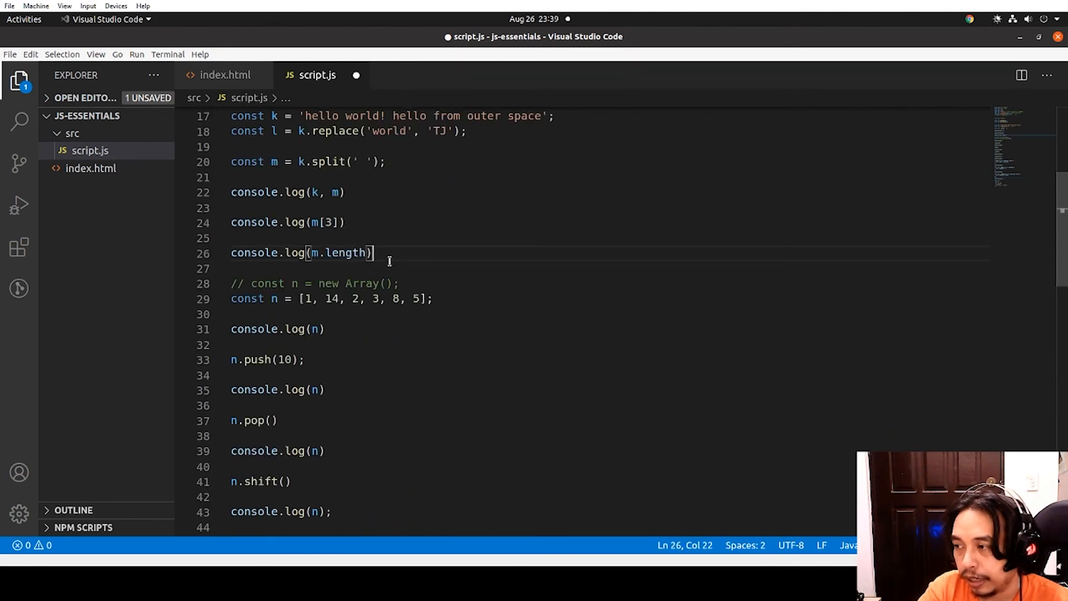
key(ctrl+a)
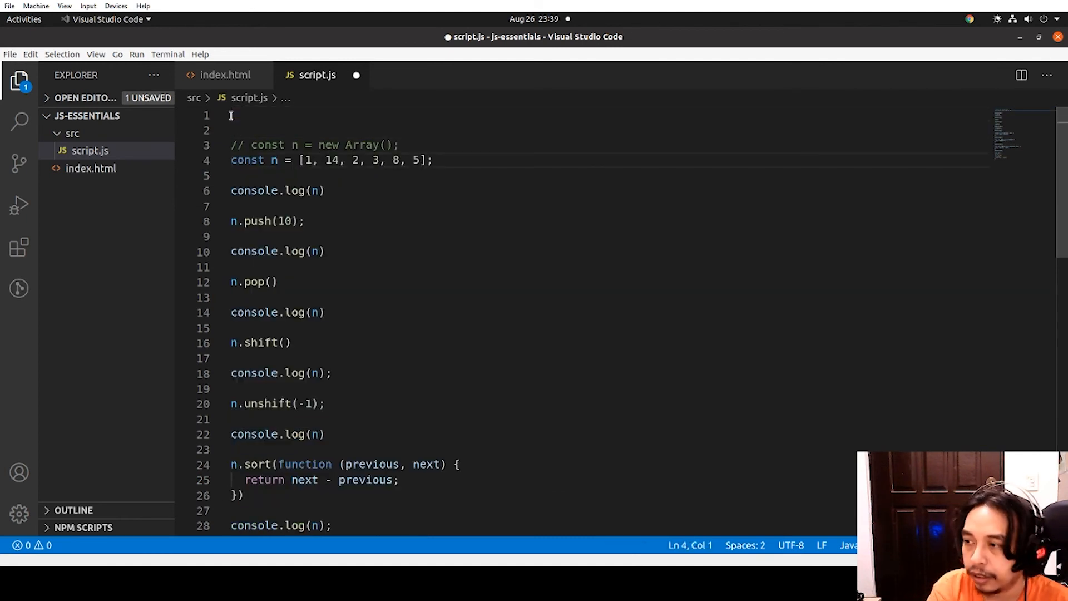
scroll(down, 3)
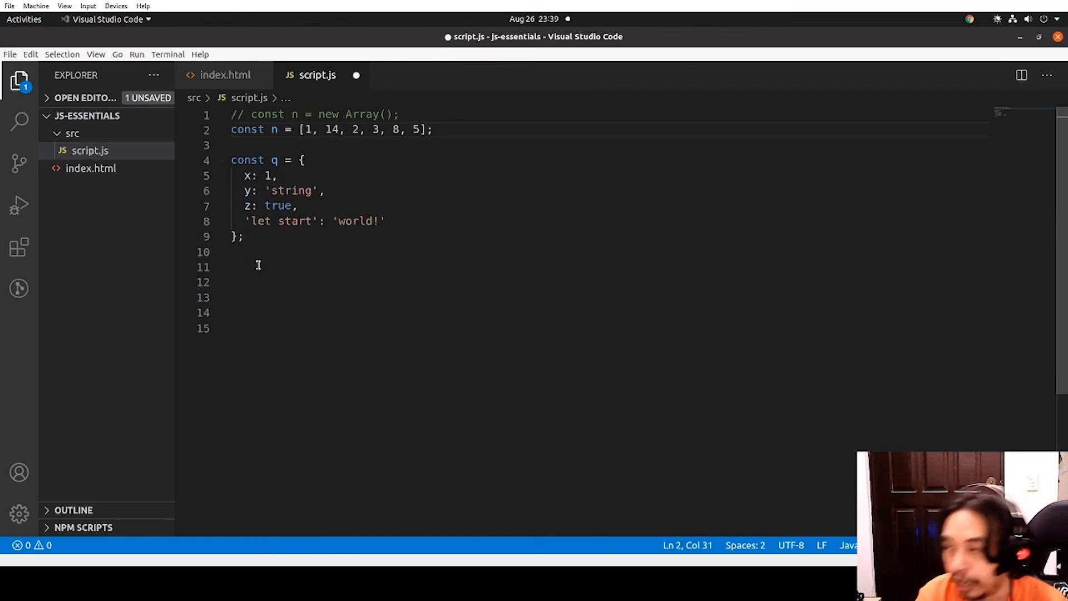
double_click(272, 130)
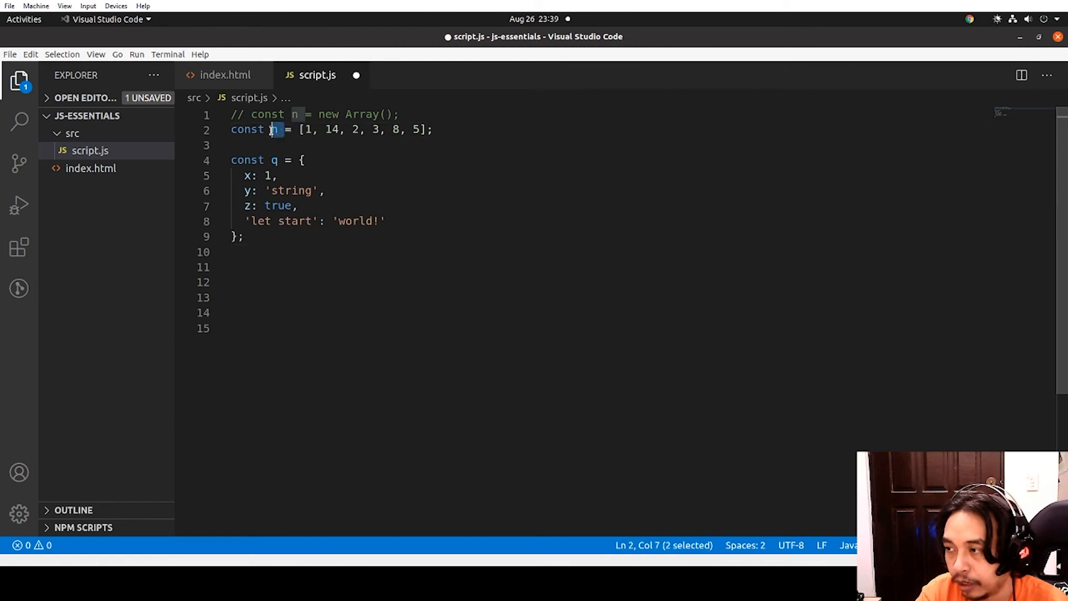
text(array)
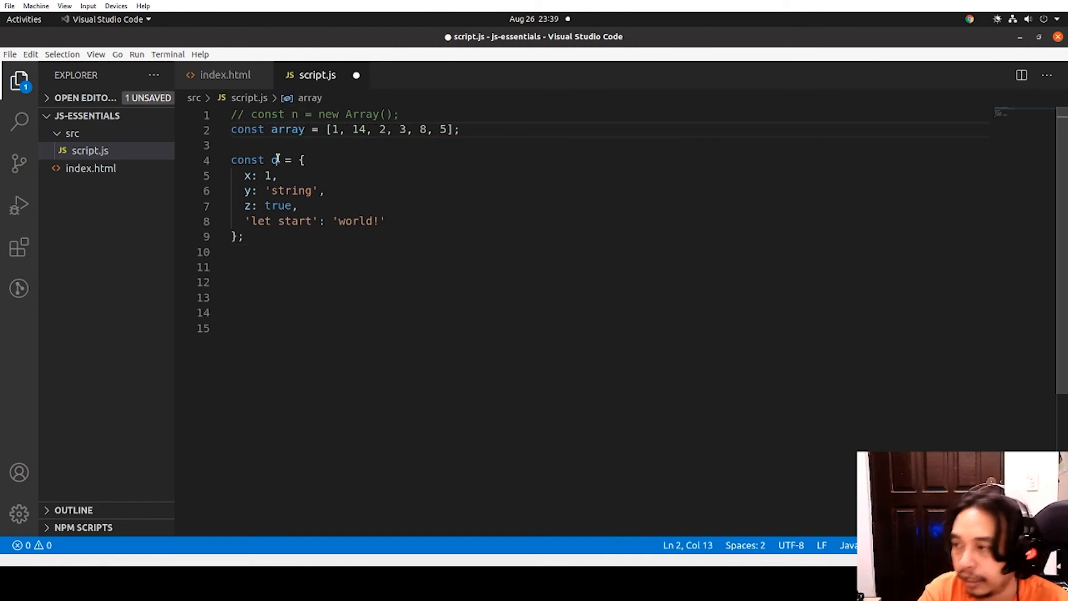
text(obvj)
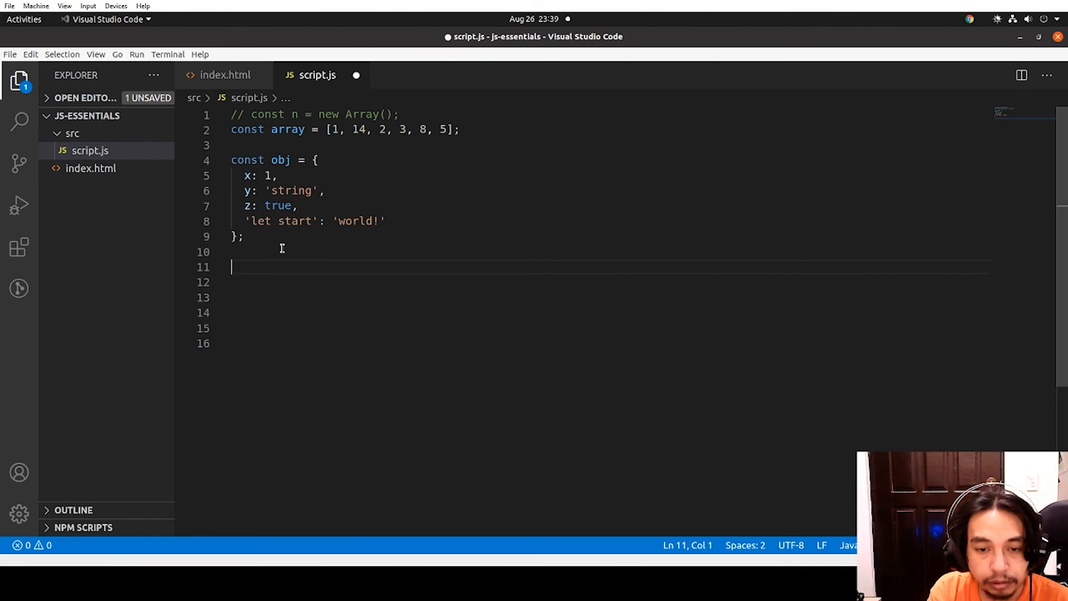
Write const a = array[0] and const b = array[1], then comment them out
text(con)
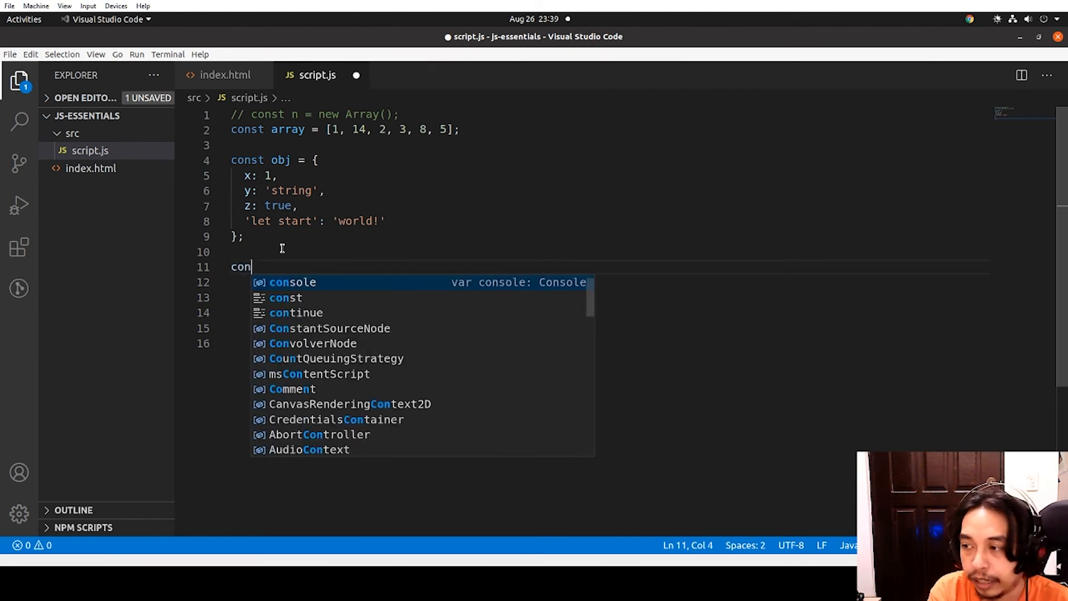
text(st a)
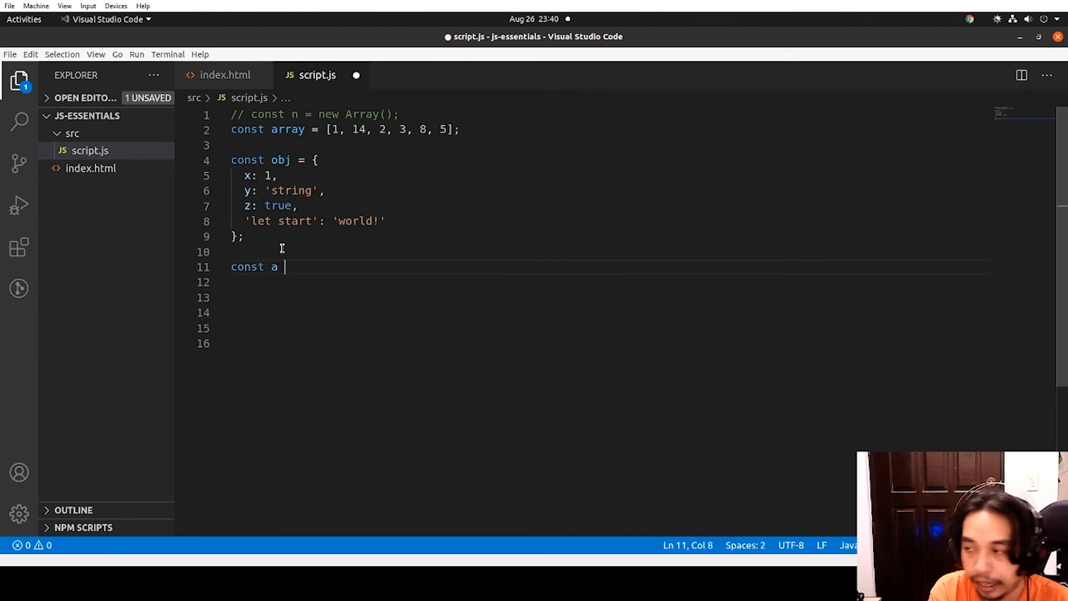
text(= arra)
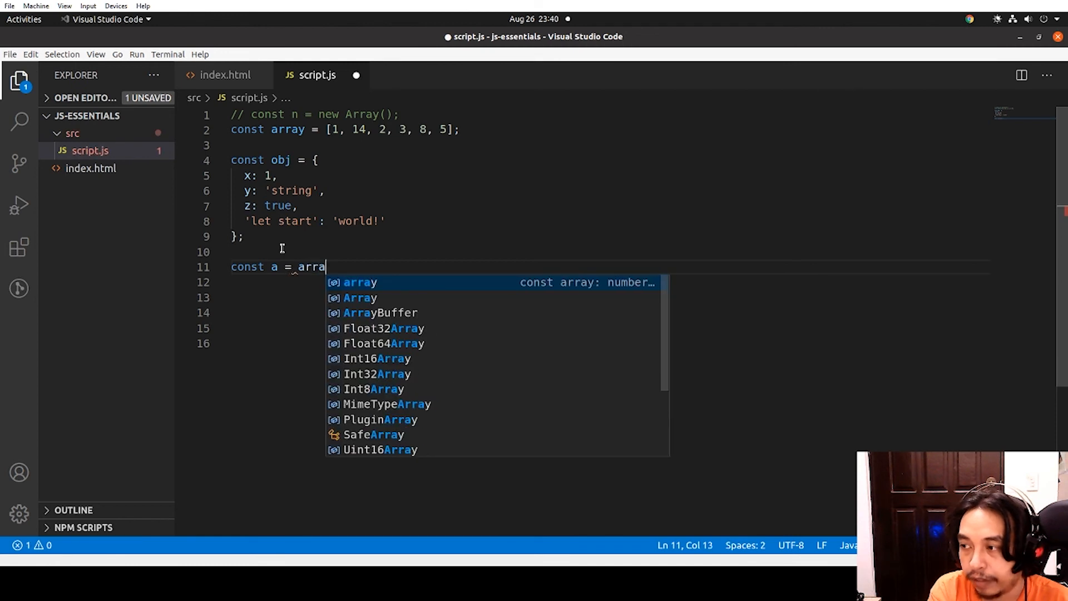
text(y[0];)
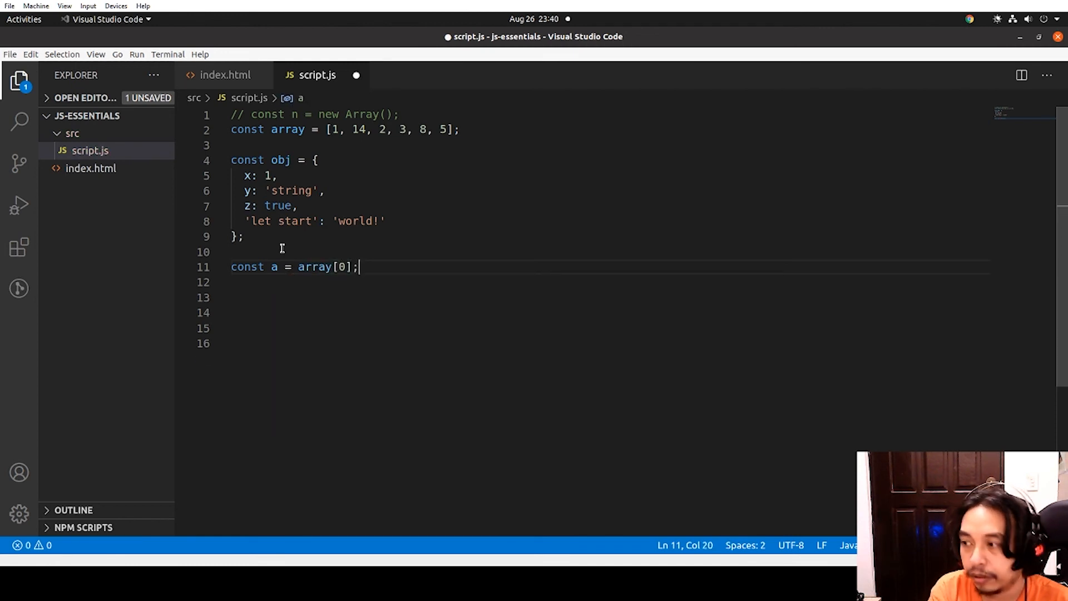
text(const b = a)
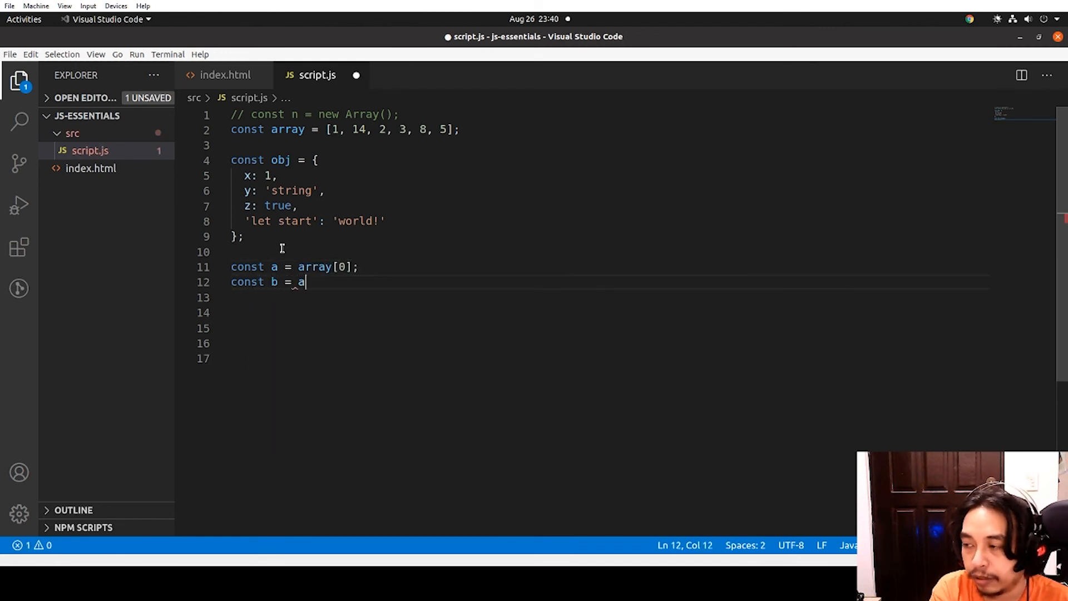
text(rray [])
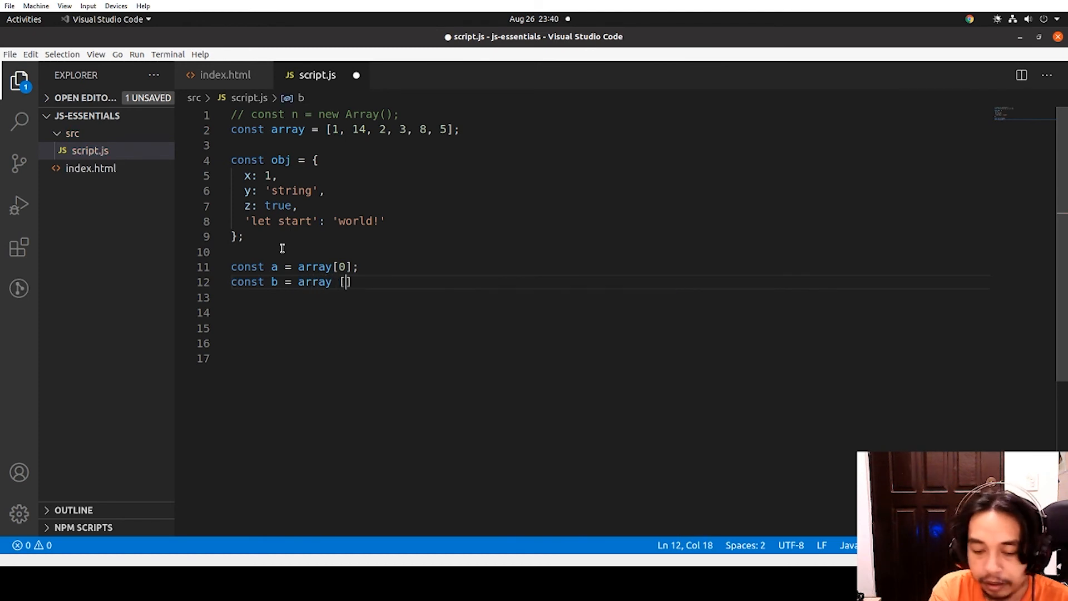
text(1];)
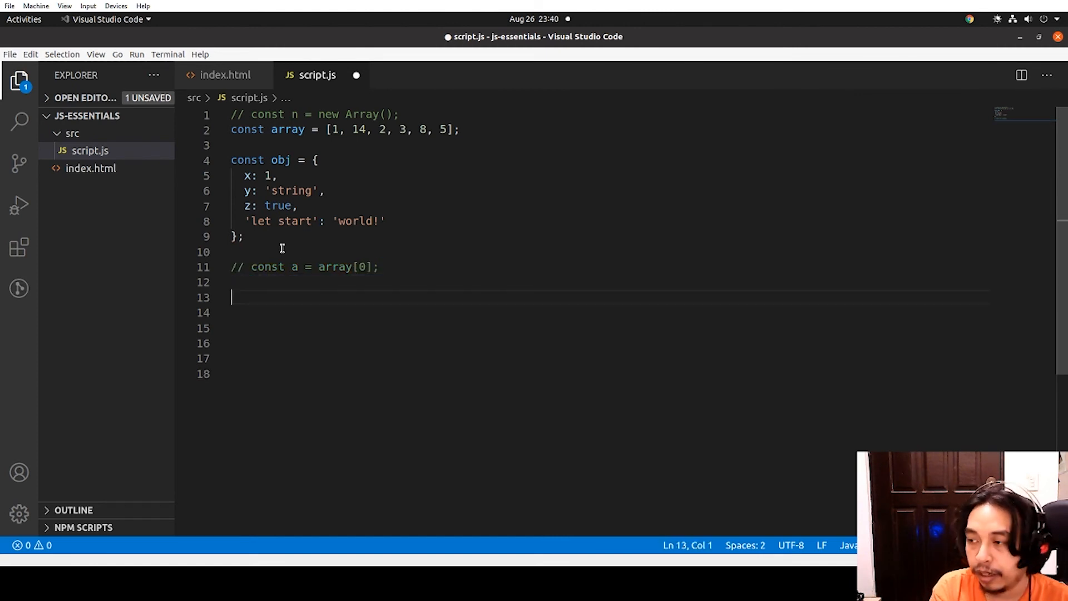
text(// const b = array[1];)
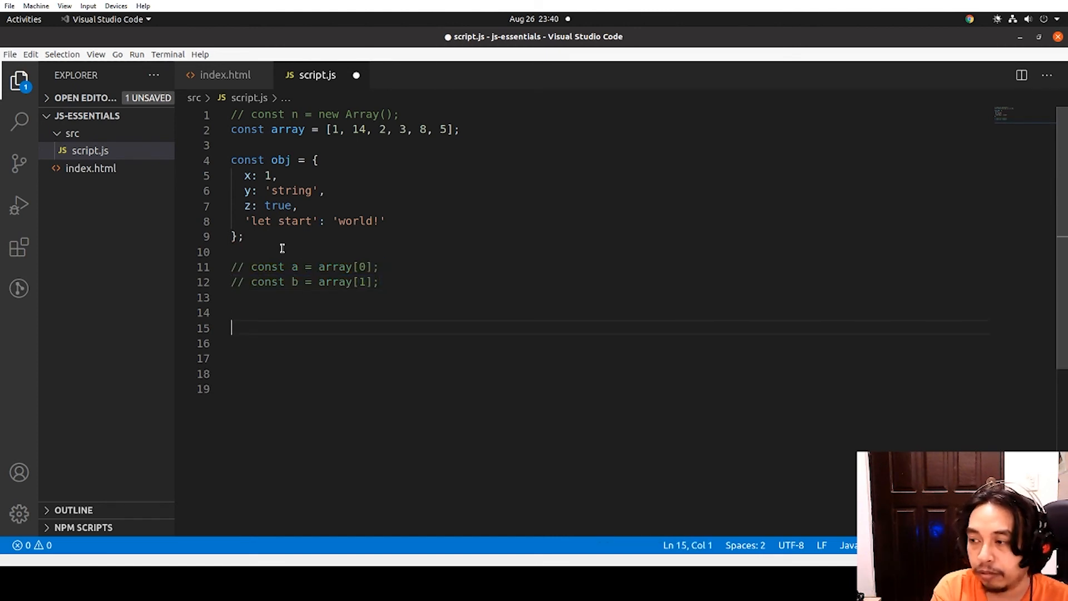
Destructure array into [a, b, ...newArray] and log a, b and newArray
text(const [a])
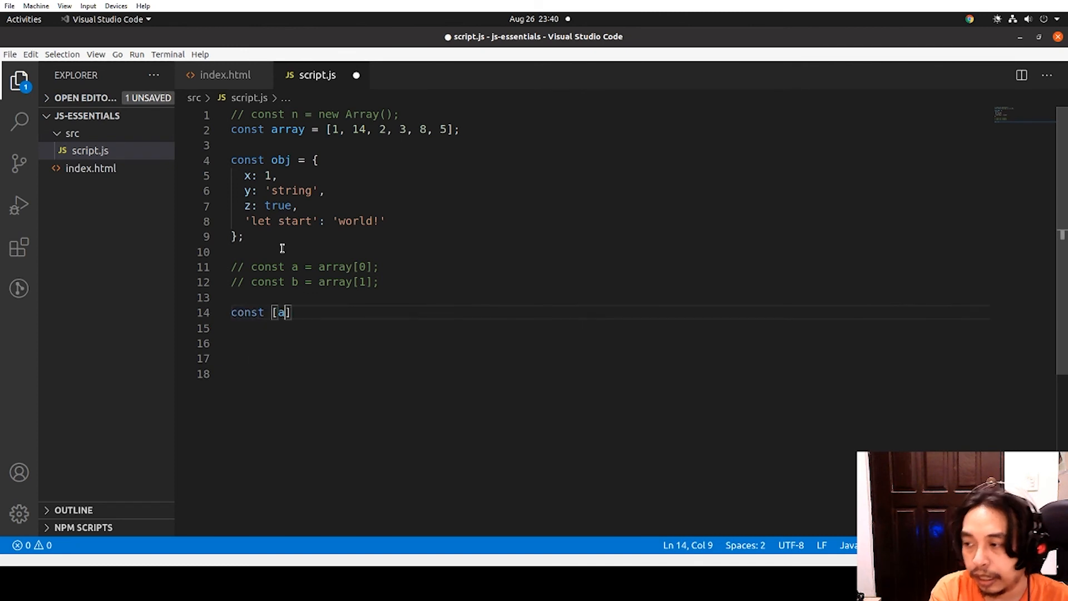
text(, b)
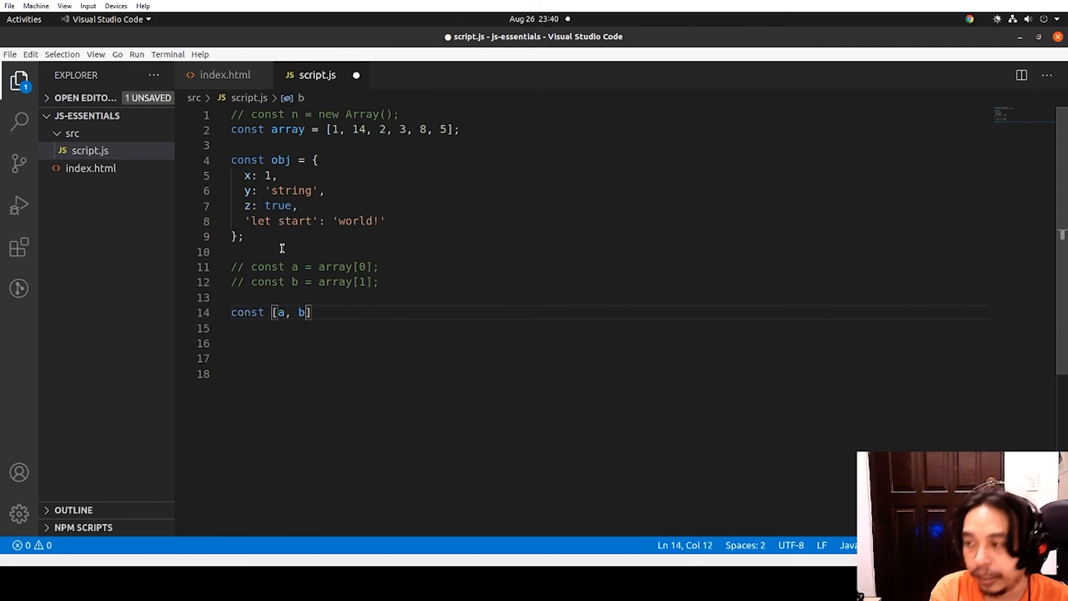
text(= array;)
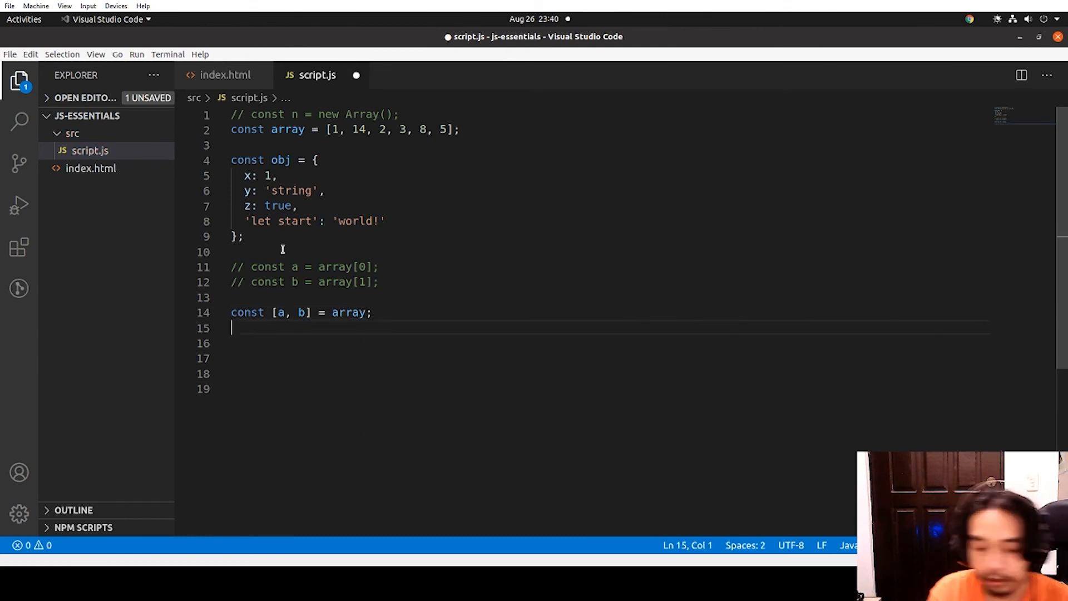
text(console.log(a, b);)
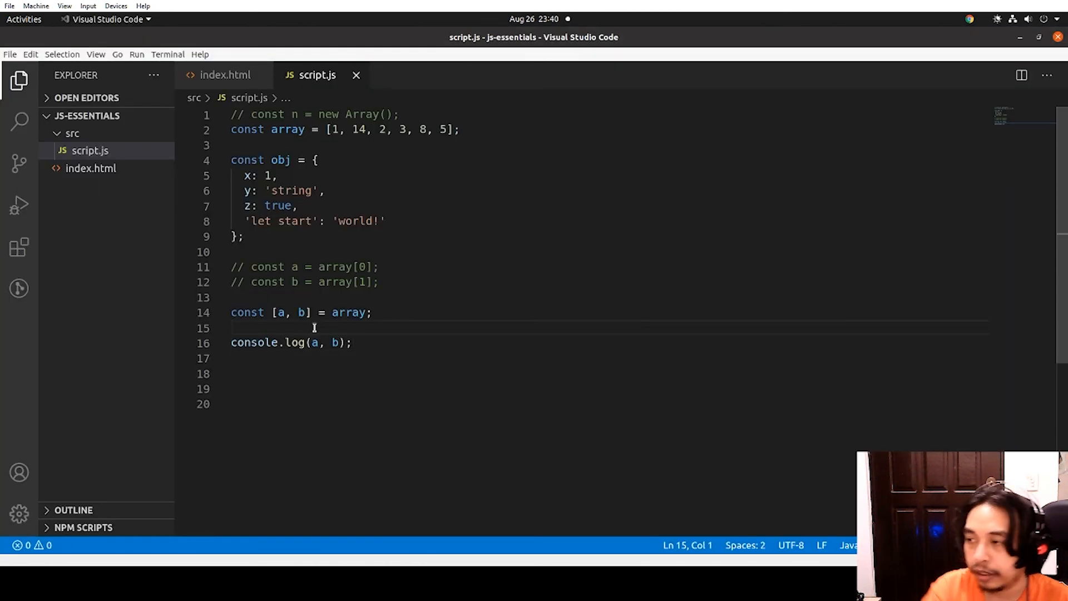
text(console.log(array)
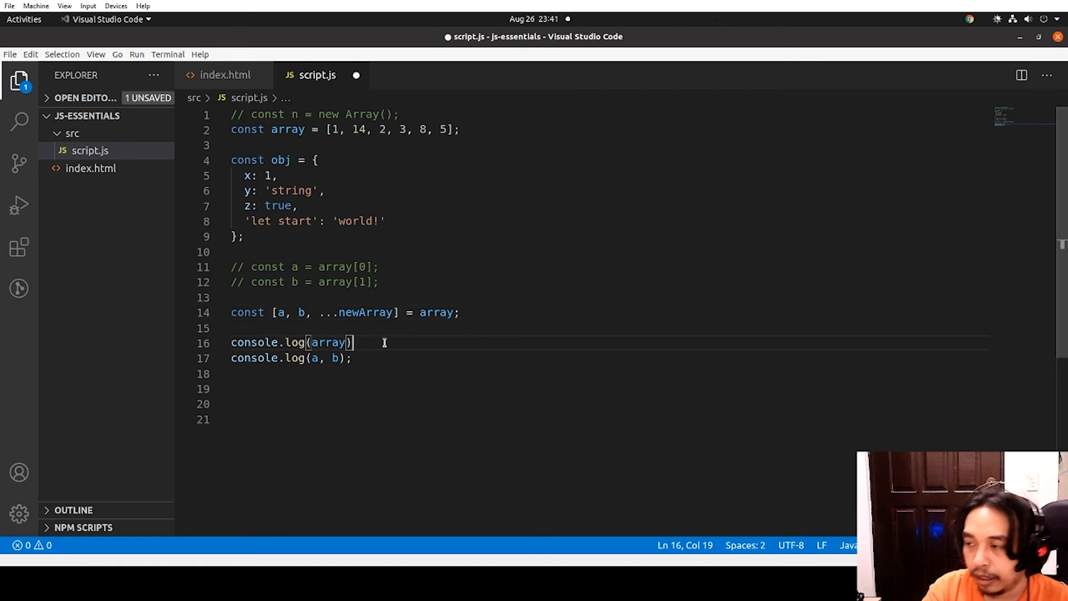
text(console.log)
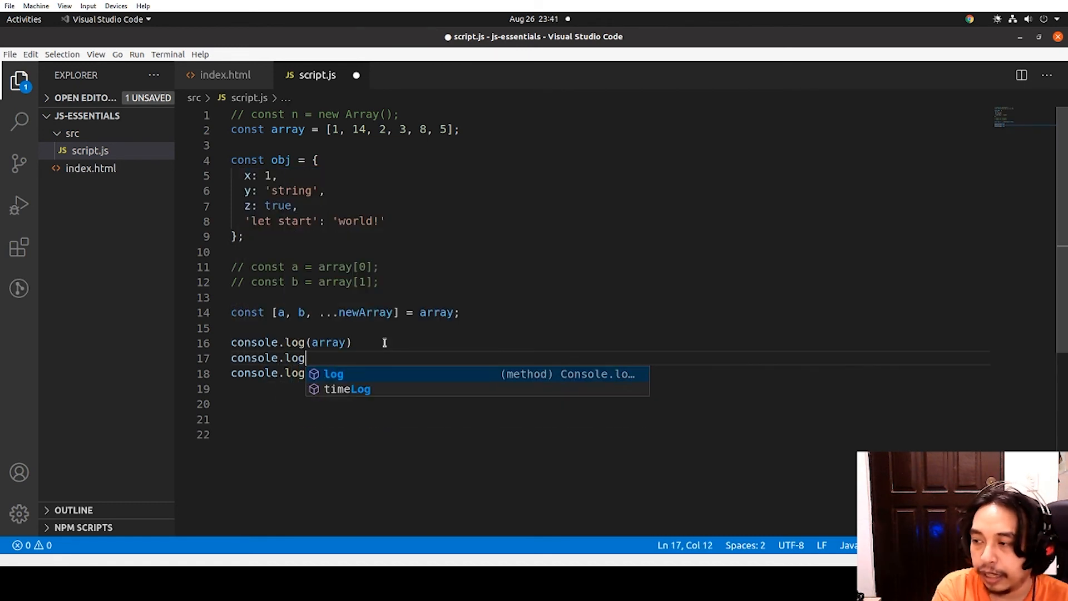
text((newArray)
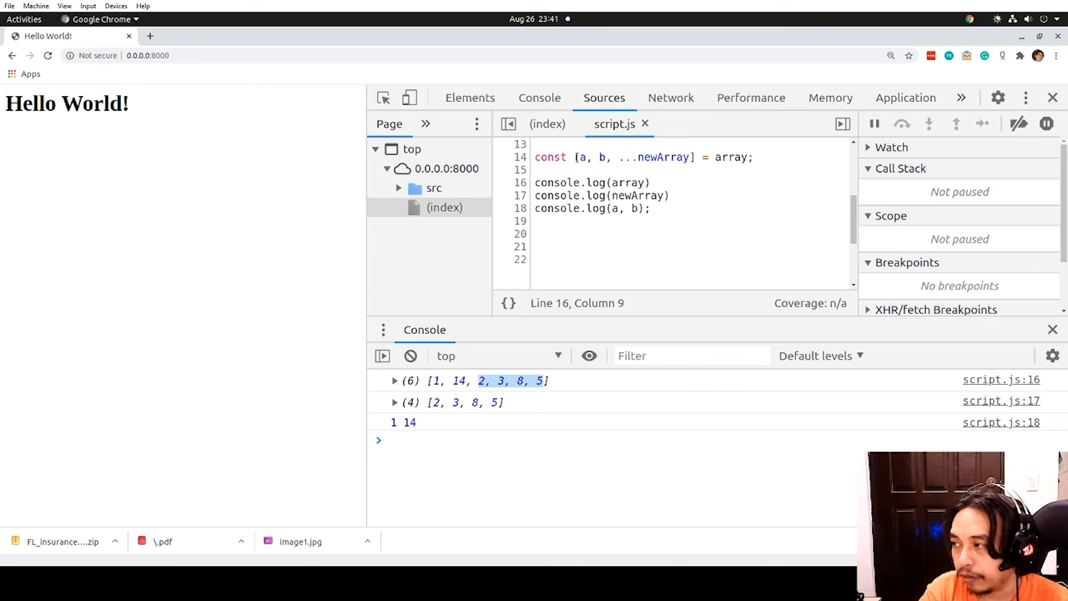
drag(577, 157, 689, 156)
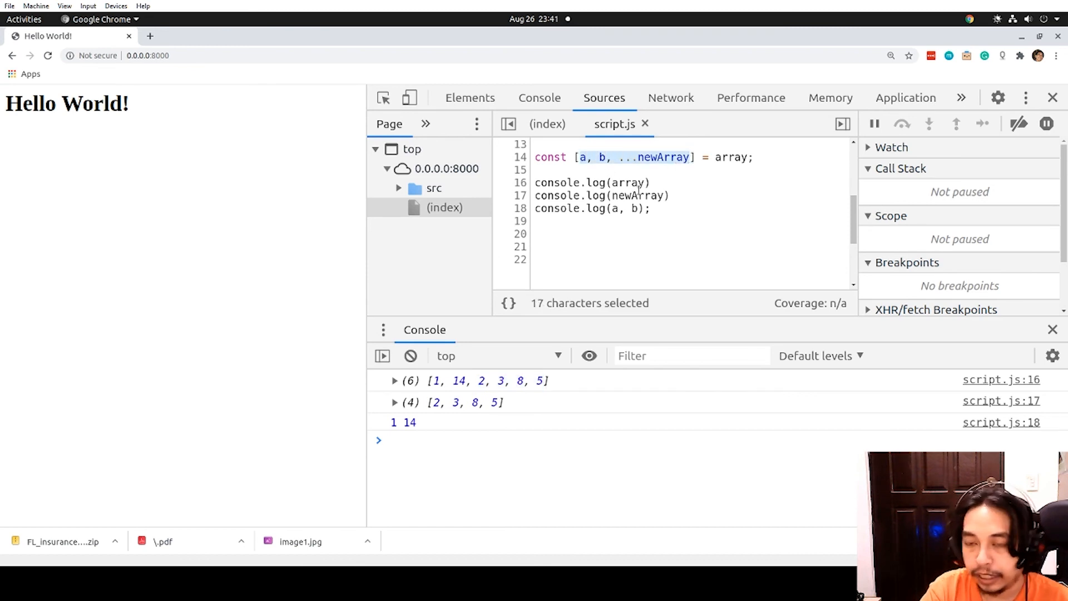
click(580, 157)
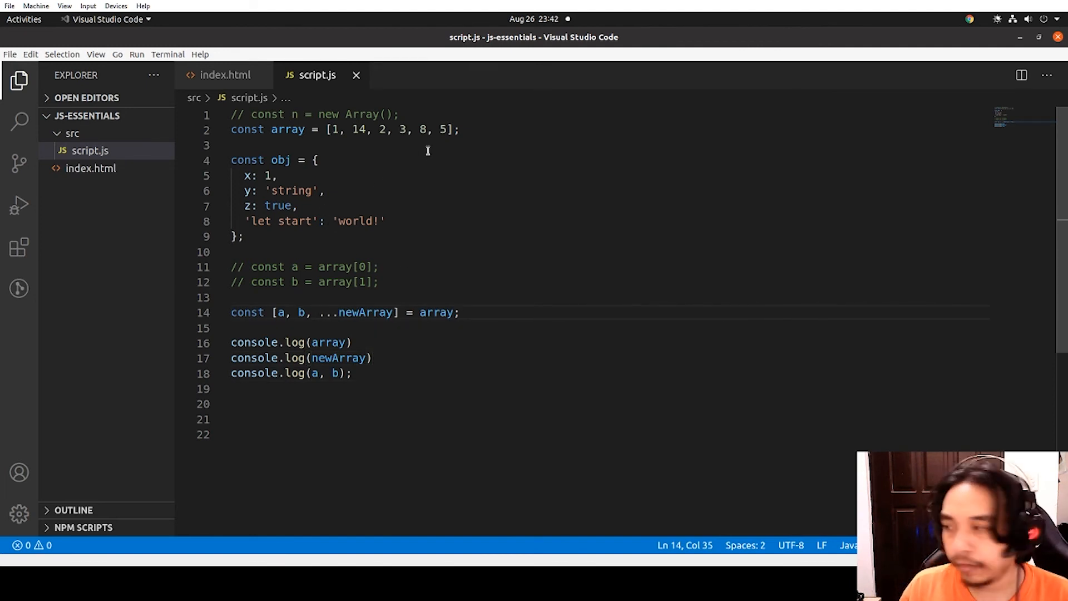
Declare const array2 = [23, 56, 45]
text(const)
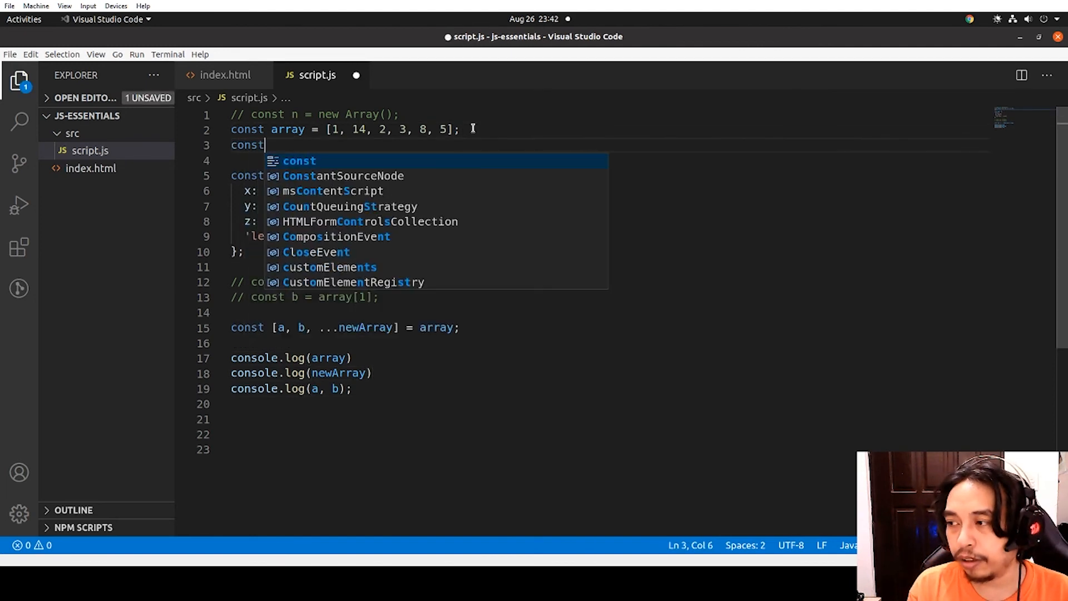
text(array2)
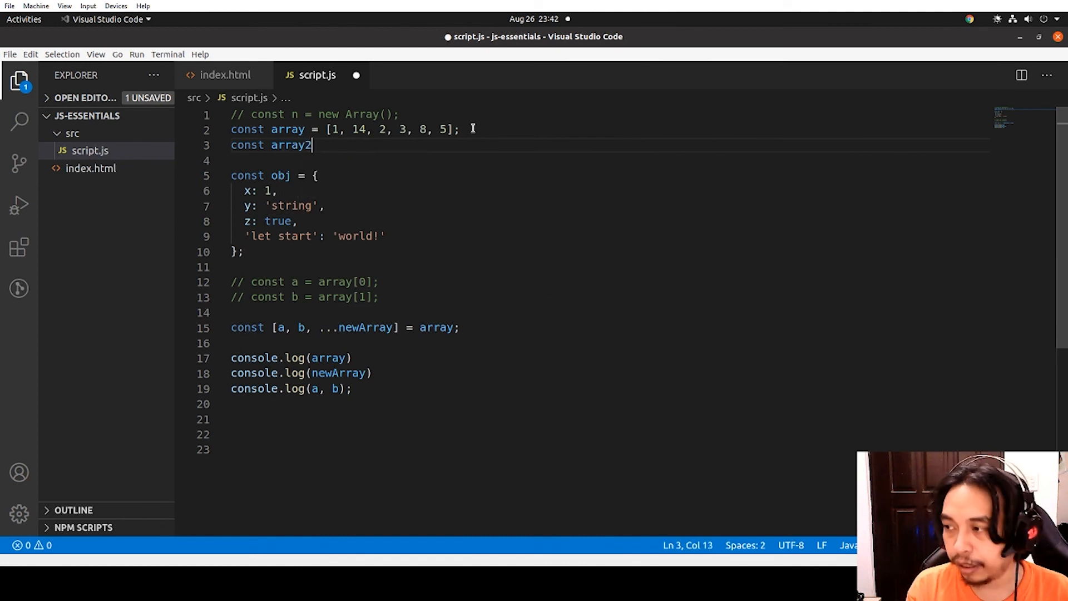
text(= [])
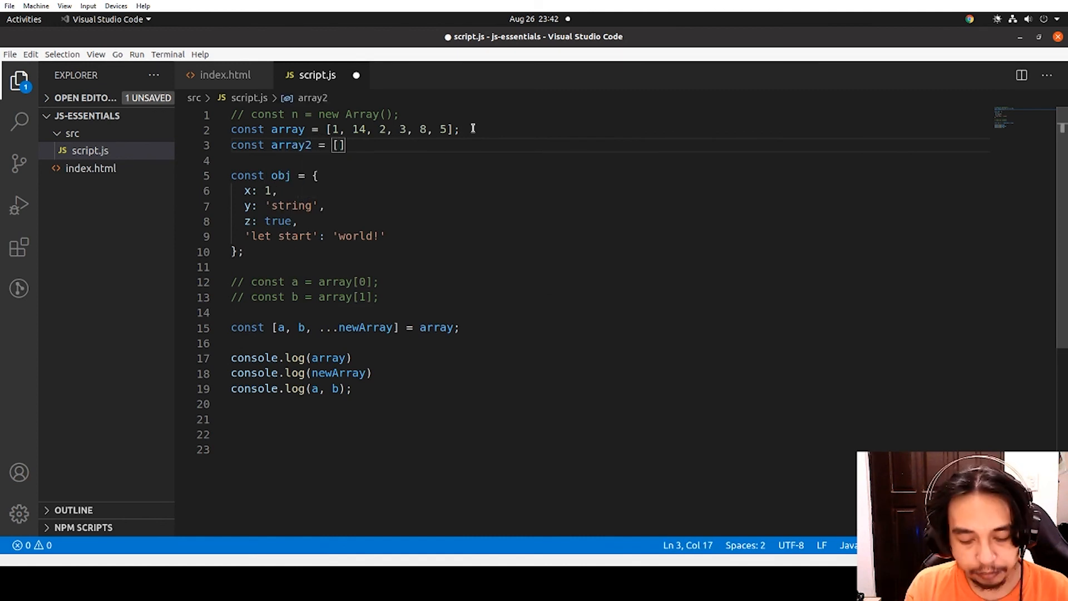
text(23)
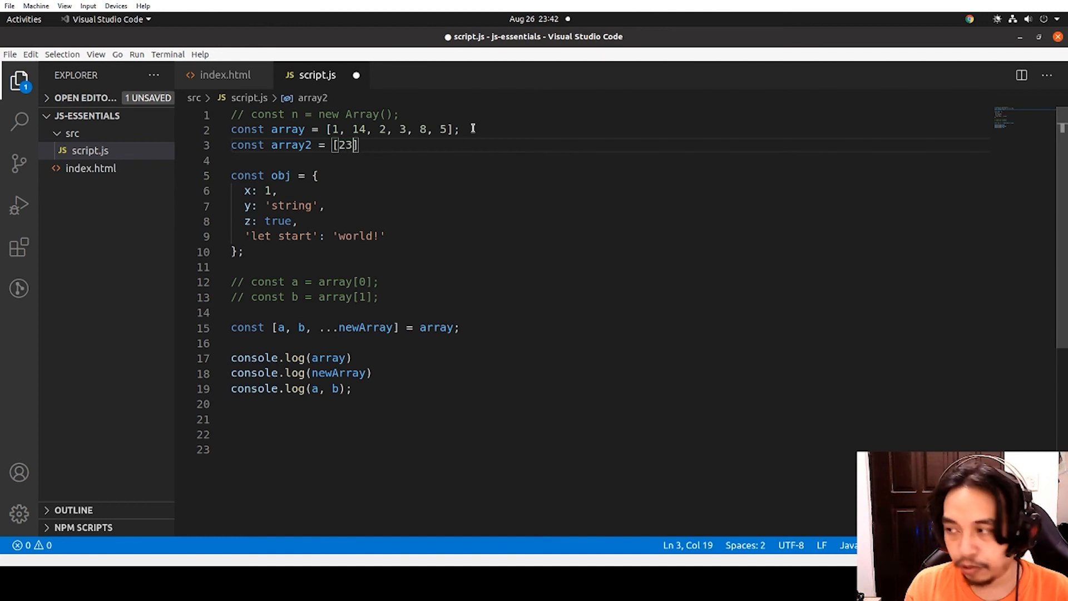
text(, 56,)
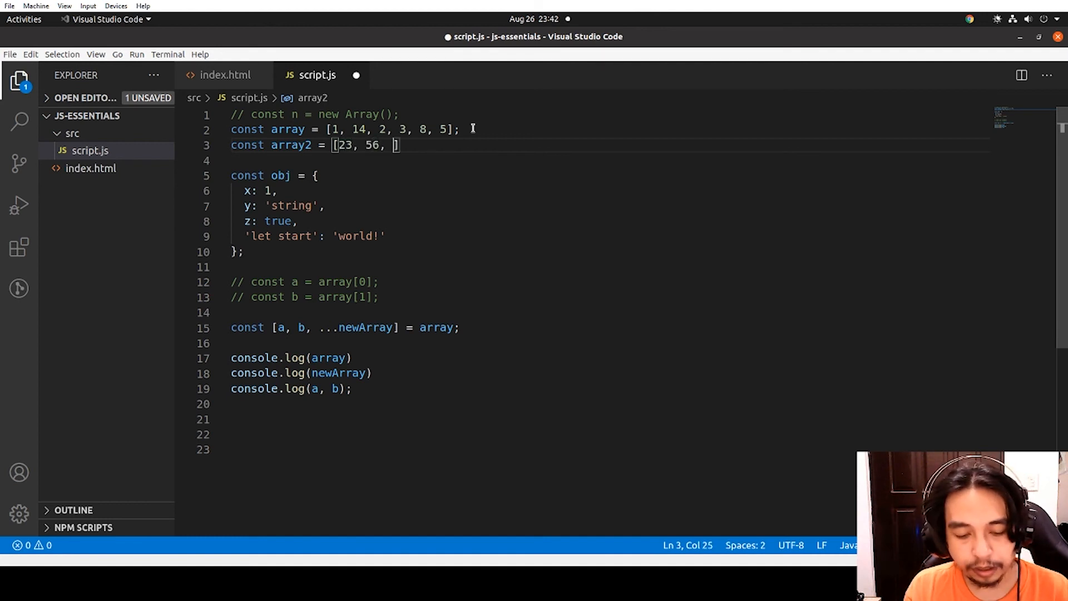
text(45)
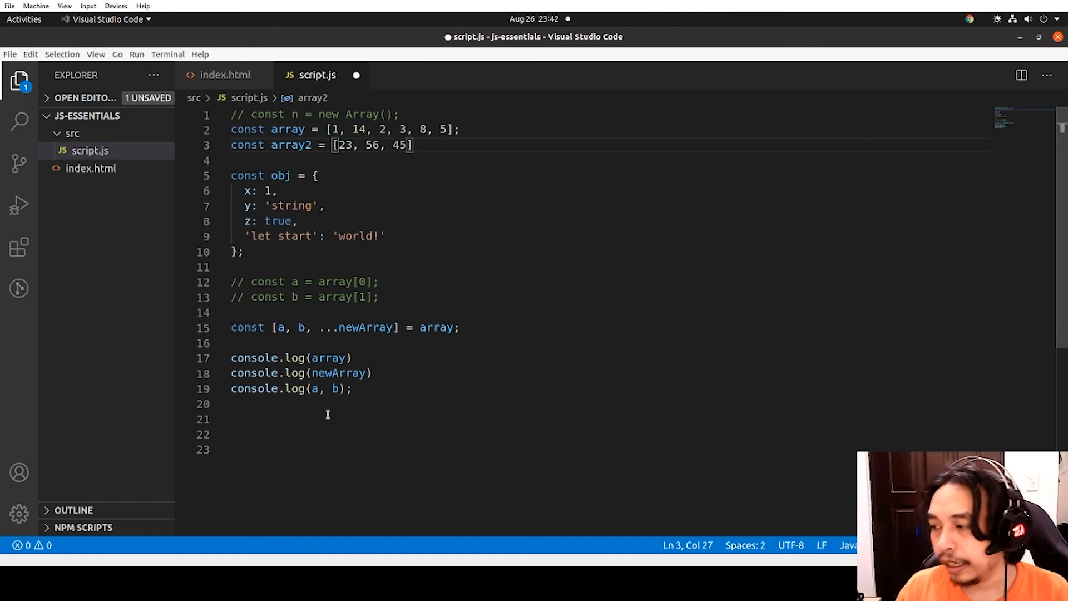
Declare array3 as [...newArray, ...array2] and log it
text(const)
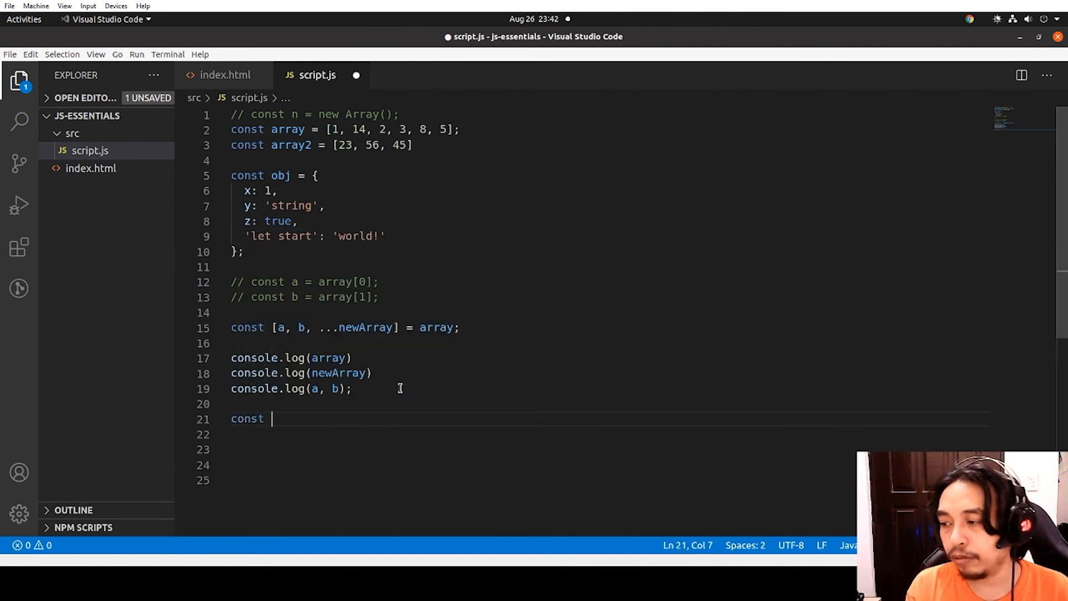
text(array)
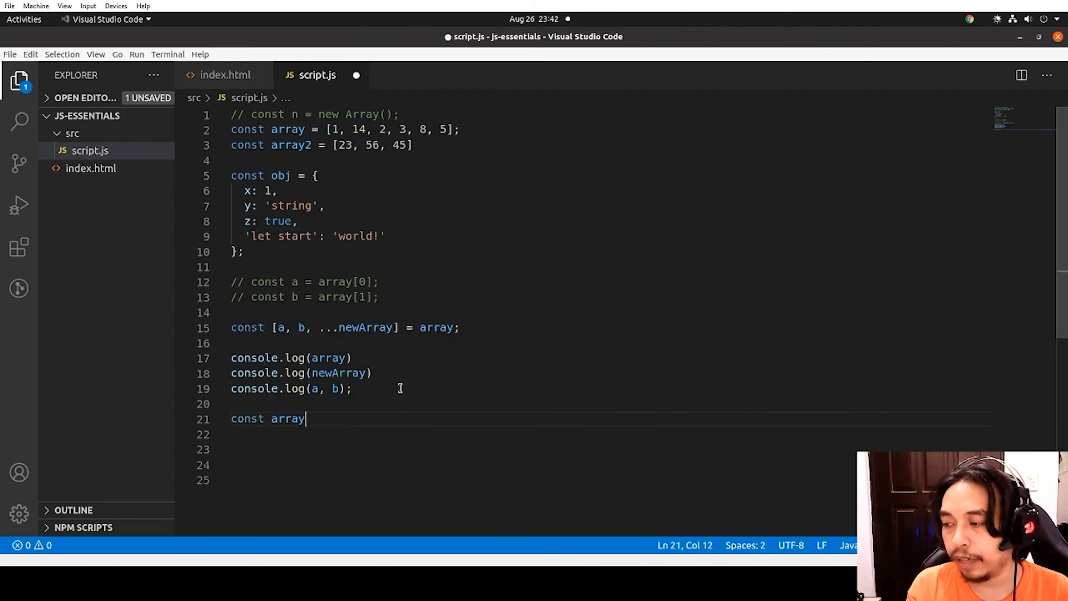
text(3 =)
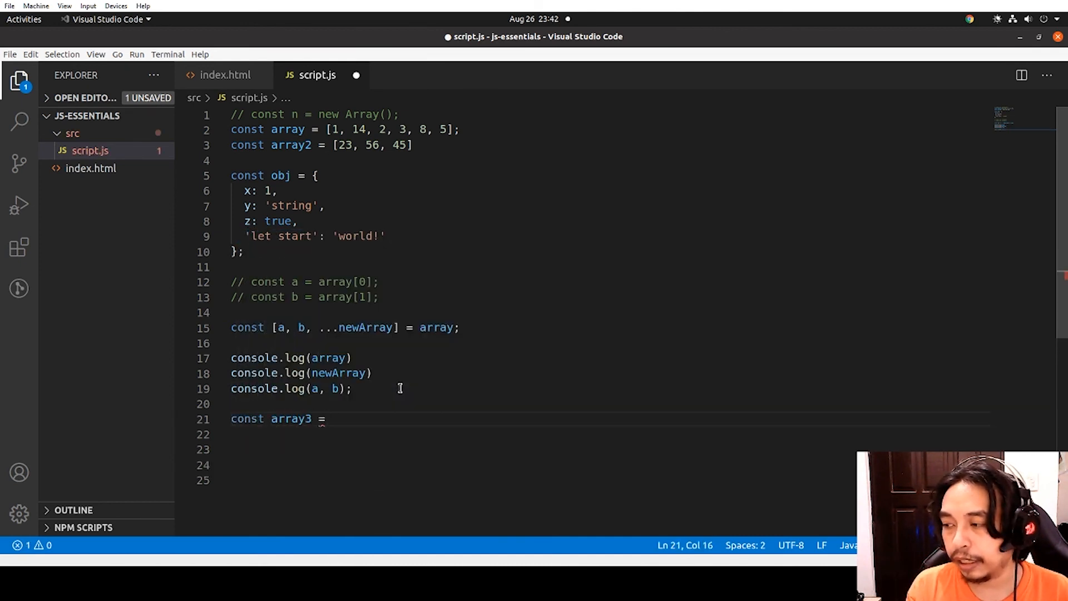
text([...newArray,)
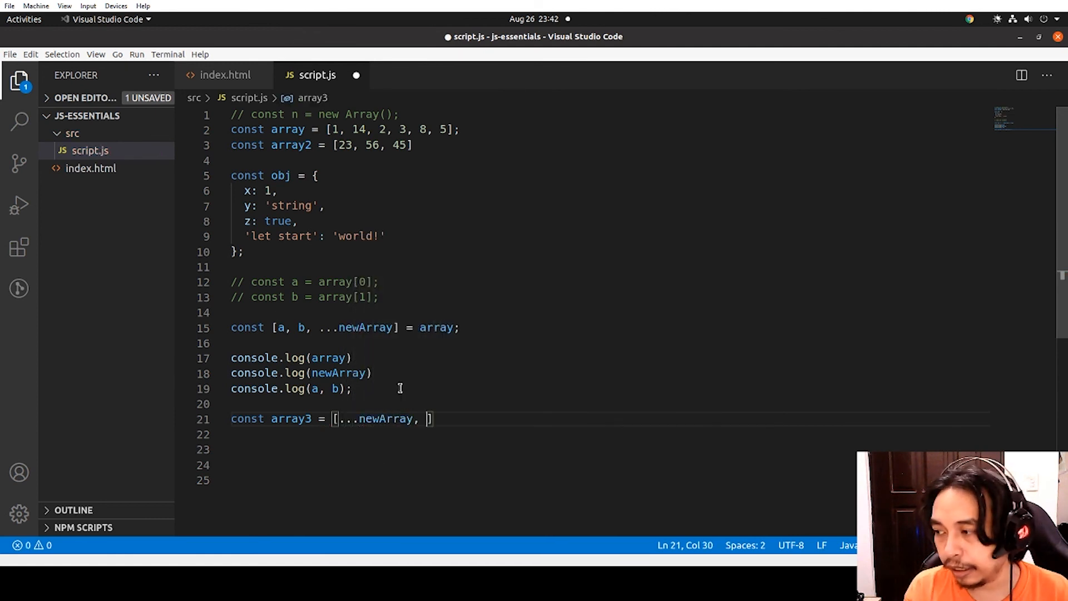
text(array2)
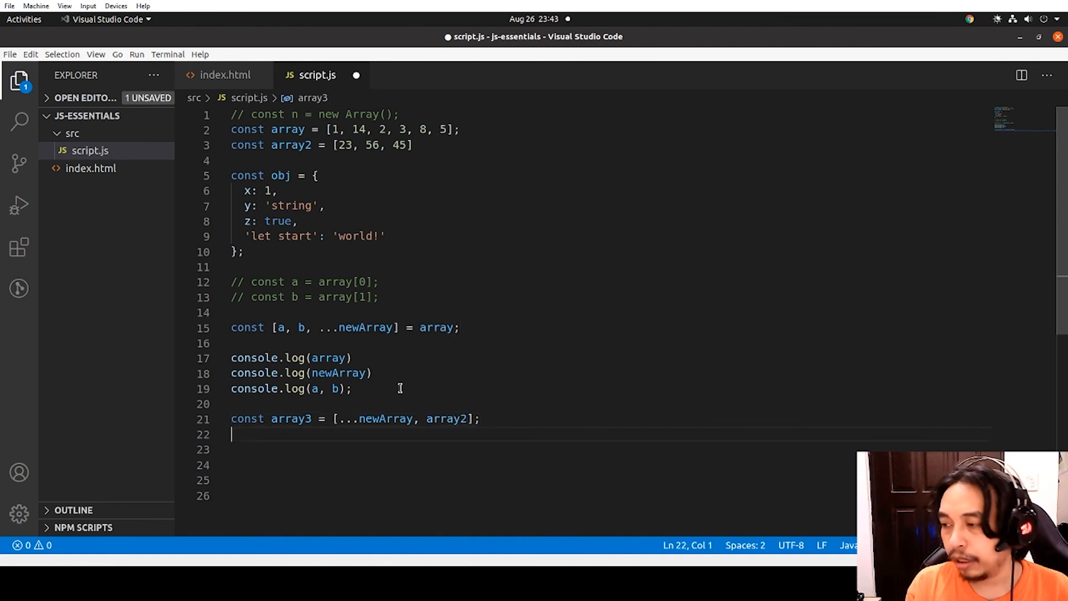
text(console.log(array3);)
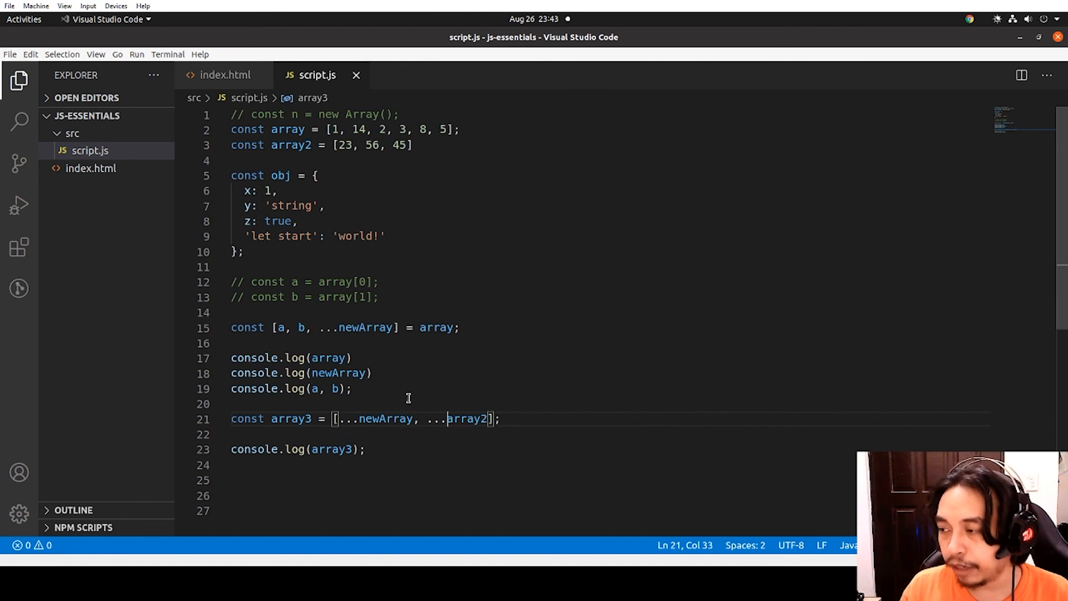
Write the obj.x and obj.y property assignment lines after the array3 log
click(463, 328)
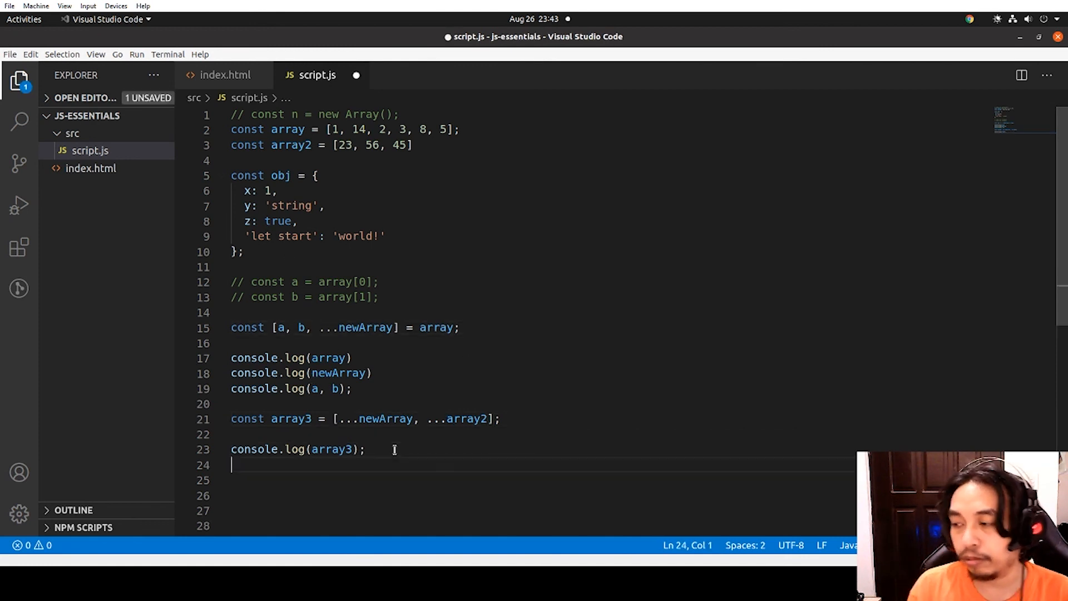
text(const)
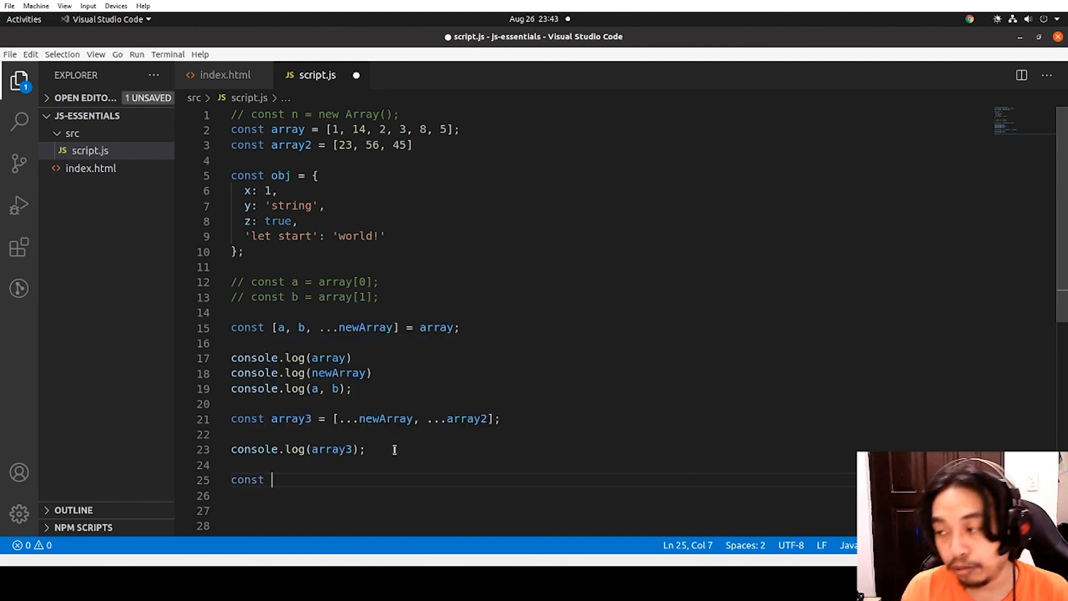
text(c =)
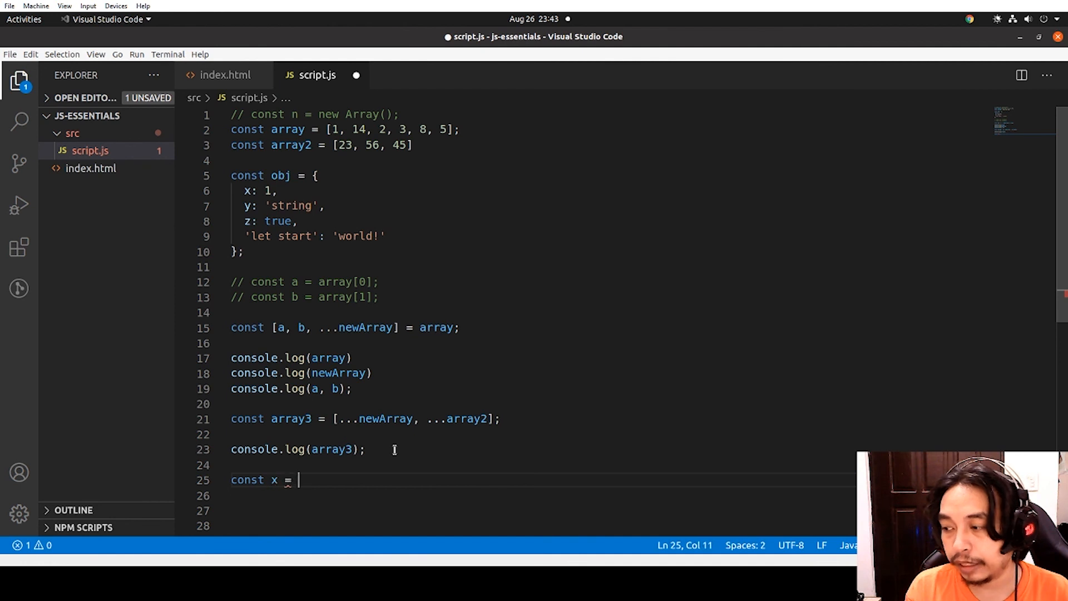
text(objx.)
click(540, 495)
text(const)
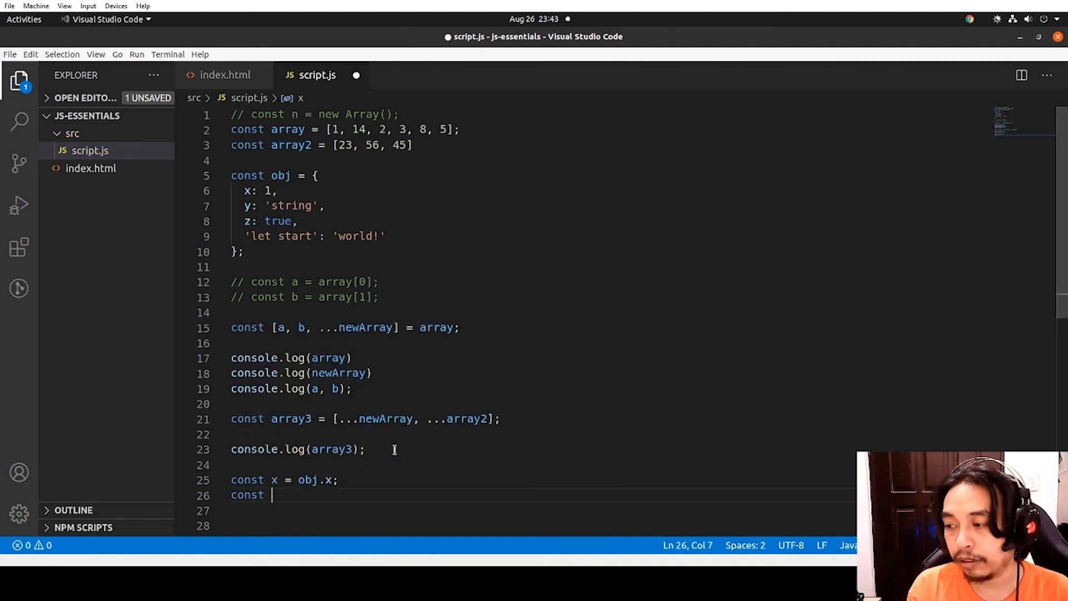
text(y)
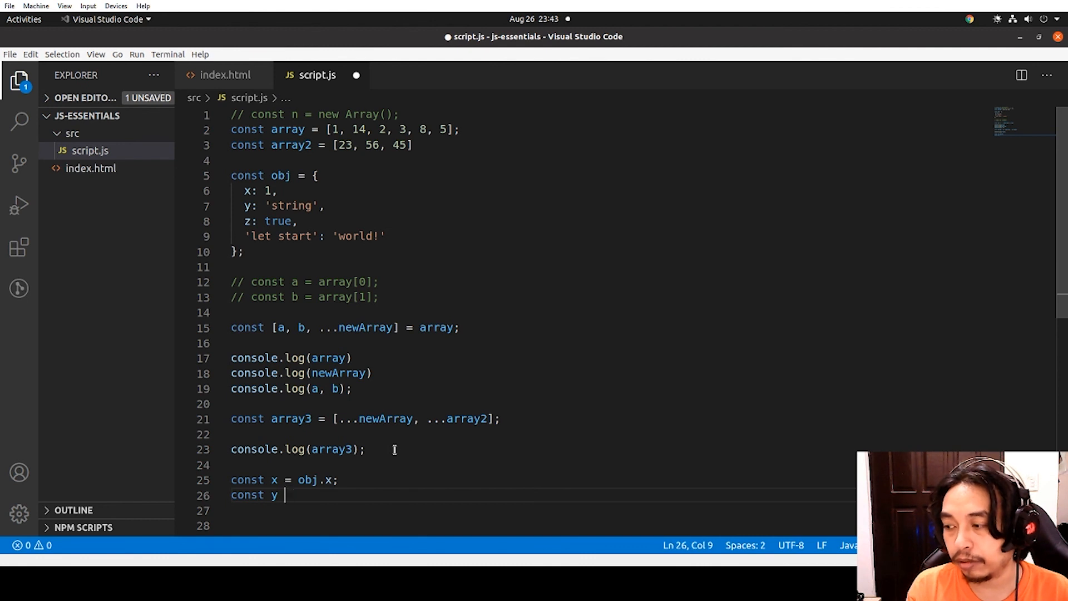
text(= obj.)
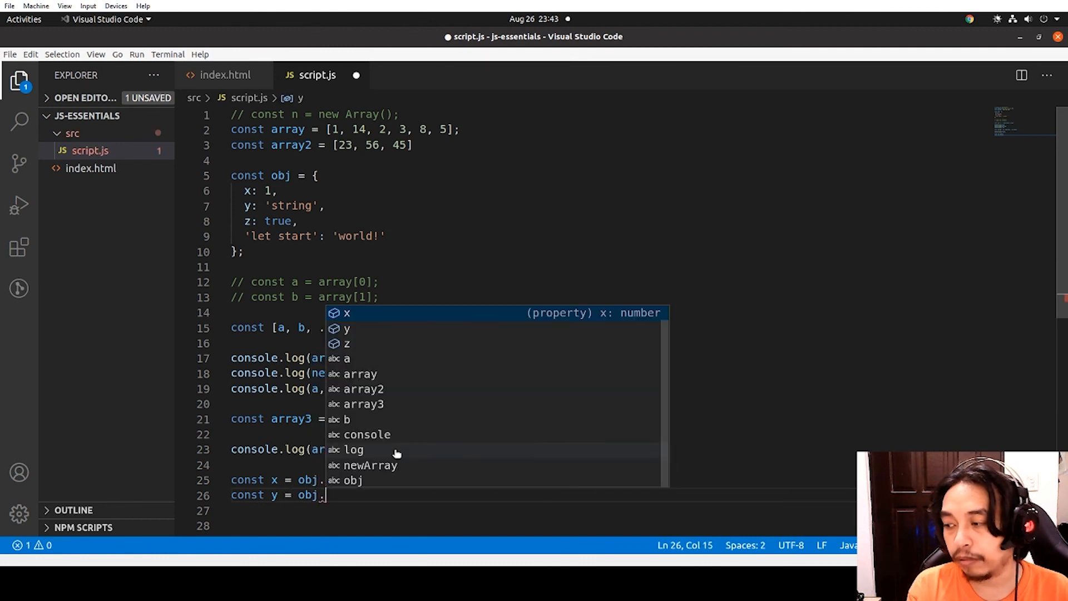
text(yl)
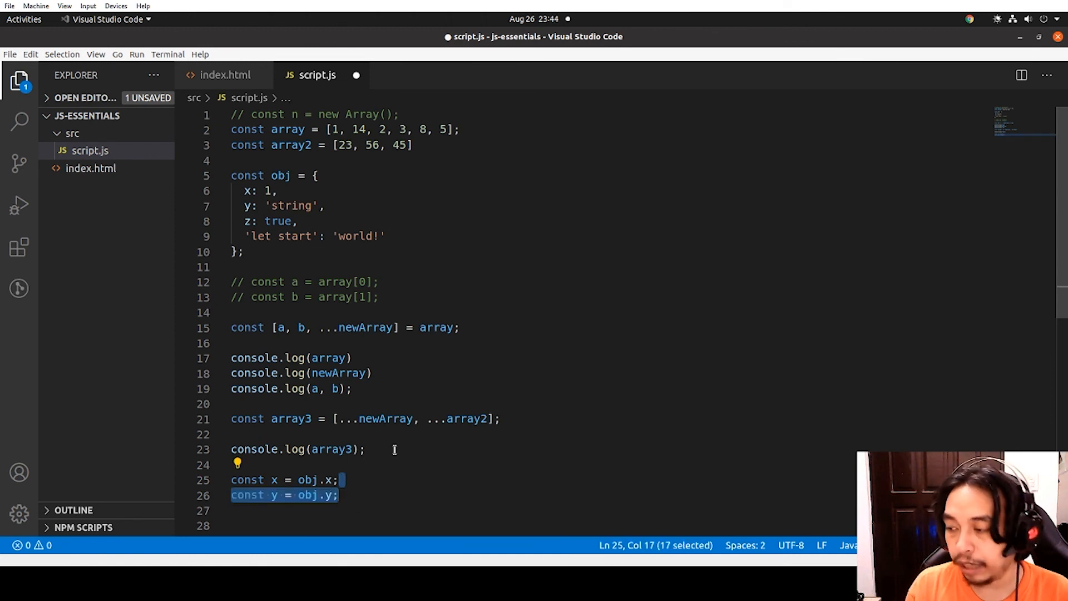
Destructure { x, y, z } from obj and log them
text(const { x)
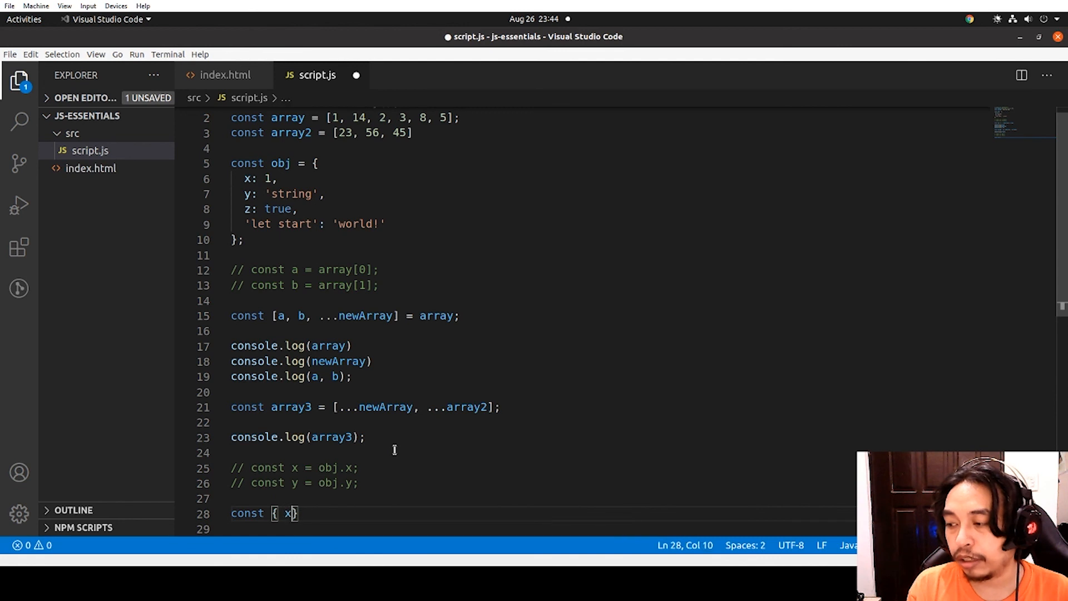
text(, y)
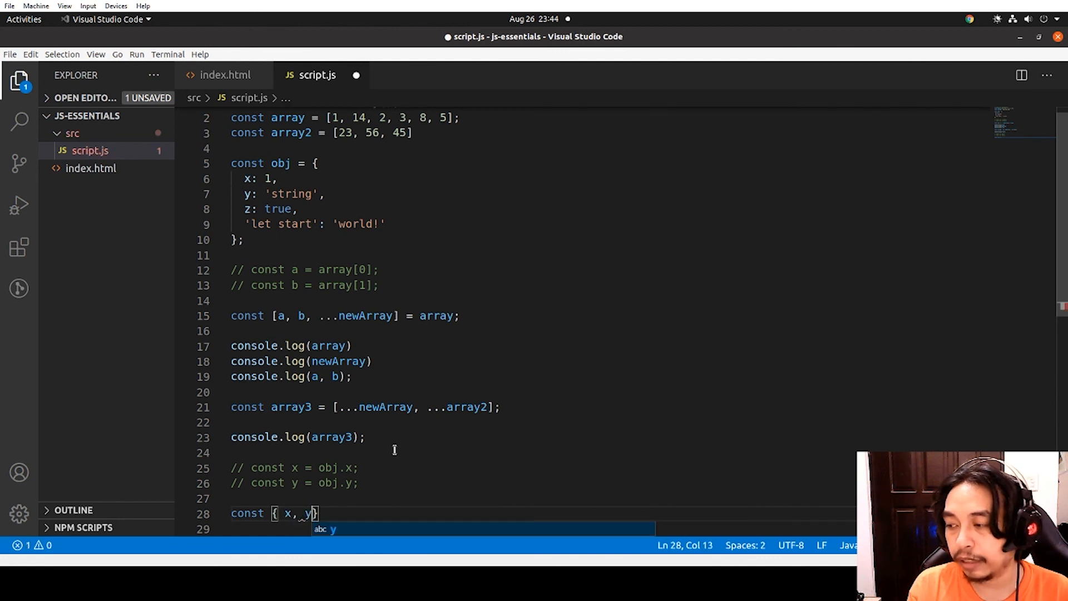
text(, z)
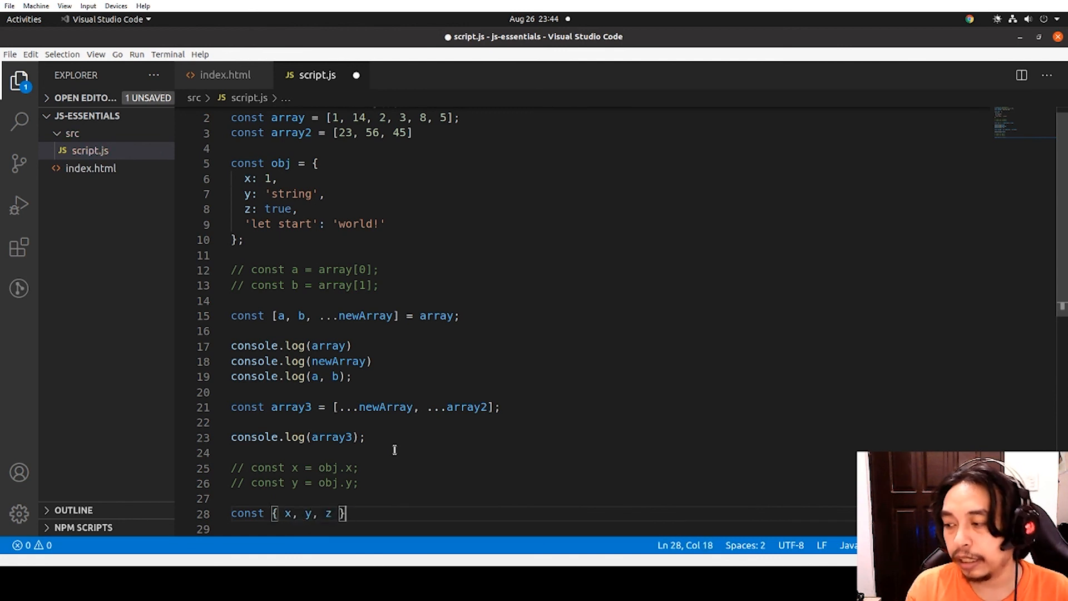
text(= obj)
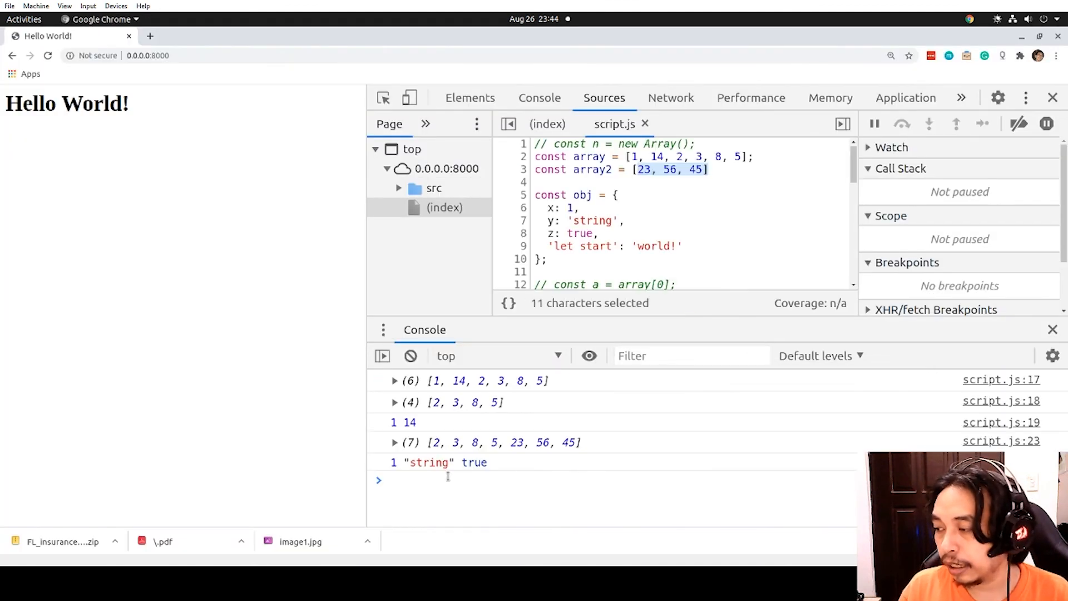
click(442, 461)
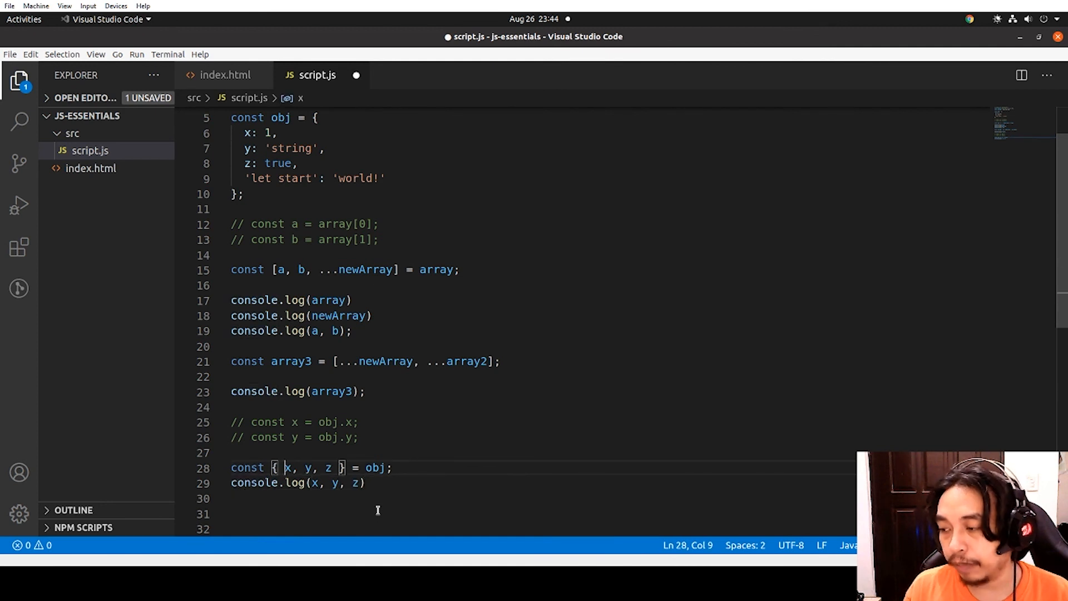
Alias the destructured properties as x: num, y: str, z: bool
text(:)
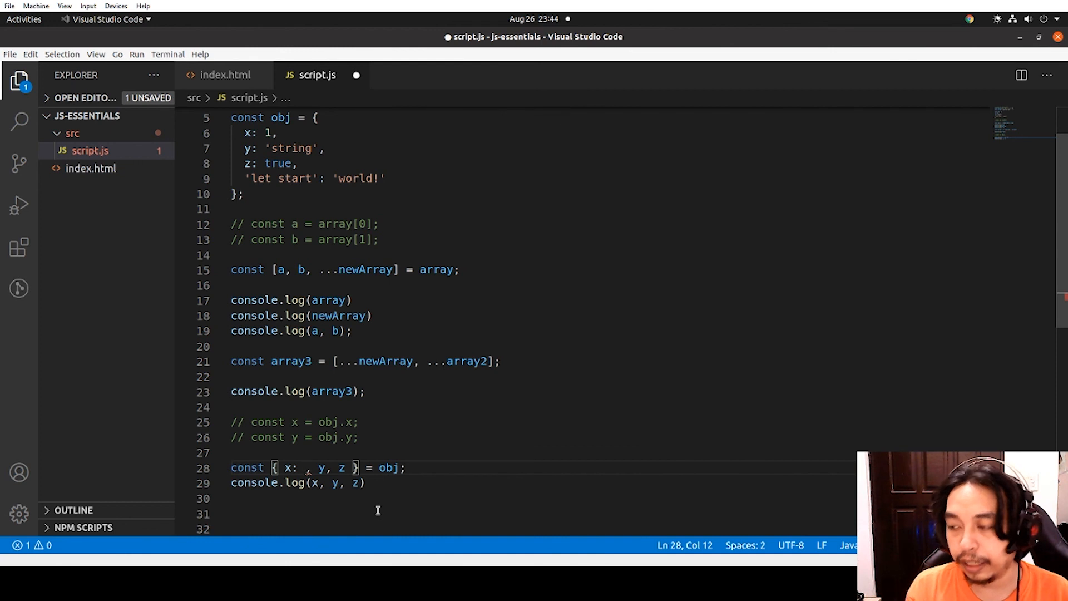
text(num)
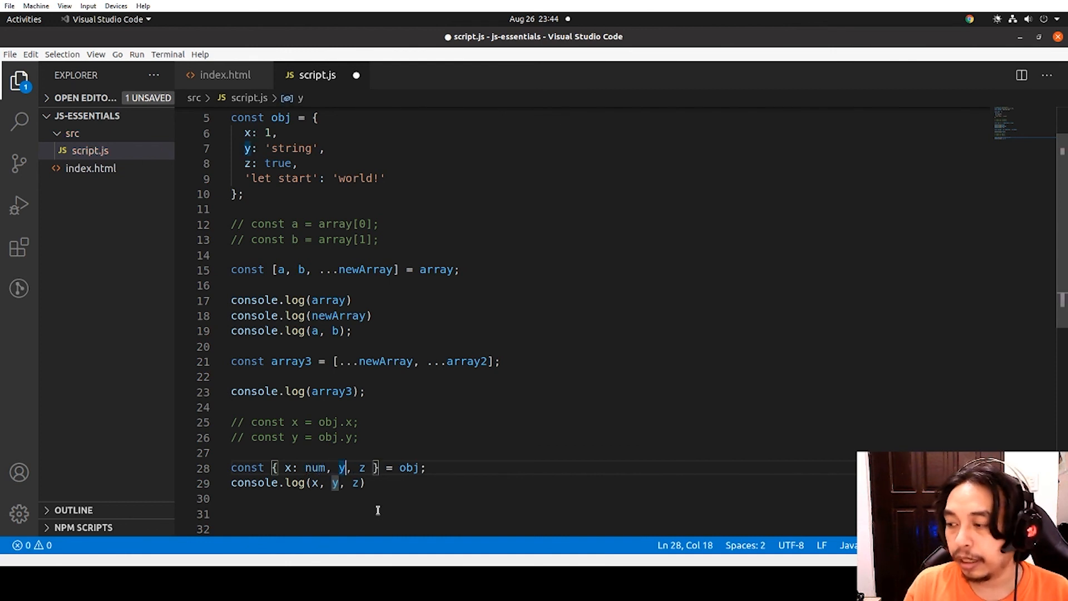
text(:)
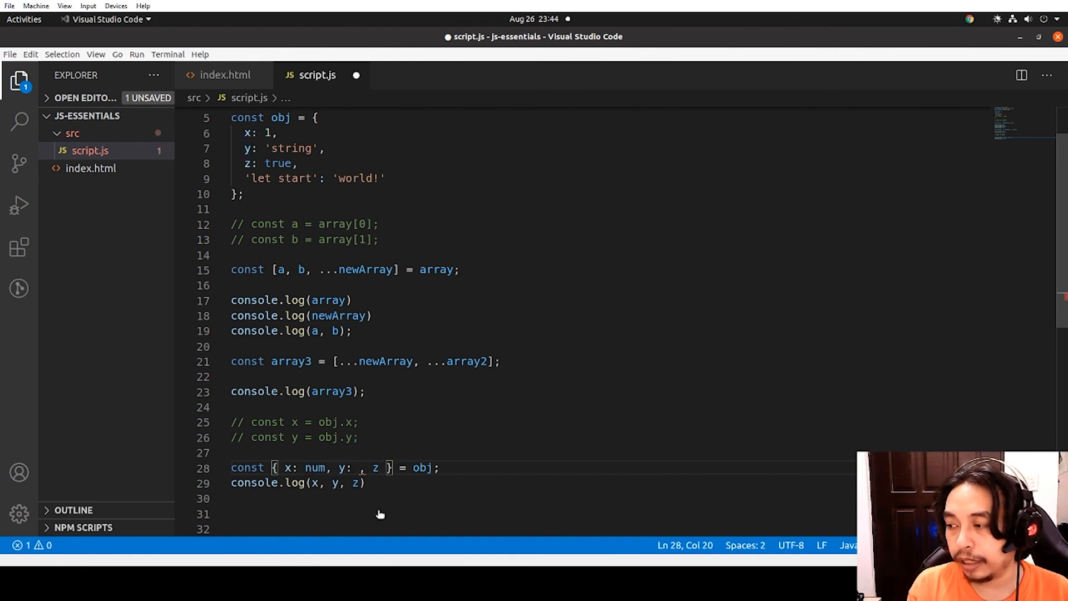
text(str, z:)
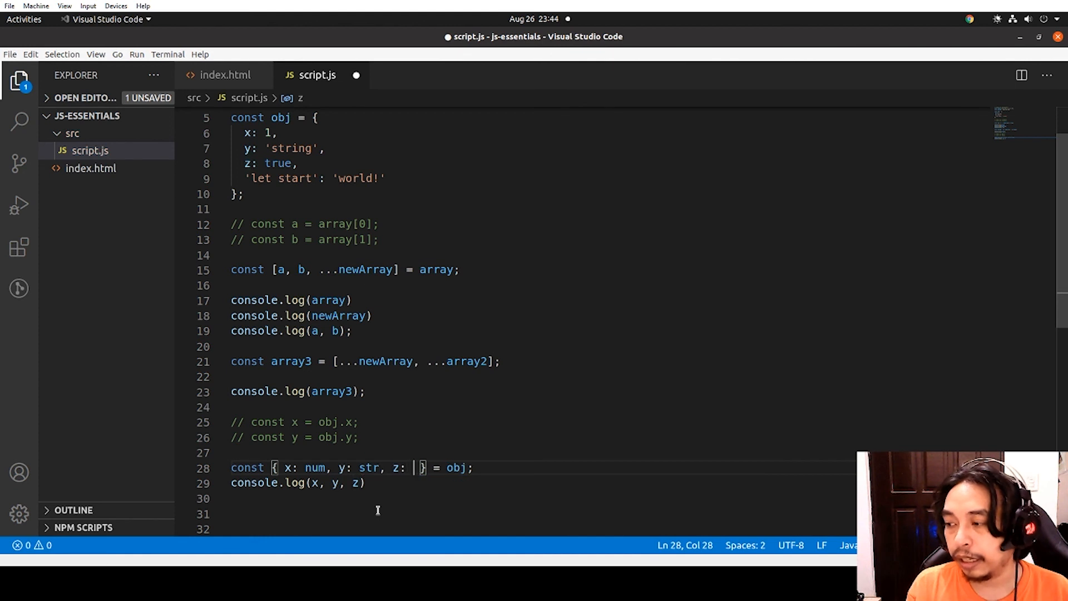
text(bool)
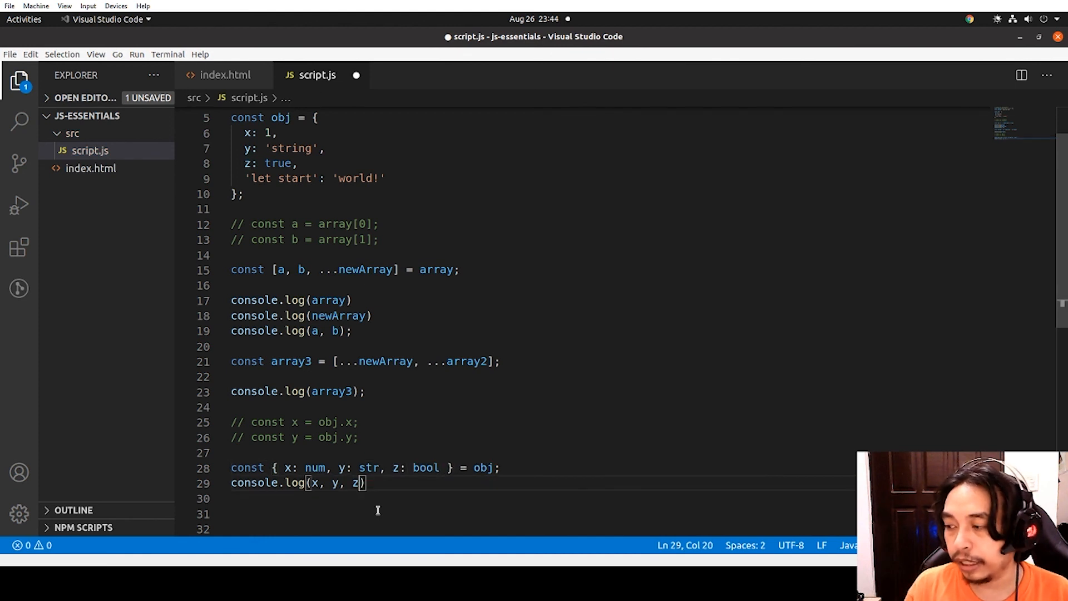
Change the log call to print num, str and bool
double_click(312, 482)
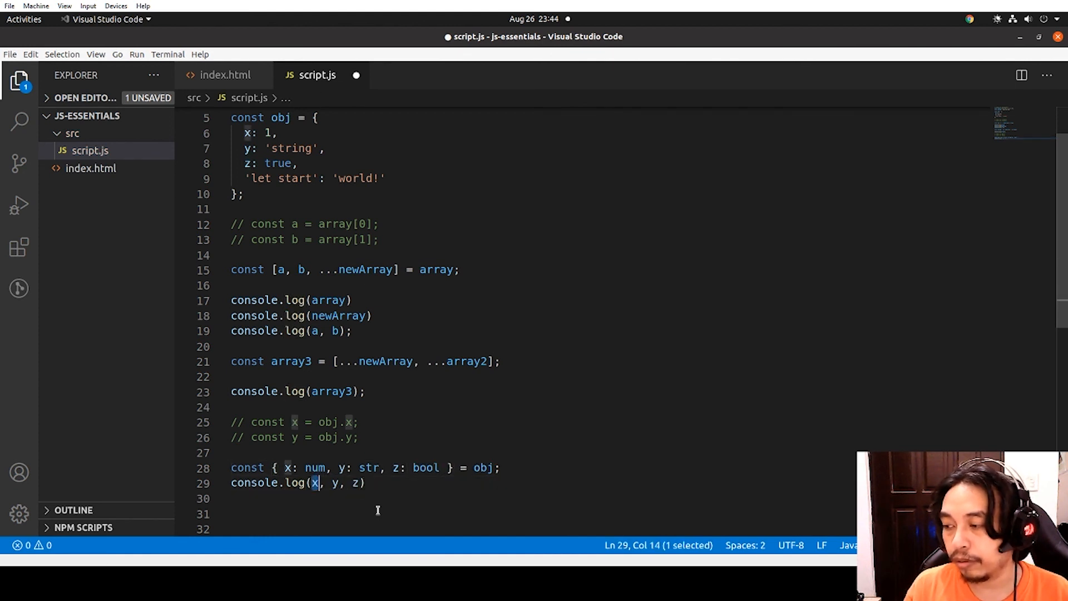
text(num)
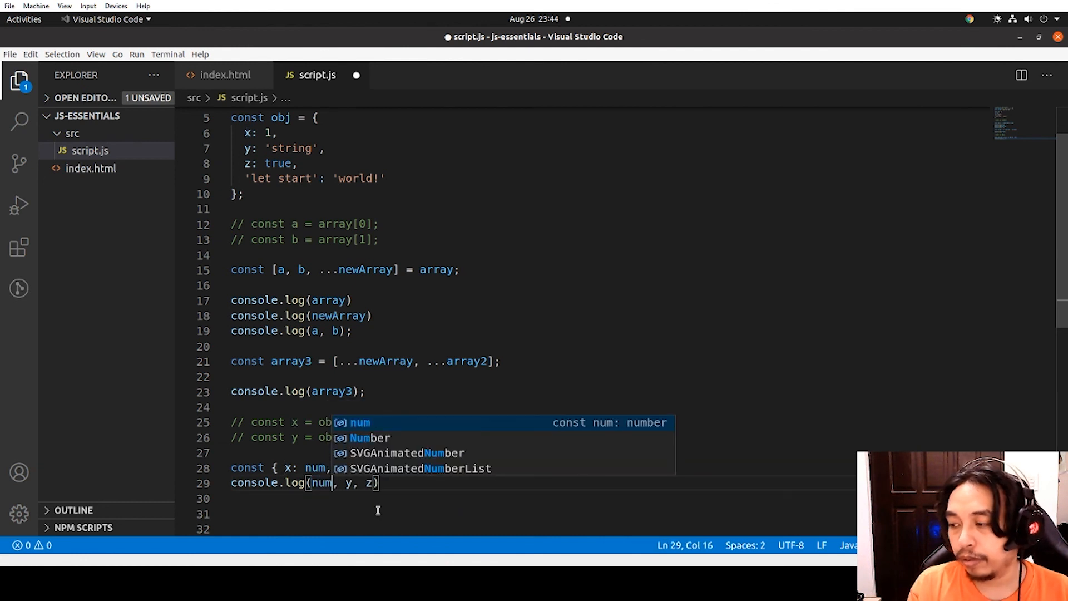
text(st)
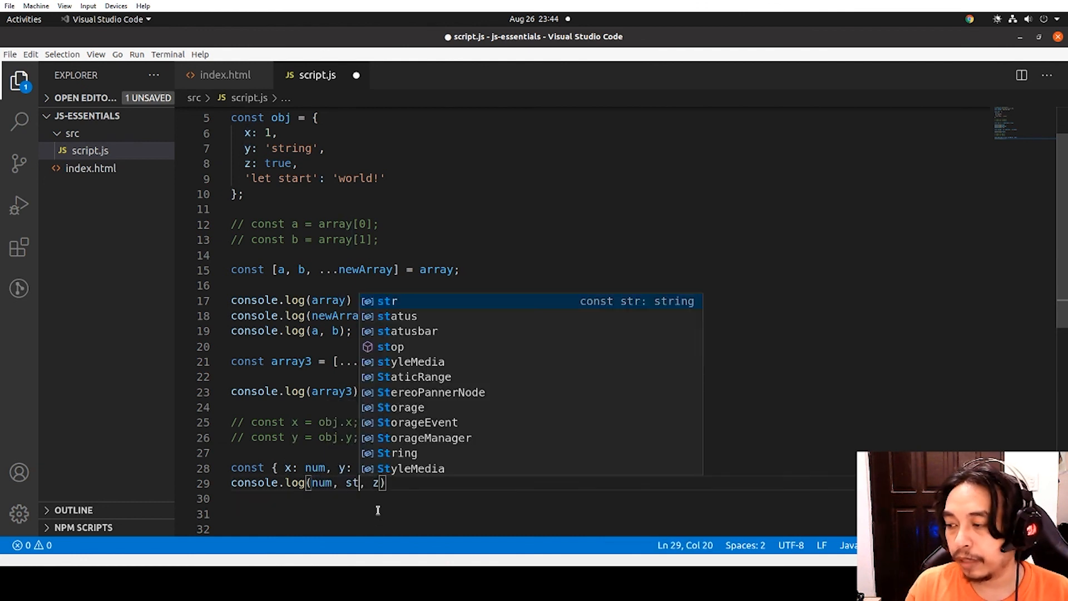
text(r, bool)
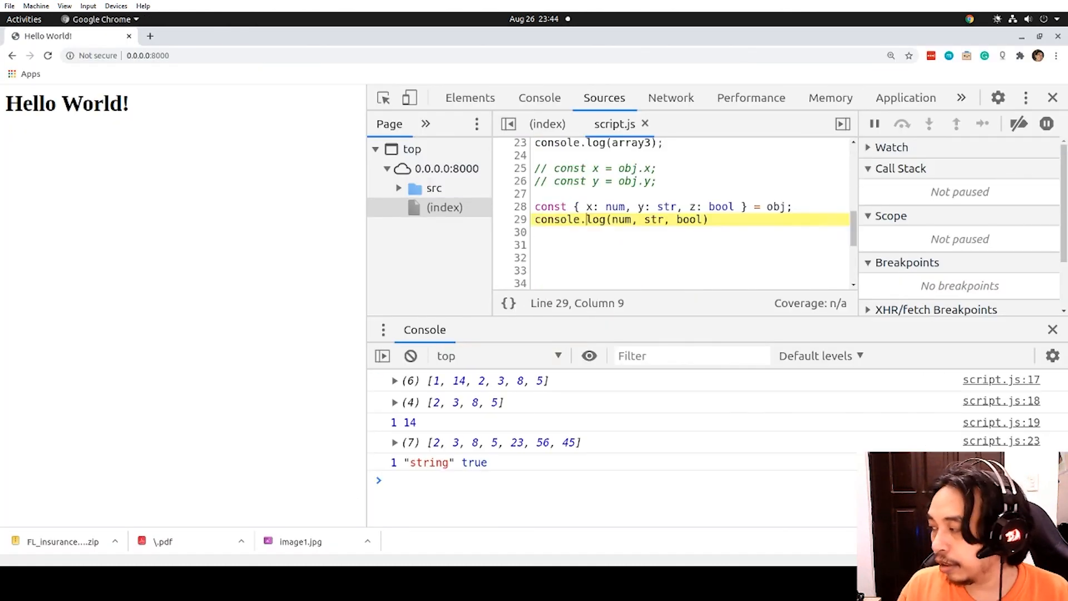
triple_click(619, 218)
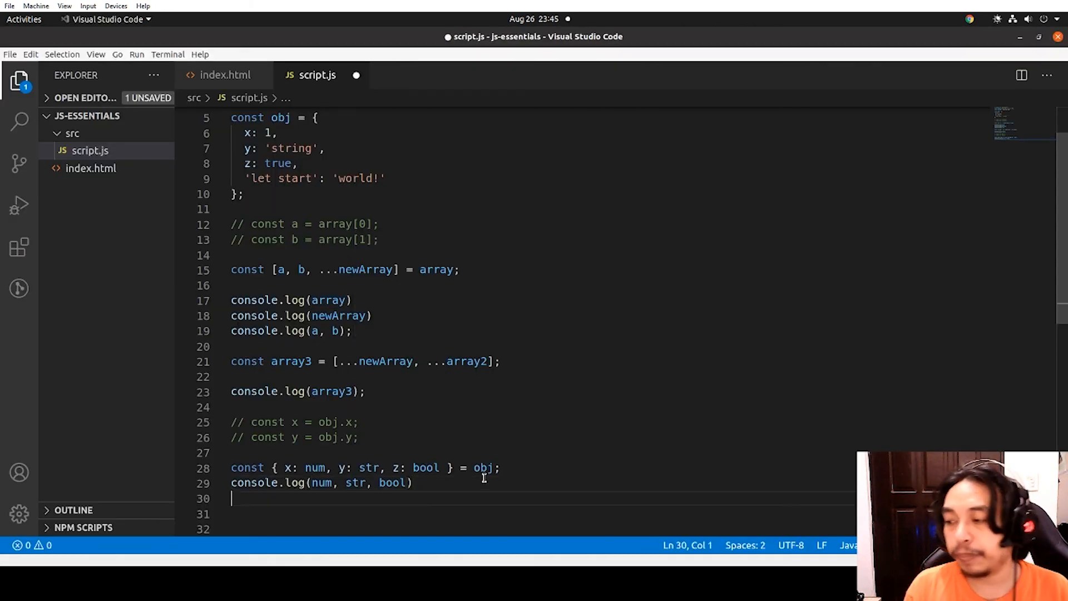
Log typeof num, str, bool, array and obj, each on its own line
text(console.lo)
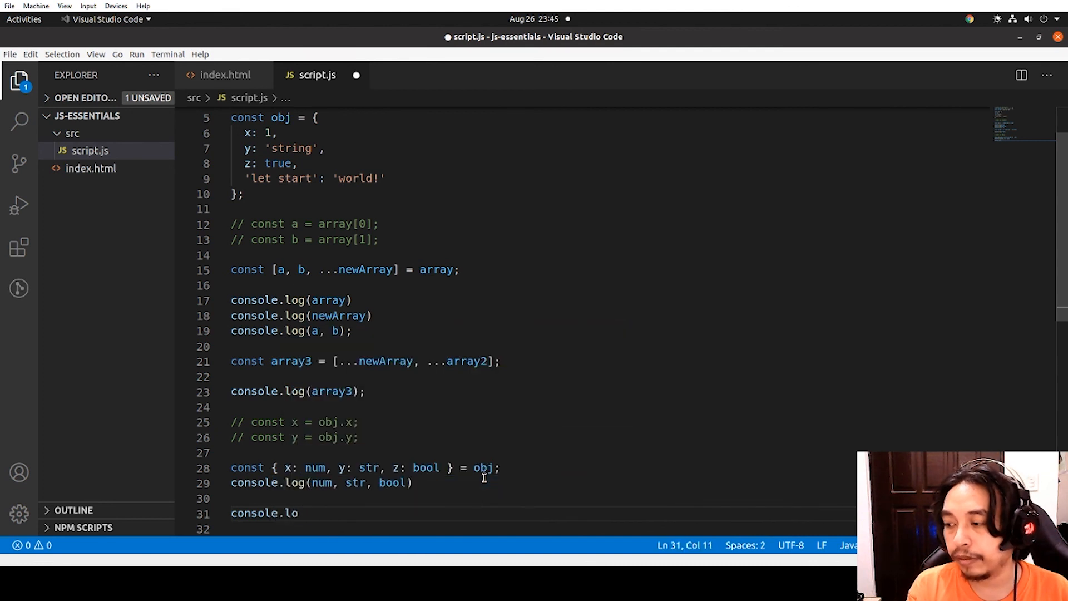
text((t)
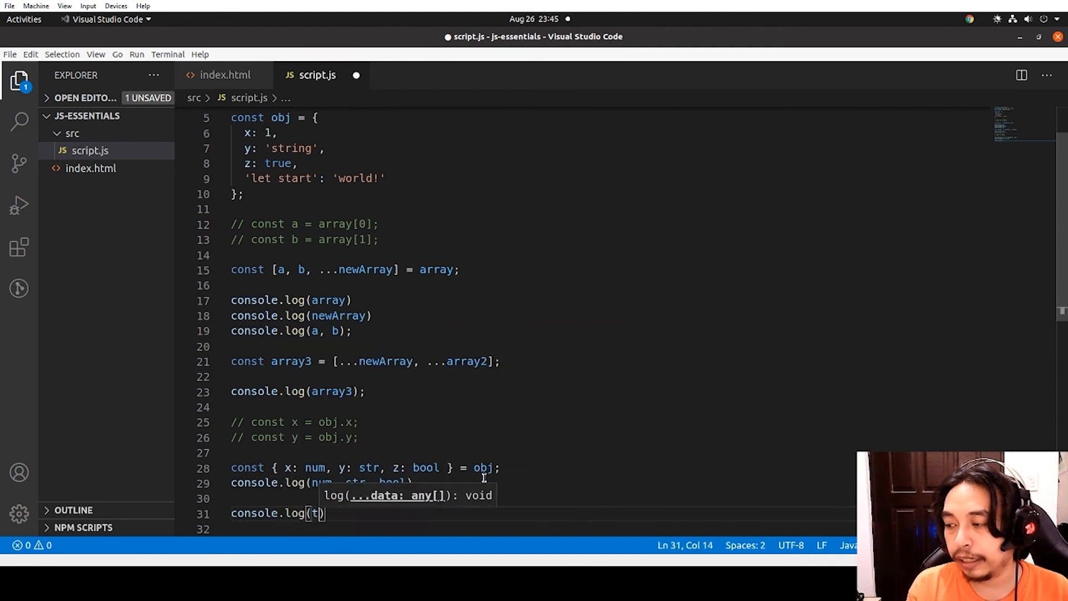
text(ypeof num)
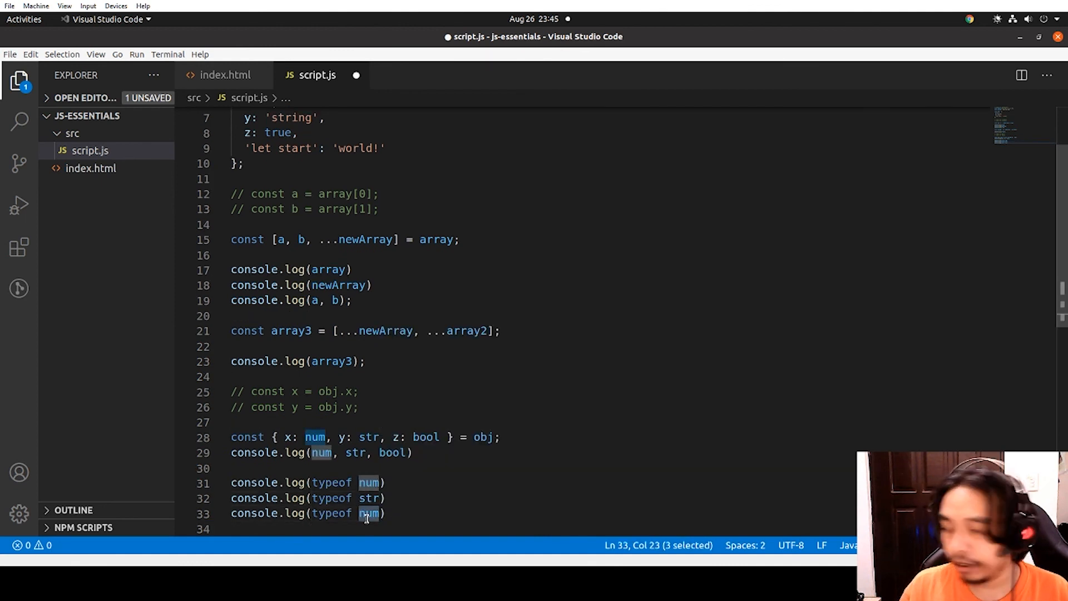
text(bool)
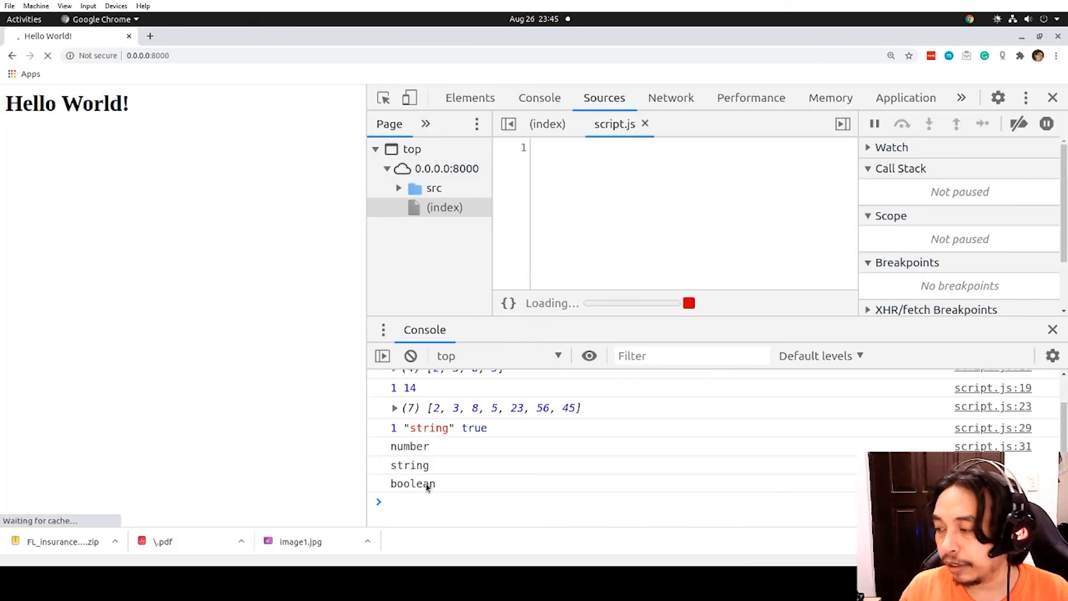
click(409, 464)
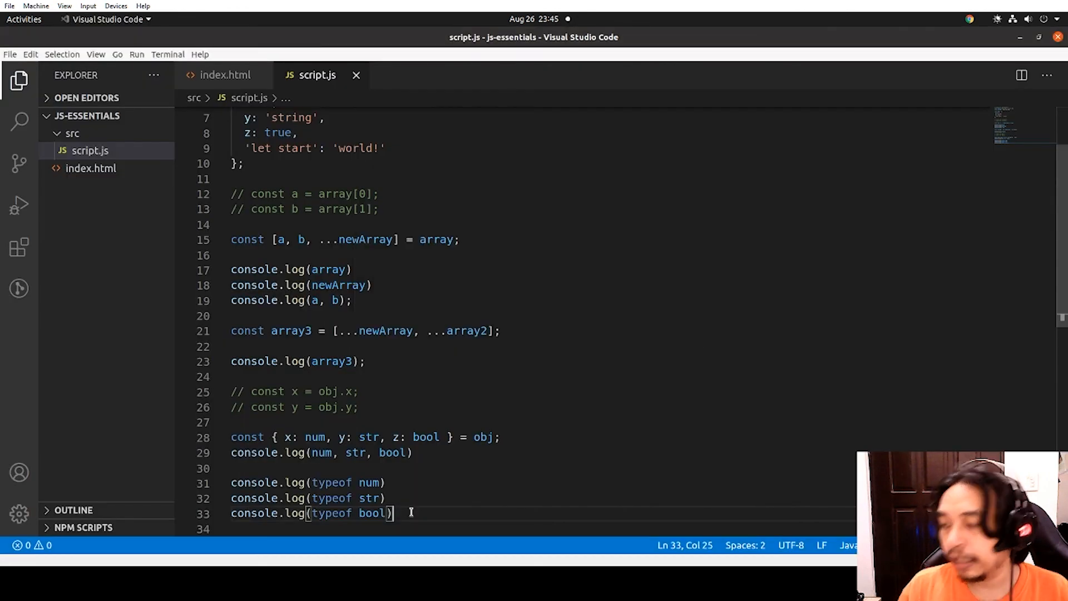
text(console.log(typeof)
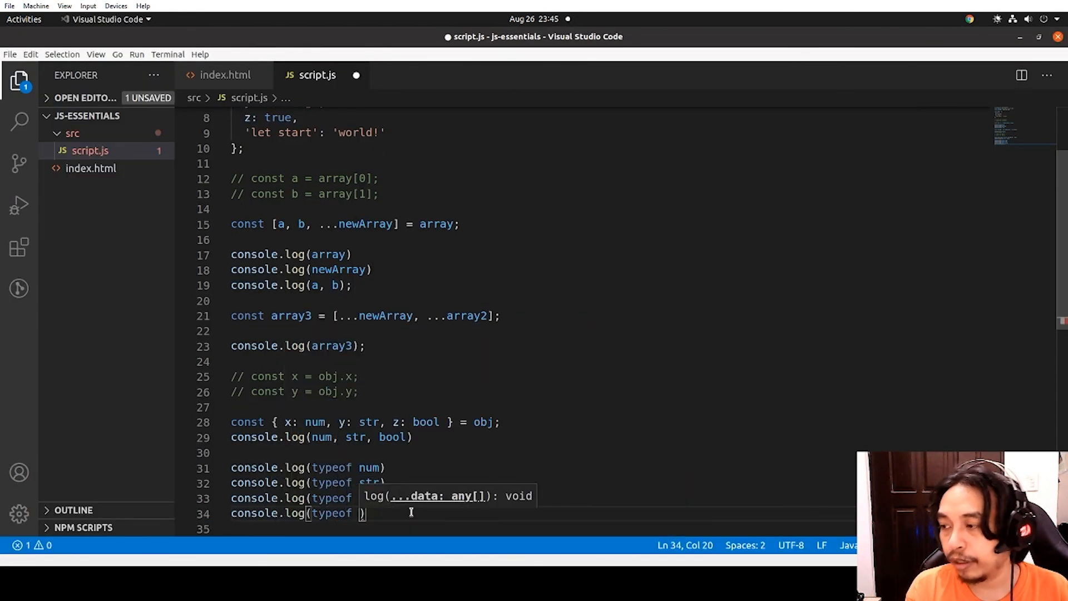
text(array)
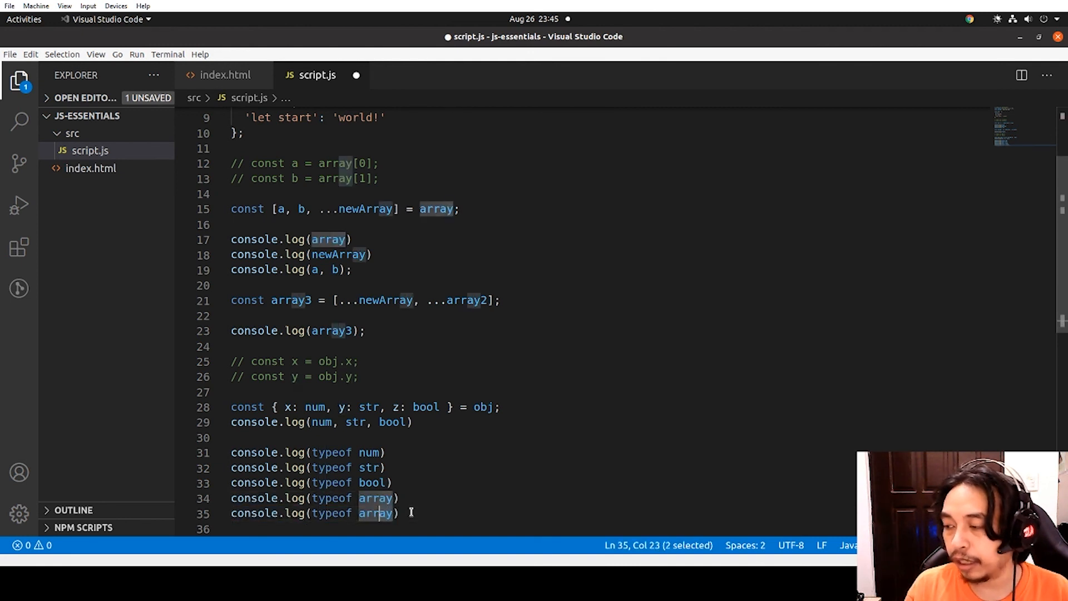
text(obj)
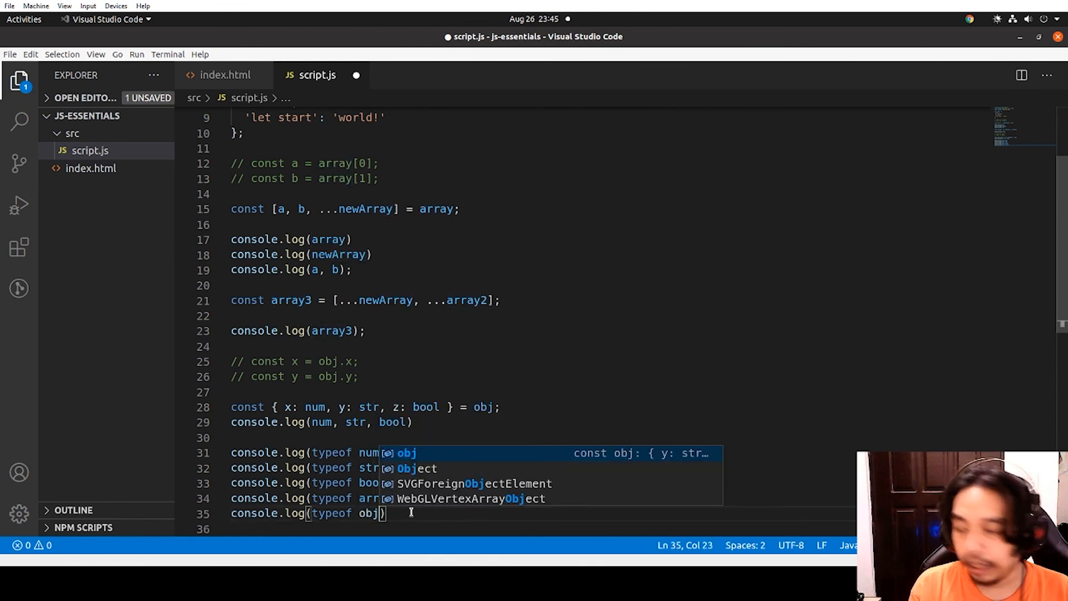